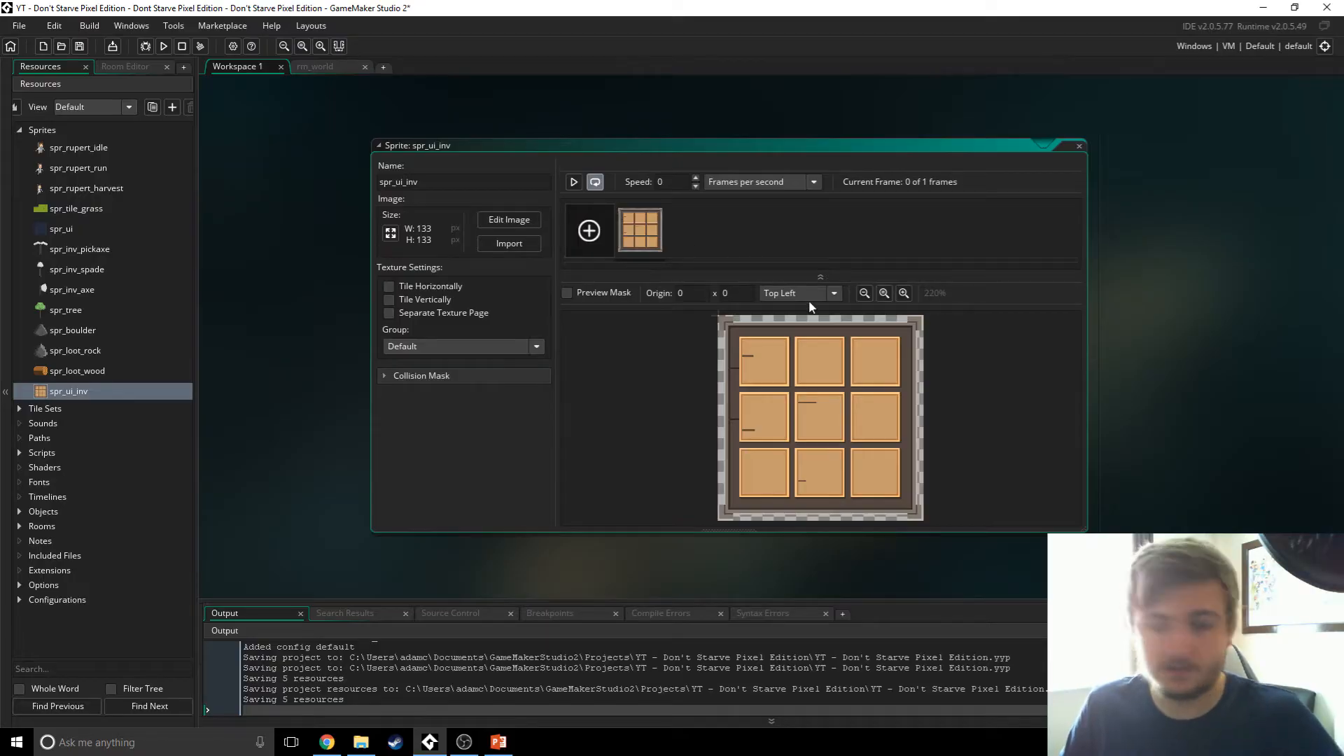
{"action": "mouse_move", "coordinate": [682, 247]}
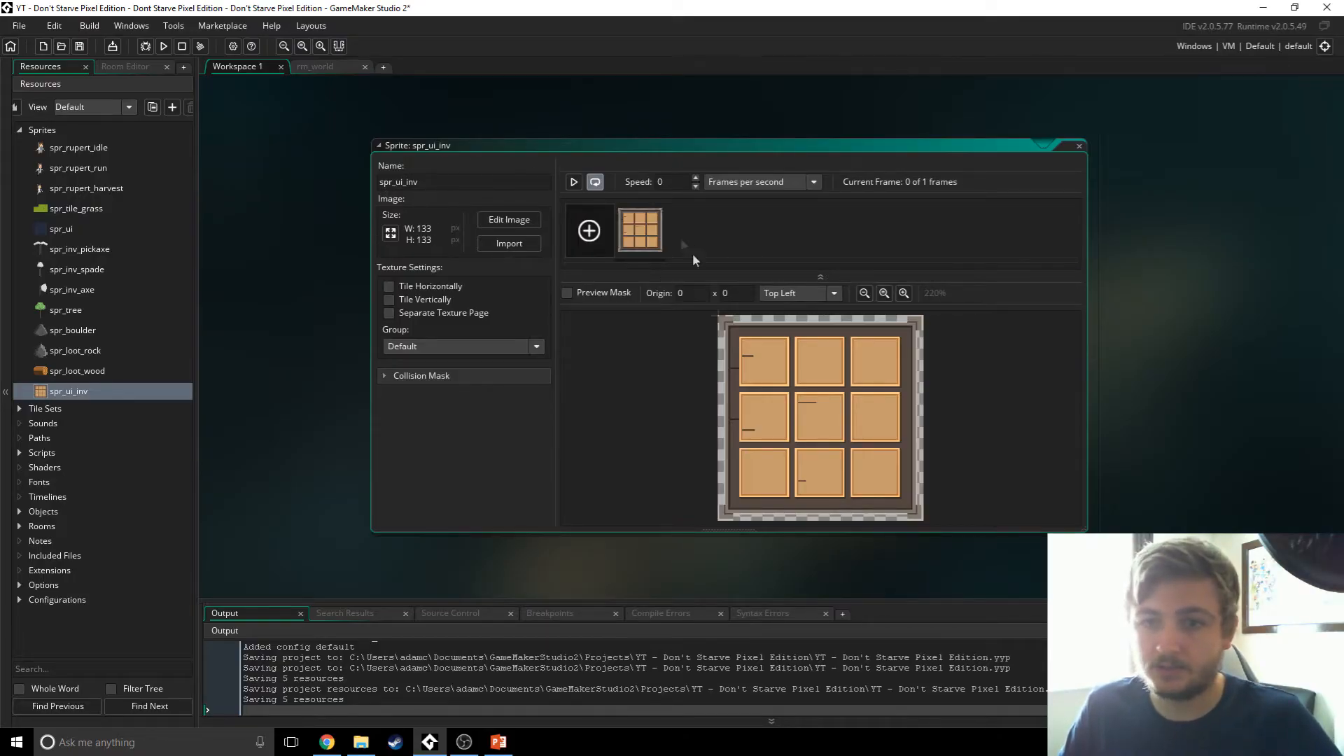
Step: Close the spr_ui_inv inventory grid sprite editor
{"action": "left_click", "coordinate": [830, 293]}
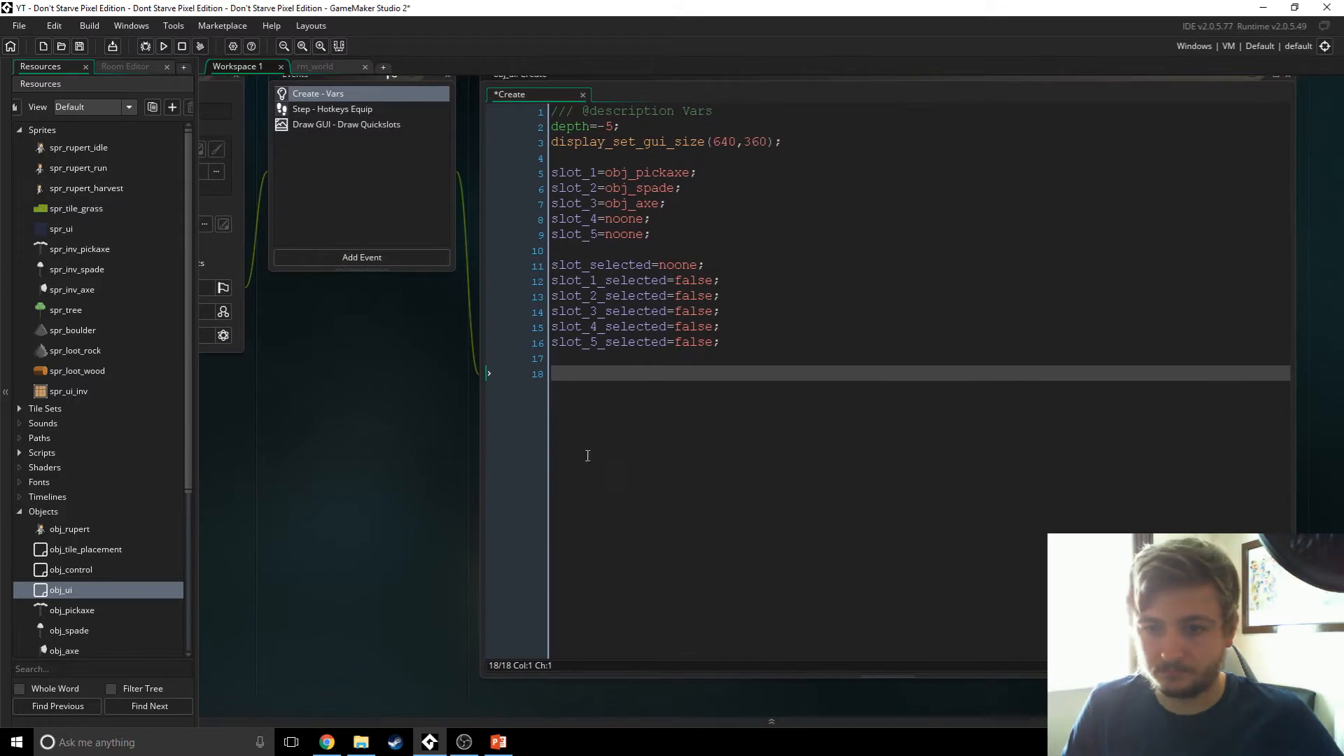
Step: Declare show_inv=false; in obj_ui's Create event
{"action": "type", "text": "sho"}
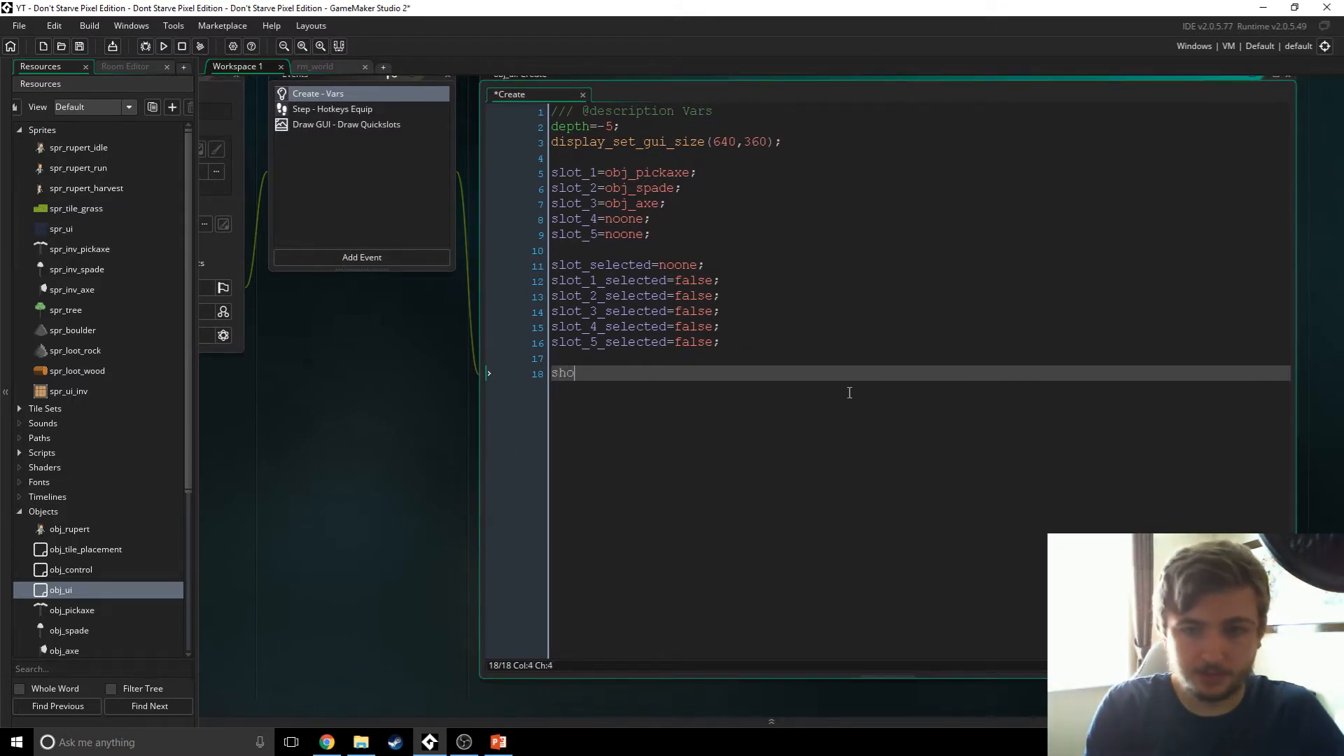
{"action": "type", "text": "w)inv="}
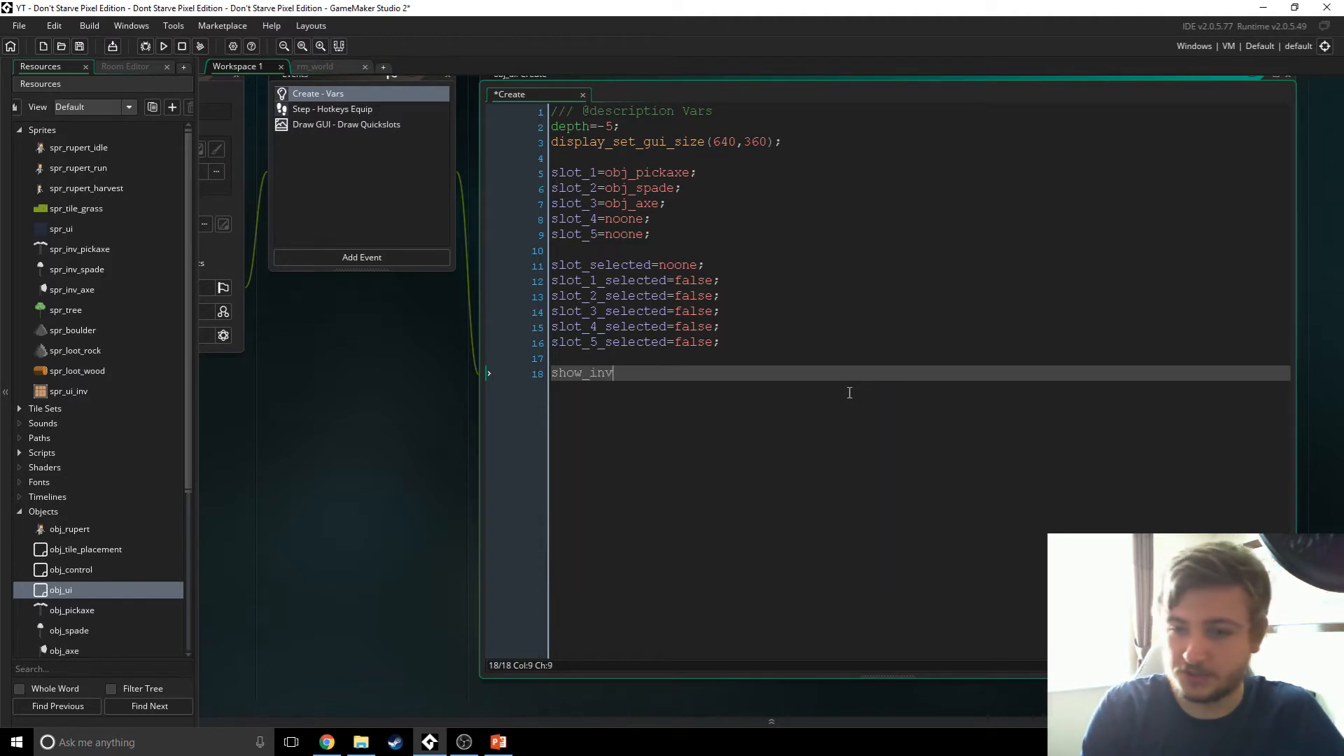
{"action": "type", "text": "=false;"}
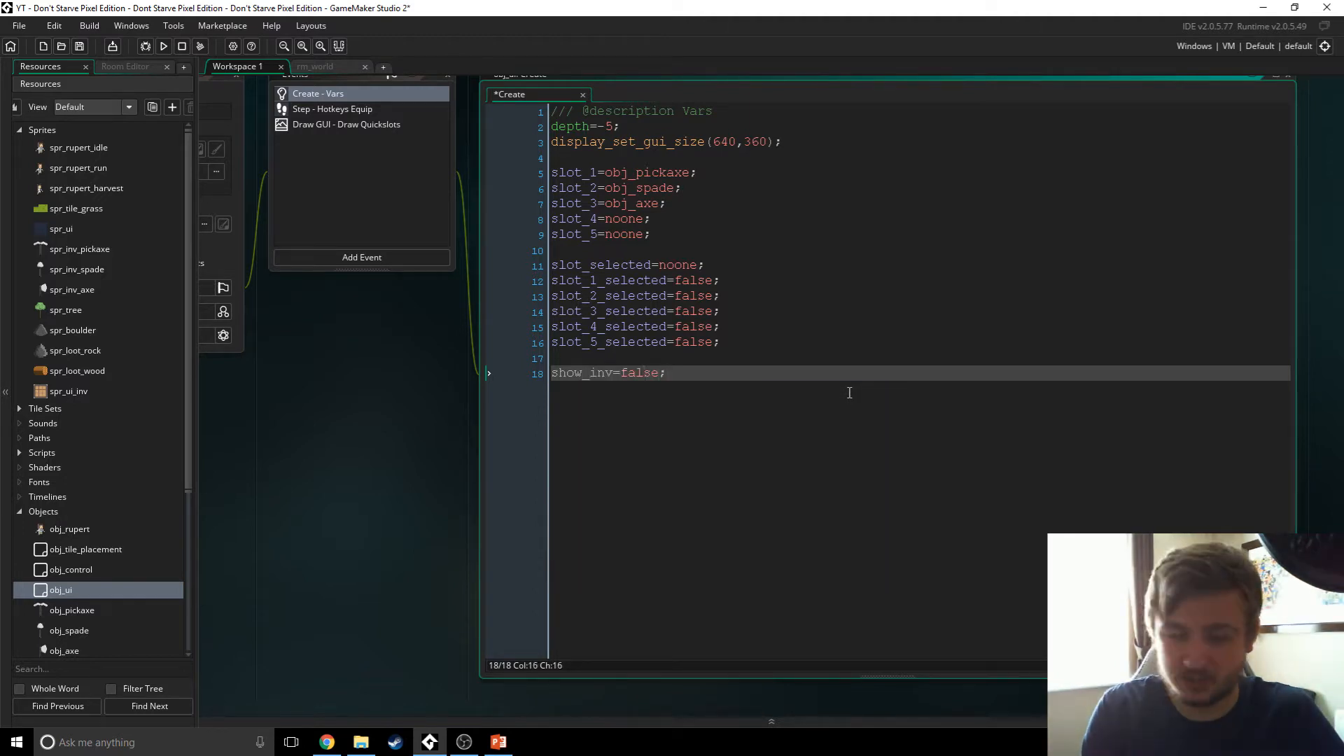
Step: Add inv[1], inv[2] and inv[3] slot lines set to noone
{"action": "type", "text": "inv"}
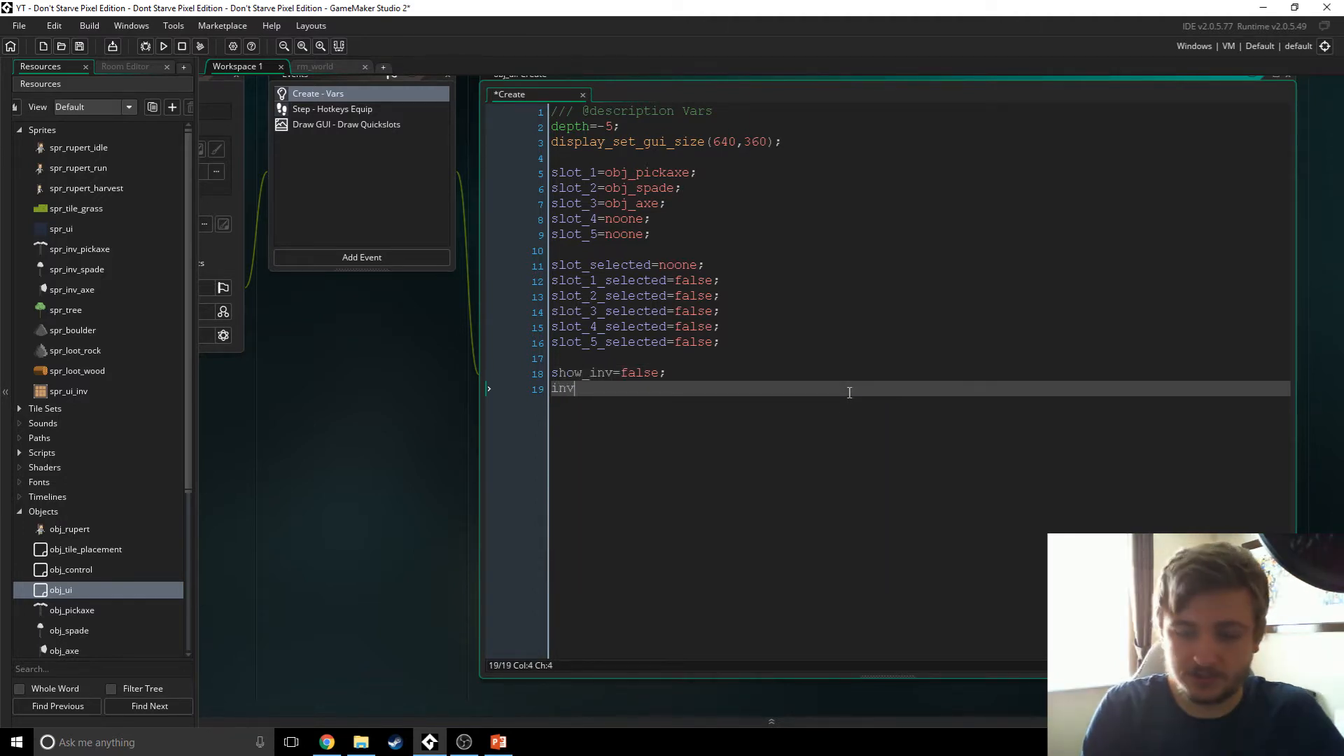
{"action": "type", "text": "["}
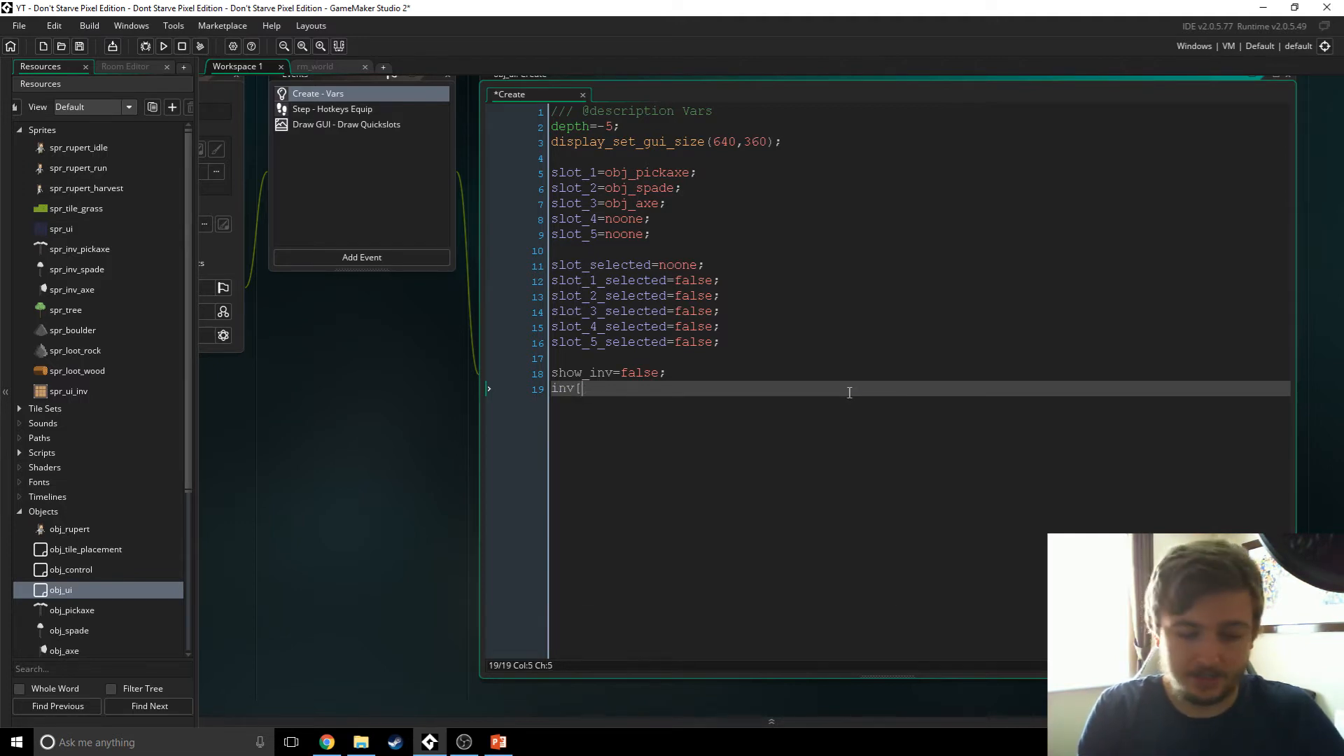
{"action": "type", "text": "1]="}
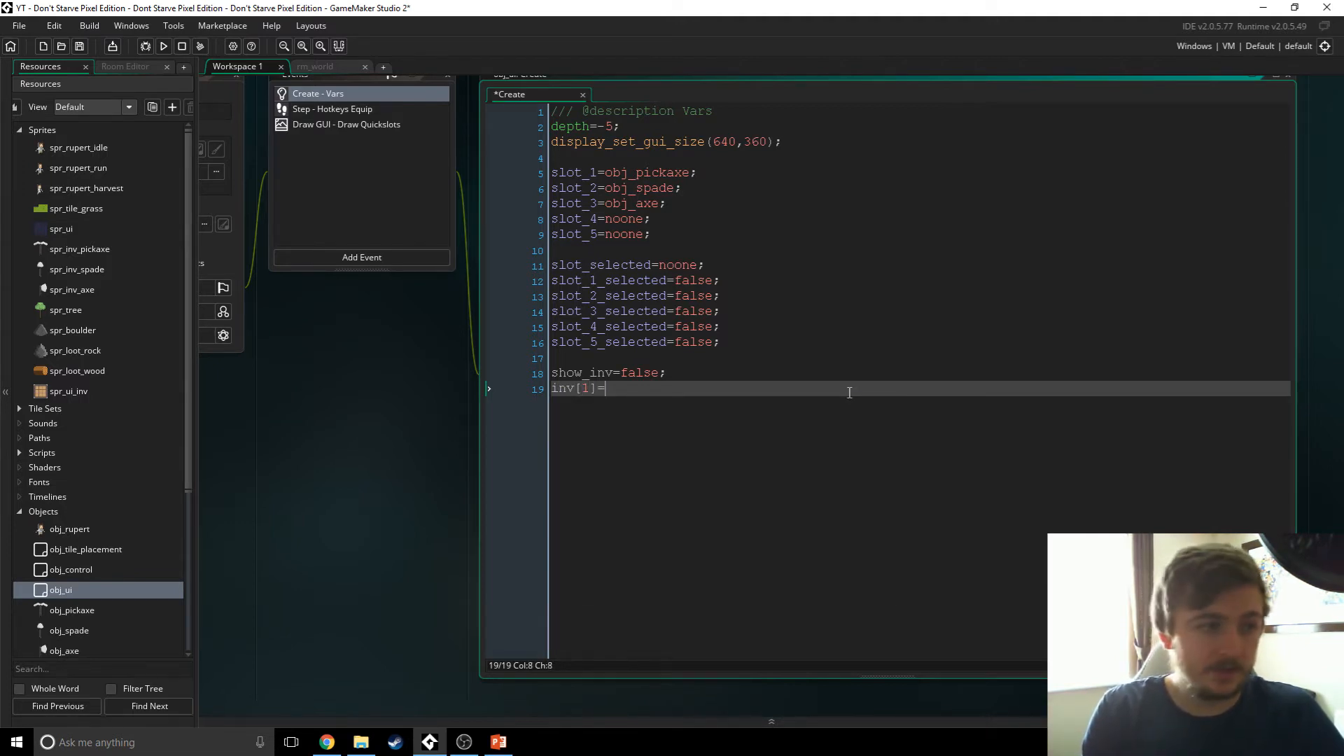
{"action": "type", "text": "noone;"}
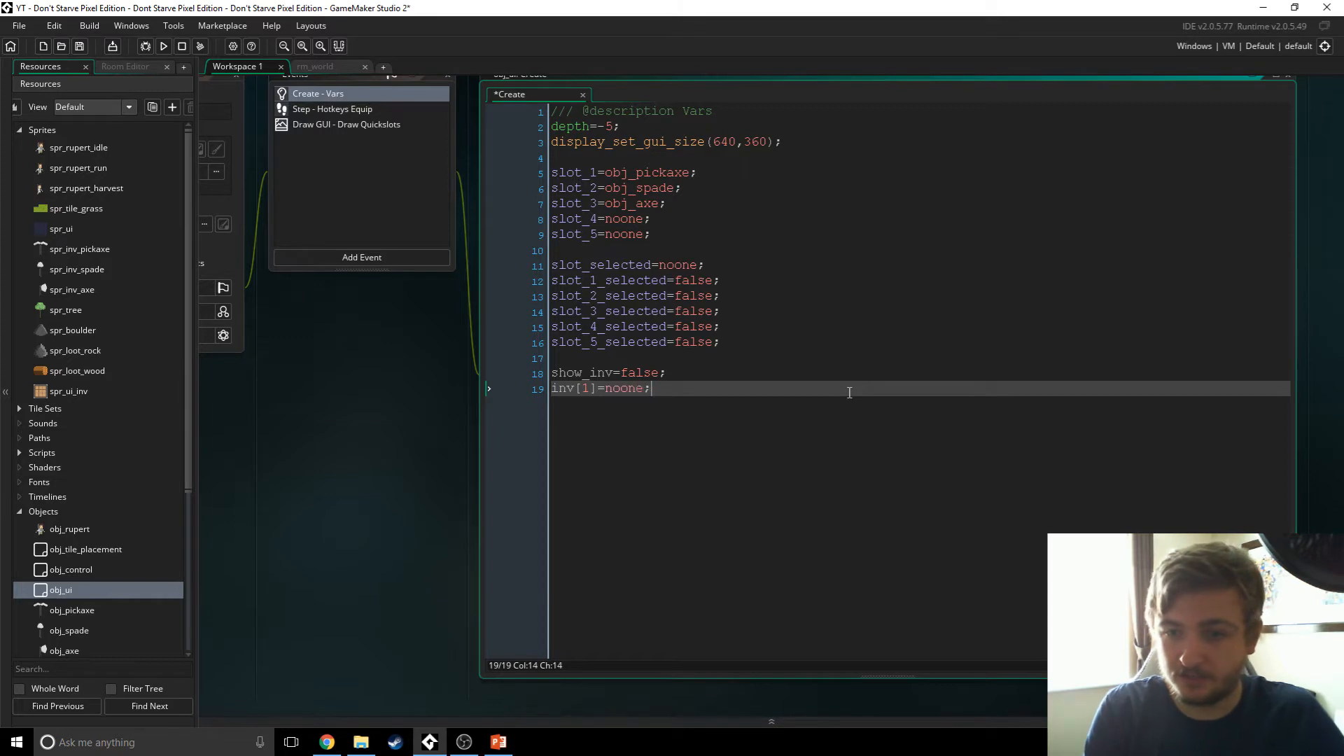
{"action": "type", "text": "inv[2"}
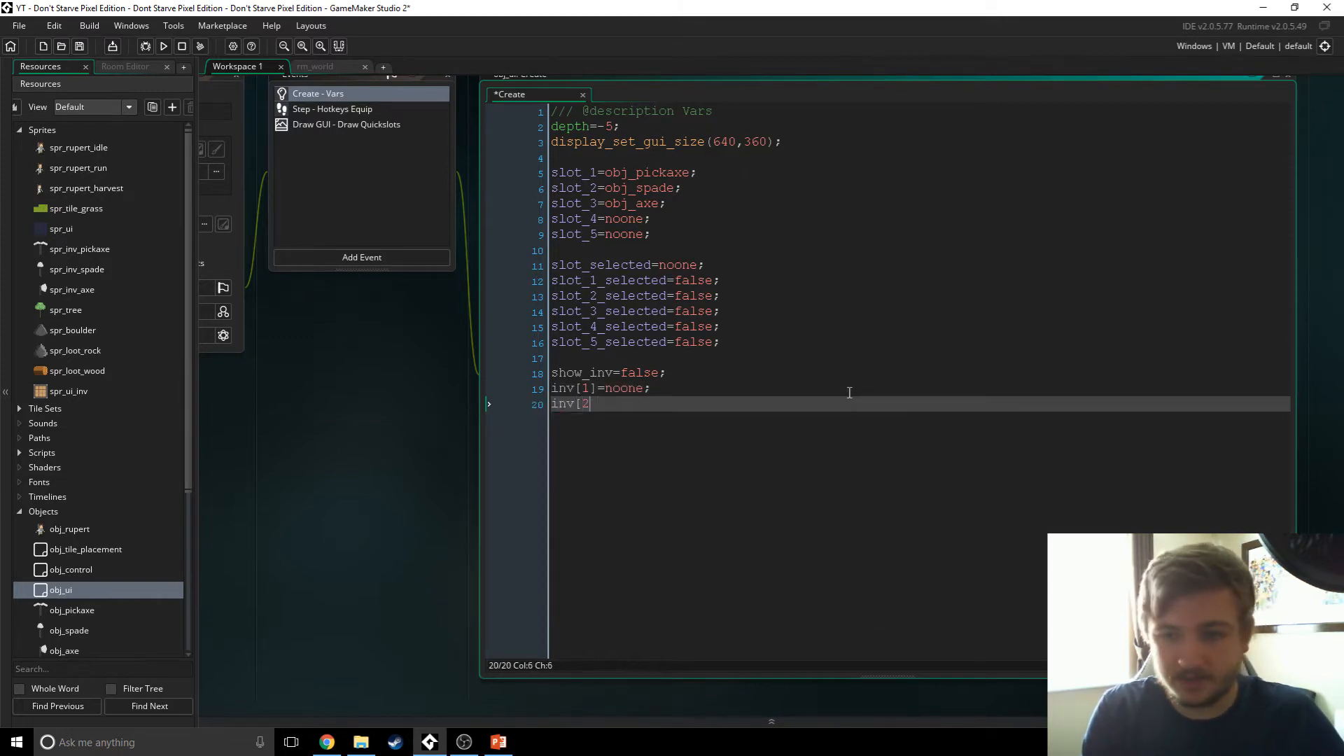
{"action": "type", "text": "]=noone;"}
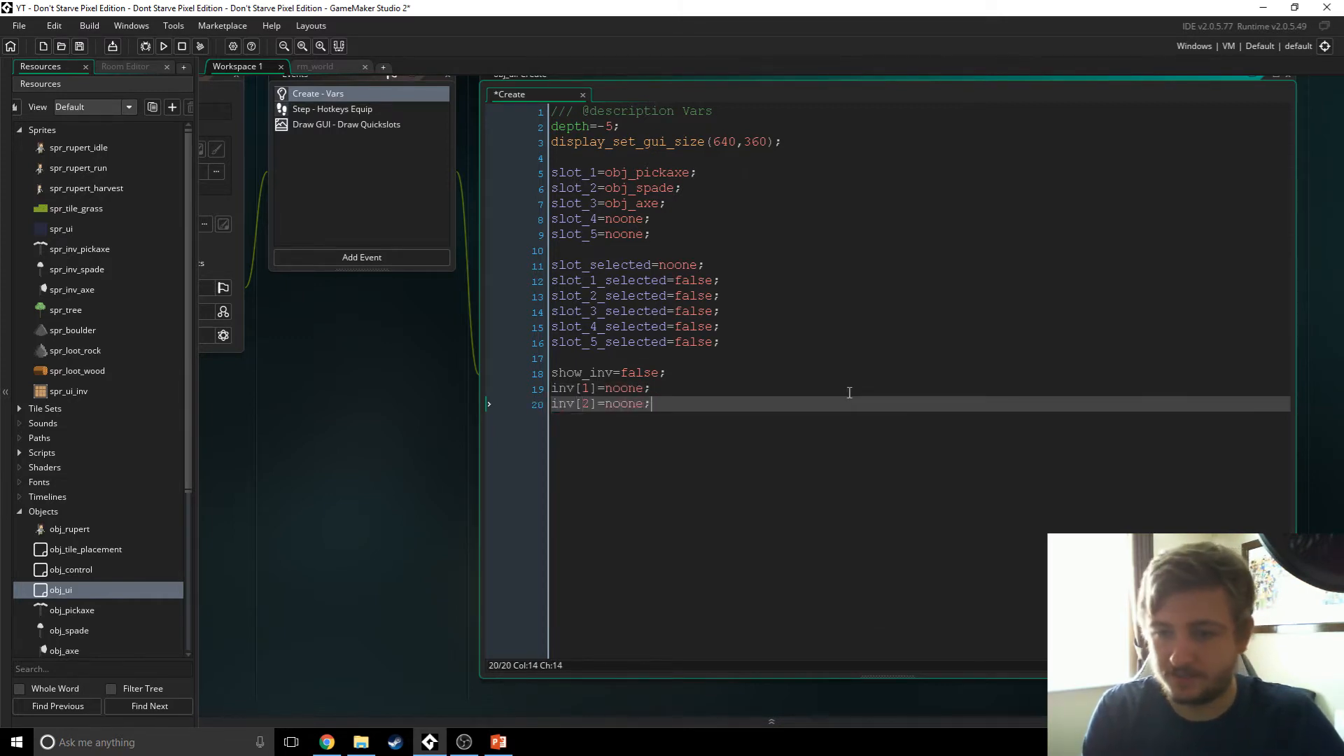
{"action": "key", "text": "Return"}
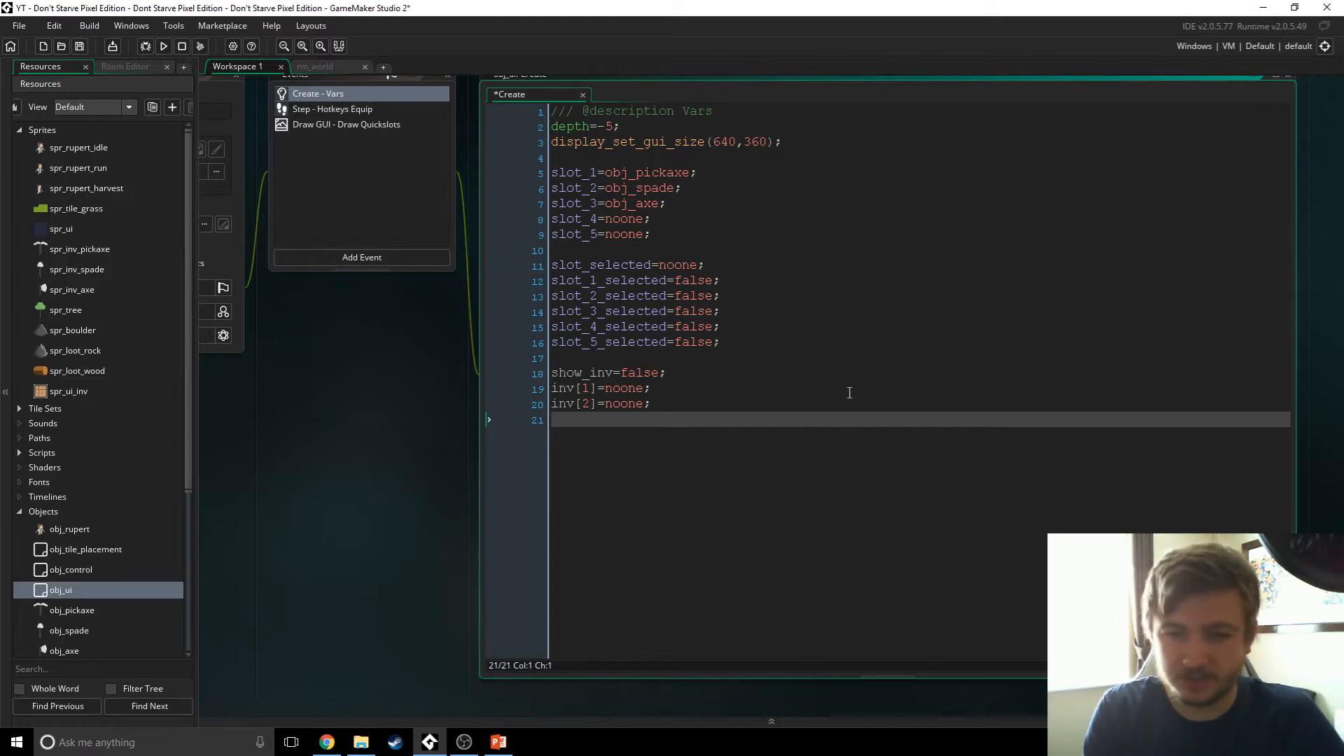
{"action": "type", "text": "inv"}
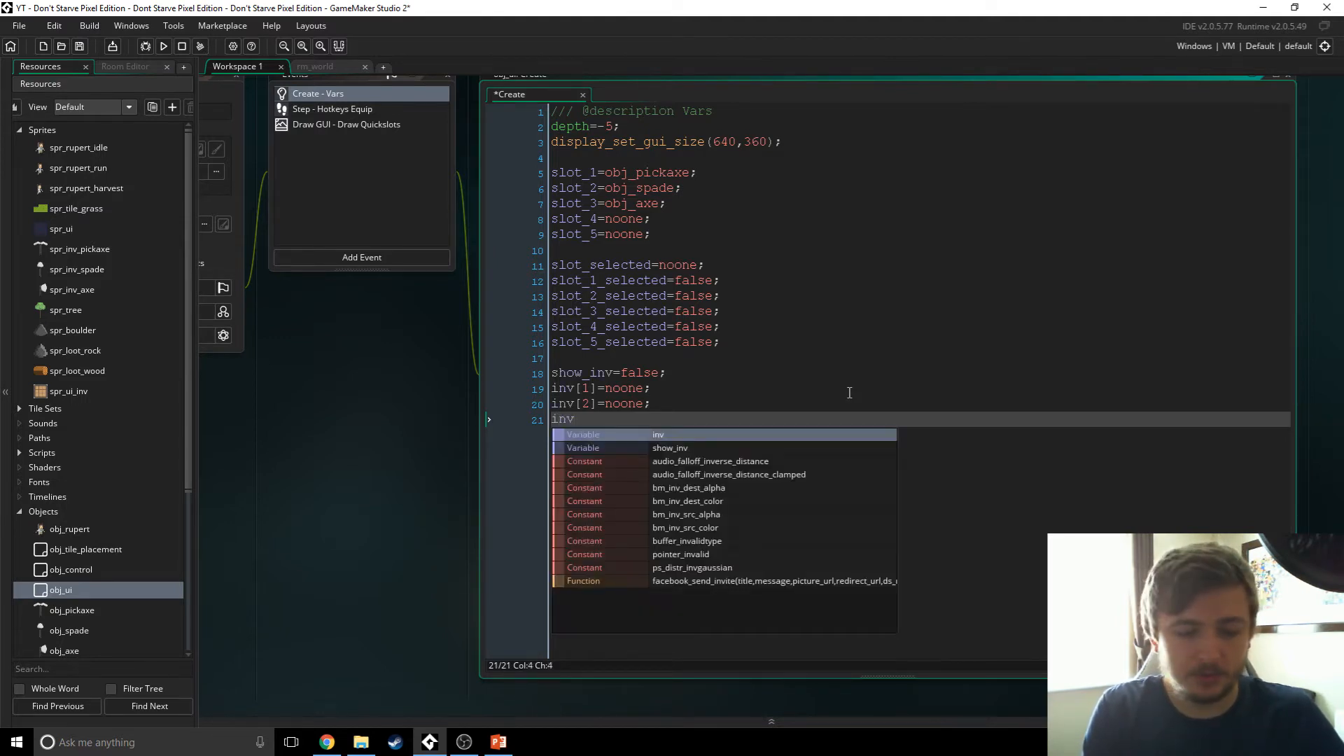
{"action": "type", "text": "[3]=noone;"}
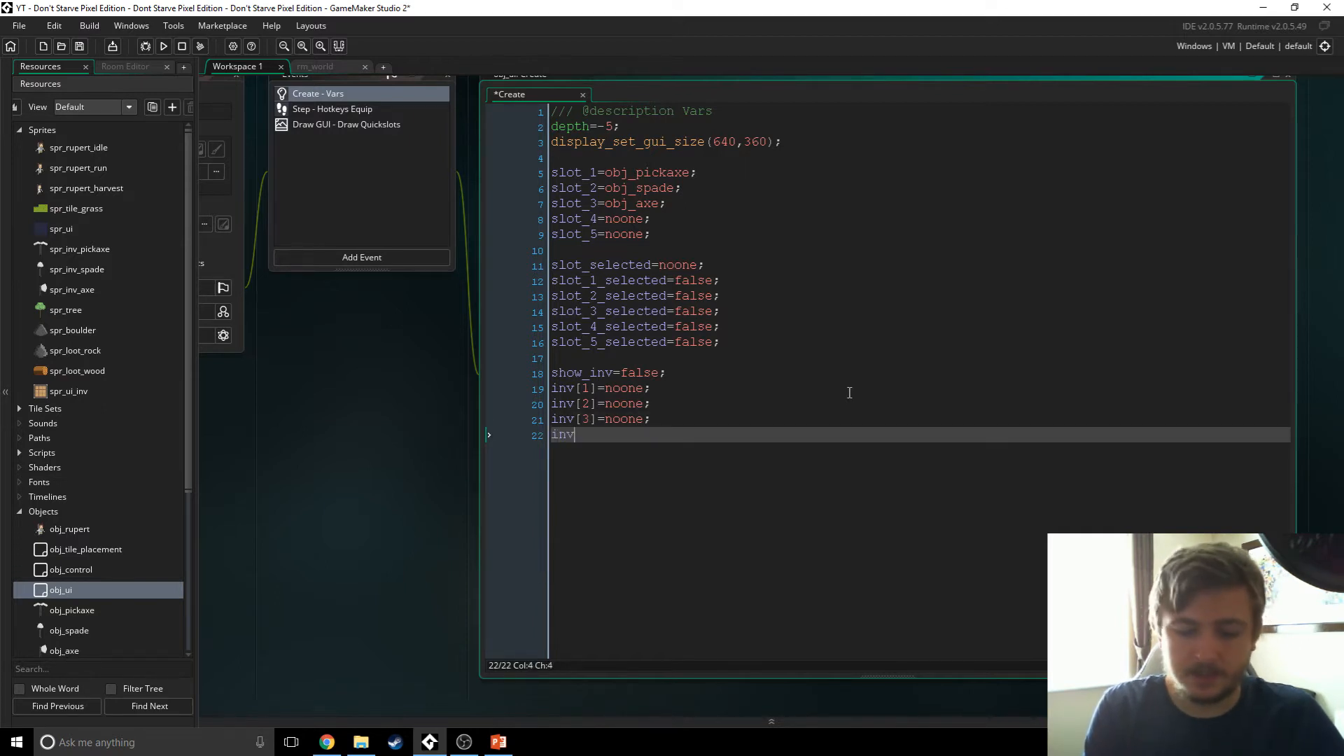
Step: Continue with inv[4], inv[5] and inv[6] slot lines set to noone
{"action": "type", "text": "[4]="}
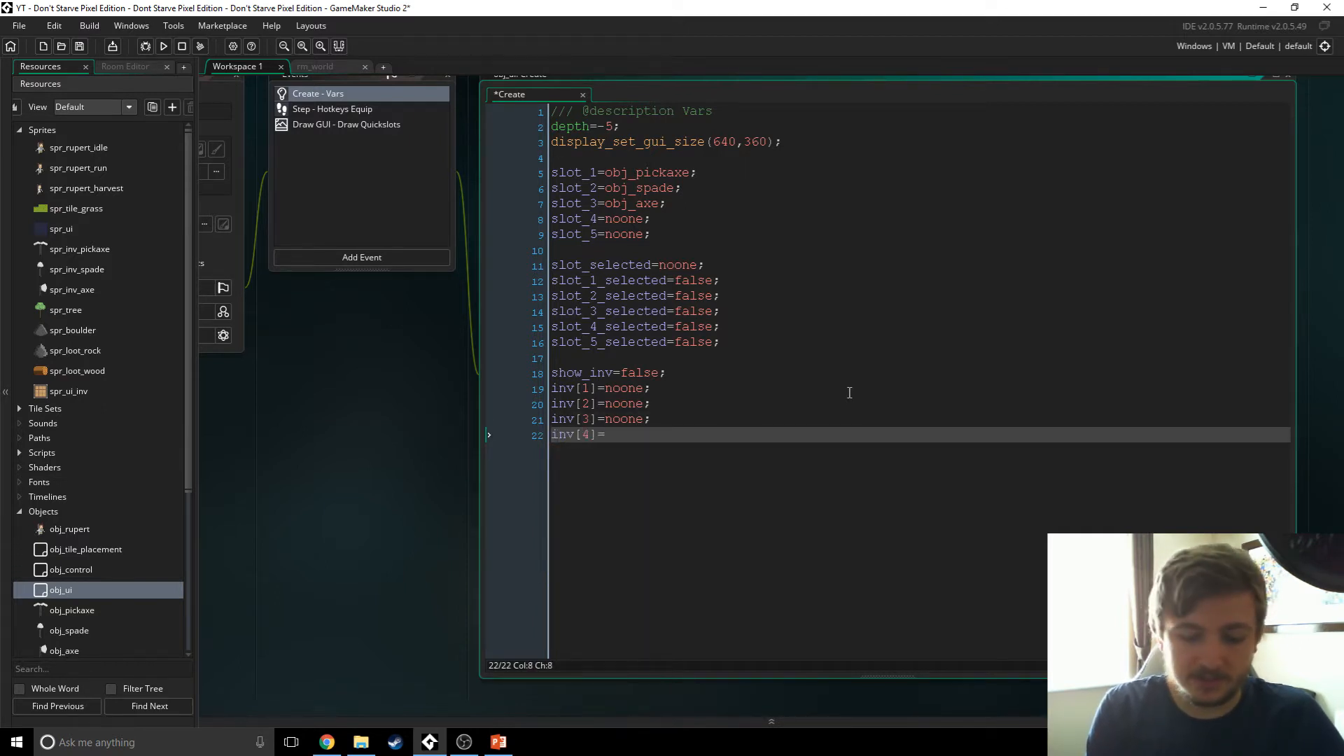
{"action": "type", "text": "noone;"}
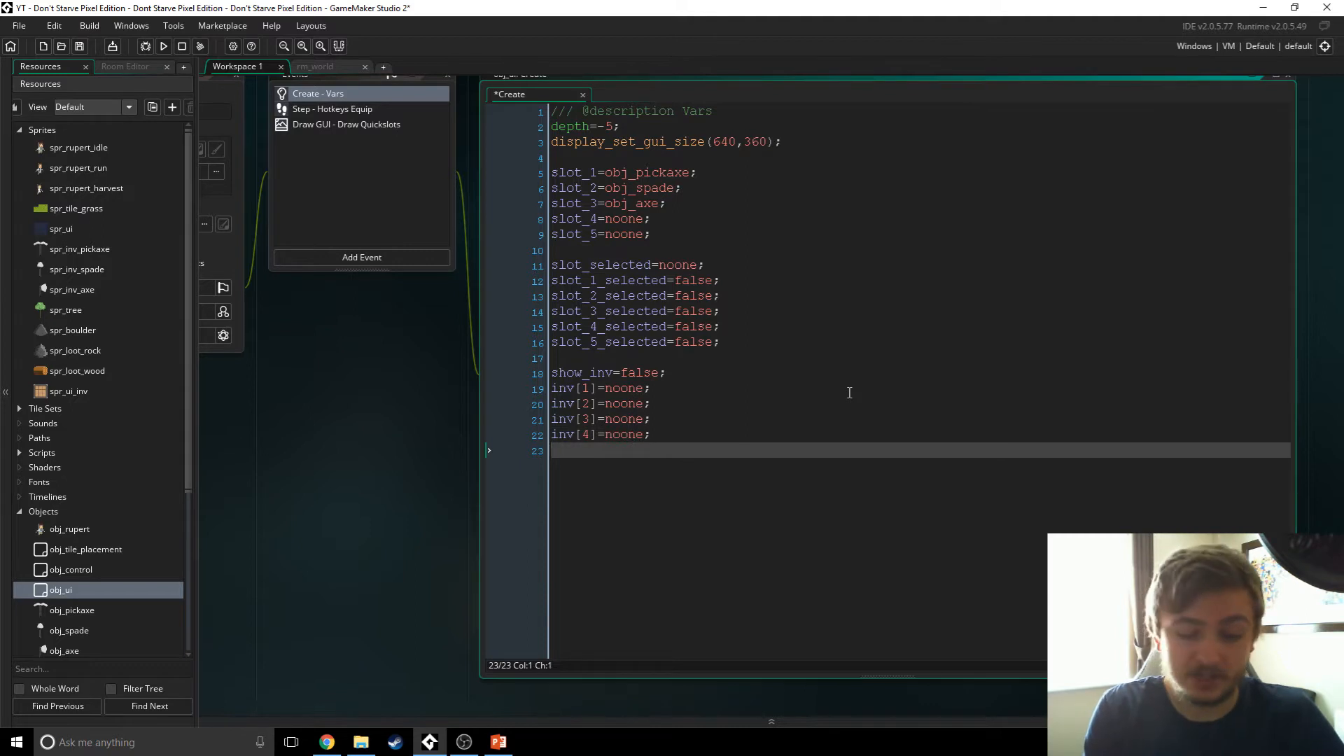
{"action": "type", "text": "inv"}
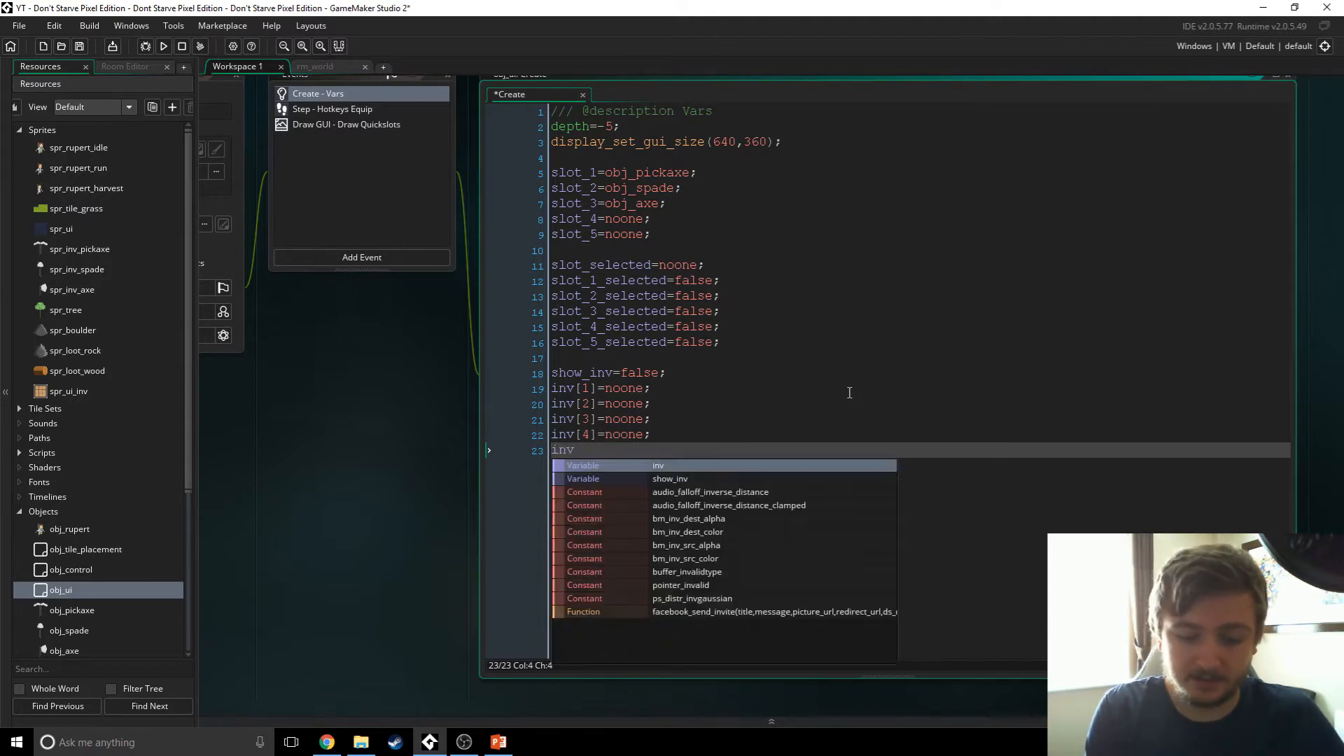
{"action": "type", "text": "[5]=noone;"}
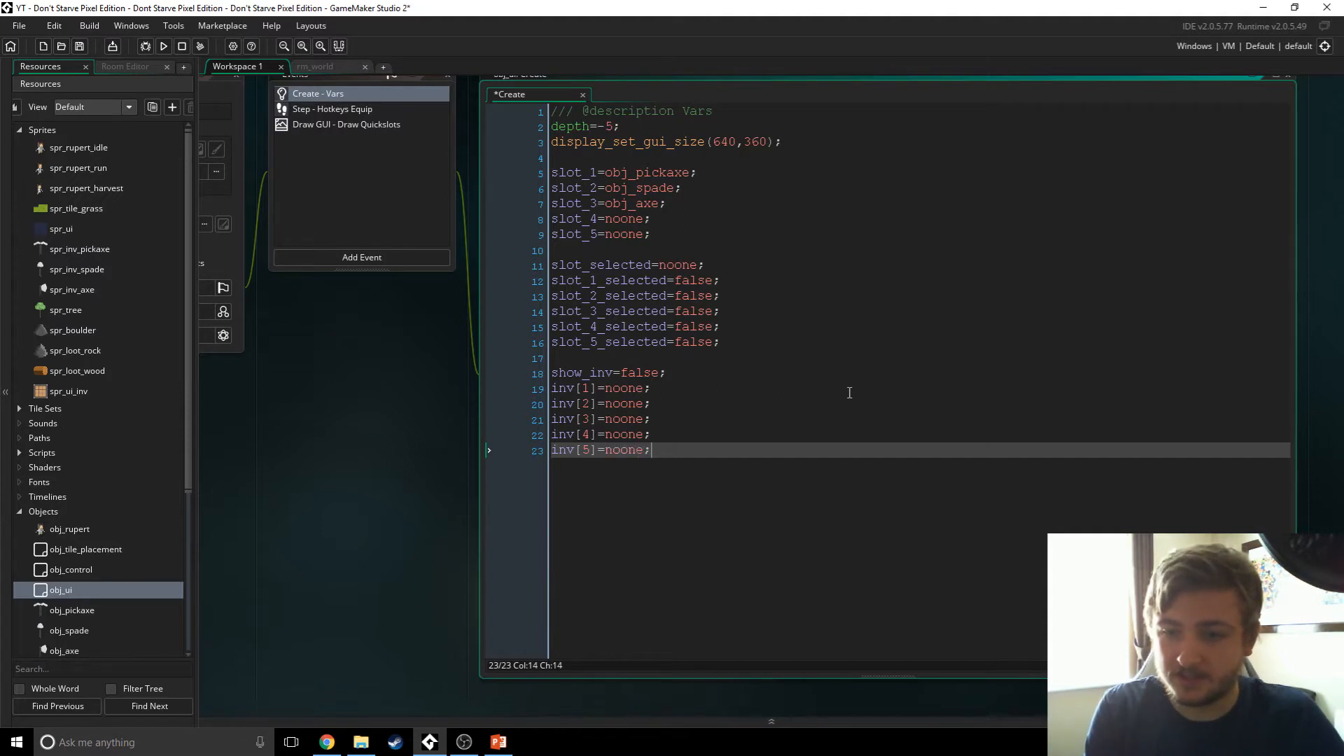
{"action": "key", "text": "Return"}
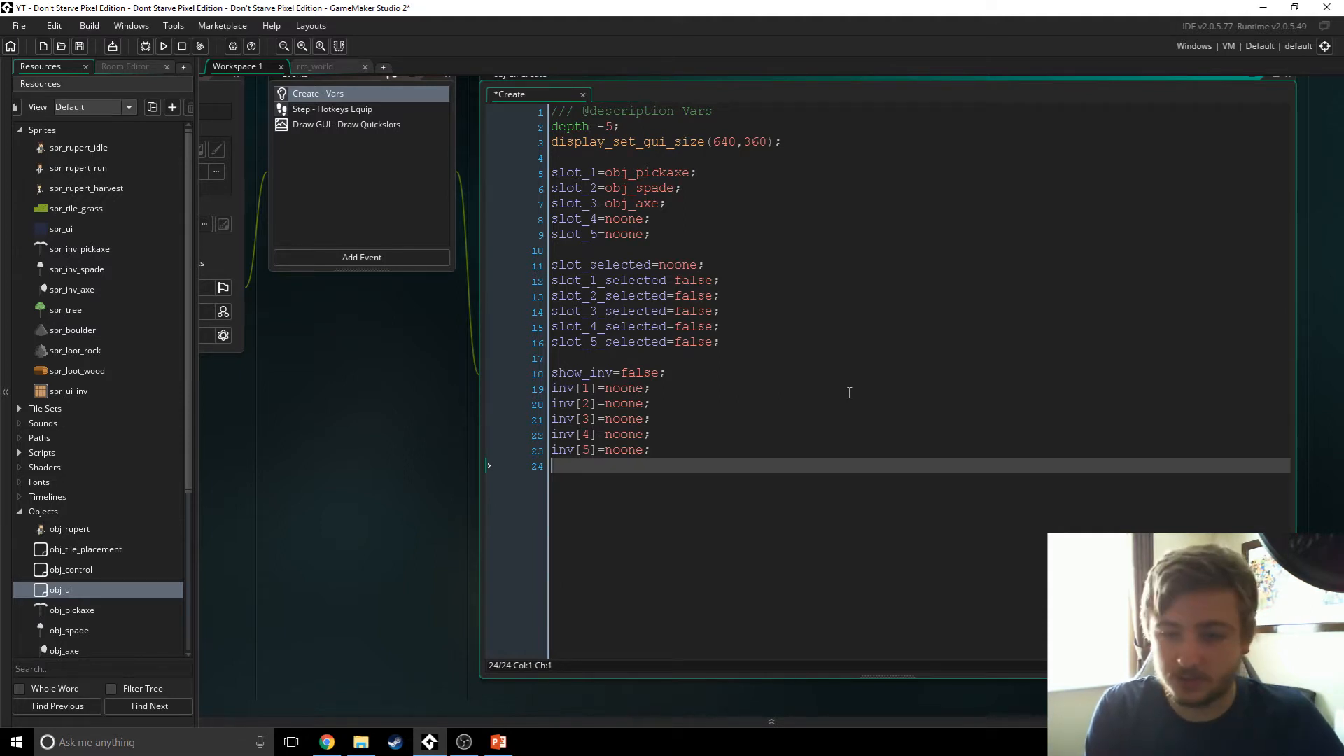
{"action": "type", "text": "inv"}
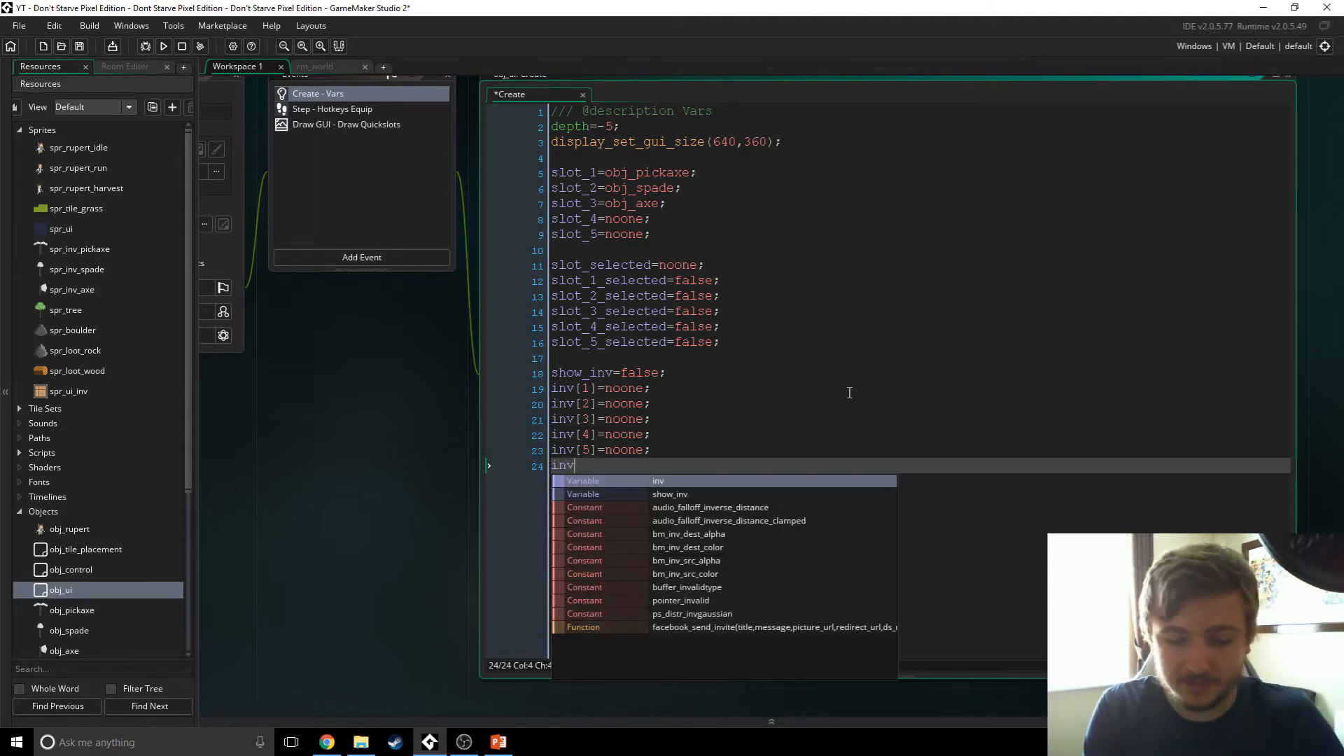
{"action": "type", "text": "[6]=noone;"}
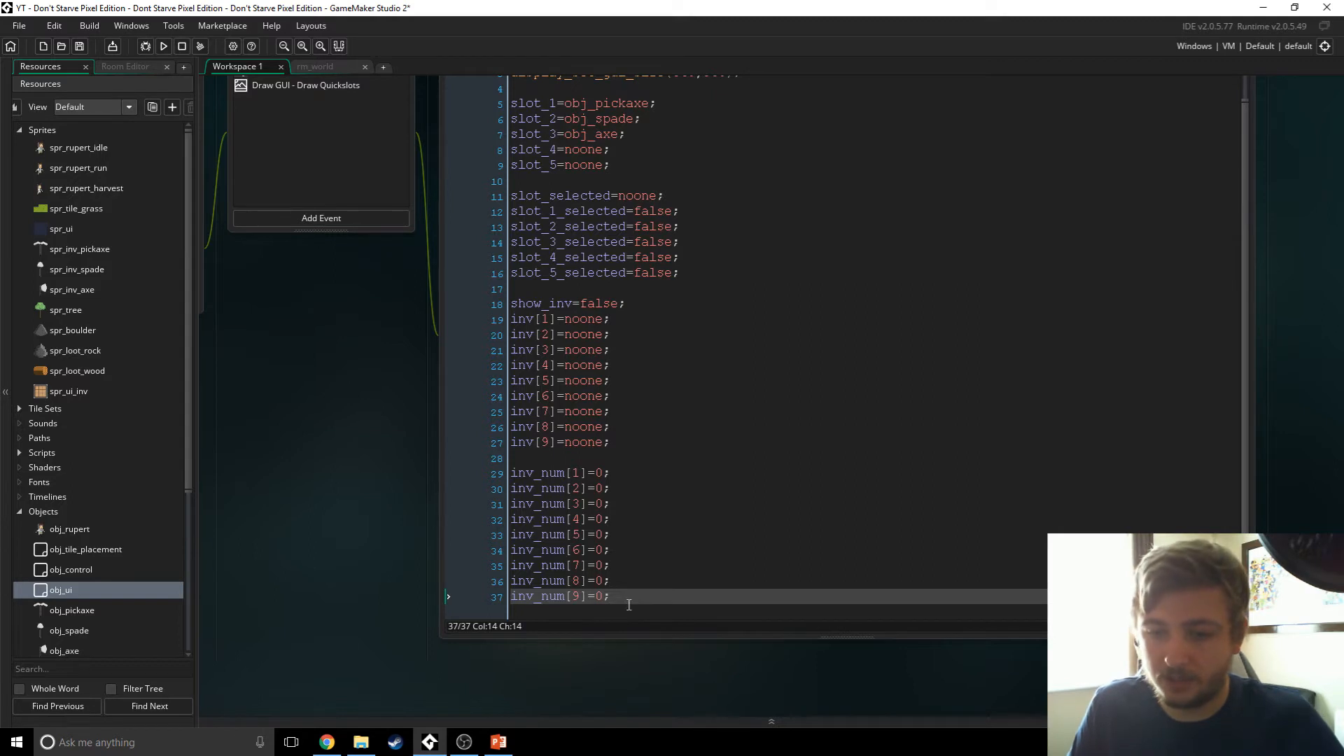
Step: Review the nine inv slot lines and select the nine inv_num count lines
{"action": "left_click", "coordinate": [609, 411]}
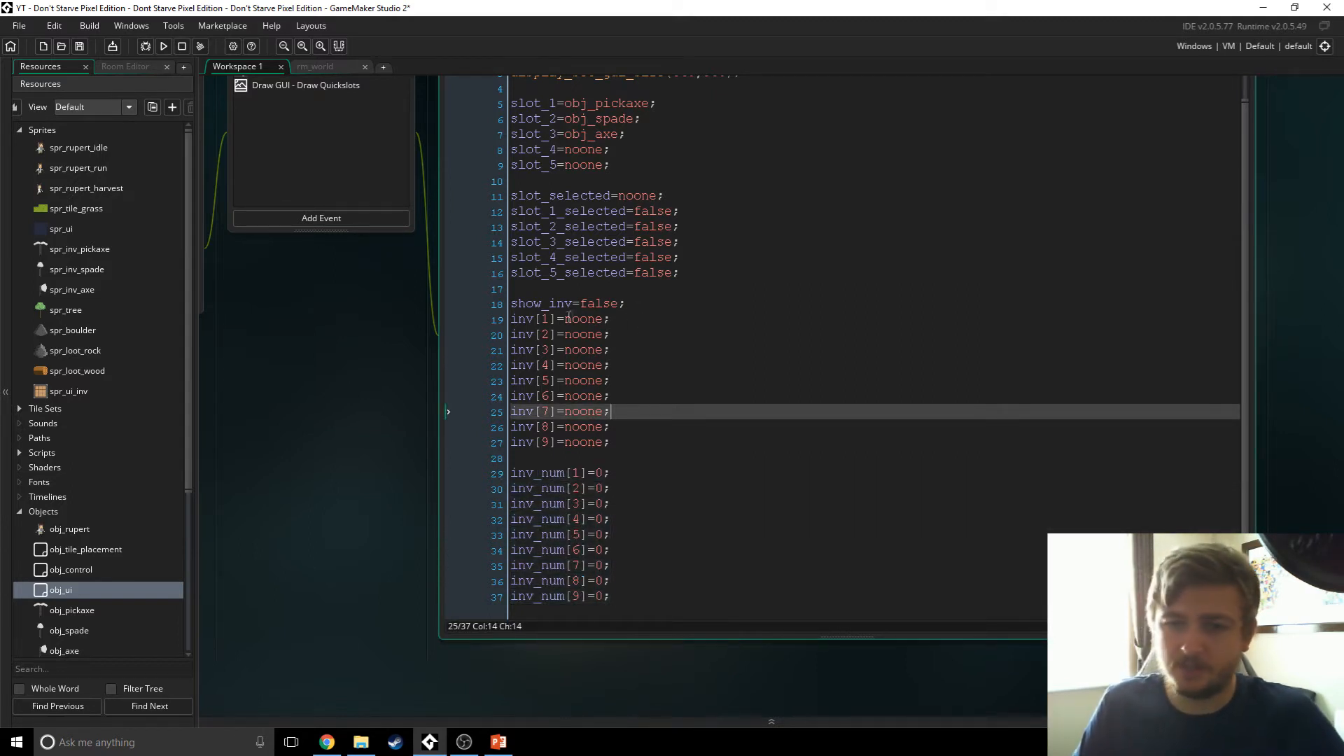
{"action": "left_click", "coordinate": [545, 319]}
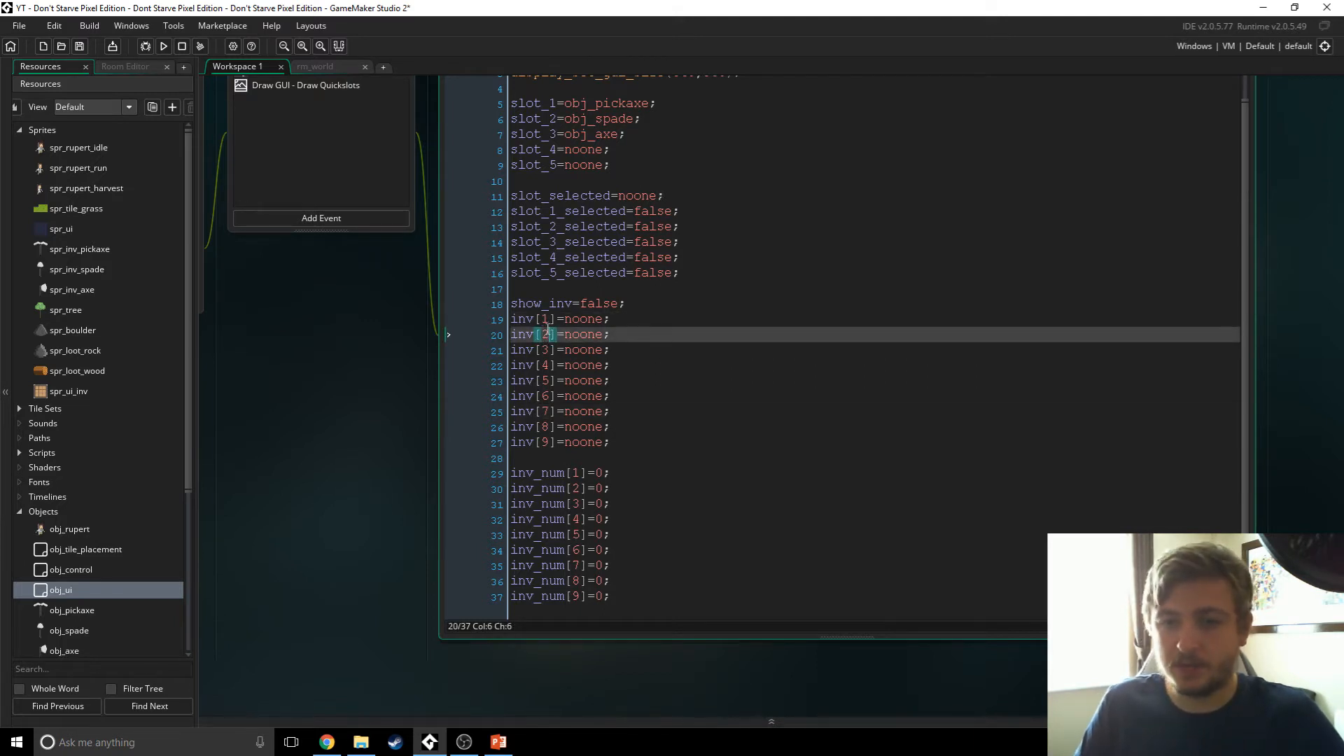
{"action": "left_click", "coordinate": [545, 318]}
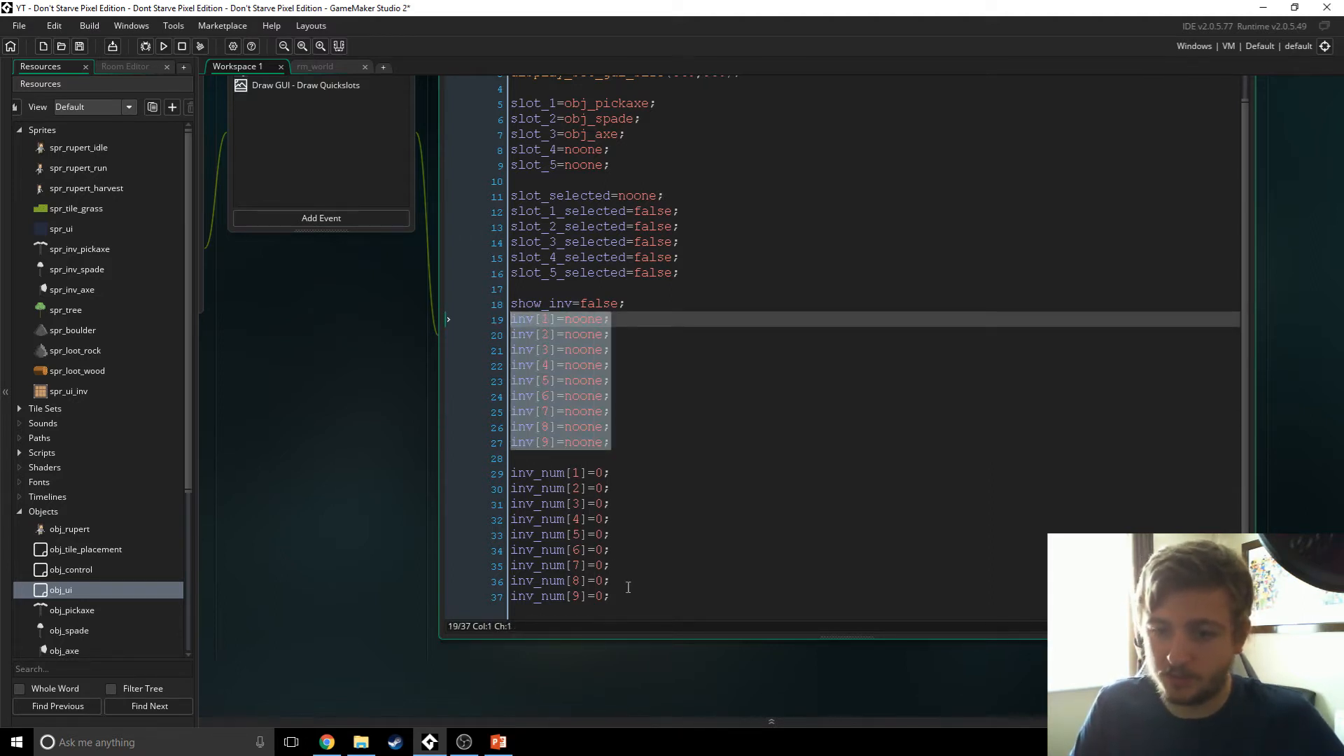
{"action": "left_click", "coordinate": [528, 596]}
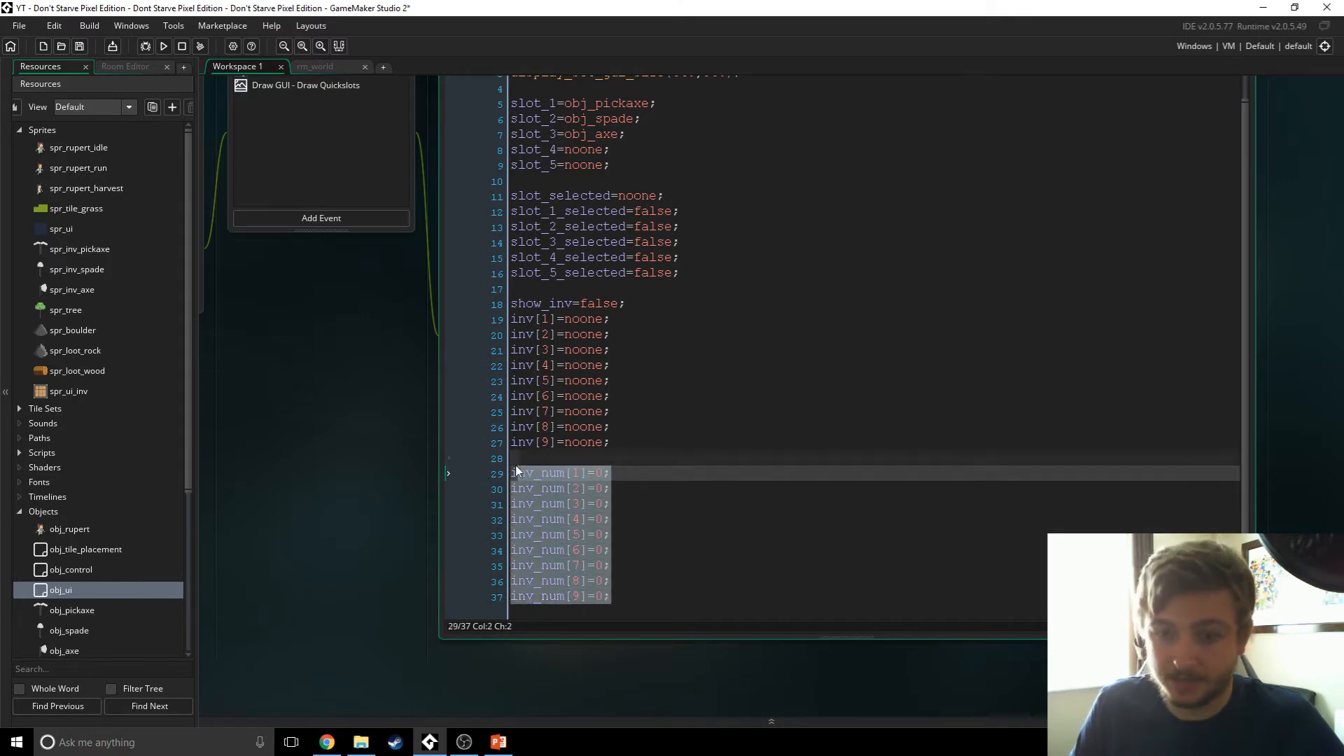
Step: Deselect the inv_num lines and switch to obj_ui's Step event
{"action": "key", "text": "Down"}
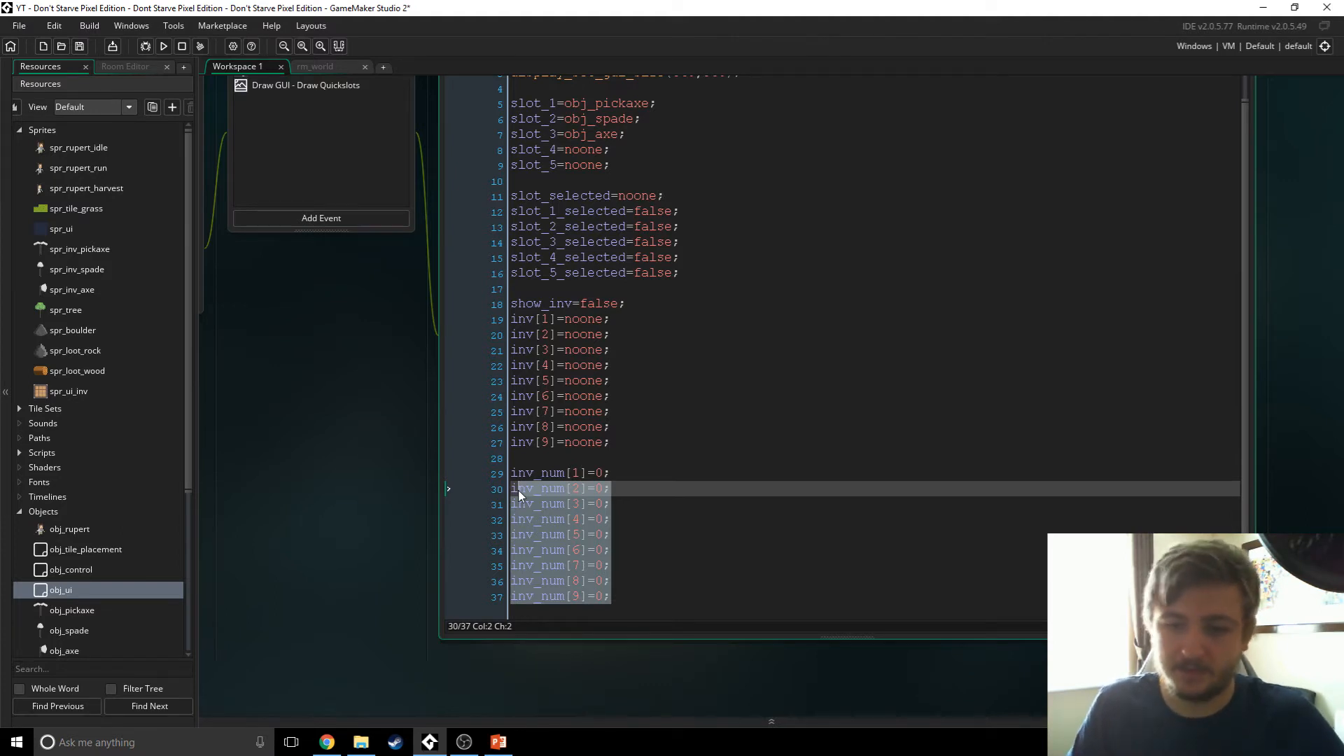
{"action": "left_click", "coordinate": [609, 503]}
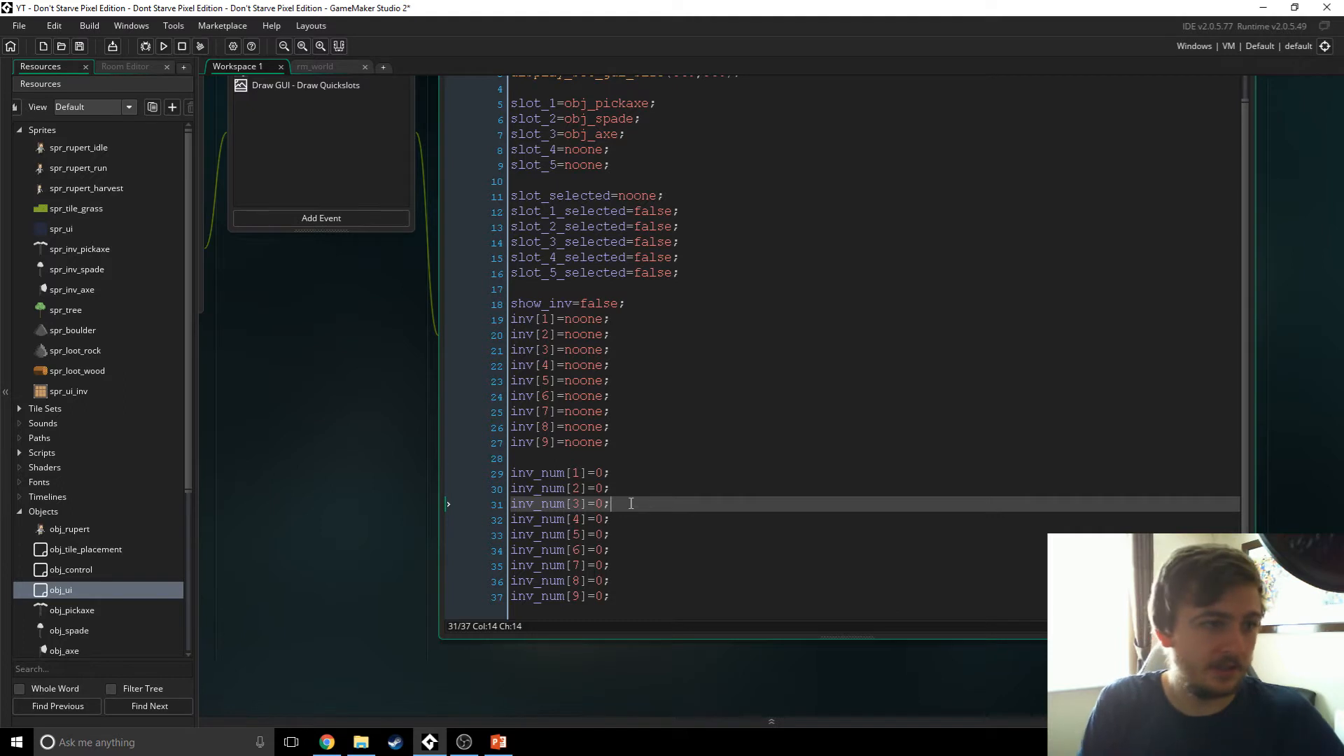
{"action": "left_click", "coordinate": [311, 132]}
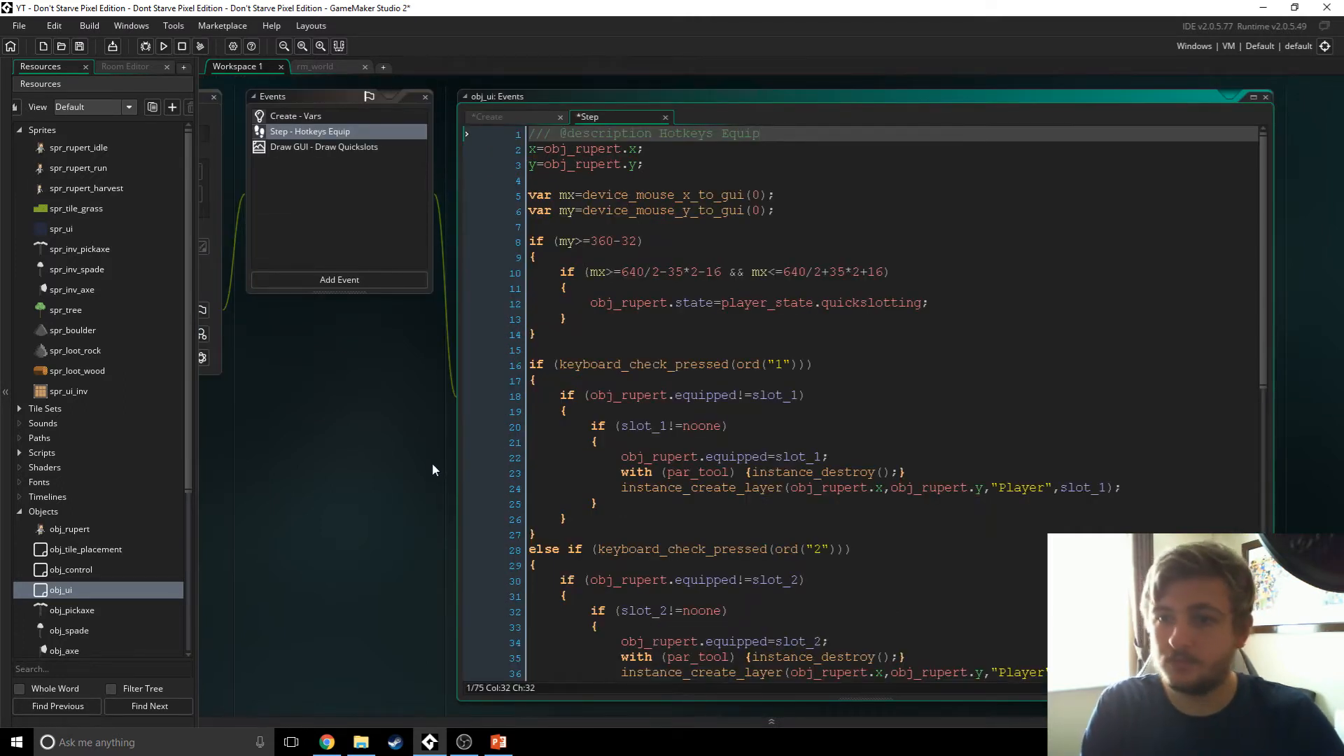
Step: Extend the description with '& Show inventory' and add an if keyboard_check_pressed(ord("I")) check
{"action": "type", "text": "& Show i"}
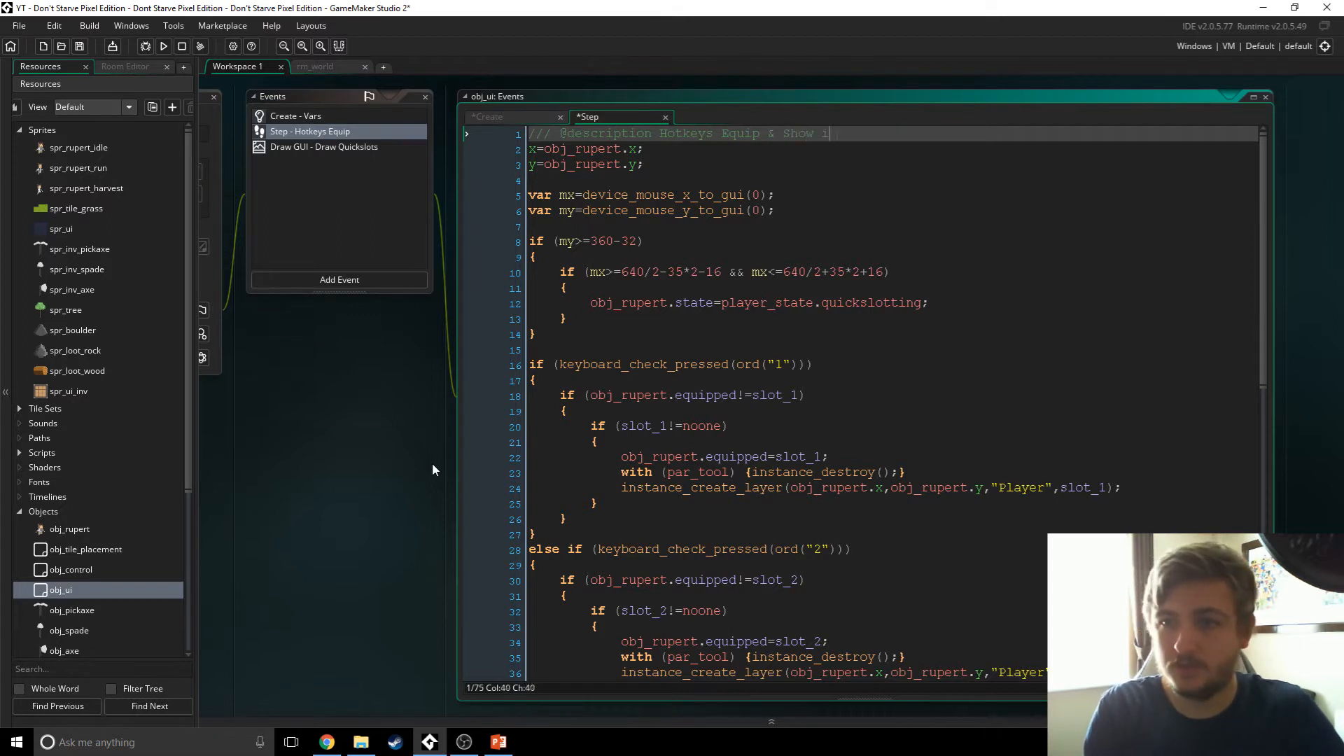
{"action": "type", "text": "nventory"}
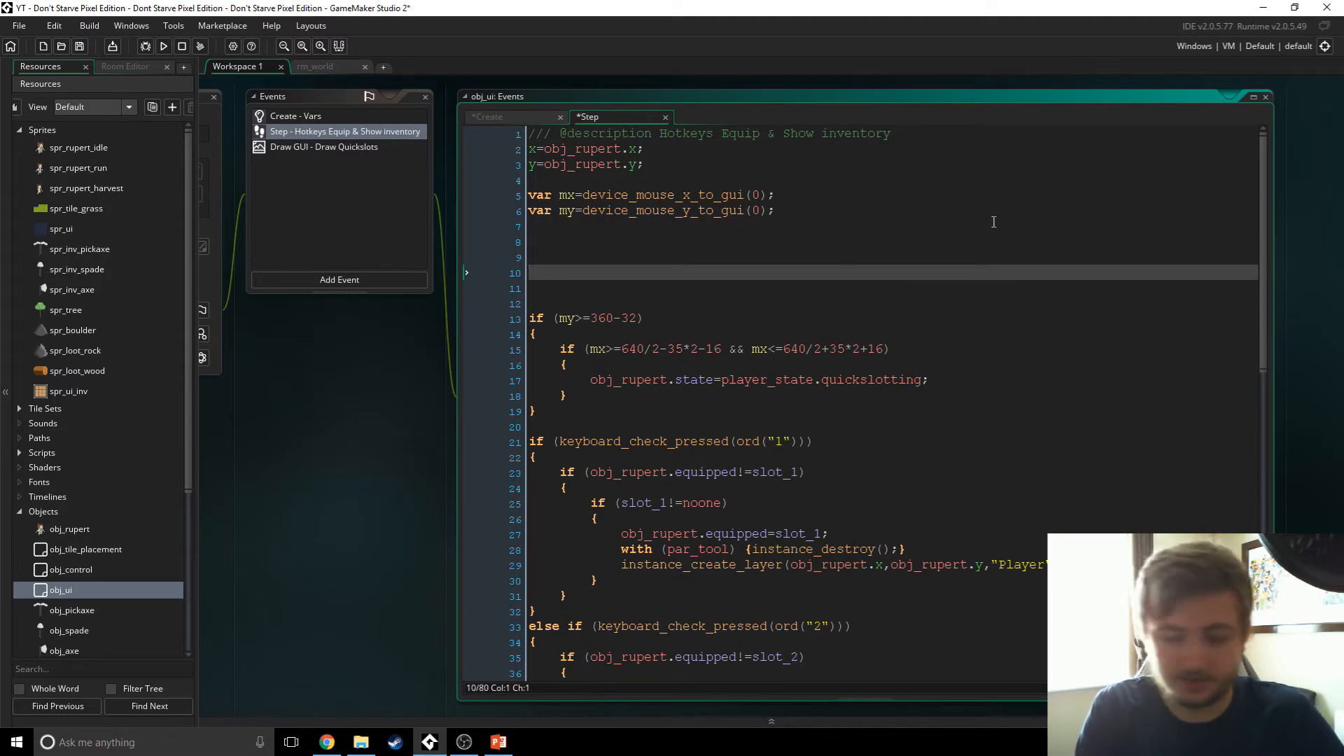
{"action": "type", "text": "if"}
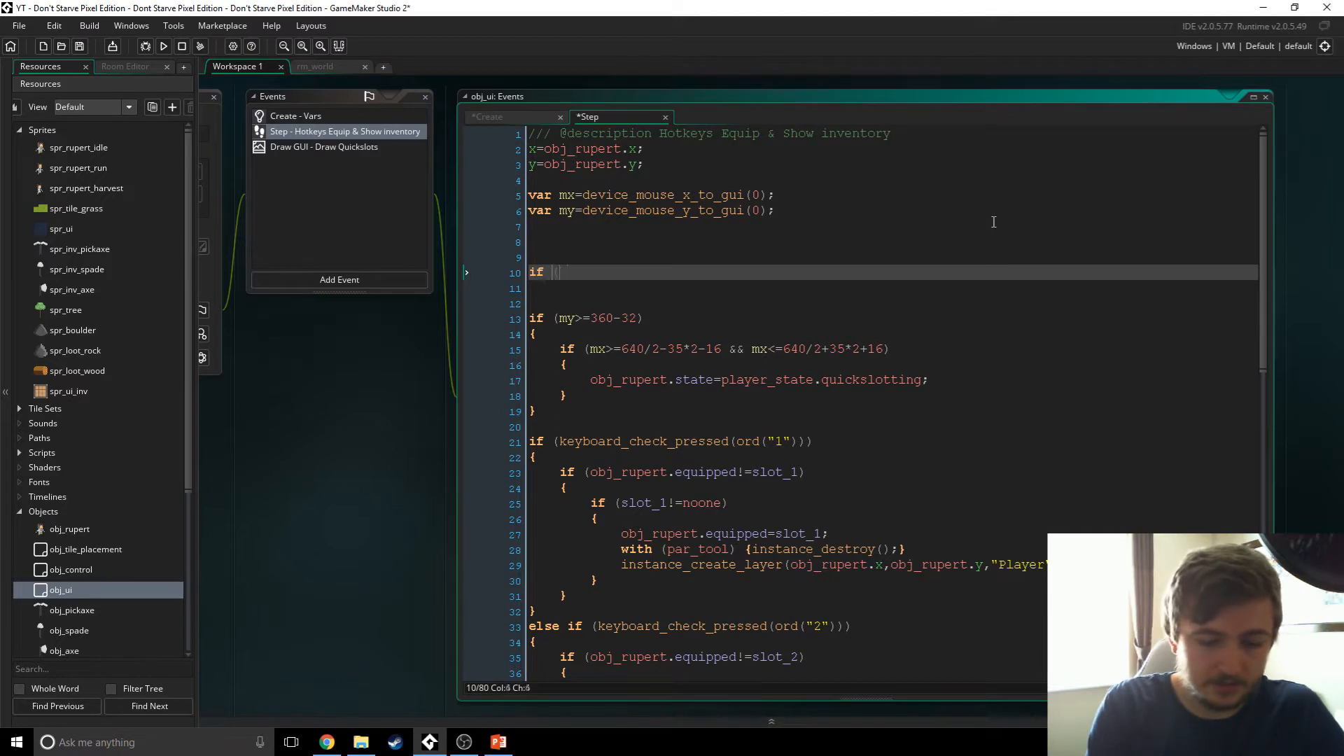
{"action": "type", "text": "(keyboard_c"}
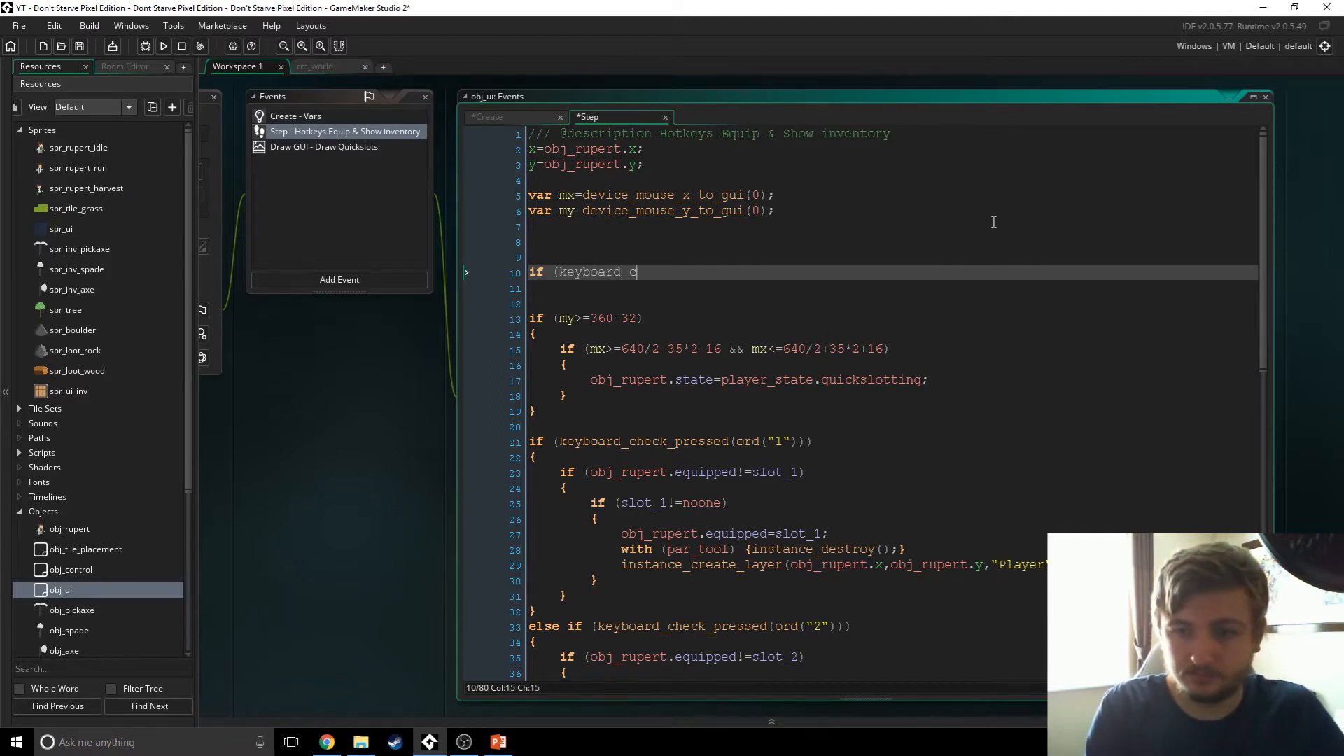
{"action": "type", "text": "heck_pressed(ord("}
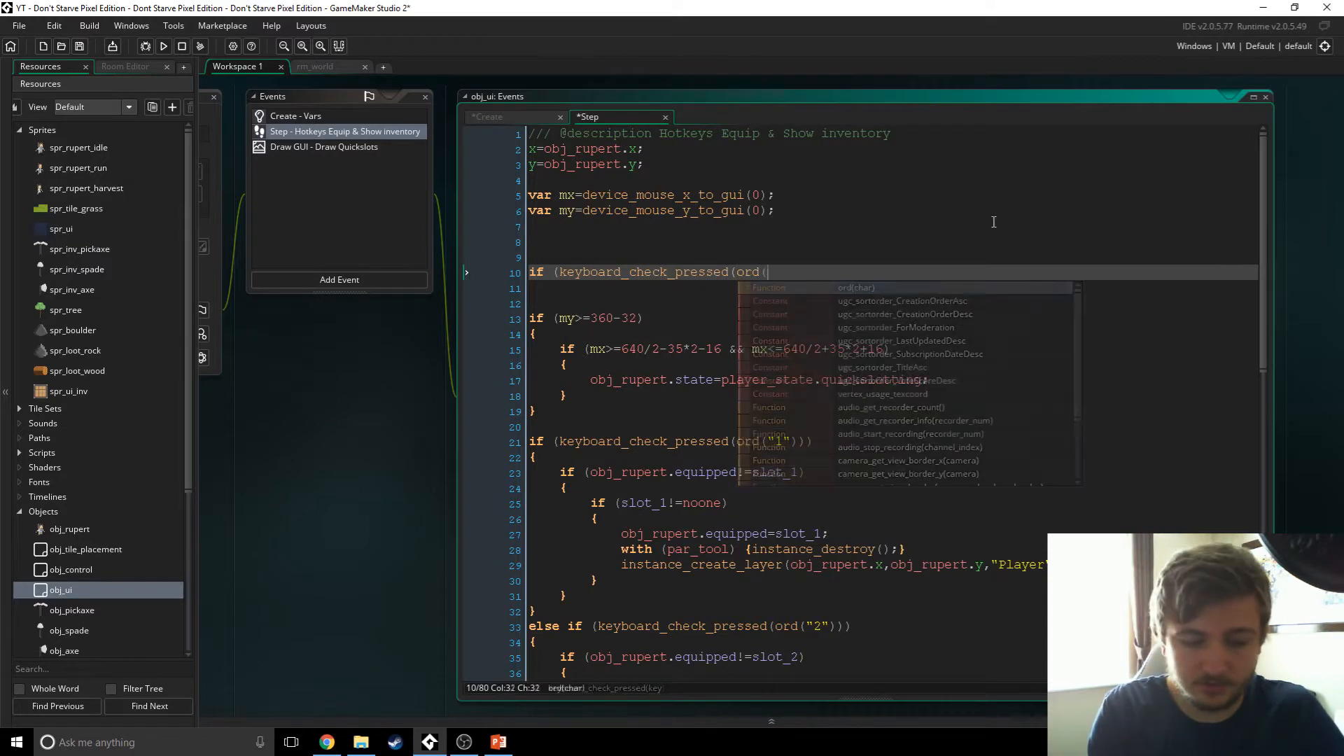
{"action": "type", "text": "\"I\")))"}
{"action": "type", "text": "{"}
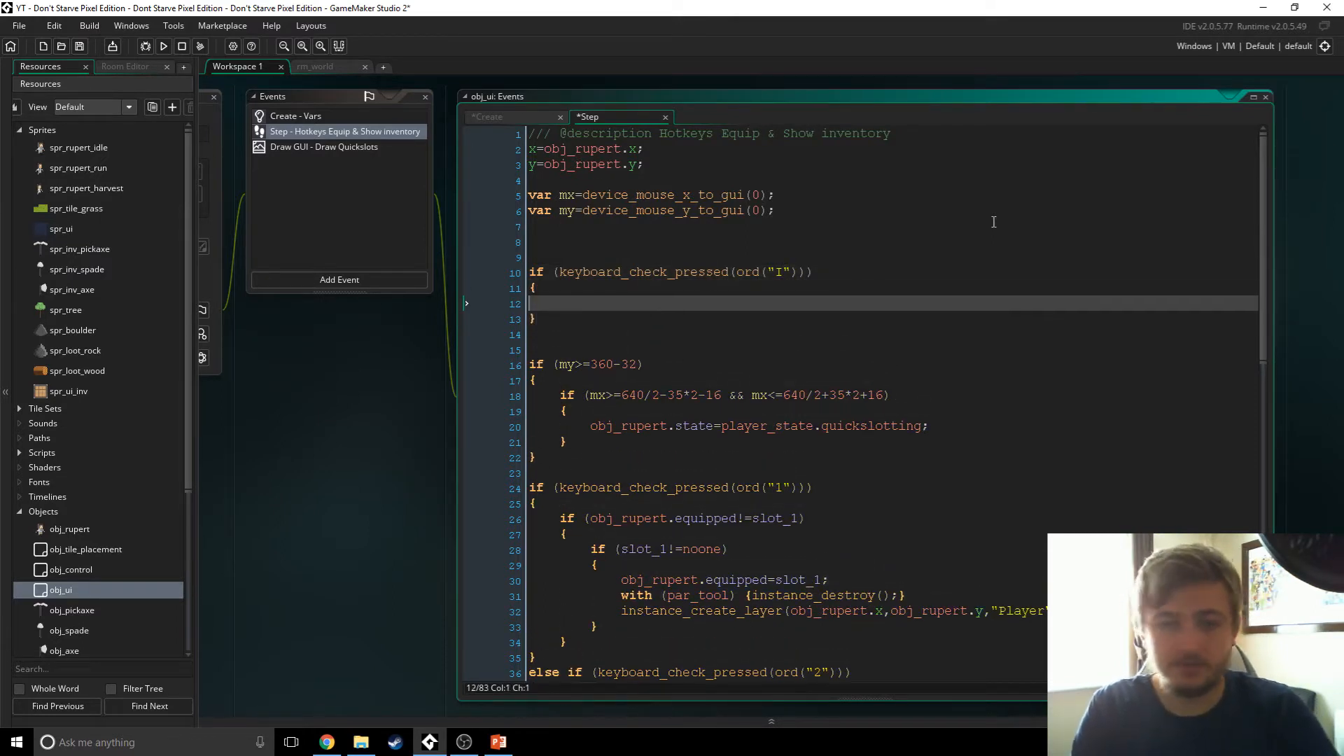
Step: Switch on show_inv: case false sets obj_rupert.state=player_state.inventory and breaks
{"action": "type", "text": "switch"}
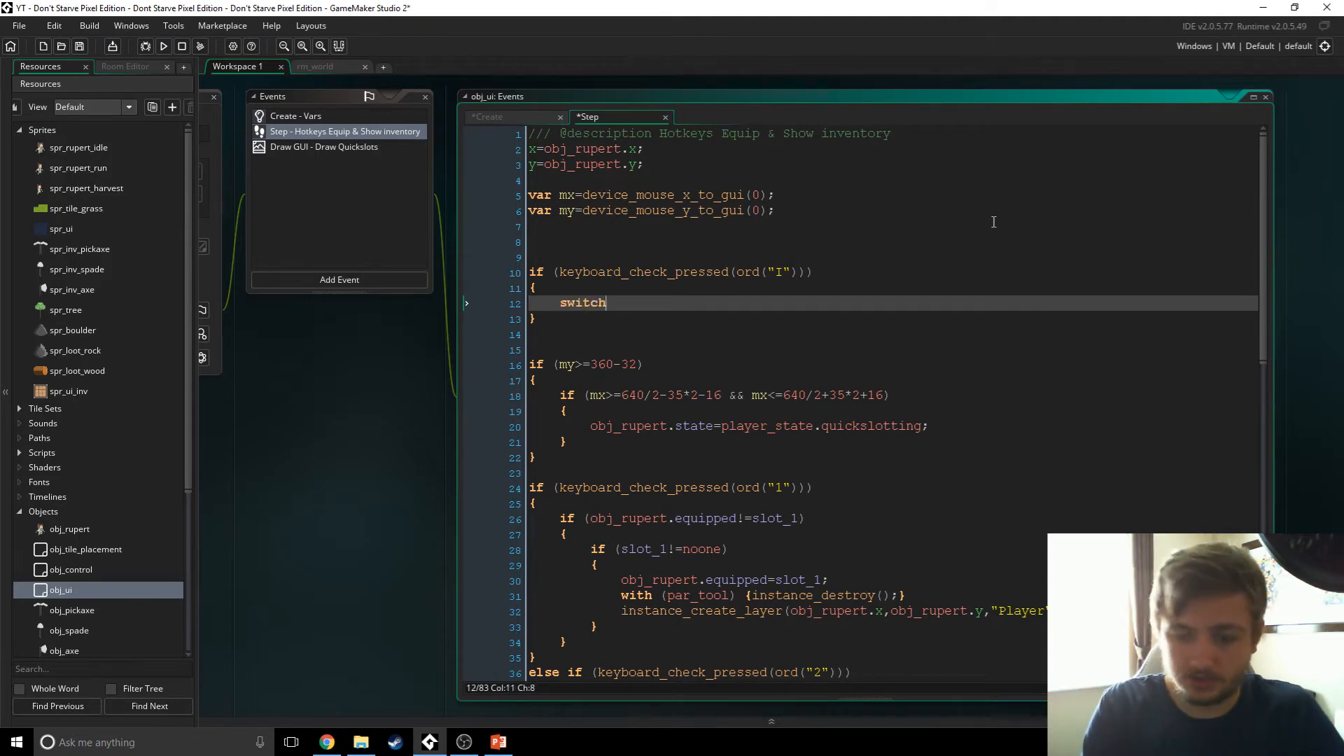
{"action": "type", "text": "(show_inv"}
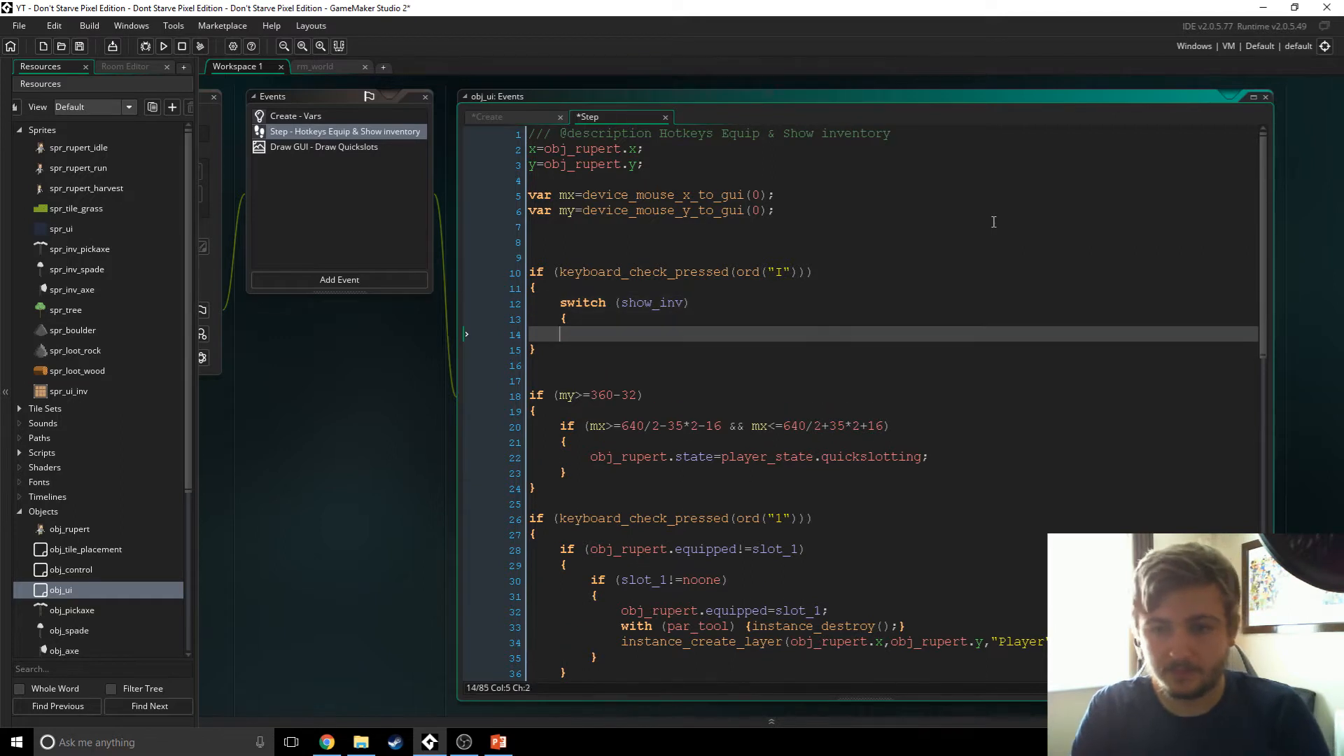
{"action": "type", "text": "c"}
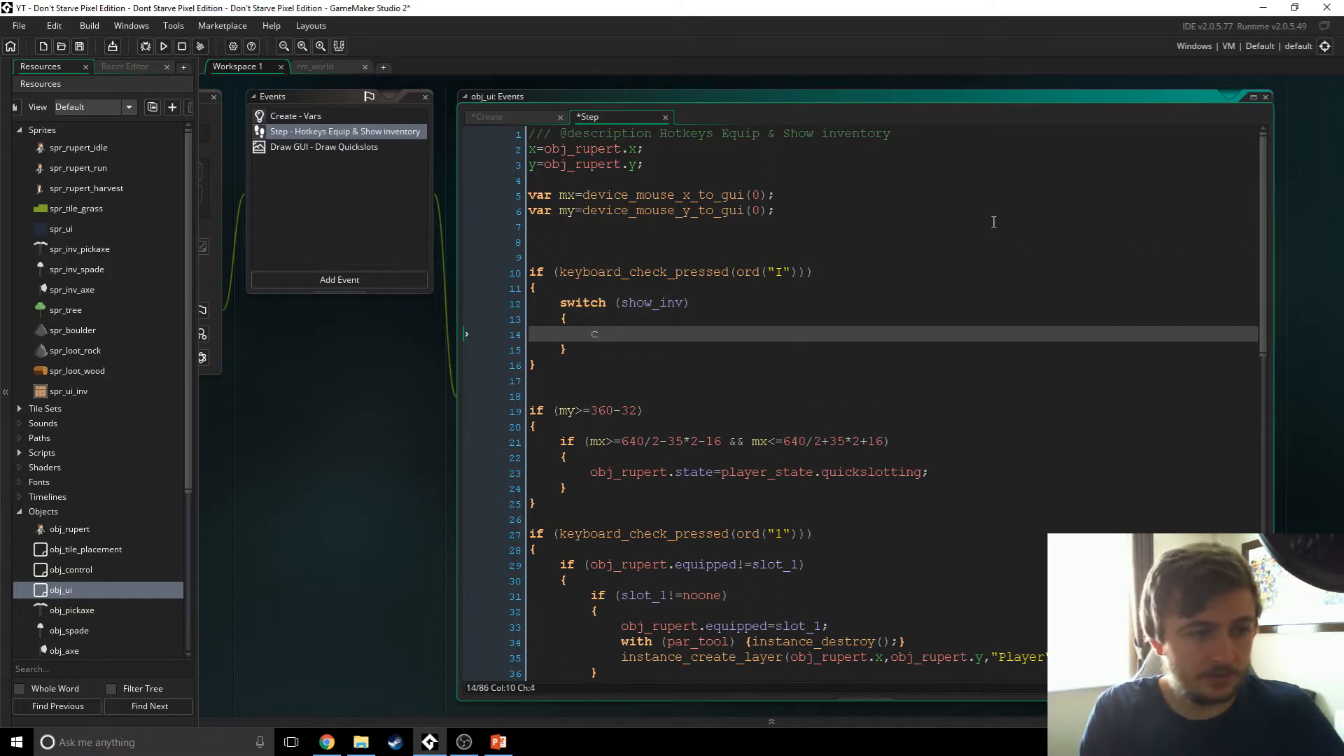
{"action": "type", "text": "case false:"}
{"action": "type", "text": "show_inv=true;"}
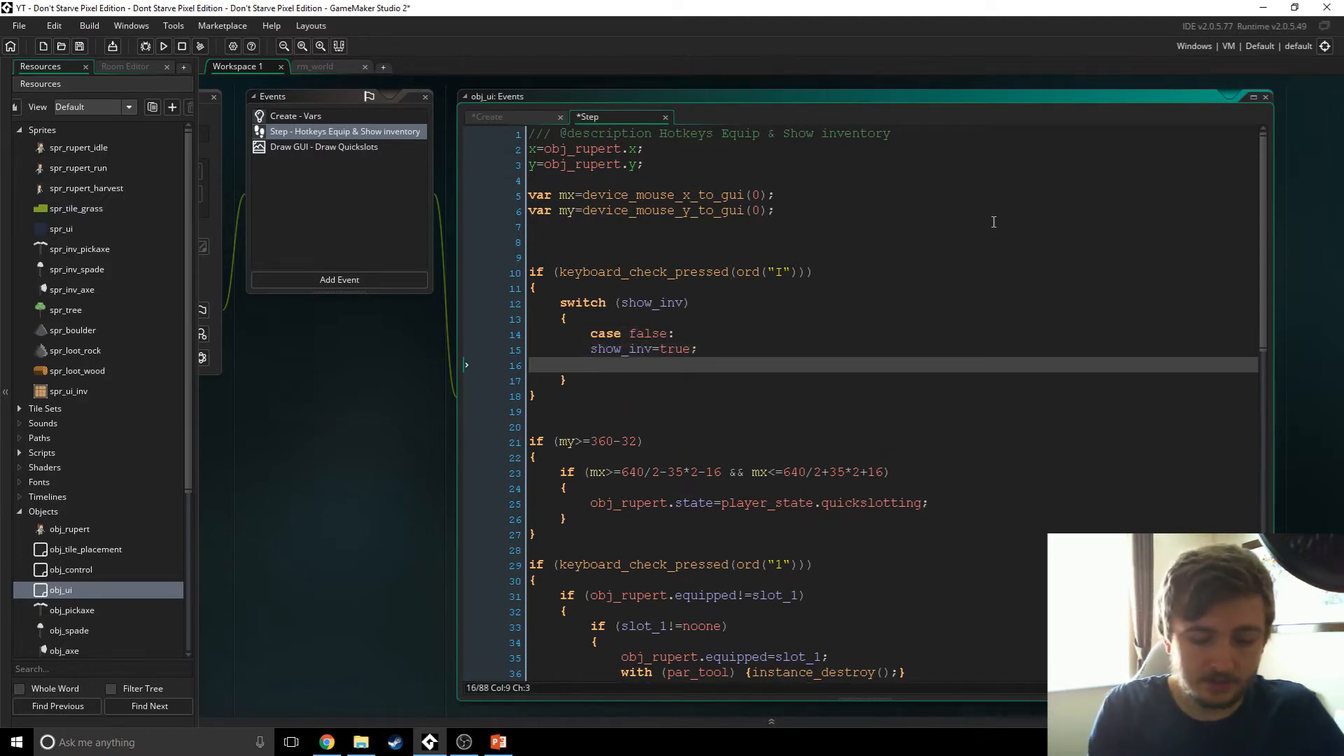
{"action": "type", "text": "obj_rupert_st"}
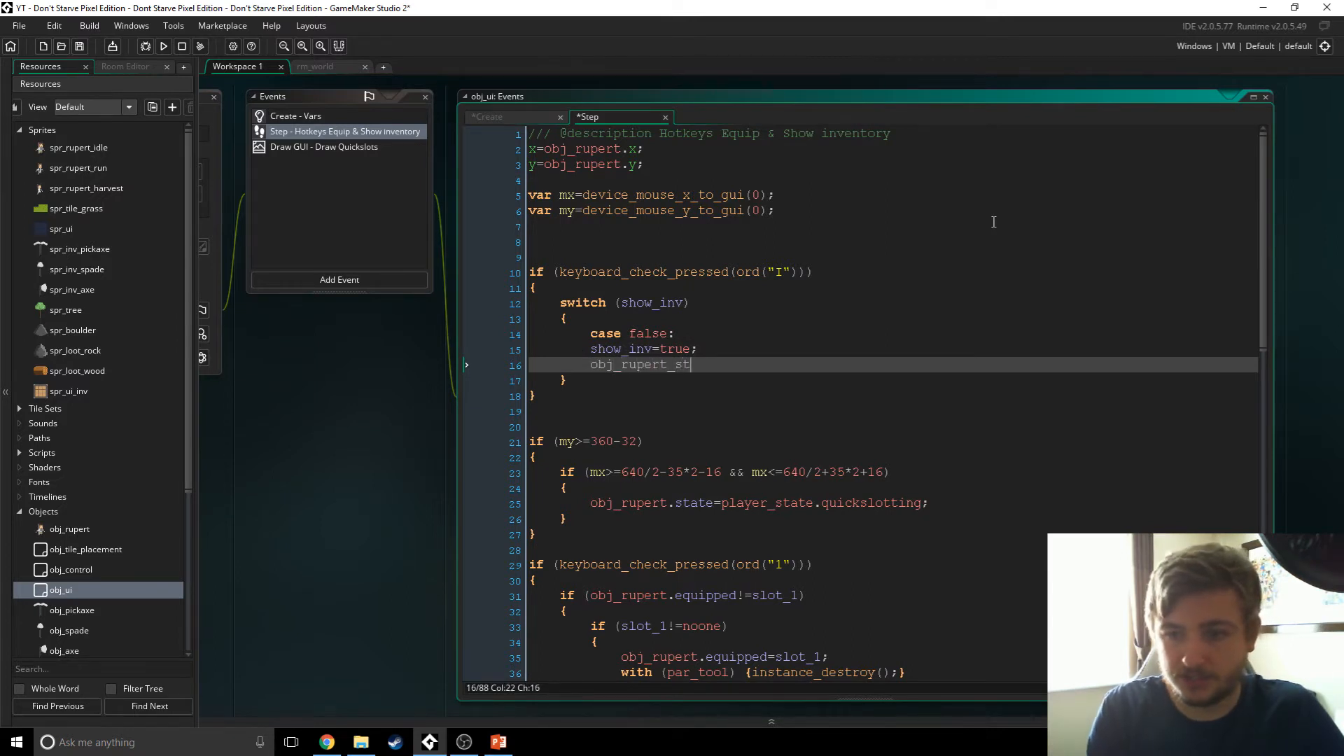
{"action": "type", "text": "ate="}
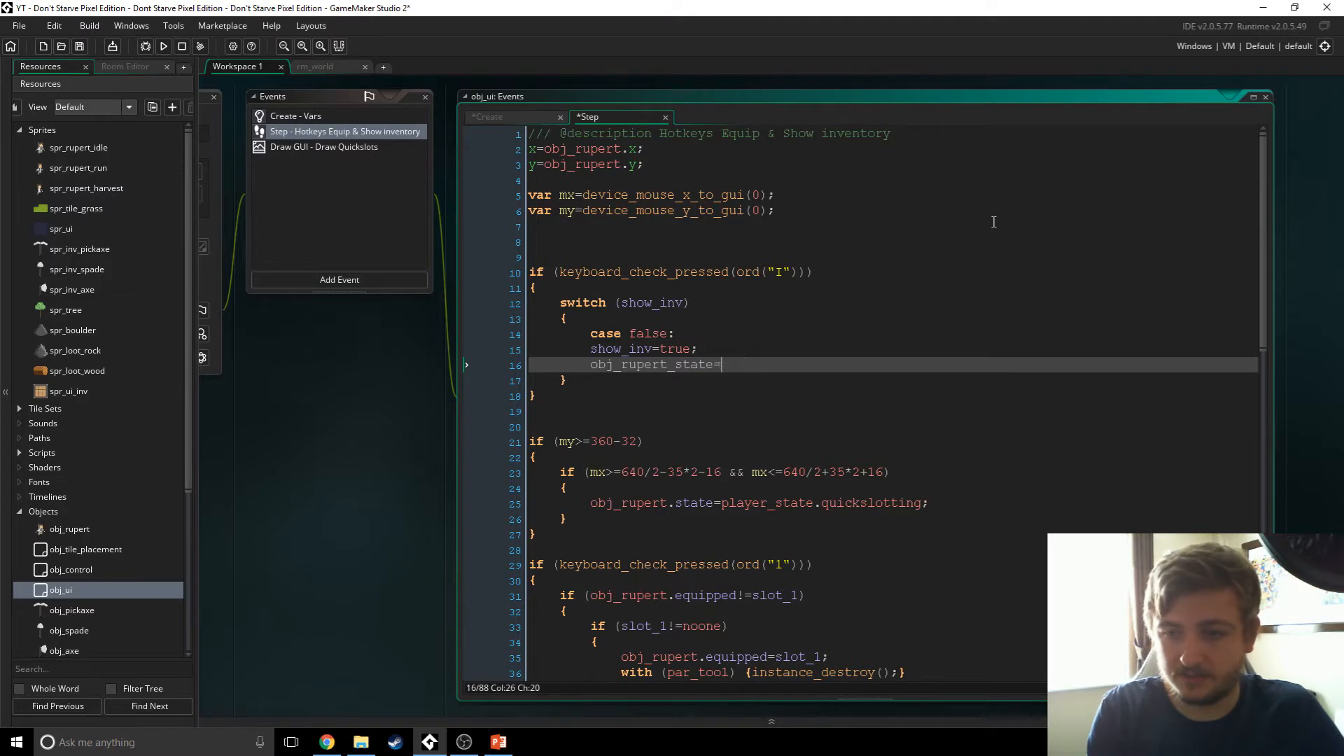
{"action": "type", "text": "player_state"}
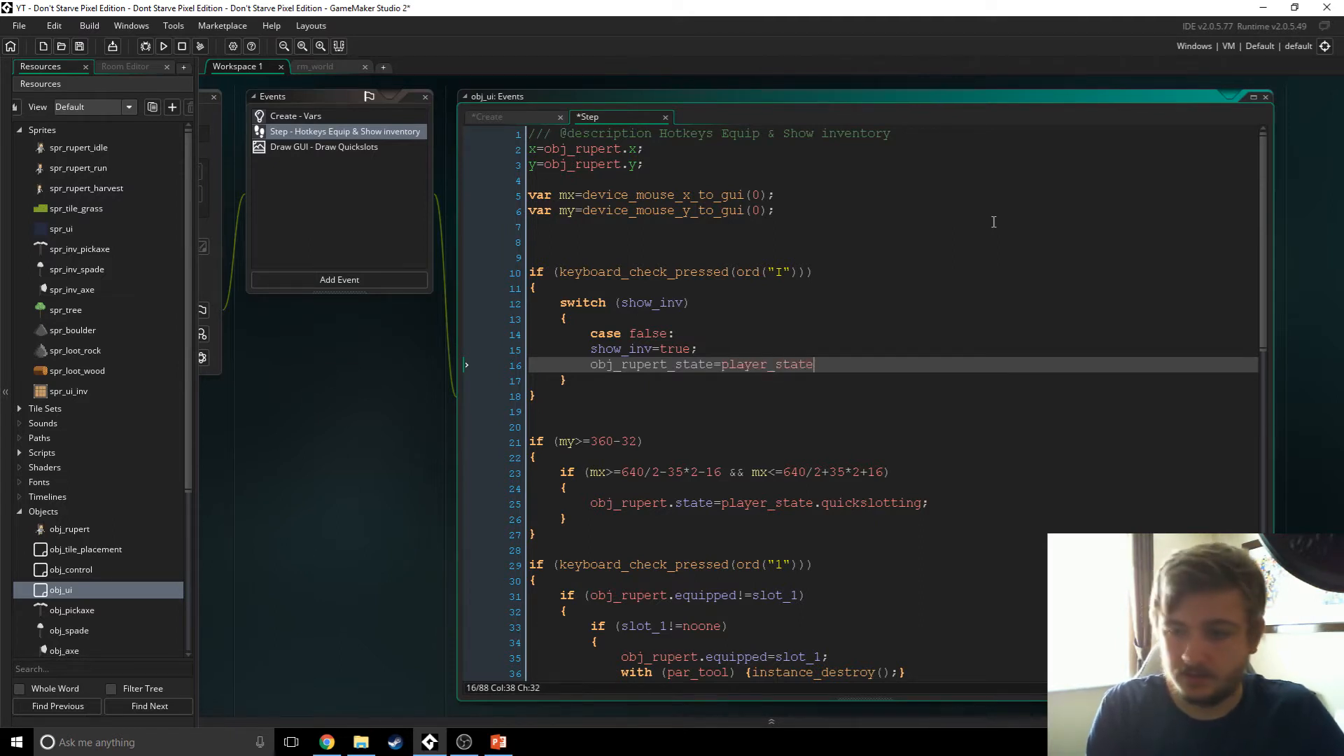
{"action": "type", "text": ".invent"}
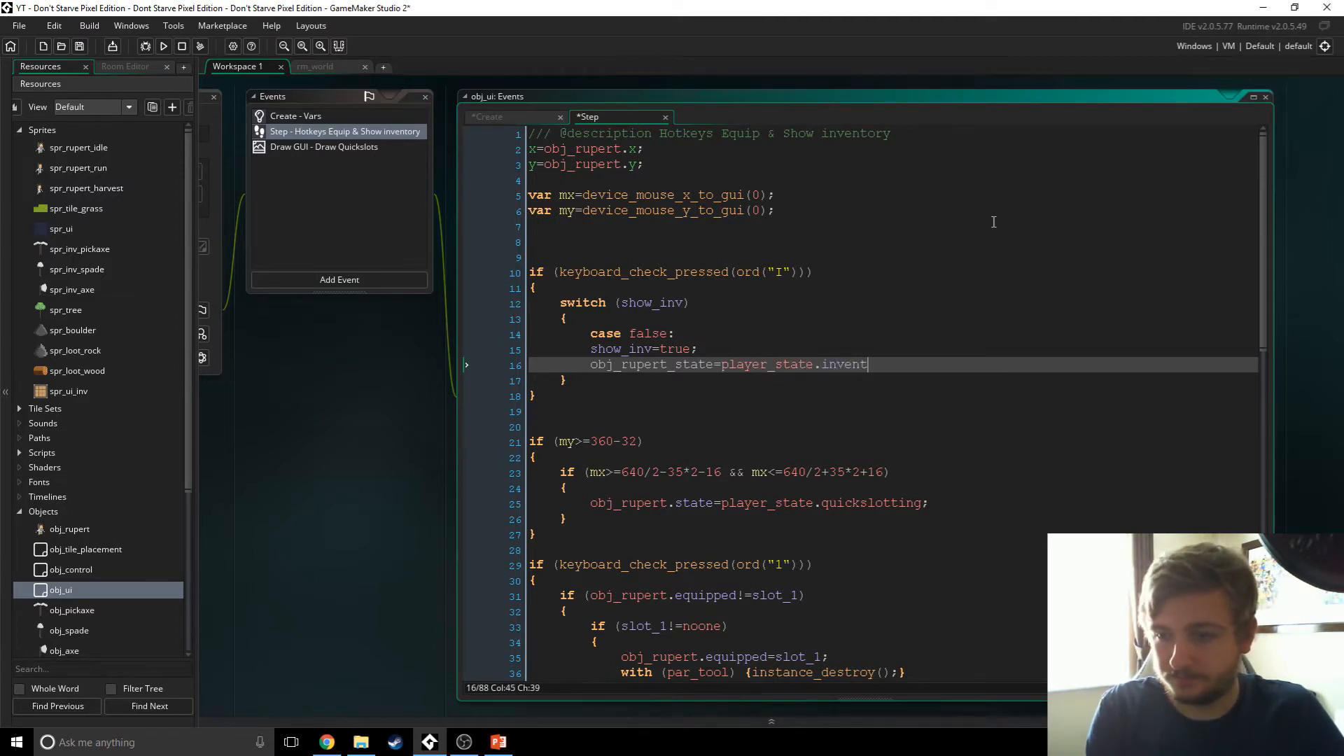
{"action": "type", "text": "ory;"}
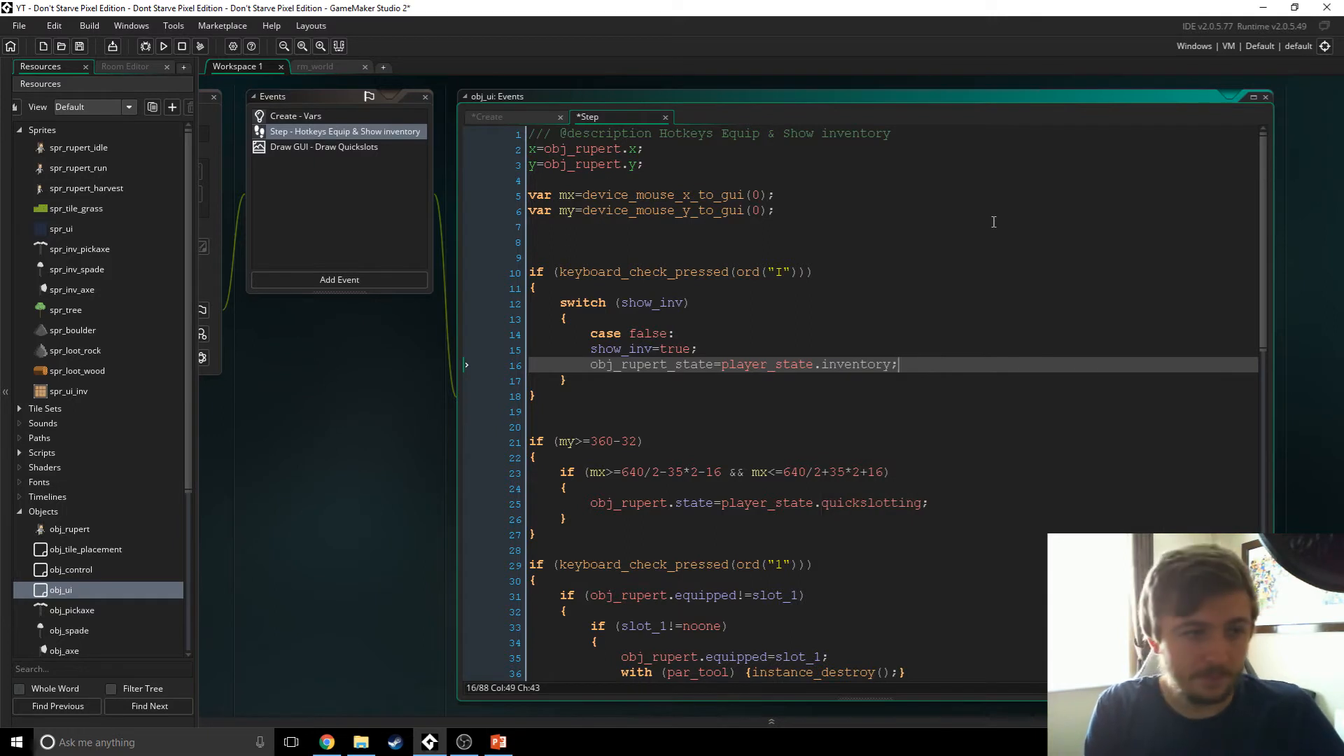
{"action": "type", "text": "break;"}
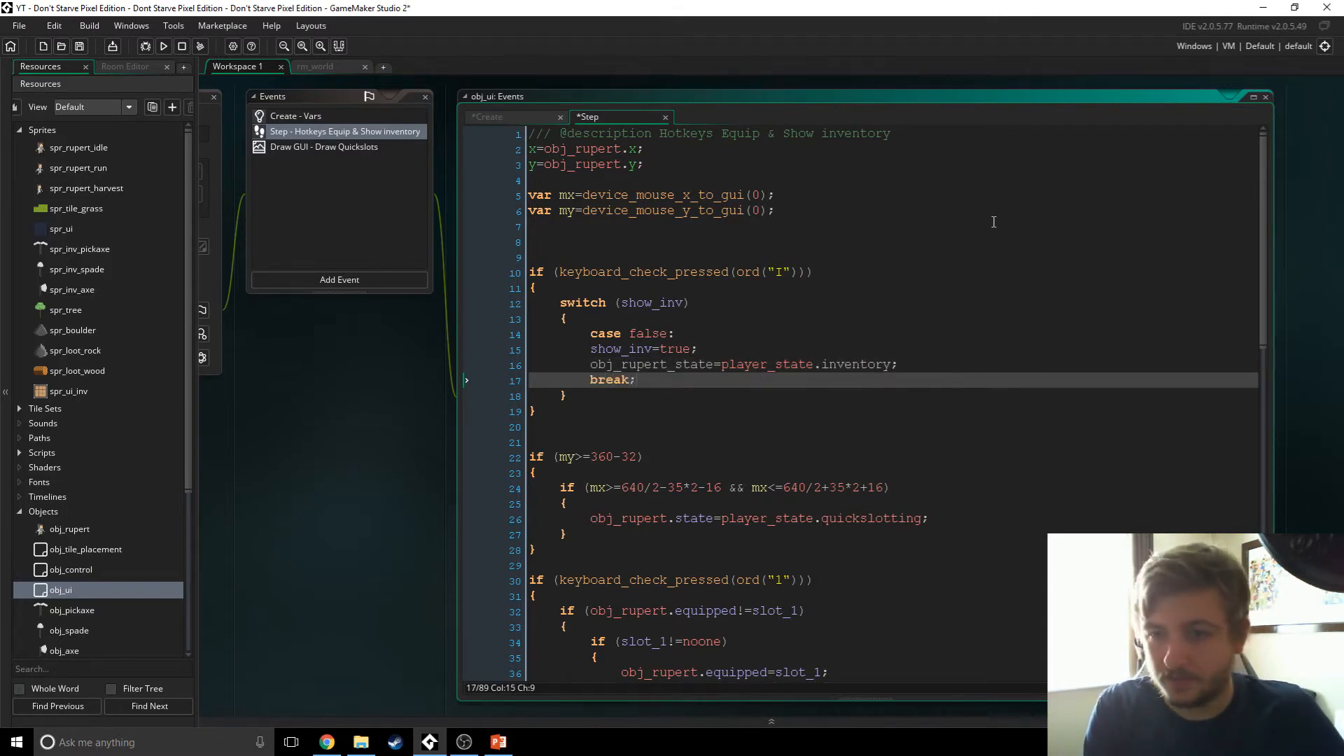
{"action": "key", "text": "Return"}
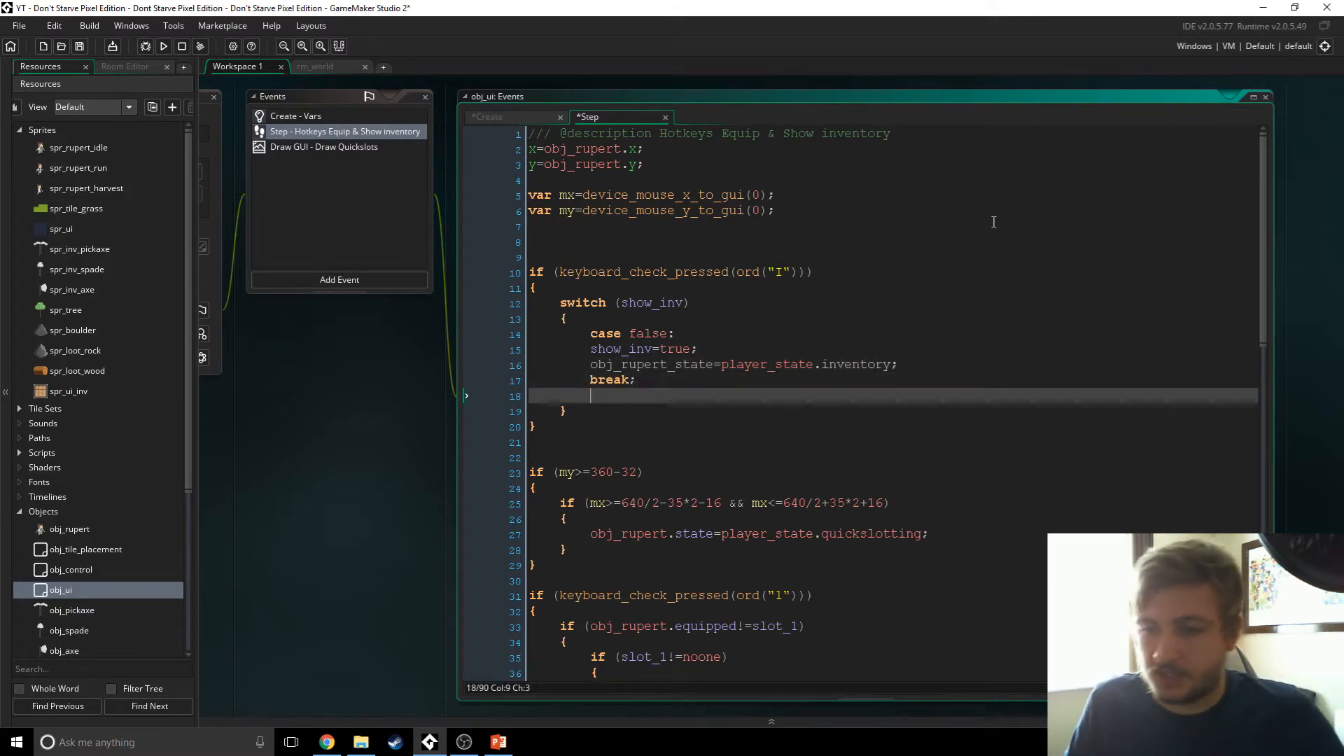
{"action": "mouse_move", "coordinate": [913, 361]}
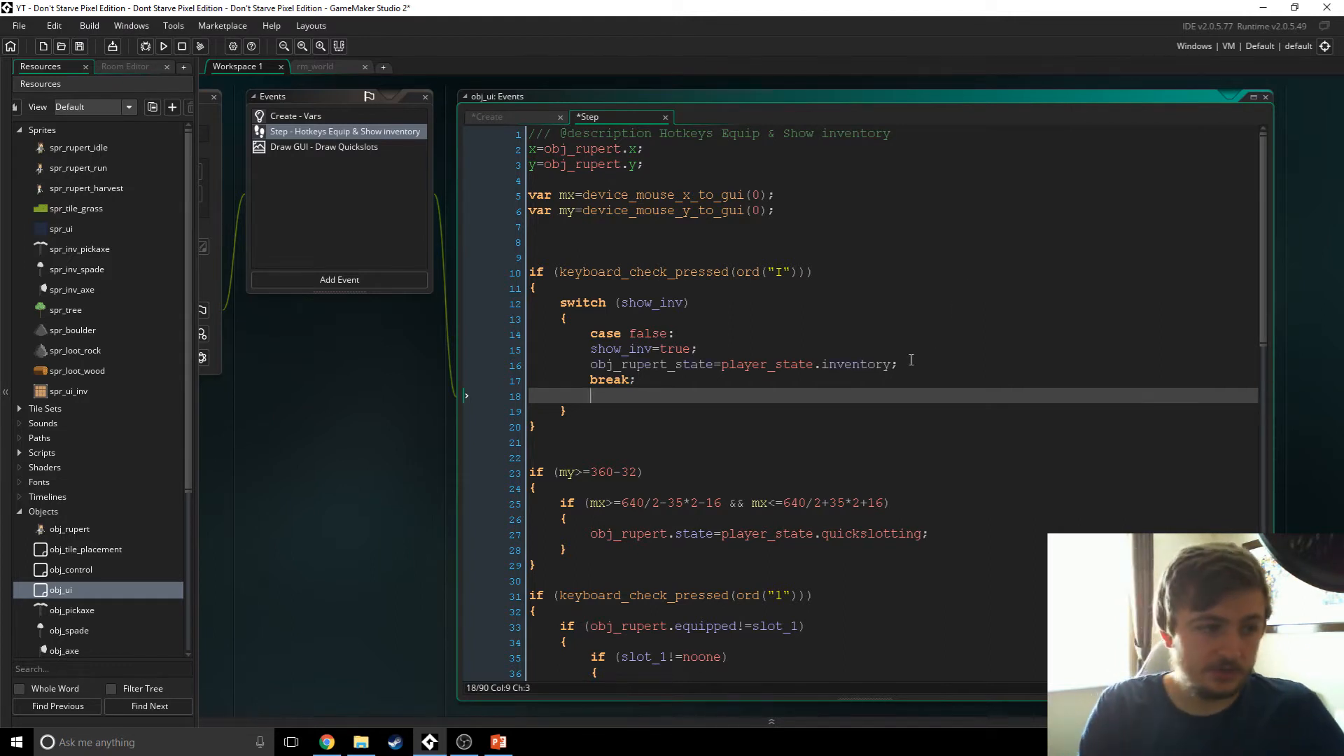
Step: Add case true toggling show_ and setting obj_rupert.state=player_state.controls
{"action": "type", "text": "case true:"}
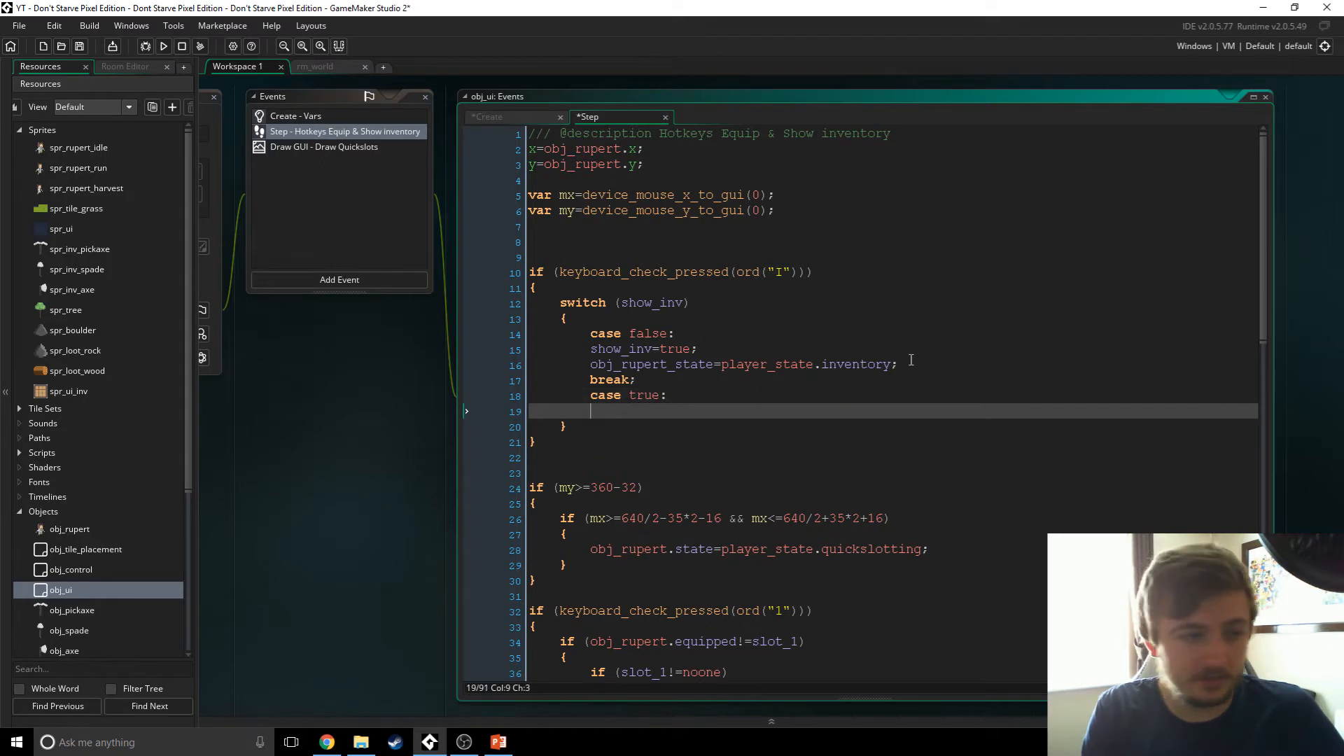
{"action": "type", "text": "show_inv=false;"}
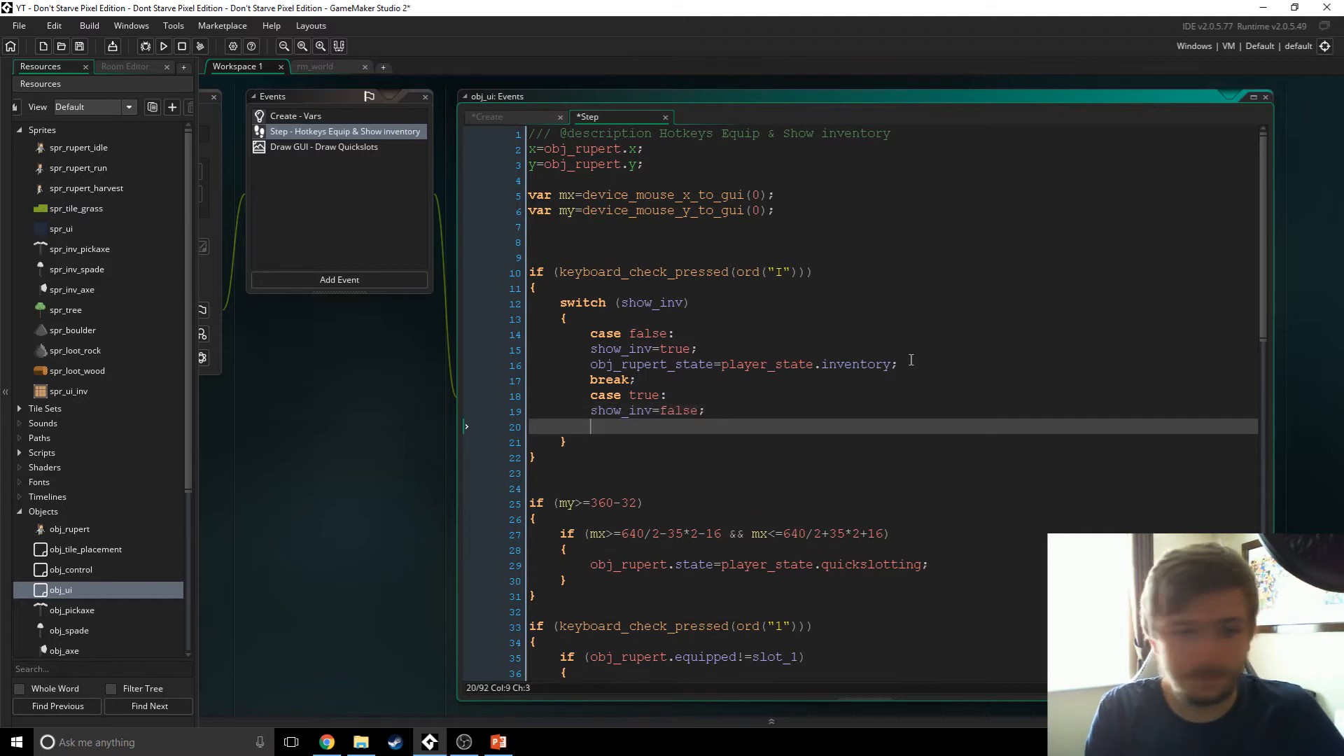
{"action": "type", "text": "obj_rupert.state=player_state.cont"}
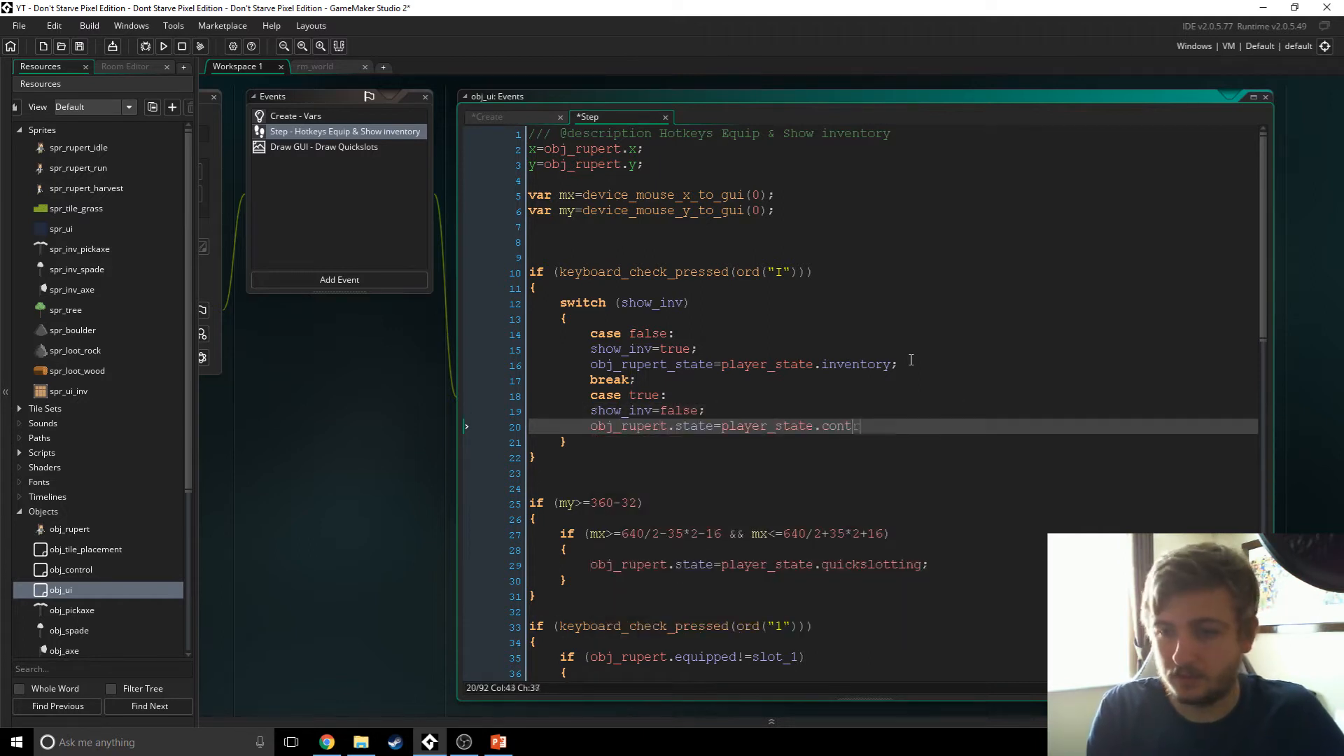
{"action": "type", "text": "rols;"}
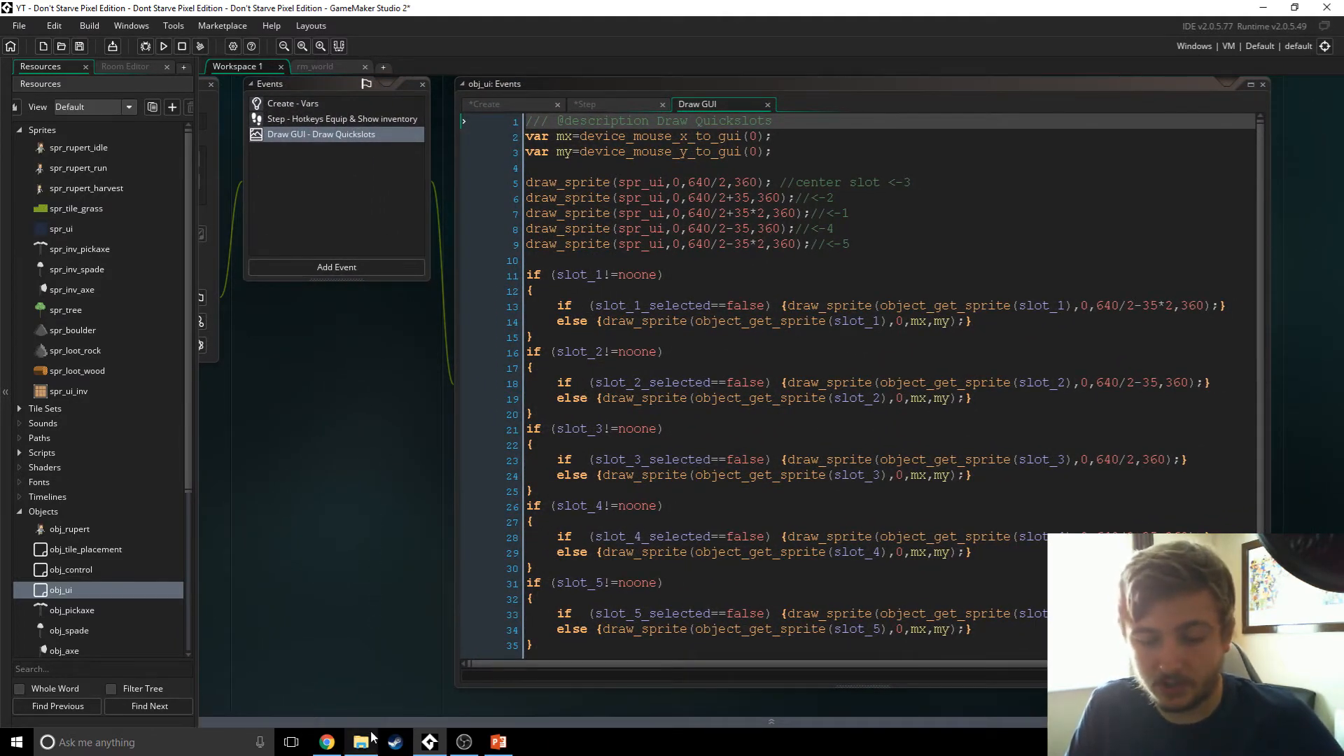
{"action": "mouse_move", "coordinate": [493, 610]}
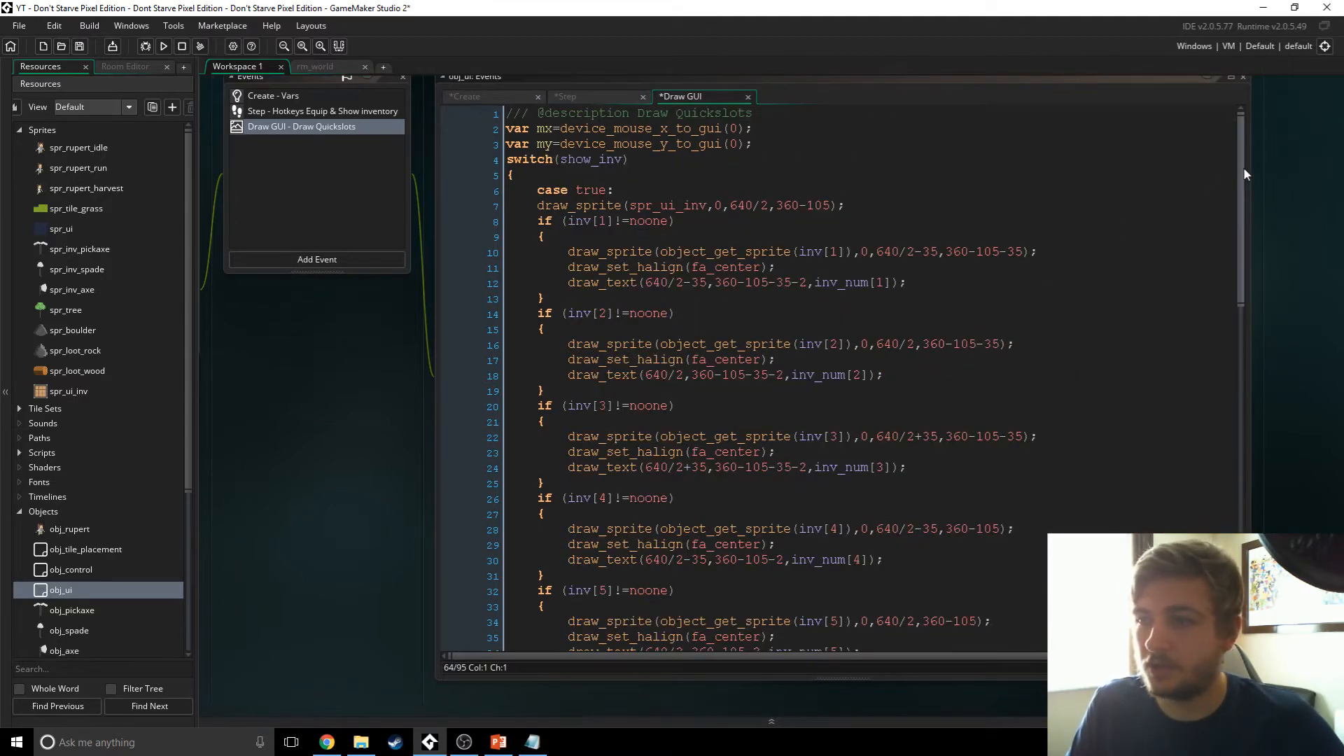
{"action": "scroll", "scroll_direction": "down", "scroll_amount": 3}
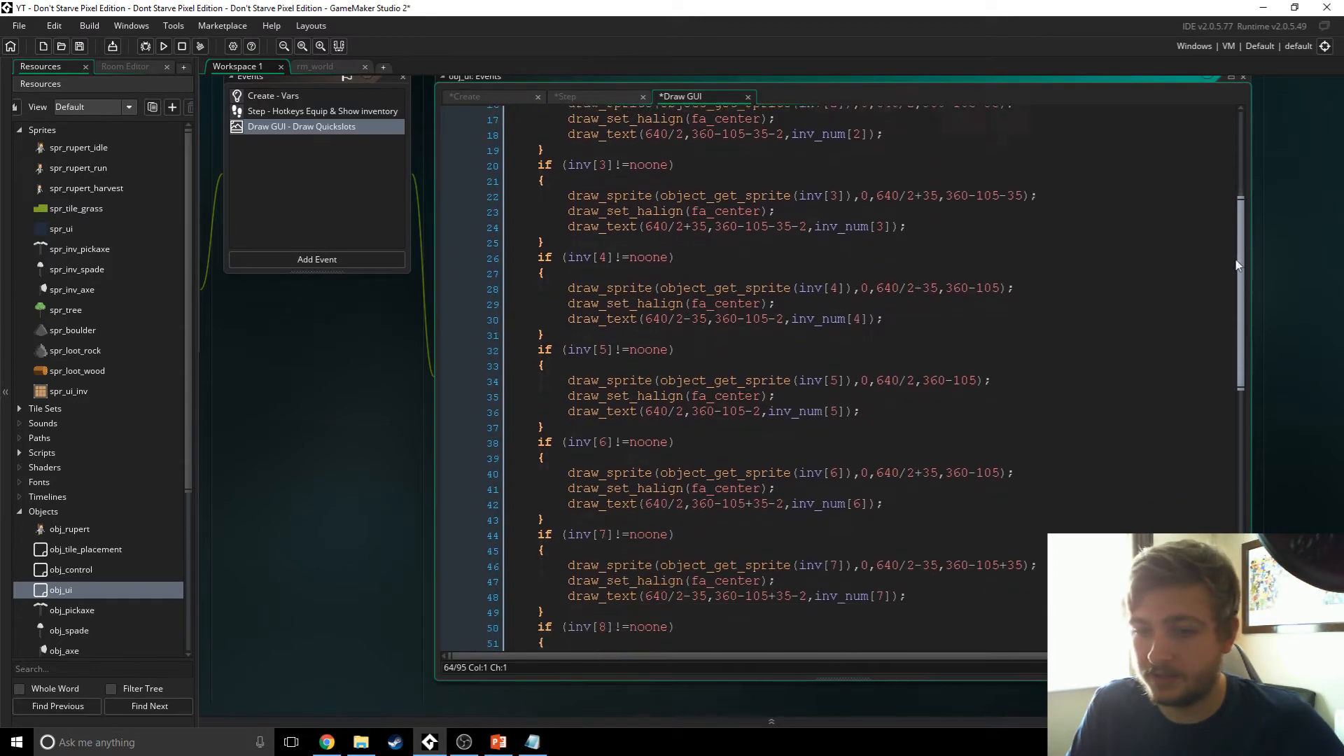
{"action": "scroll", "scroll_direction": "down", "scroll_amount": 3}
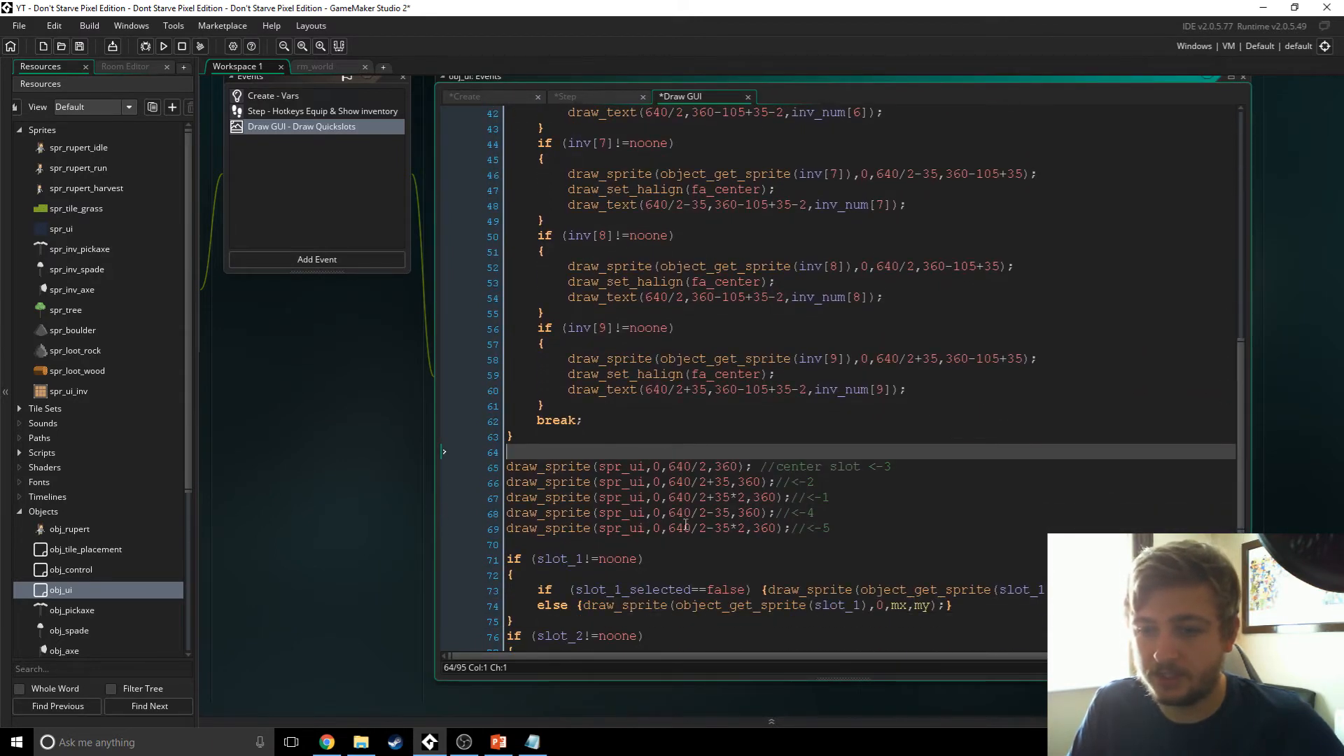
{"action": "mouse_move", "coordinate": [1247, 480]}
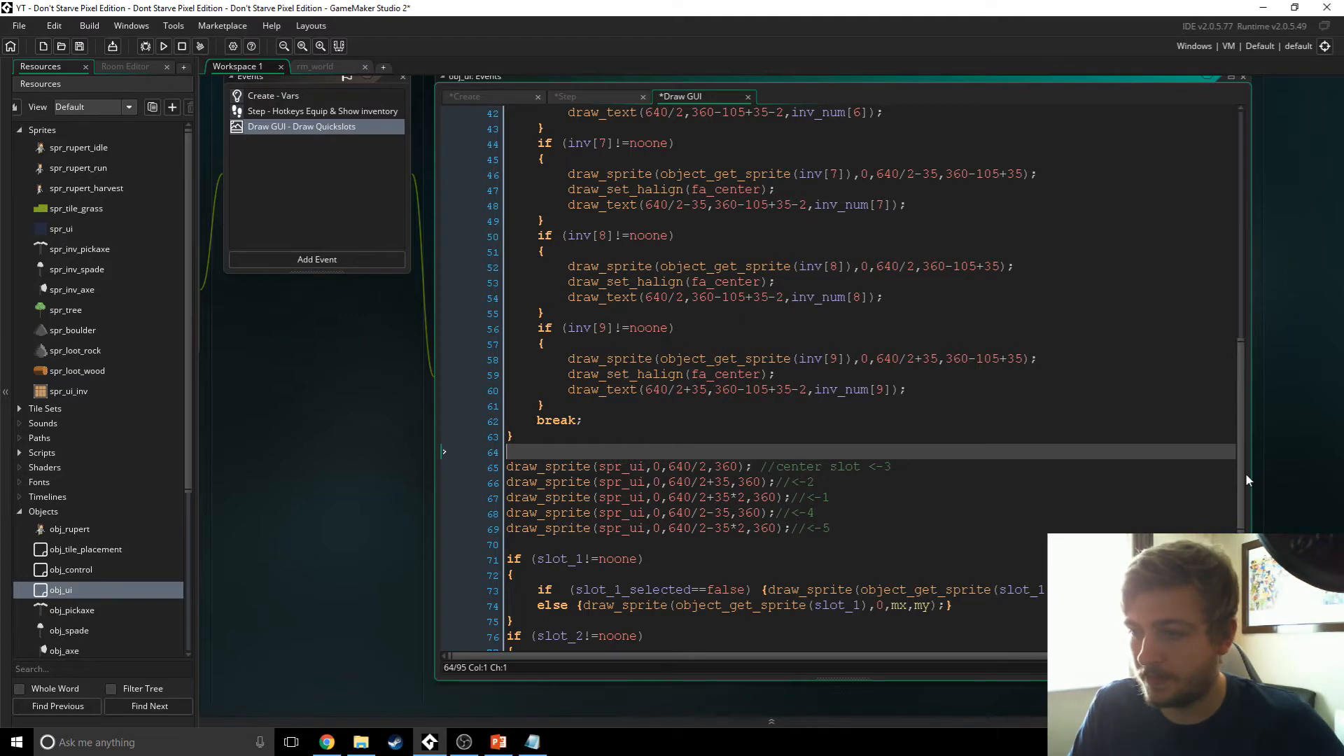
{"action": "scroll", "scroll_direction": "up", "scroll_amount": 3}
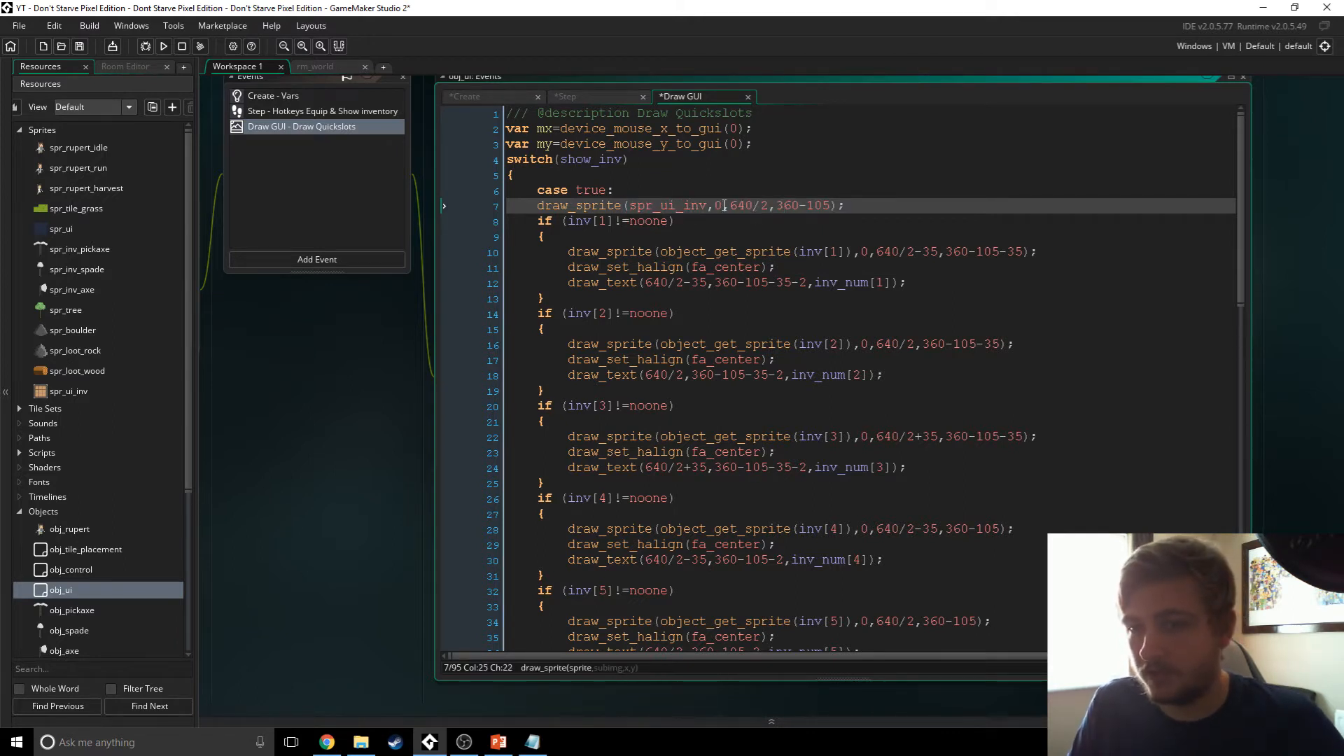
{"action": "mouse_move", "coordinate": [144, 208]}
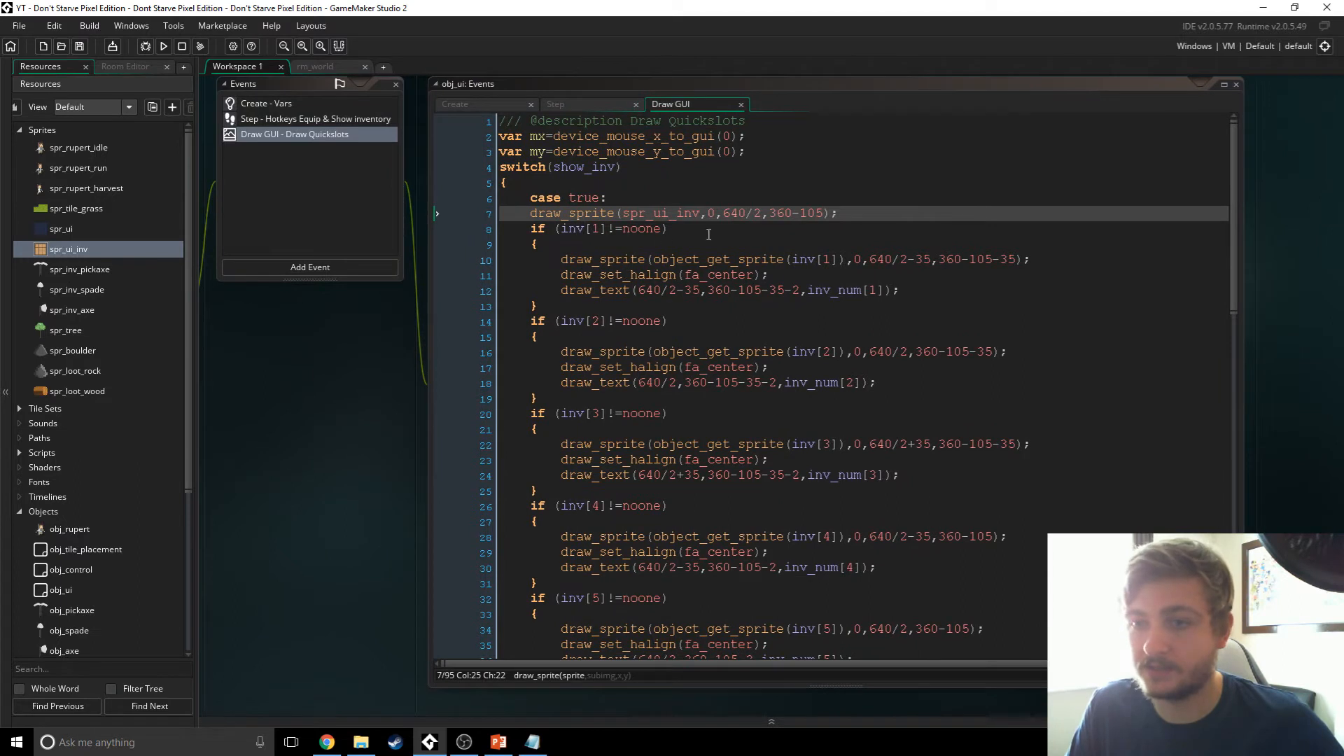
{"action": "mouse_move", "coordinate": [884, 263]}
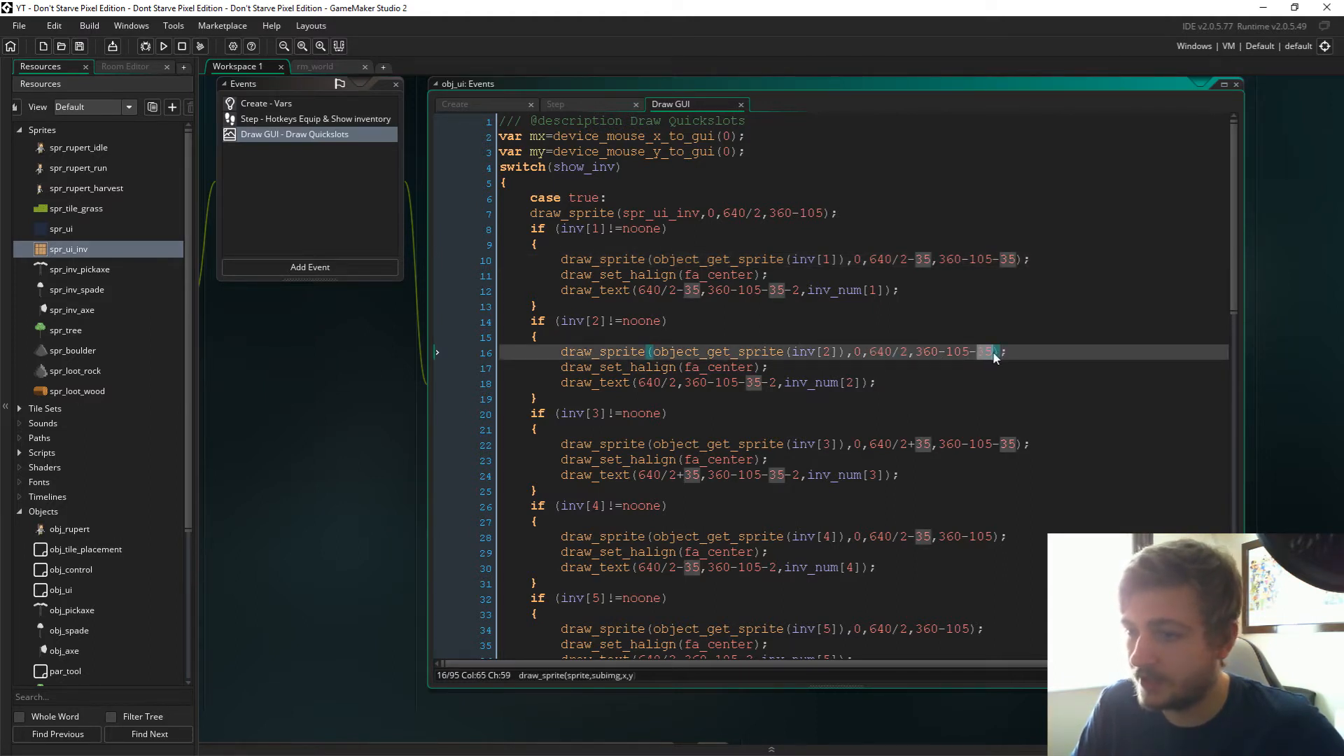
{"action": "mouse_move", "coordinate": [738, 444]}
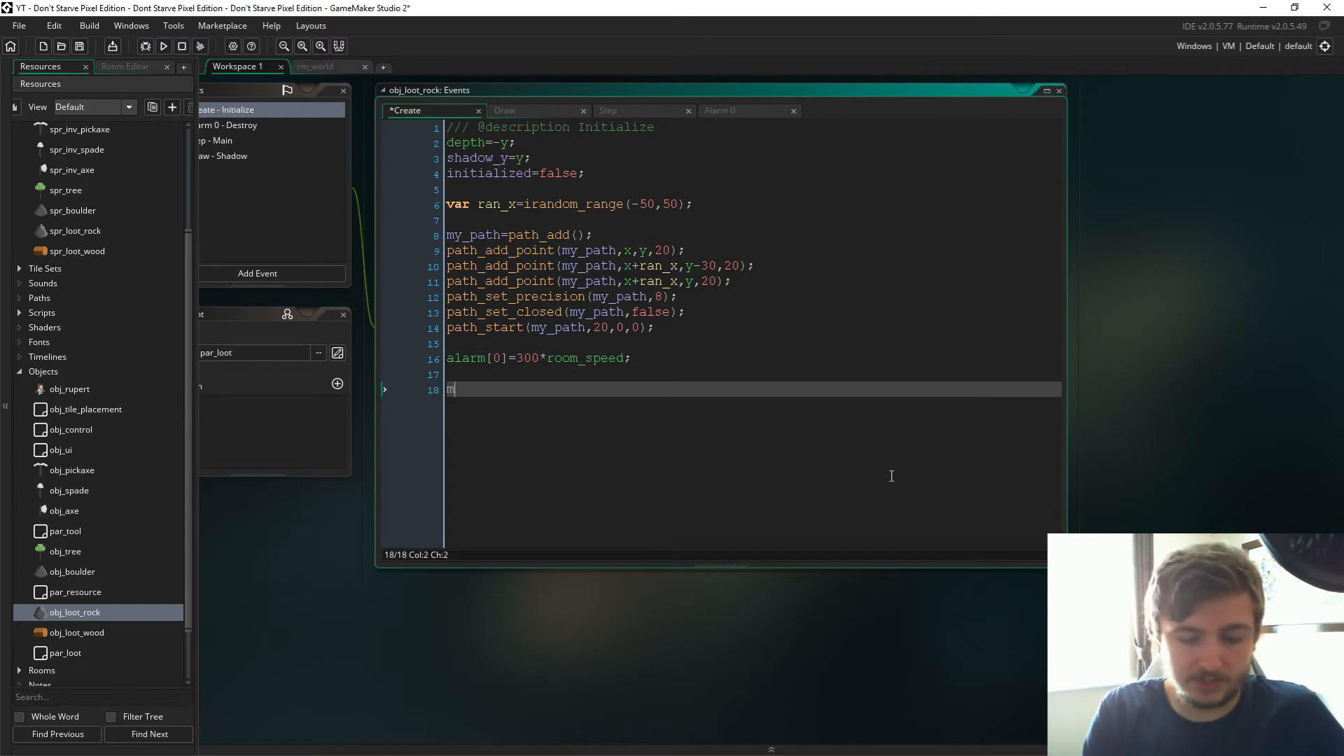
Step: Set max_stack=50; in obj_loot_rock's Create event
{"action": "type", "text": "ax_sta"}
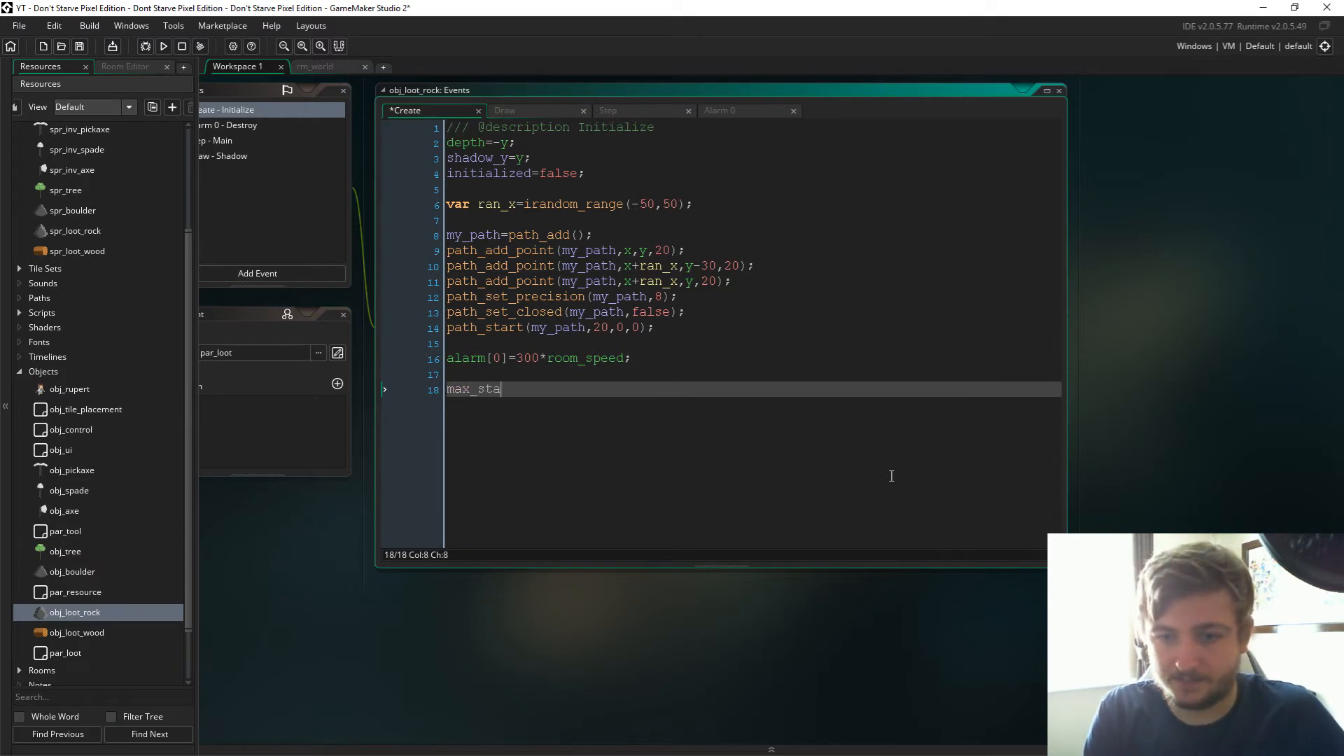
{"action": "type", "text": "ck=501"}
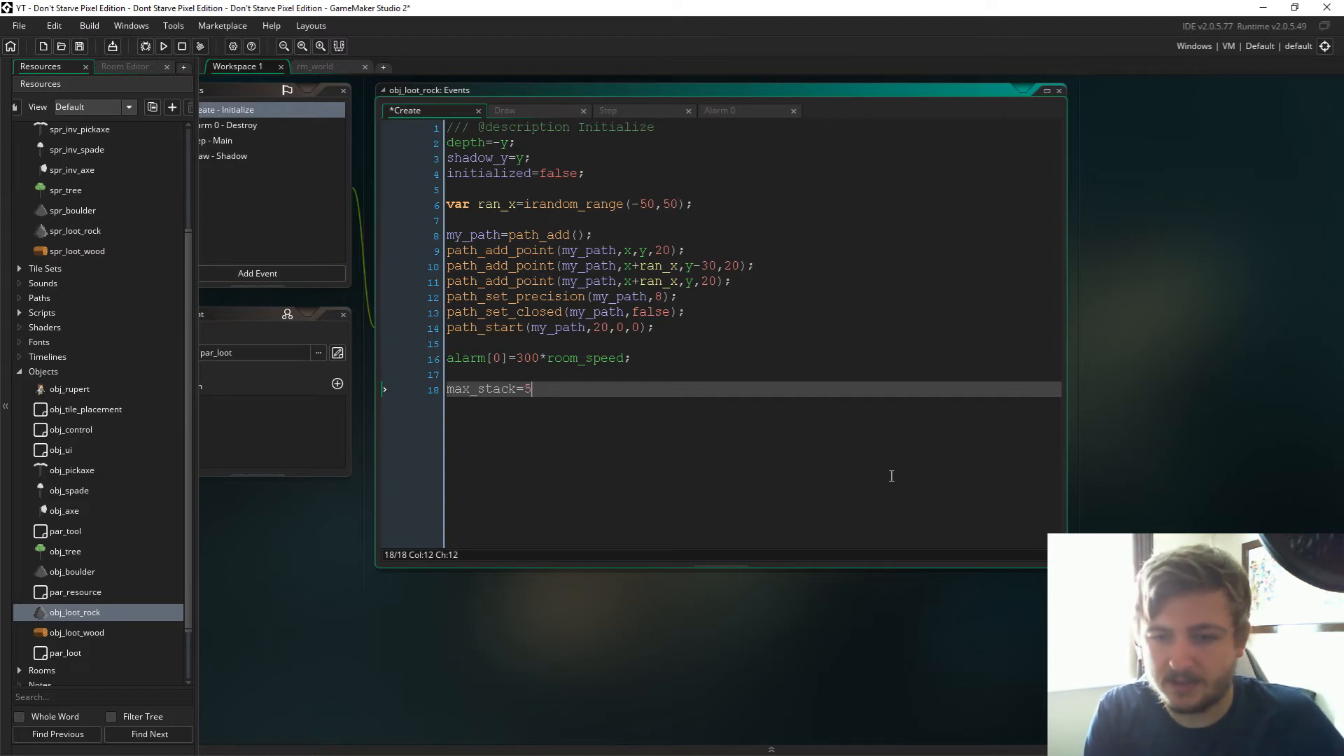
{"action": "type", "text": "0;"}
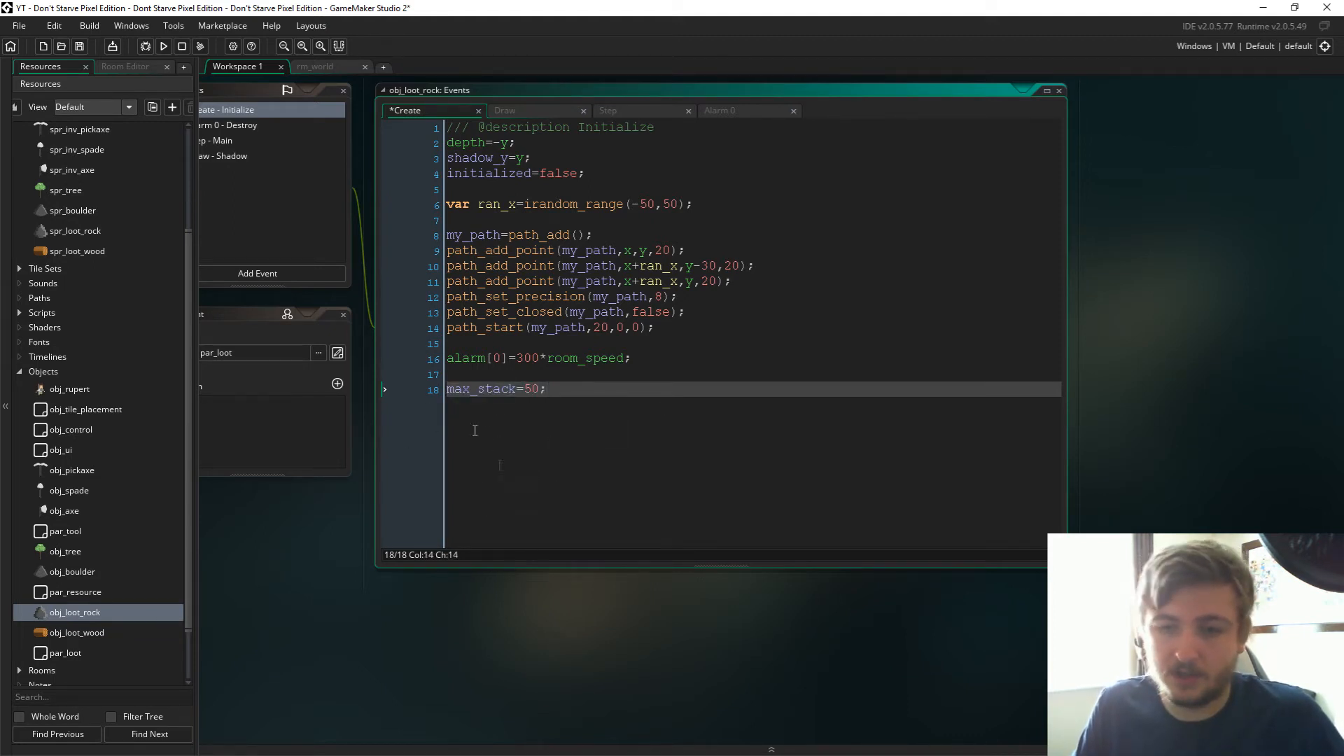
Step: Bring up obj_loot_wood from the Resources tree for editing
{"action": "left_click", "coordinate": [77, 633]}
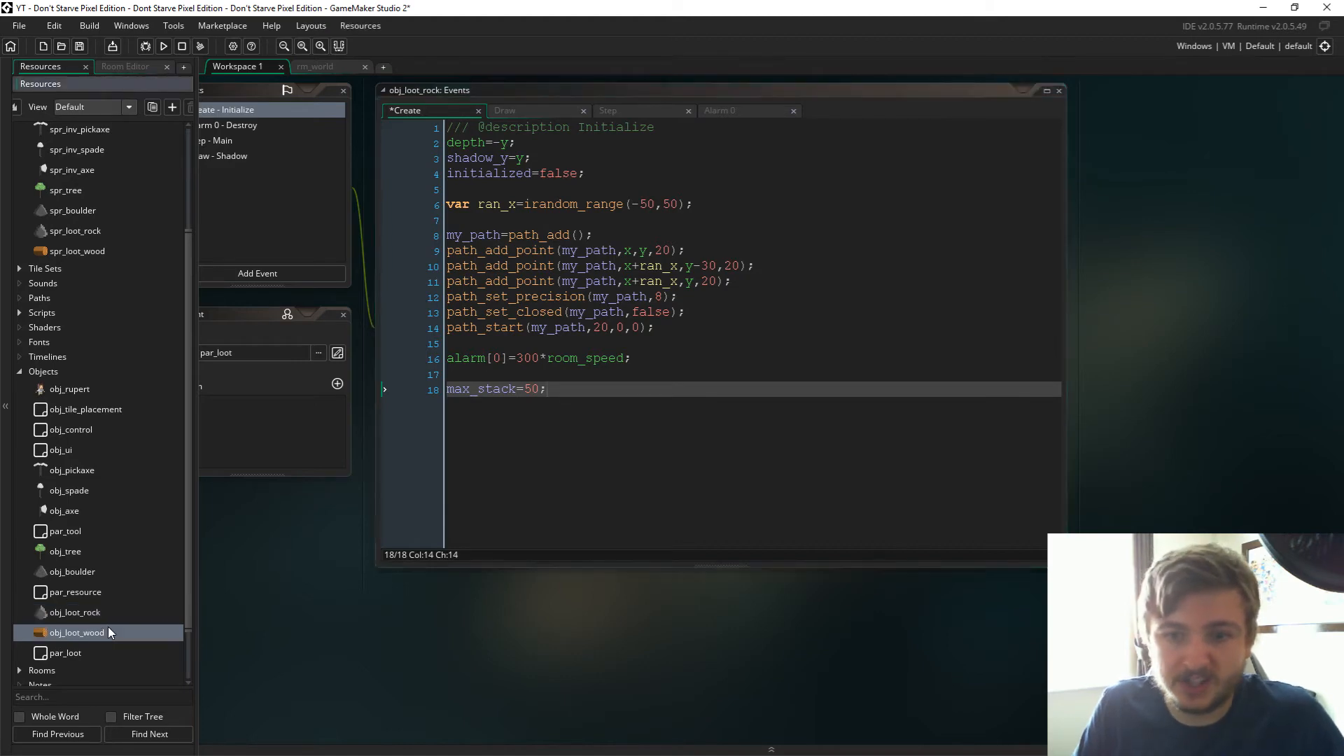
{"action": "double_click", "coordinate": [77, 633]}
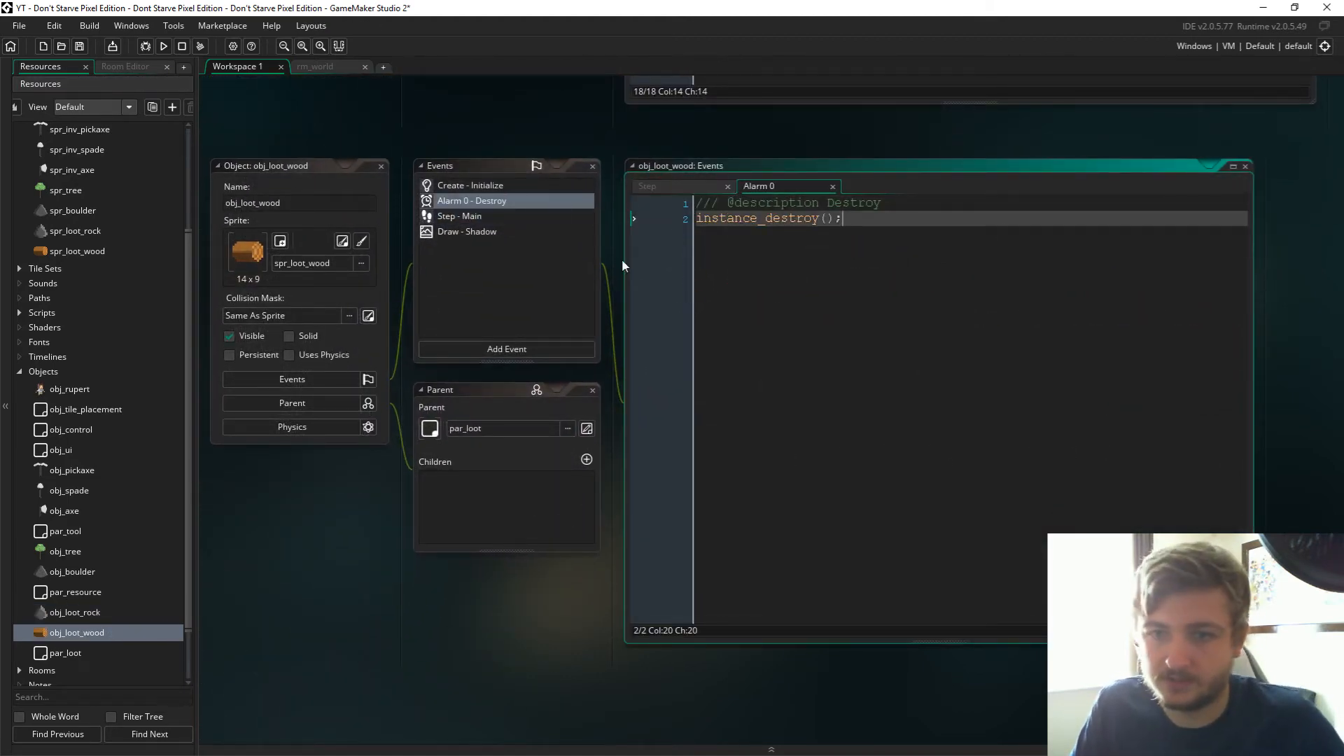
Step: In obj_loot_wood's Step event add an else branch with if mouse_check_button_pressed(mb_left)
{"action": "left_click", "coordinate": [471, 185]}
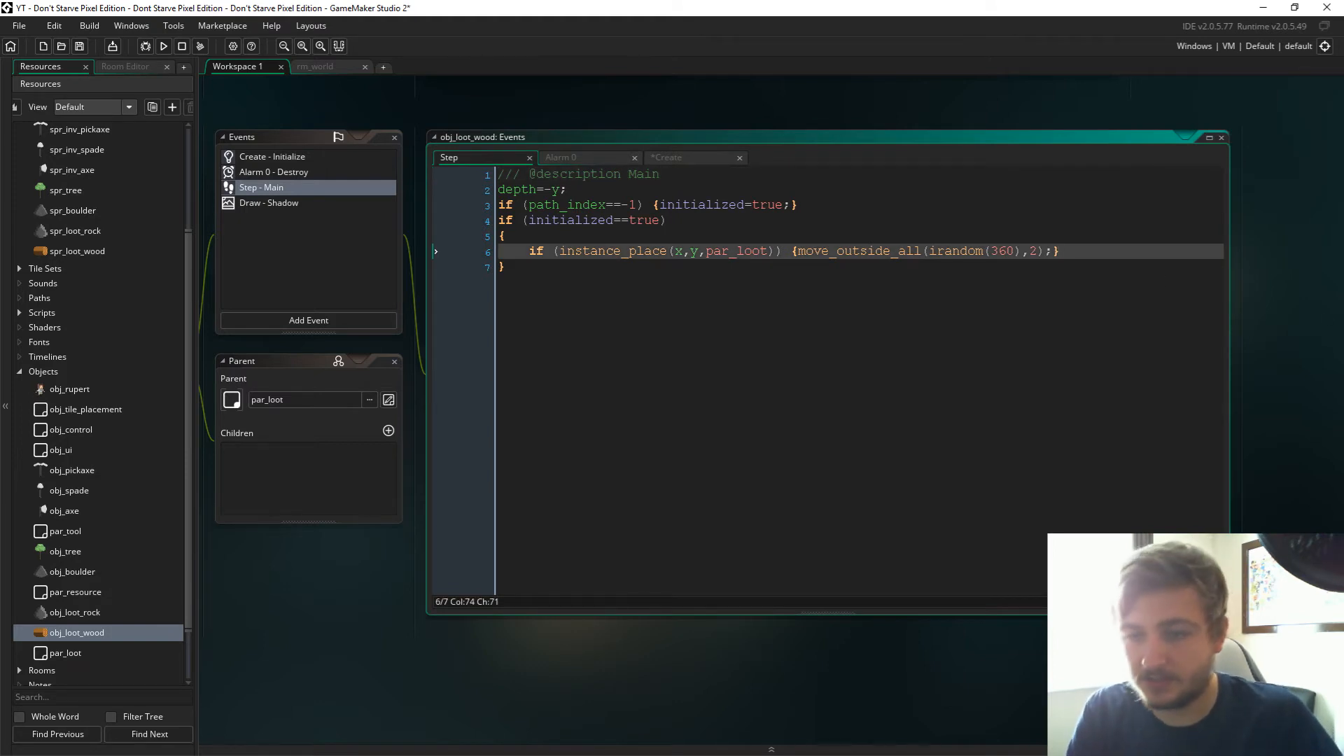
{"action": "key", "text": "enter"}
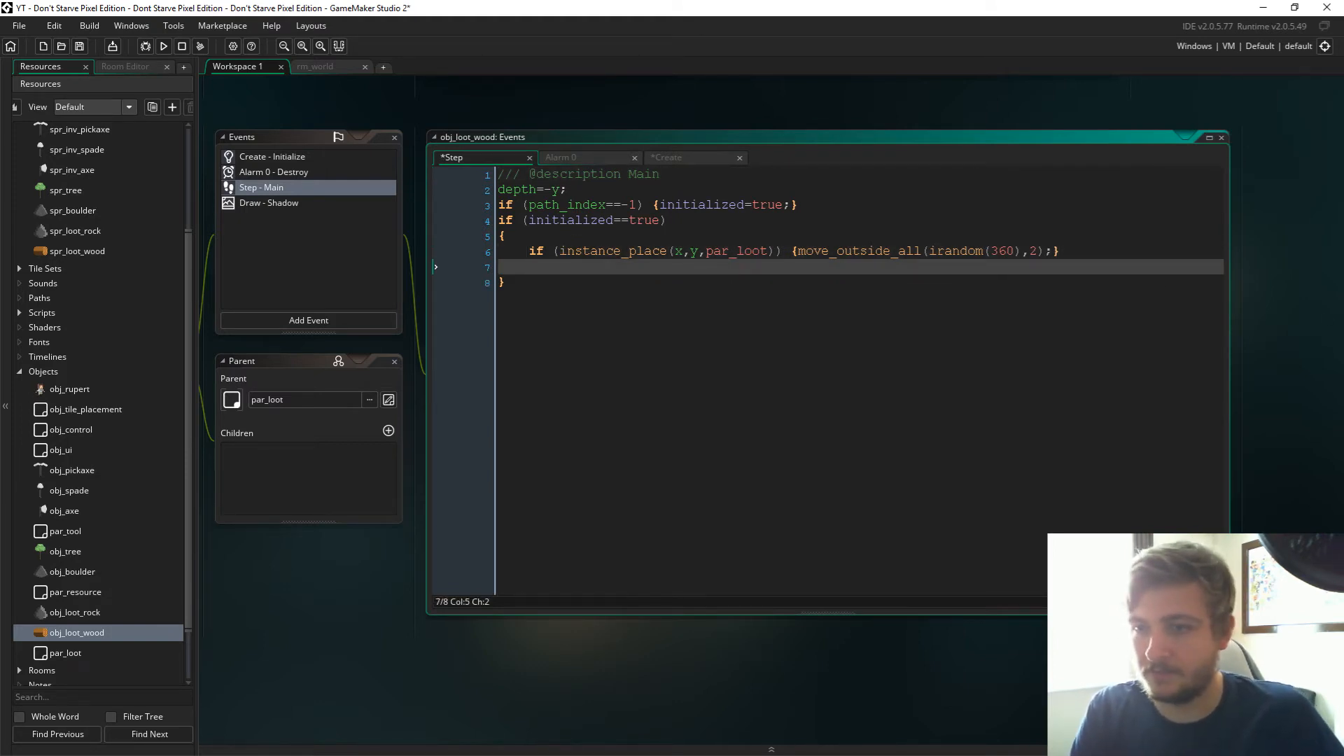
{"action": "type", "text": "e"}
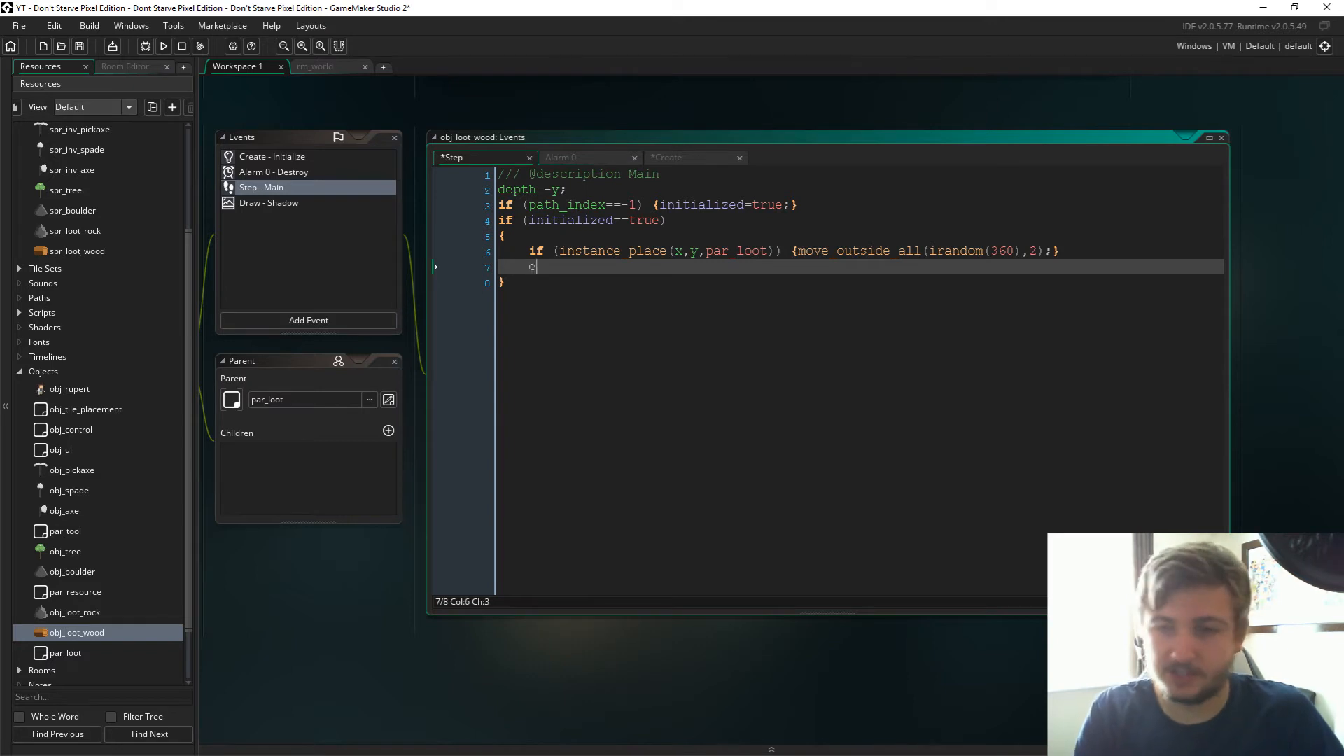
{"action": "type", "text": "lse"}
{"action": "type", "text": "{"}
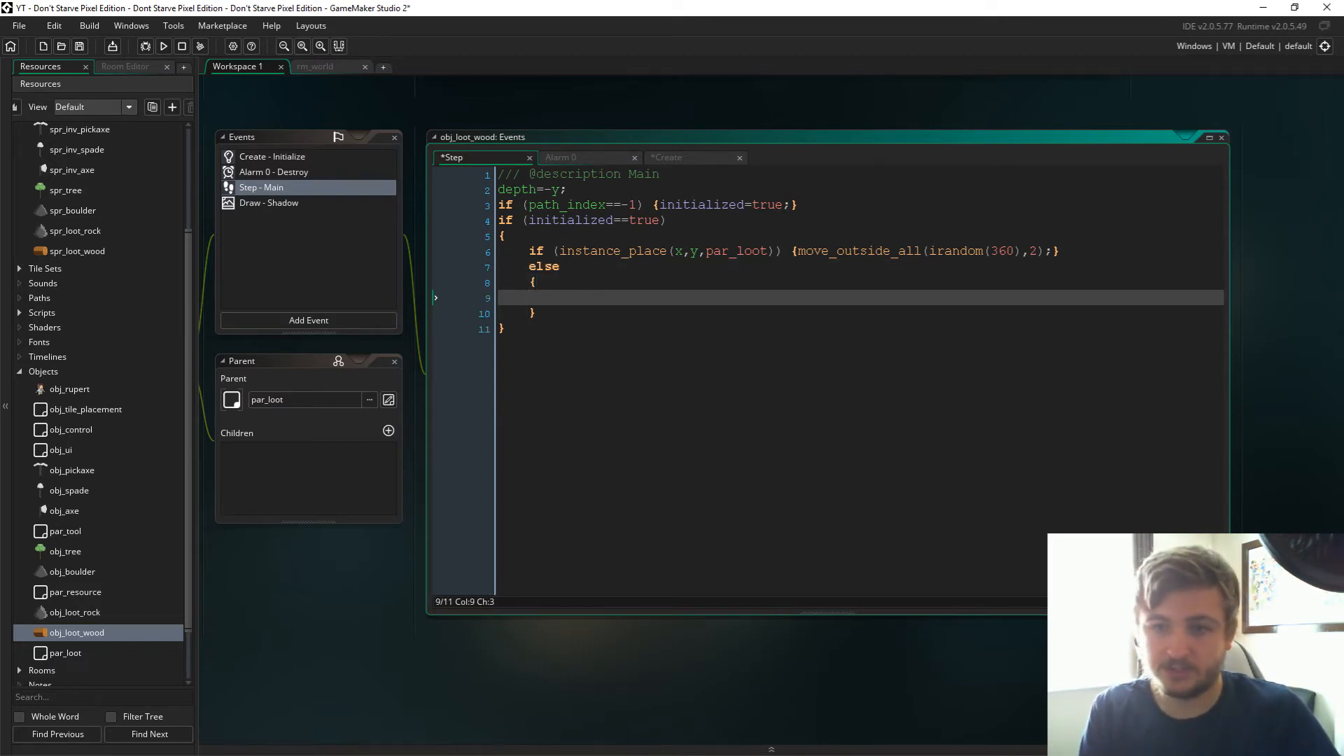
{"action": "type", "text": "if"}
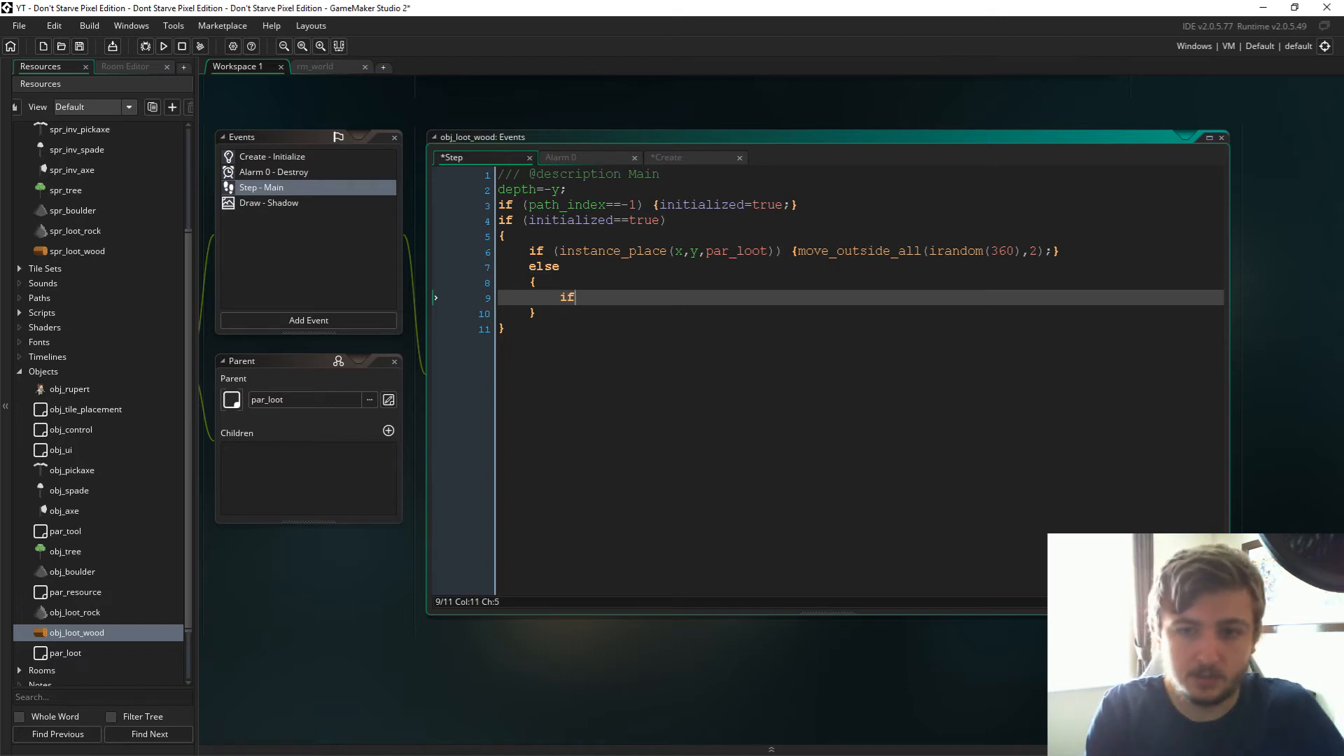
{"action": "type", "text": "(mouse_ch"}
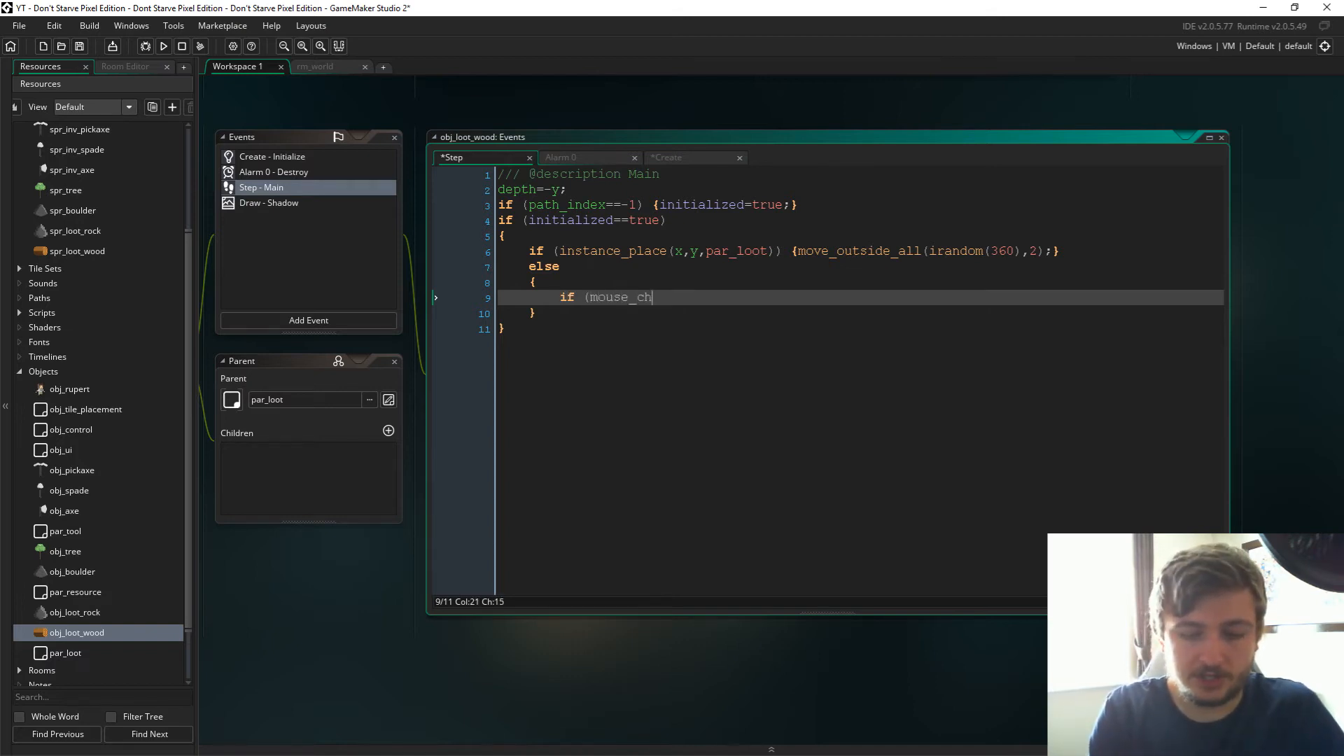
{"action": "type", "text": "eck_button_"}
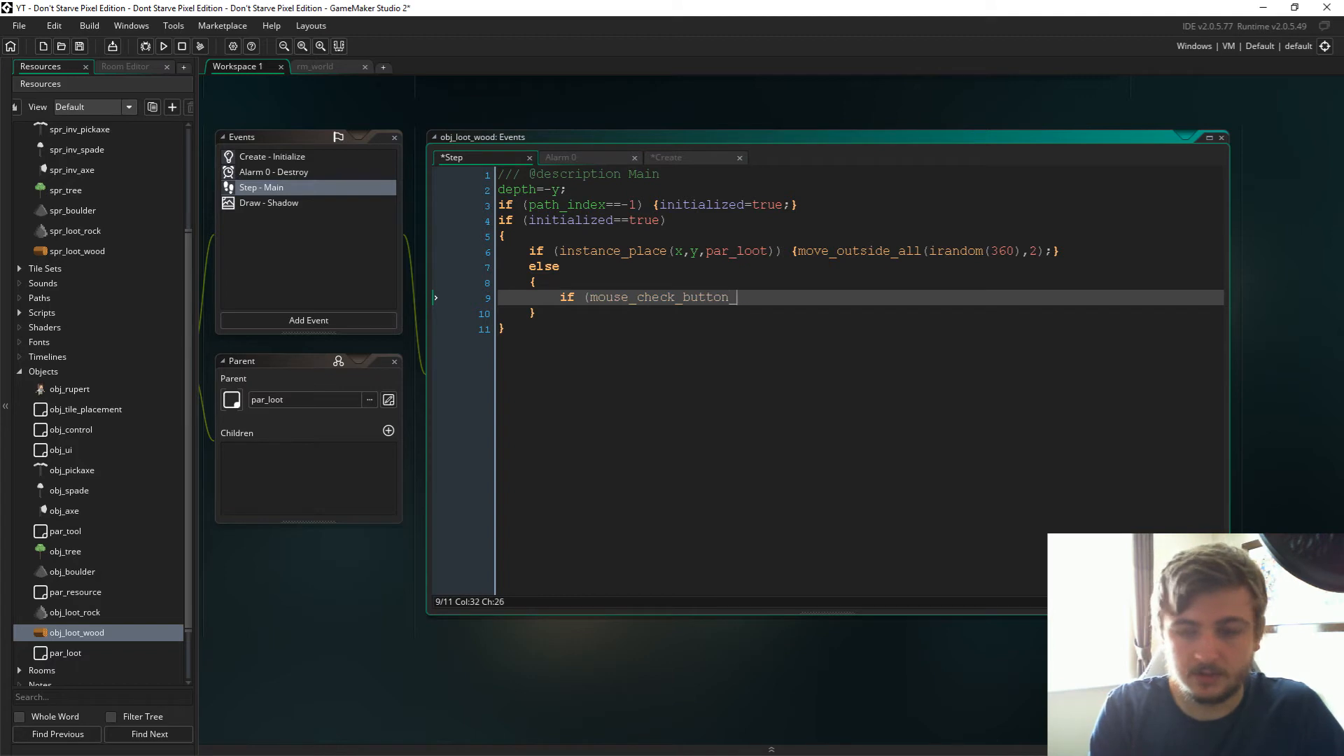
{"action": "type", "text": "pressed(mb"}
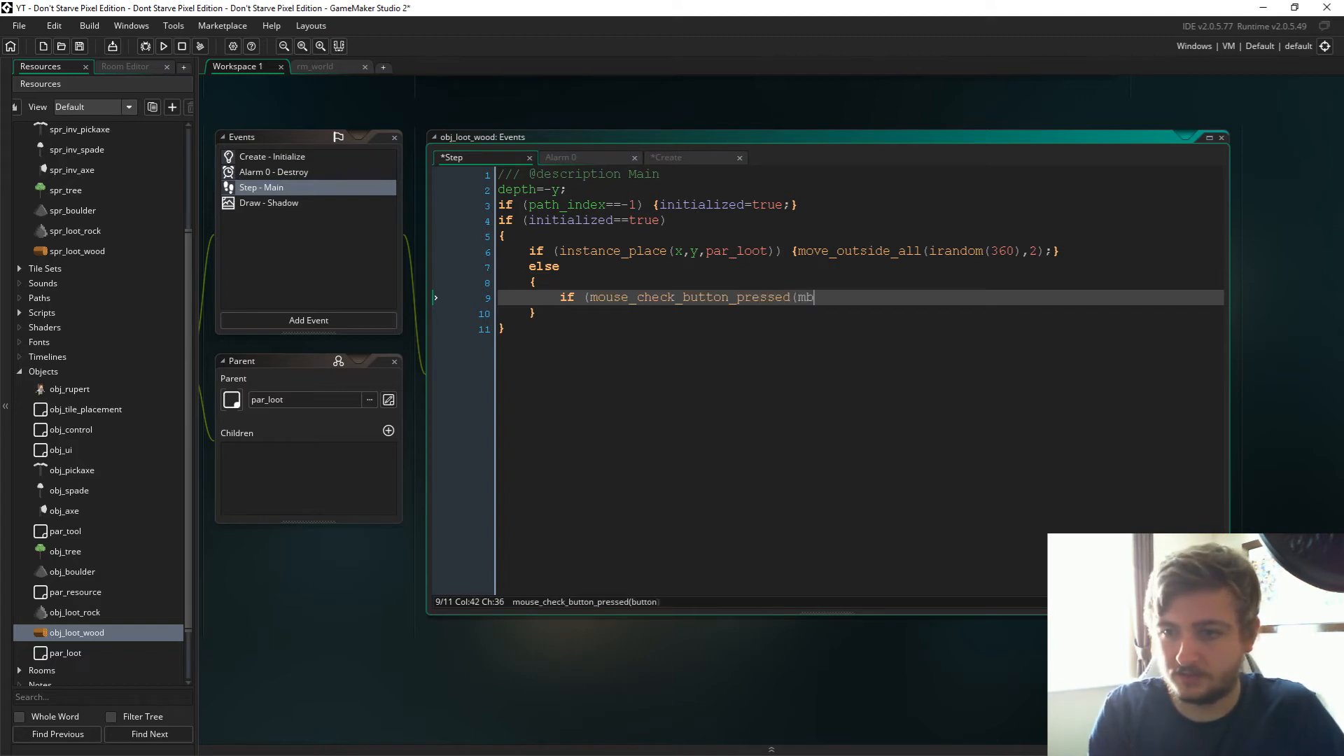
{"action": "type", "text": "_left))"}
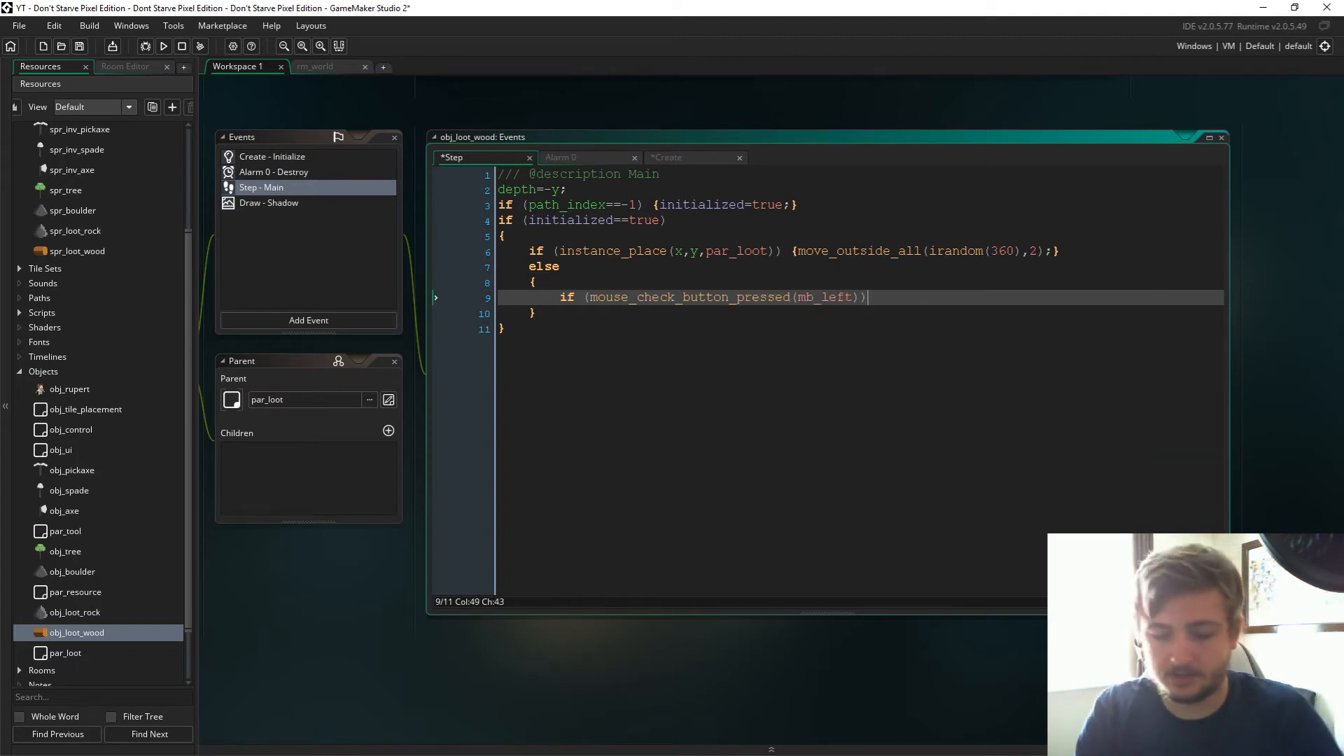
{"action": "type", "text": "{"}
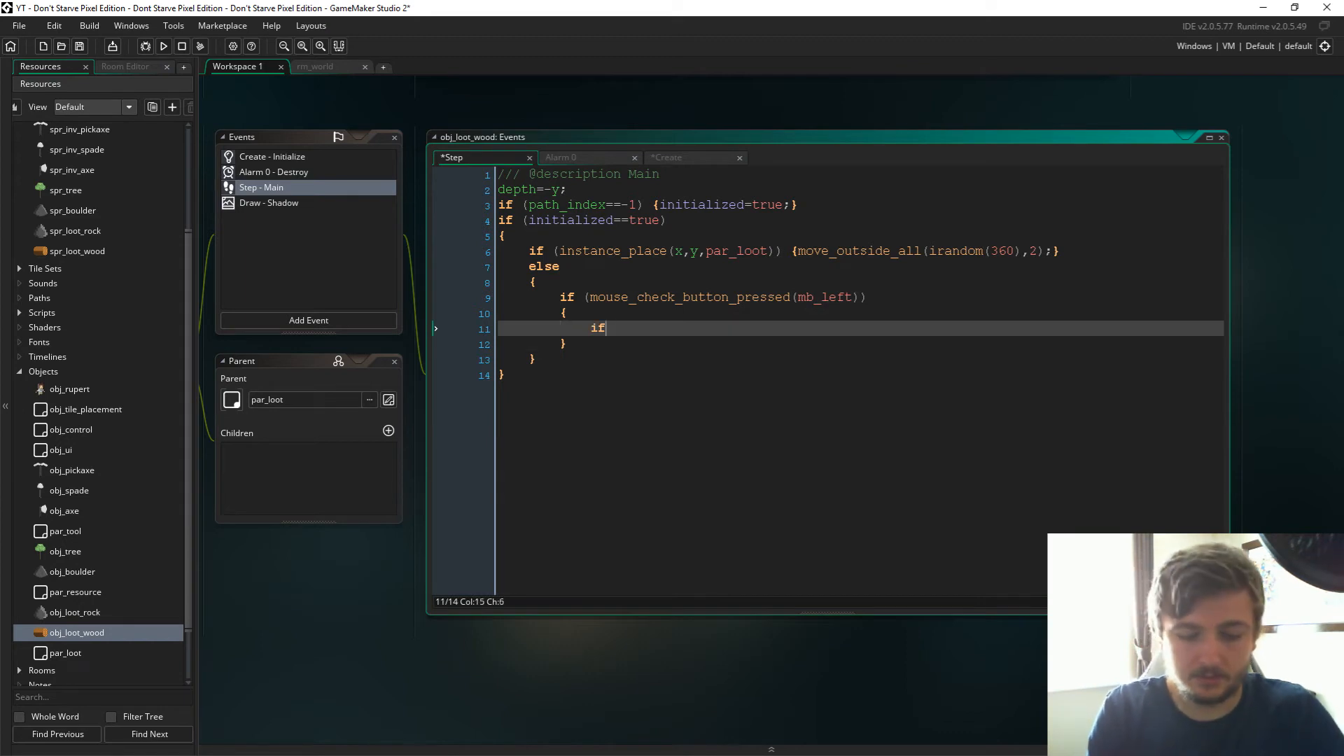
Step: Inside it, check instance_position(mouse_x,mouse_y,self) and call scr_inventory_add();
{"action": "type", "text": "(instance_p"}
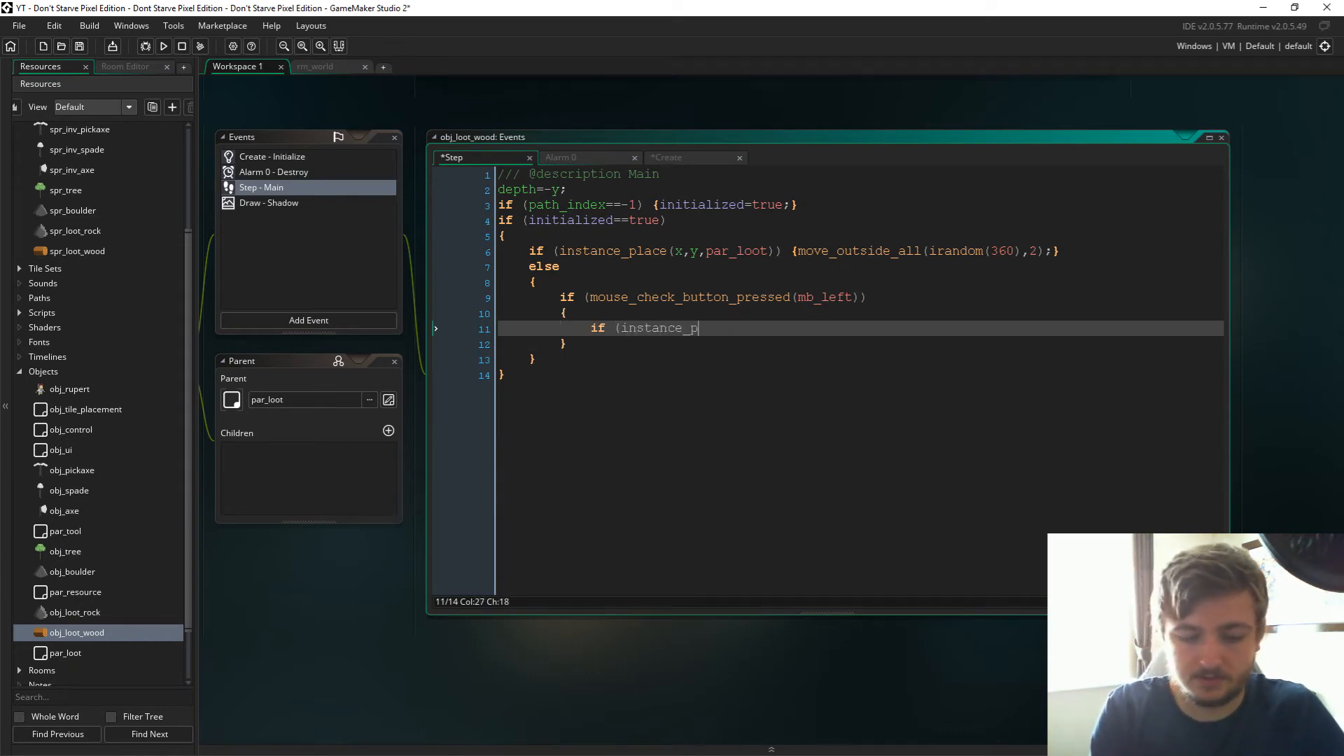
{"action": "type", "text": "osition(mouse_x.,"}
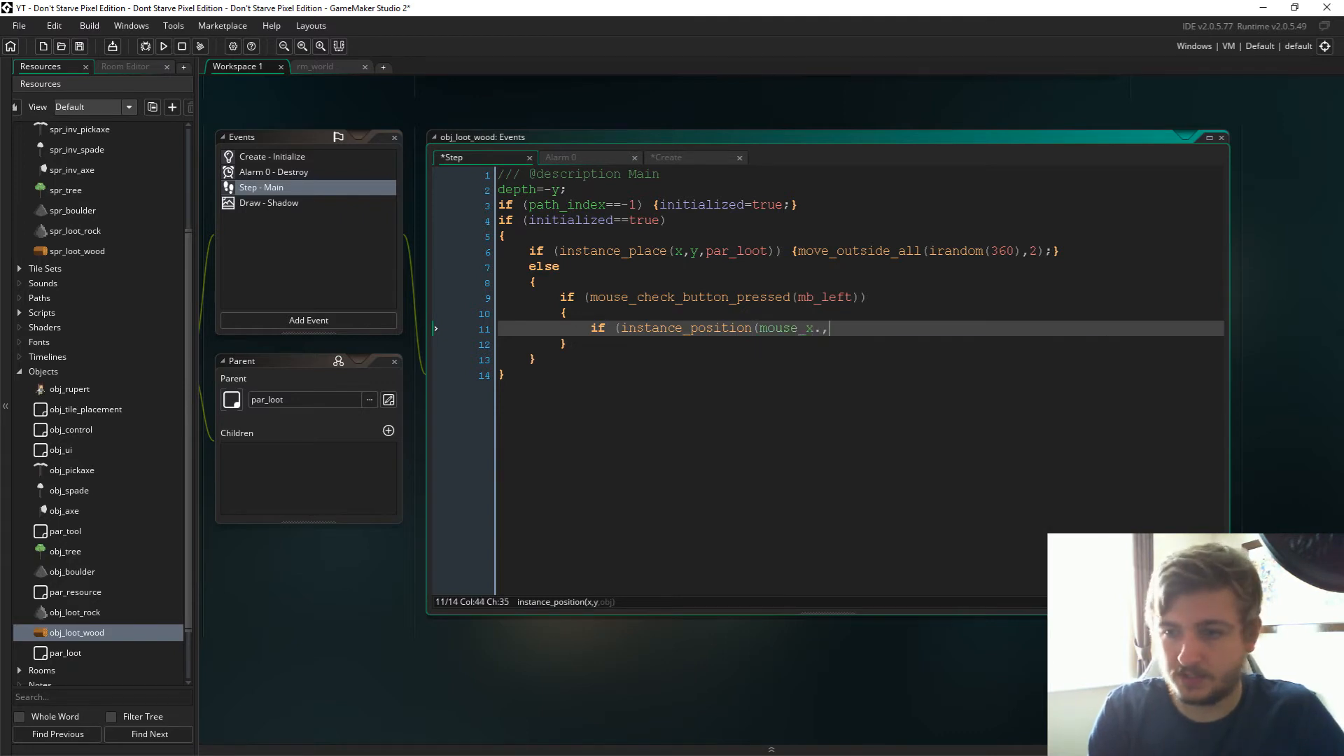
{"action": "type", "text": "mouse_y"}
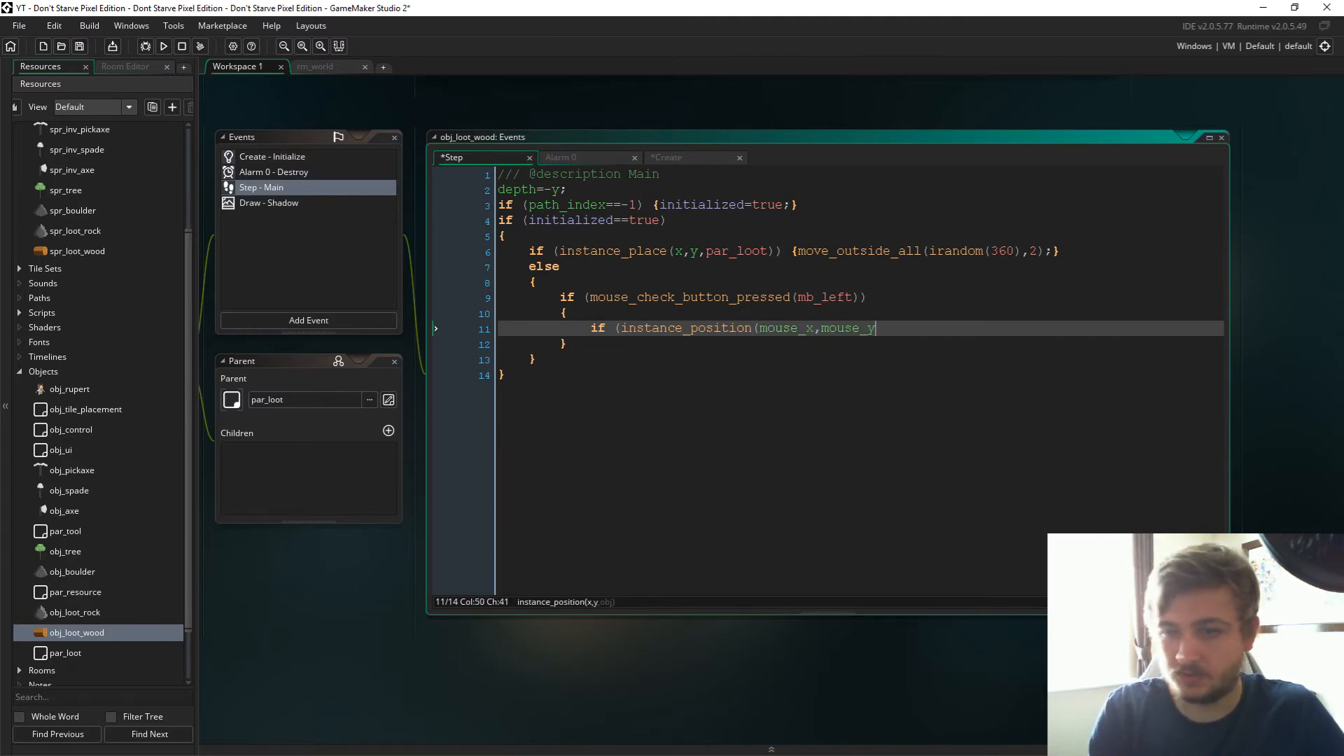
{"action": "type", "text": ",self)"}
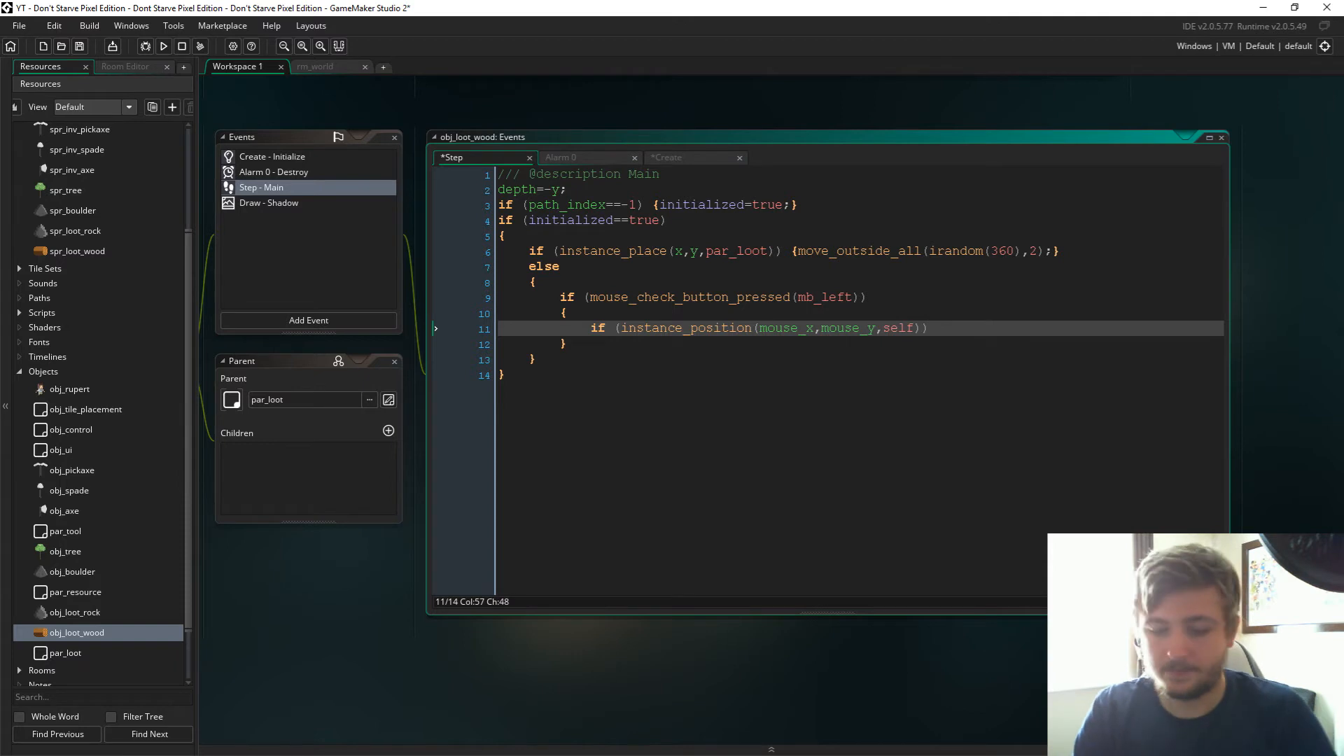
{"action": "key", "text": "Enter"}
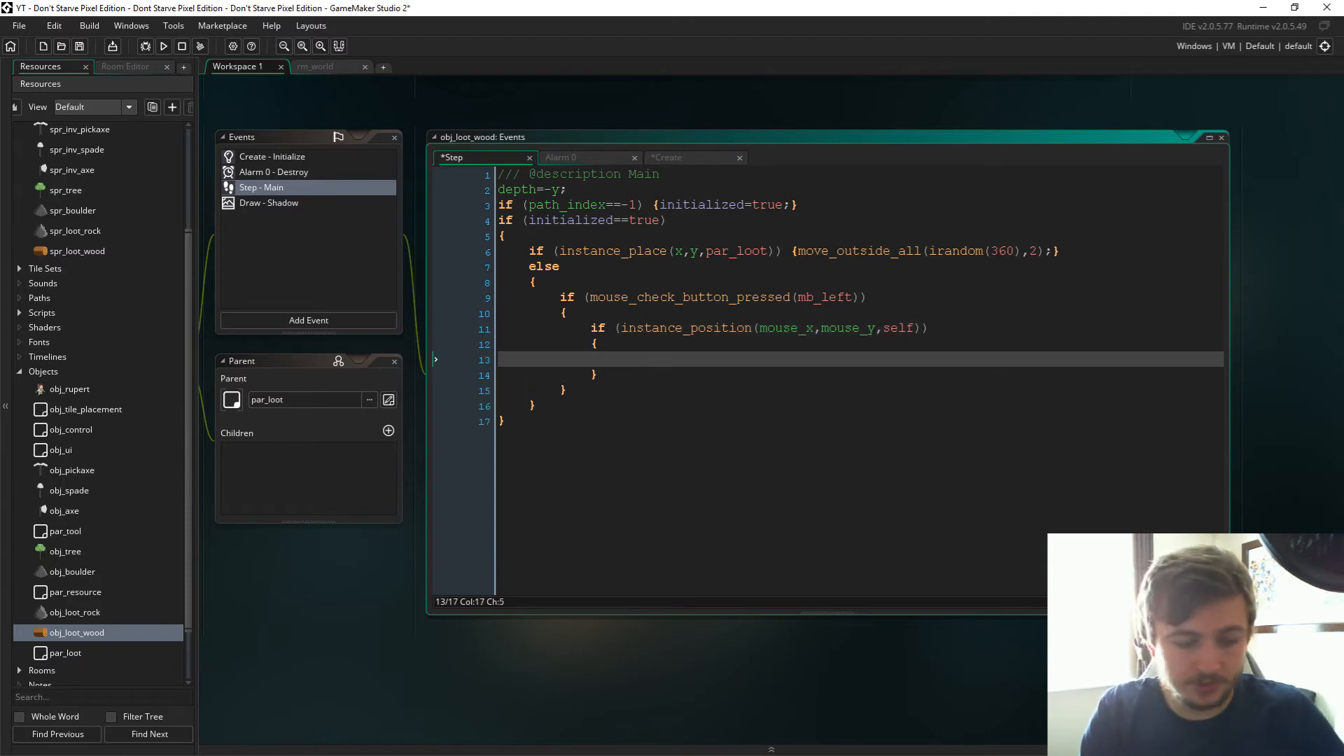
{"action": "type", "text": "scr_invento"}
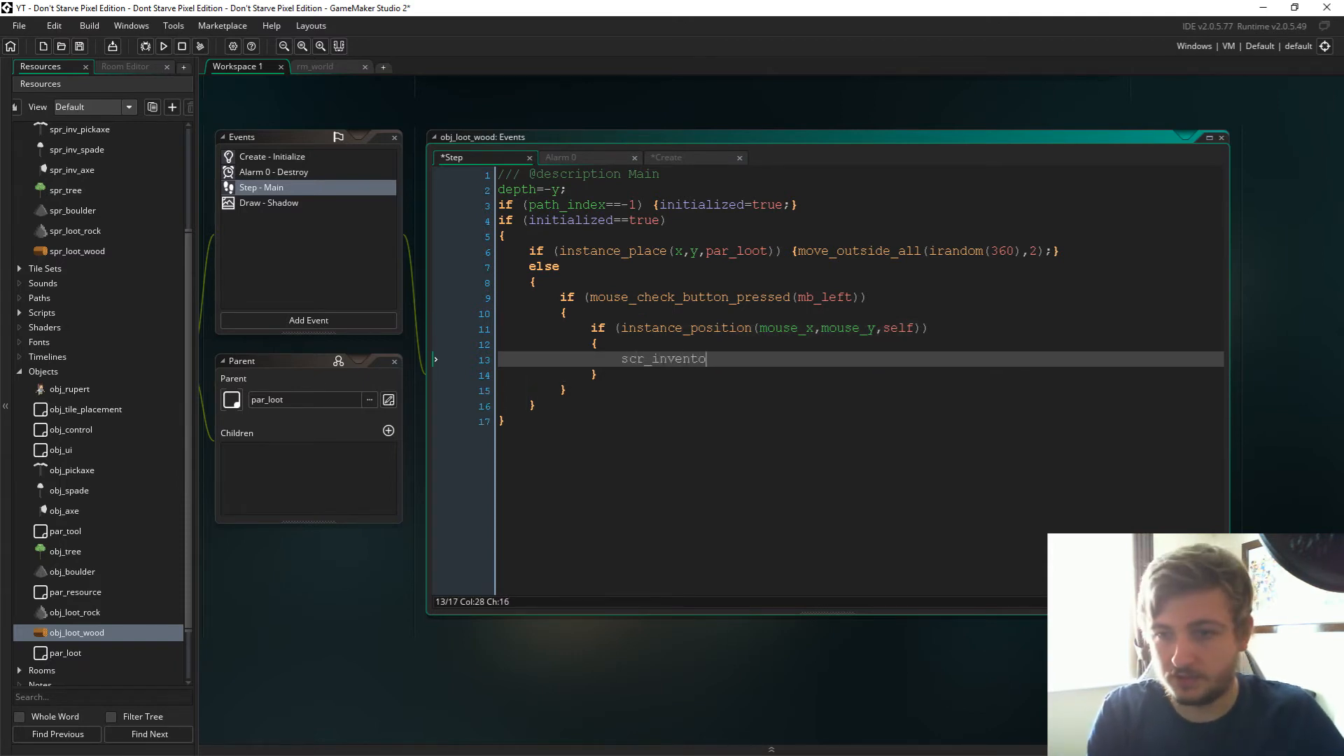
{"action": "type", "text": "ry_add("}
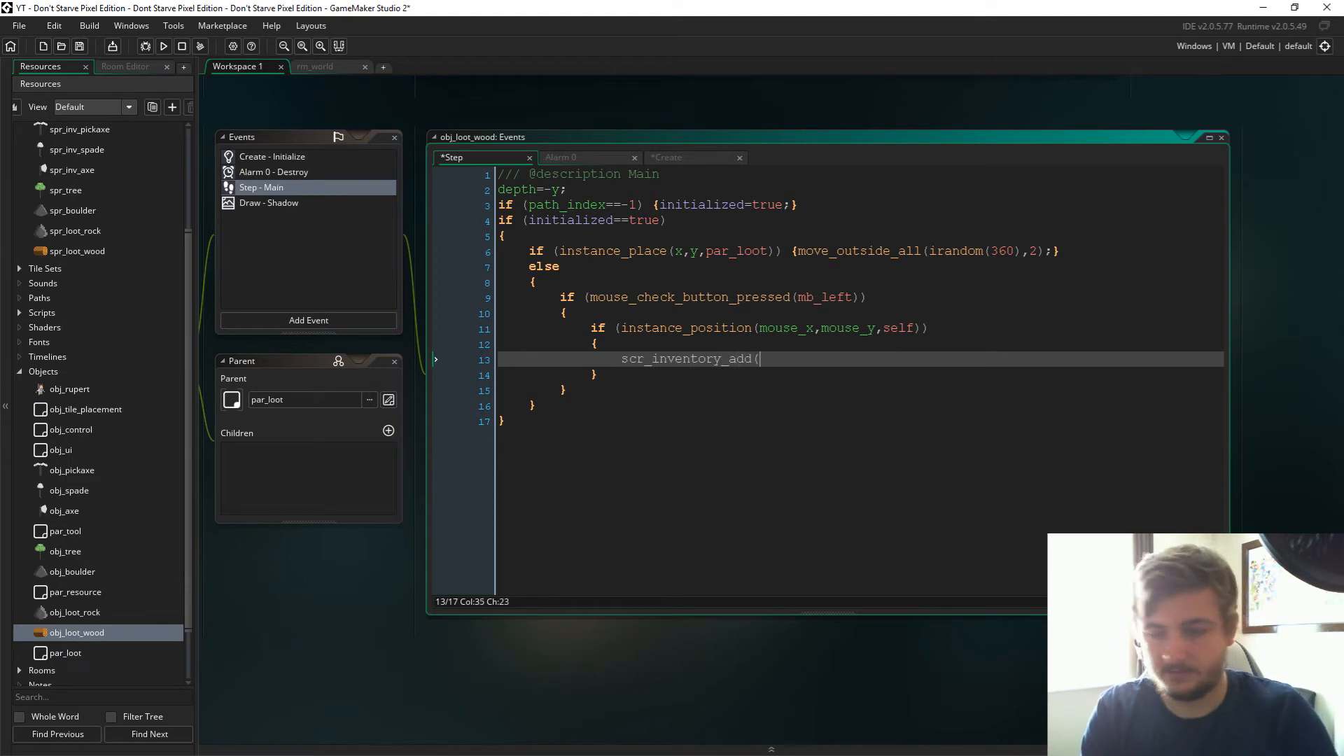
{"action": "type", "text": ");"}
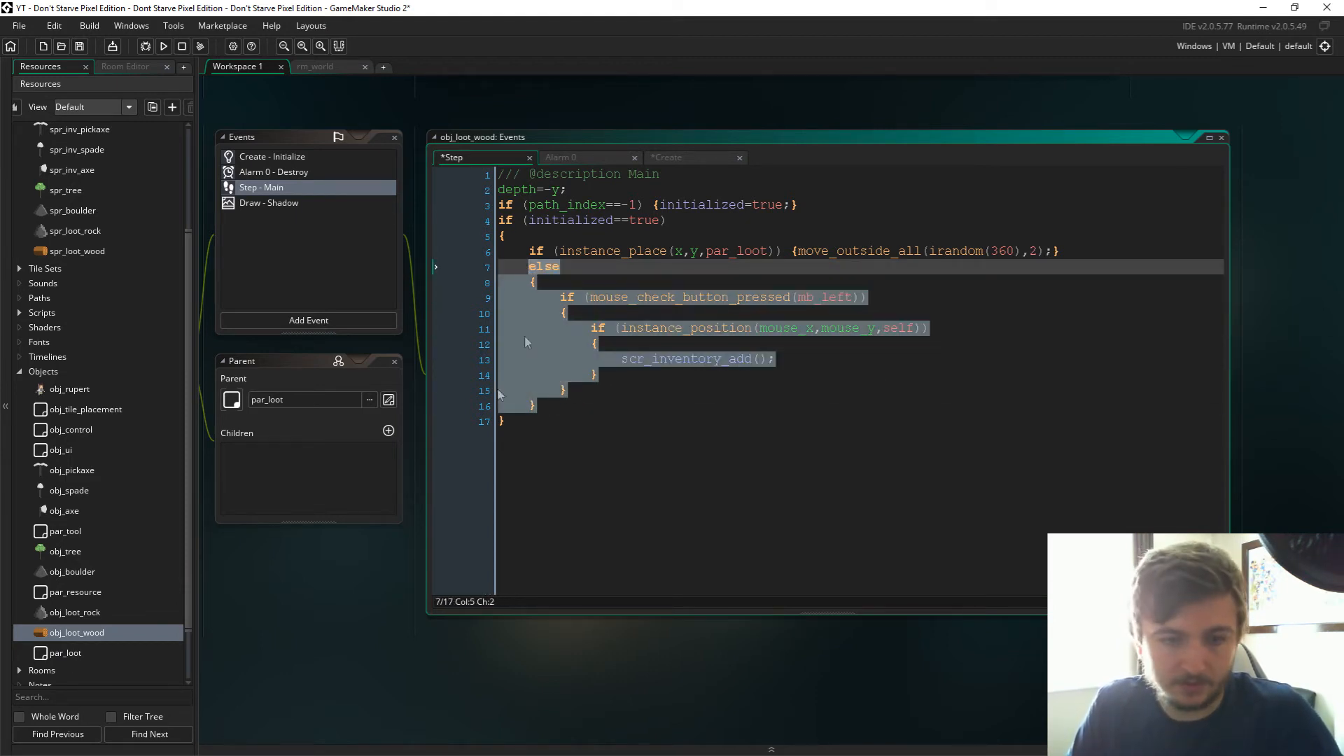
Step: Reopen obj_loot_rock and show its Step event code
{"action": "double_click", "coordinate": [76, 612]}
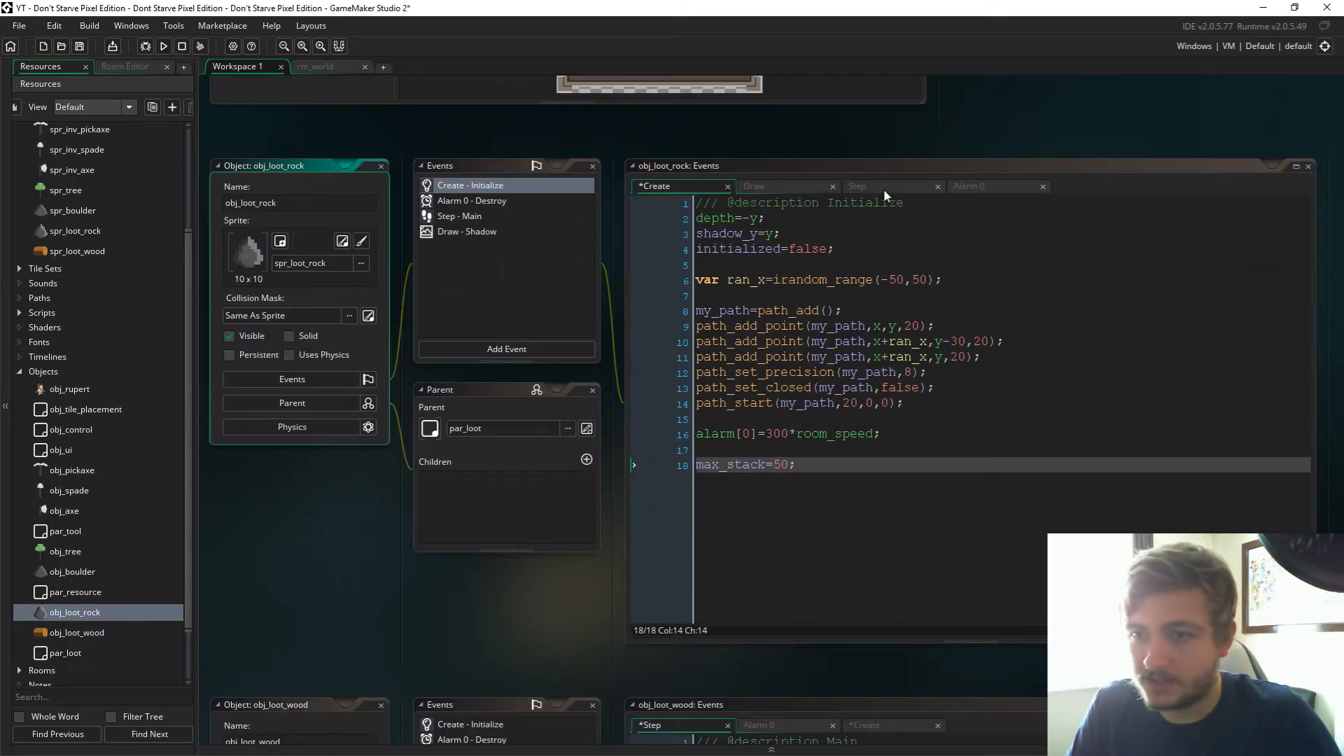
{"action": "left_click", "coordinate": [857, 186]}
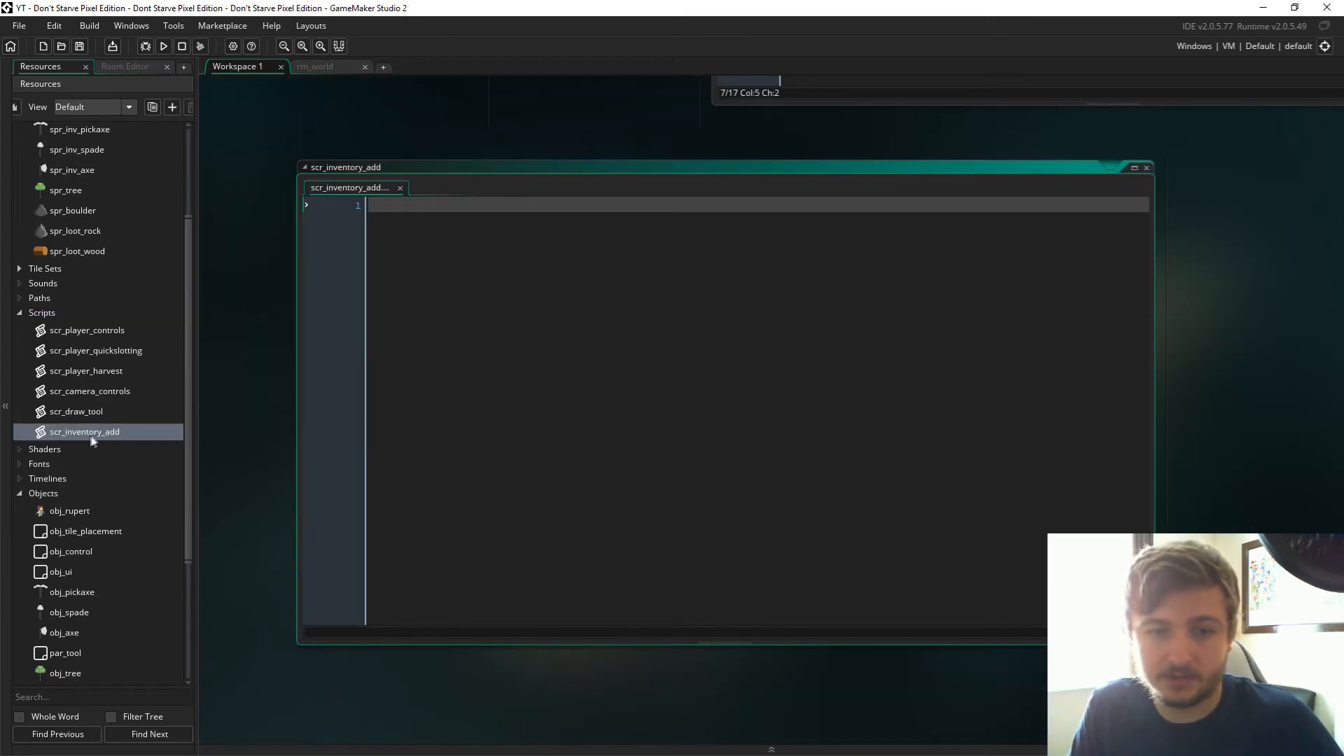
Step: Declare var ui=obj_ui; and var stored=false; at the top of scr_inventory_add
{"action": "type", "text": "v"}
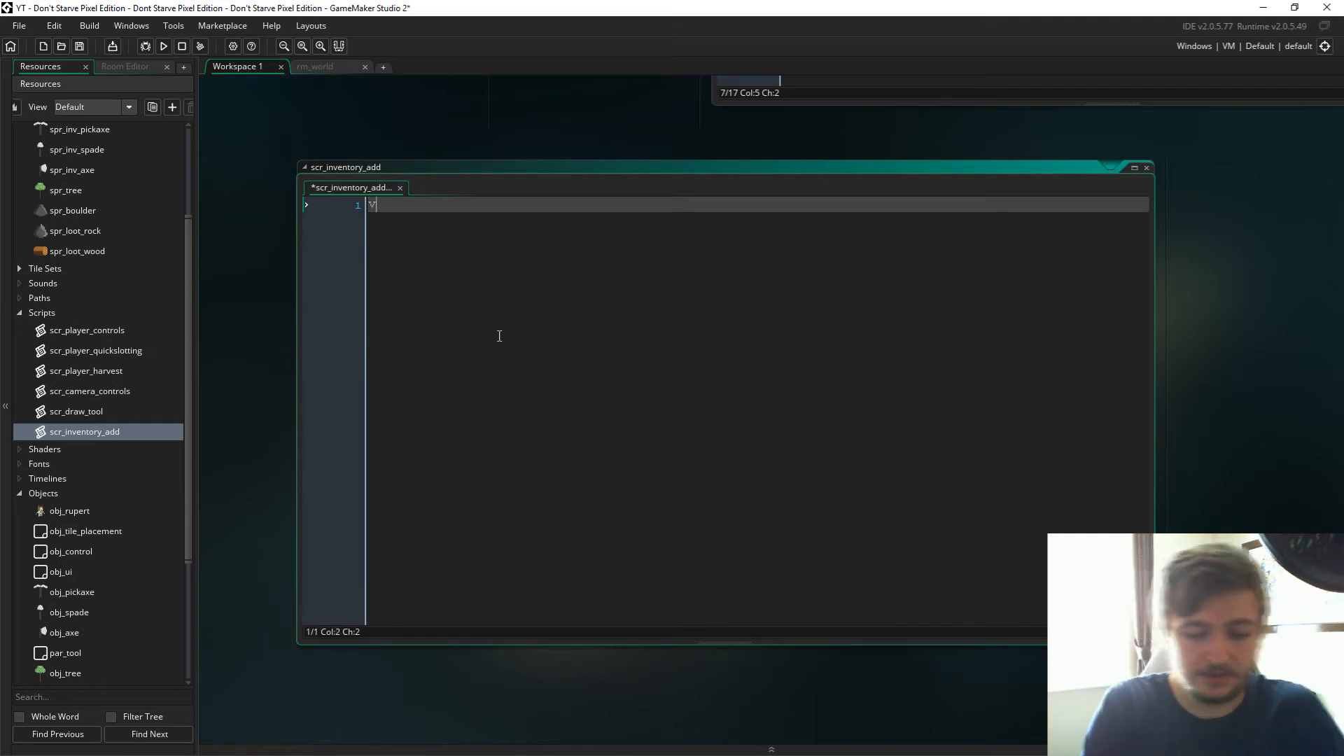
{"action": "type", "text": "ar ui"}
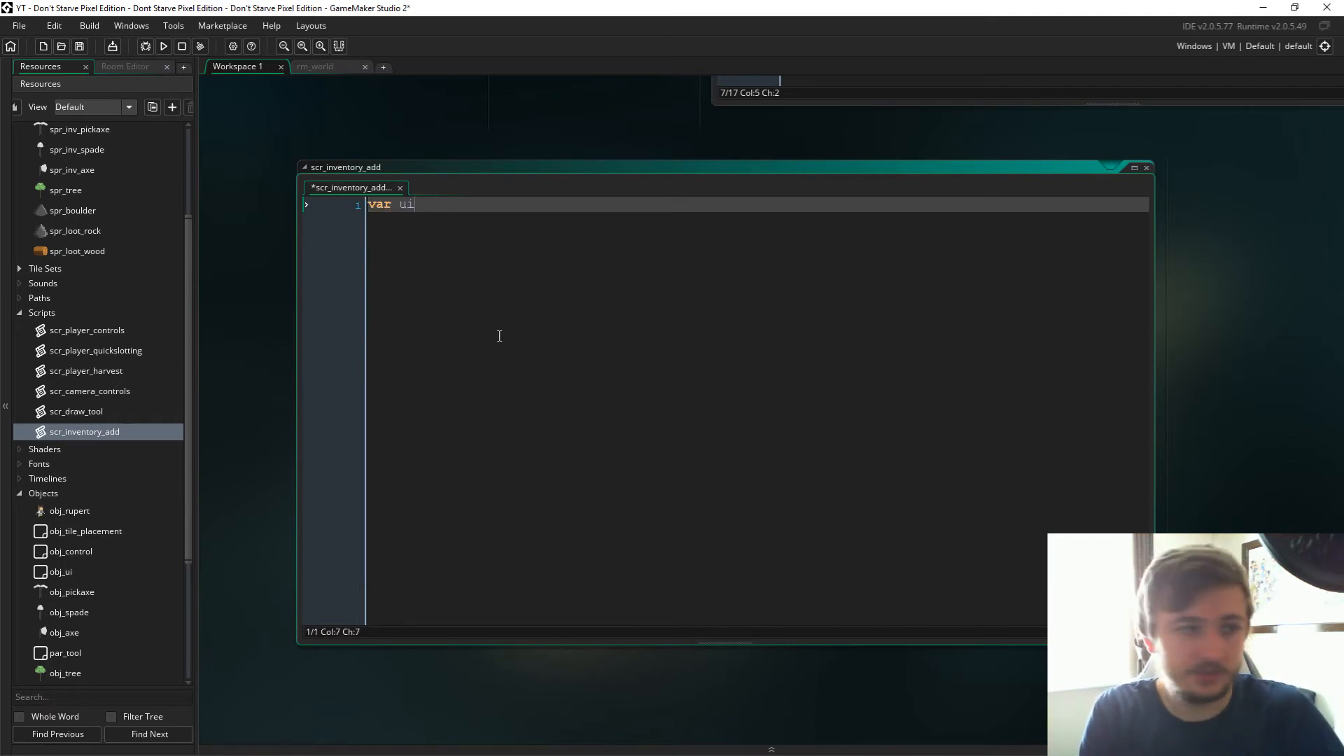
{"action": "type", "text": "=obj_"}
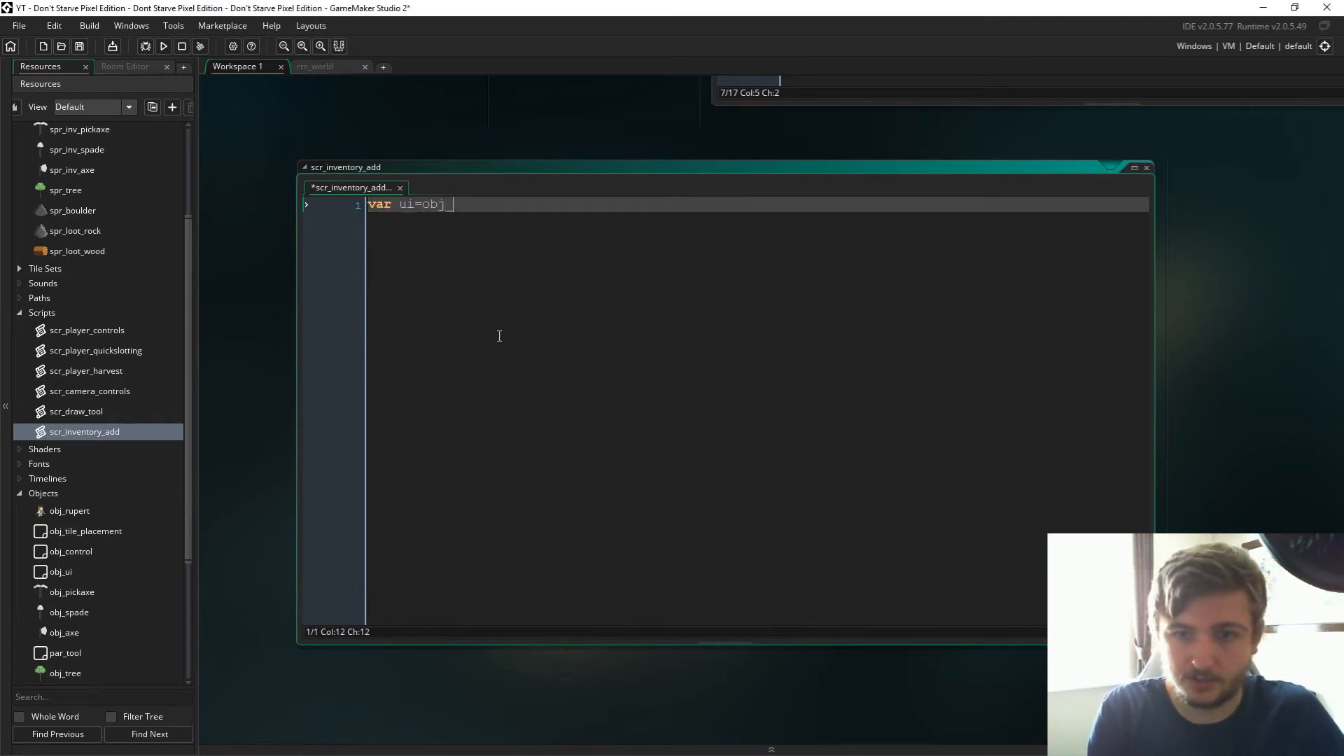
{"action": "type", "text": "_ui;"}
{"action": "type", "text": "var st"}
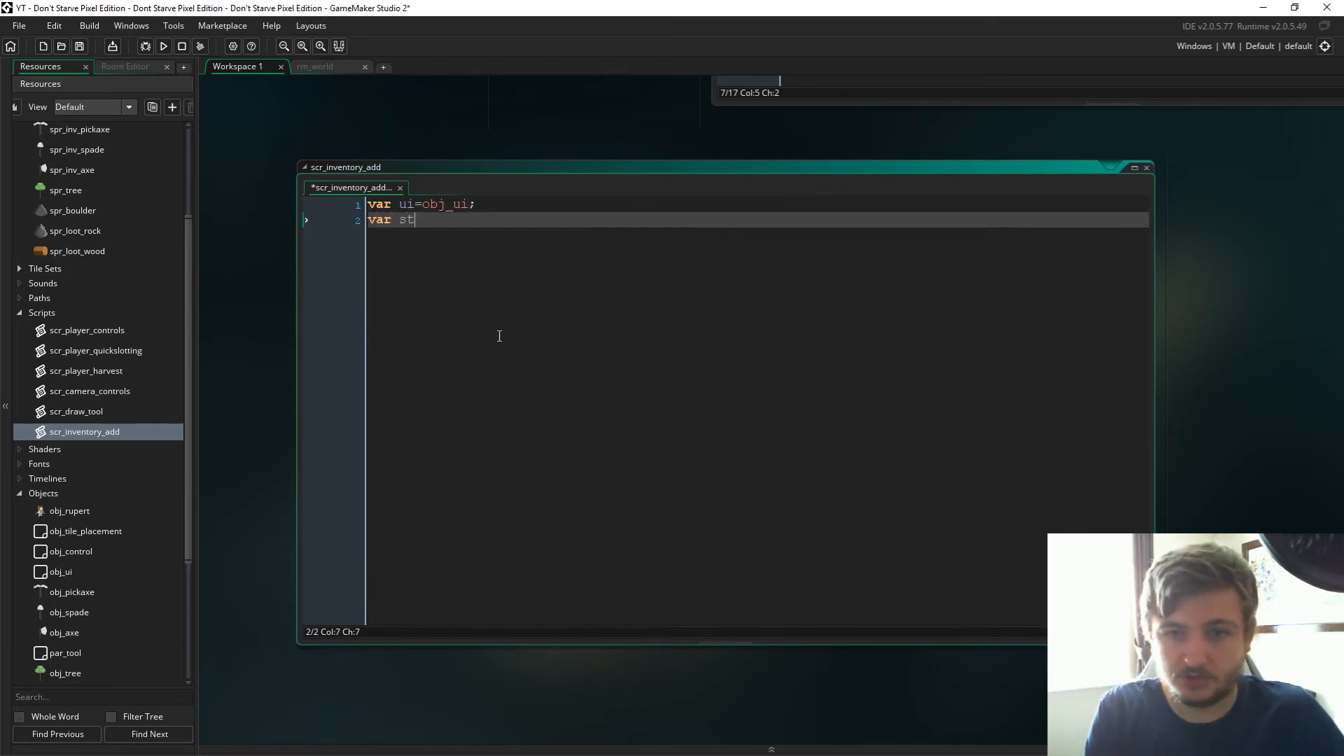
{"action": "type", "text": "ored=false;"}
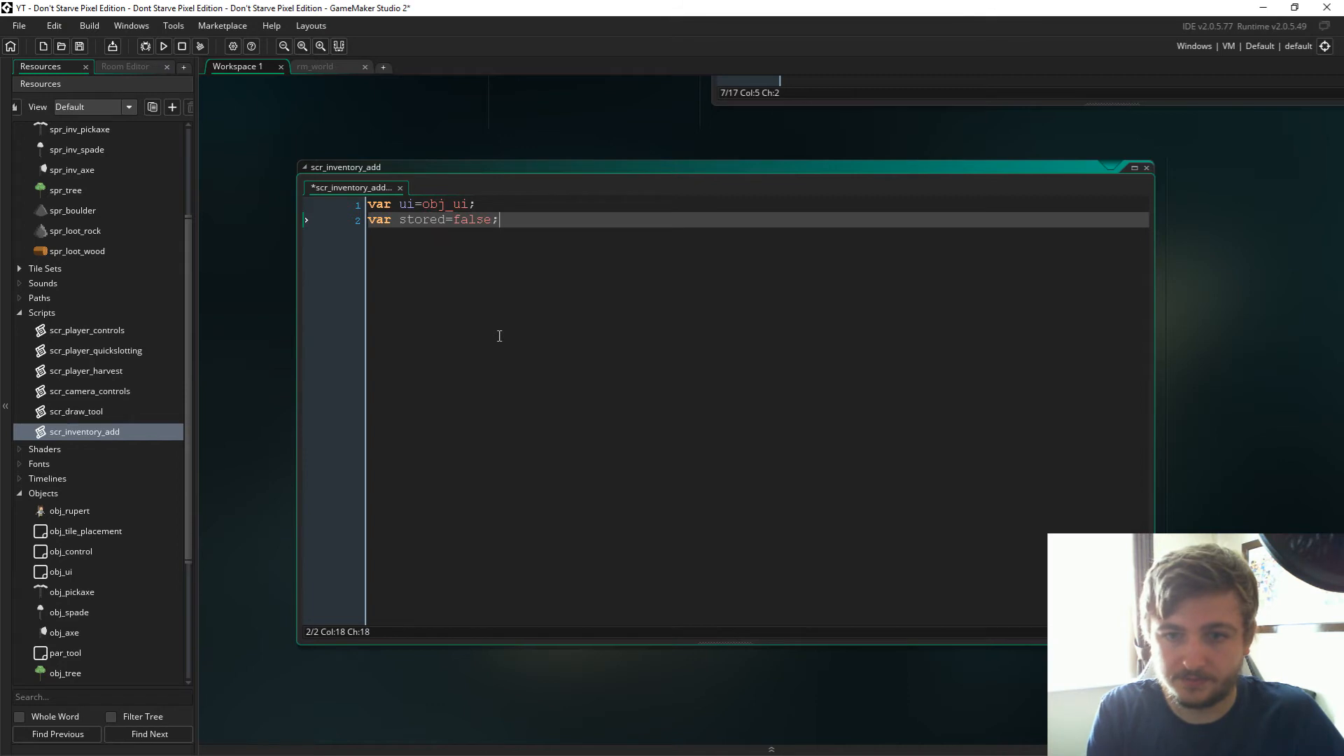
{"action": "left_click", "coordinate": [431, 220]}
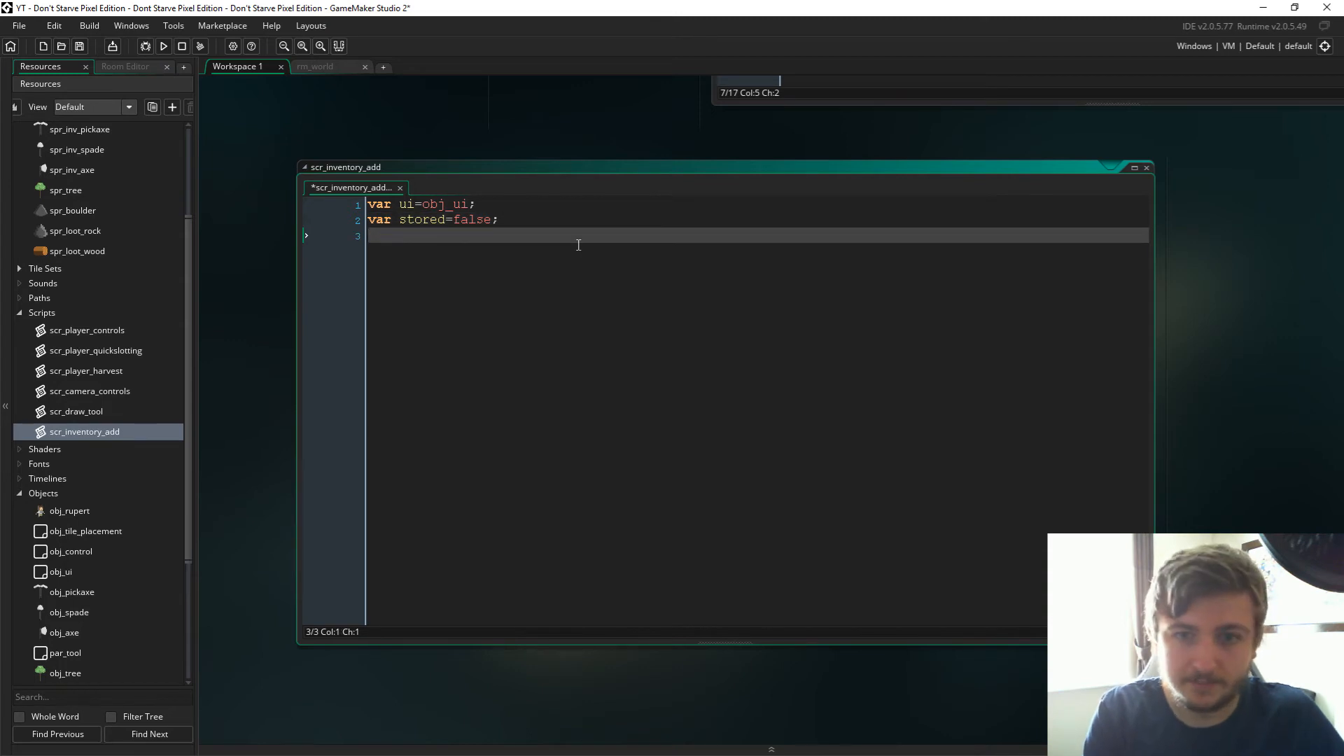
{"action": "key", "text": "Return"}
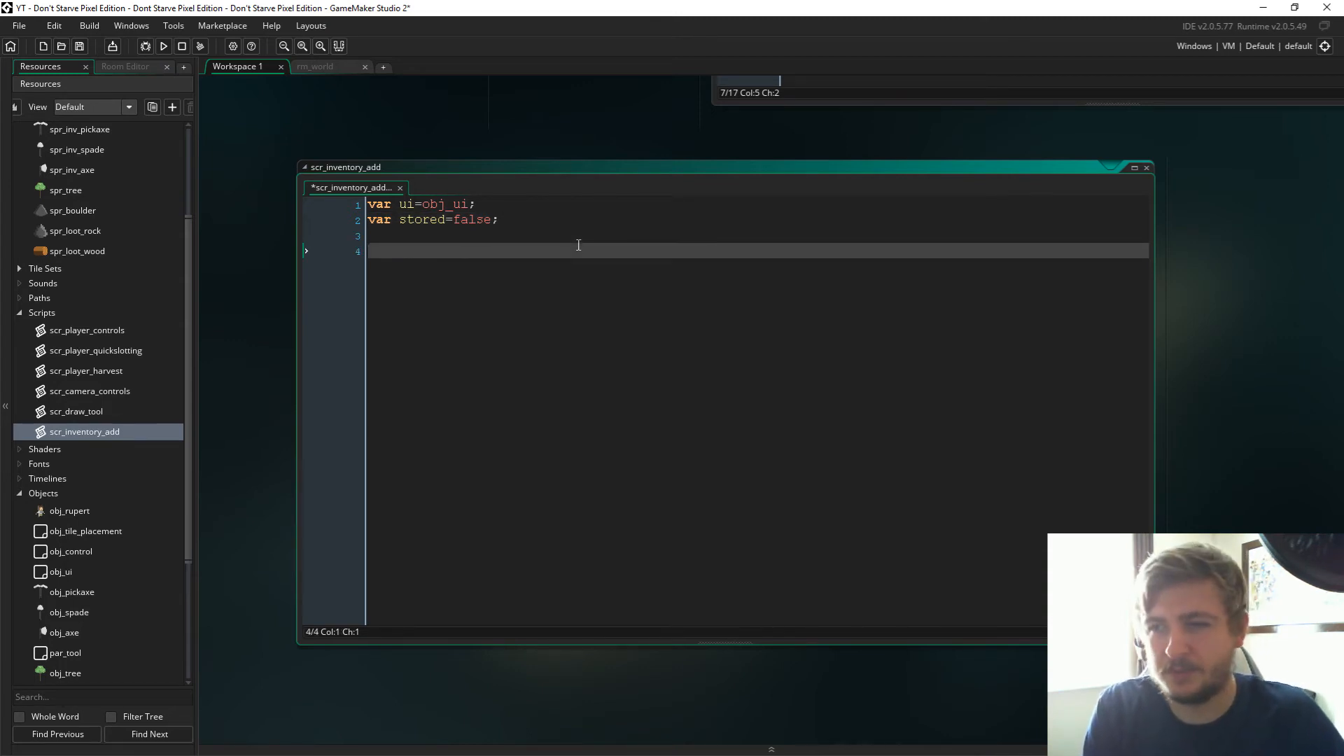
Step: Add a for loop from i=0 while i<10 stepping i+=1
{"action": "type", "text": "for"}
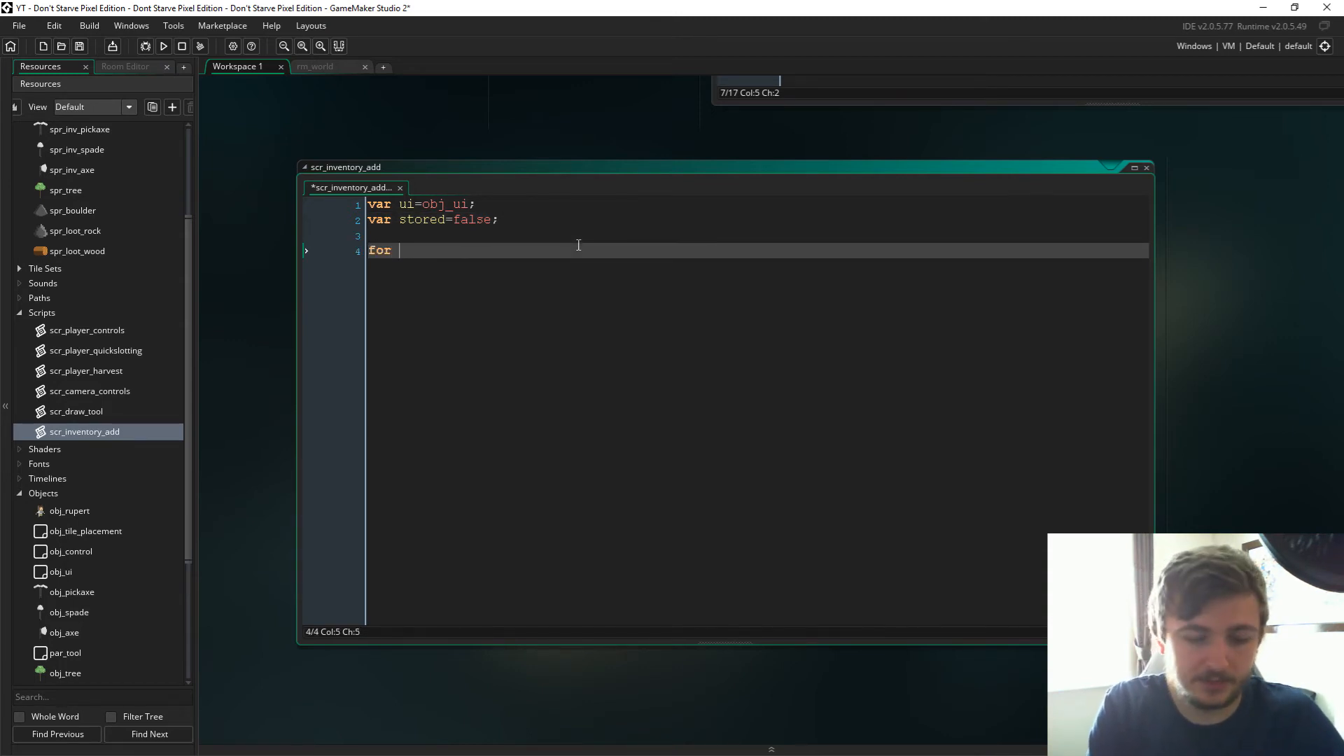
{"action": "type", "text": "(i=0"}
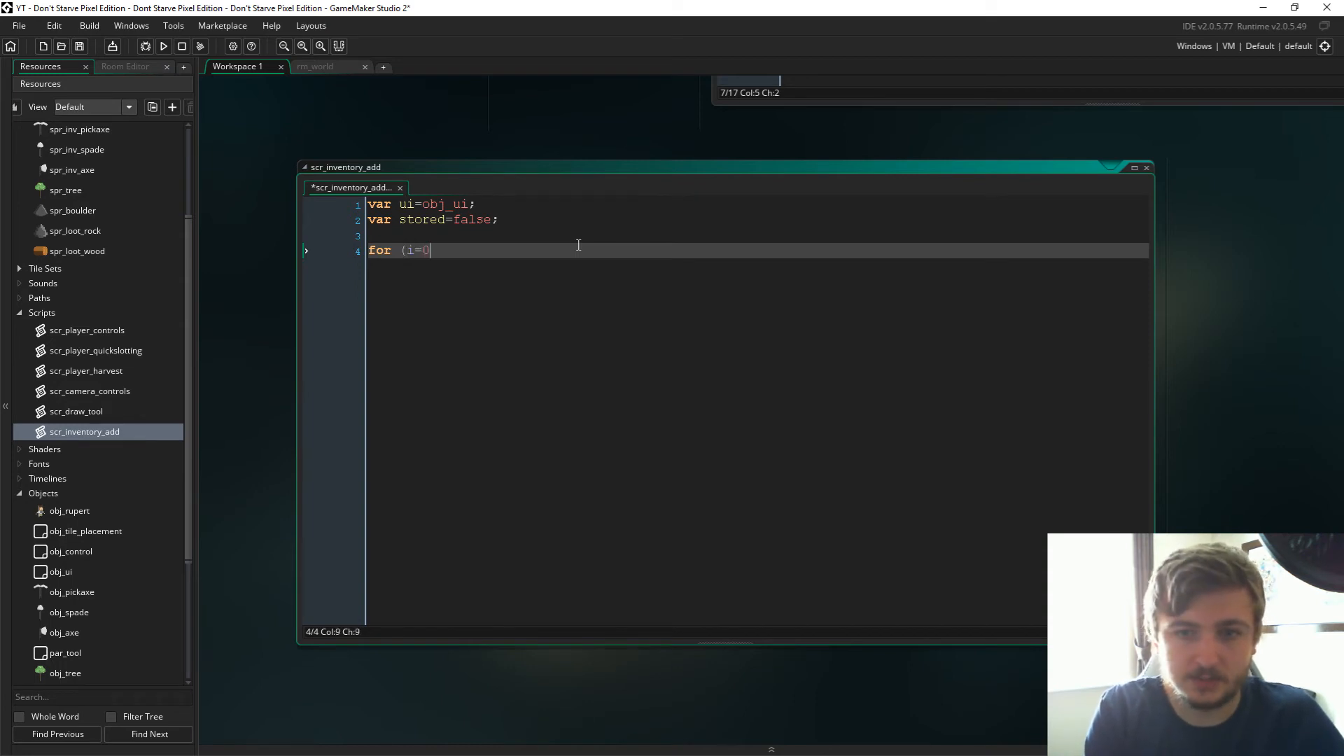
{"action": "type", "text": ";i"}
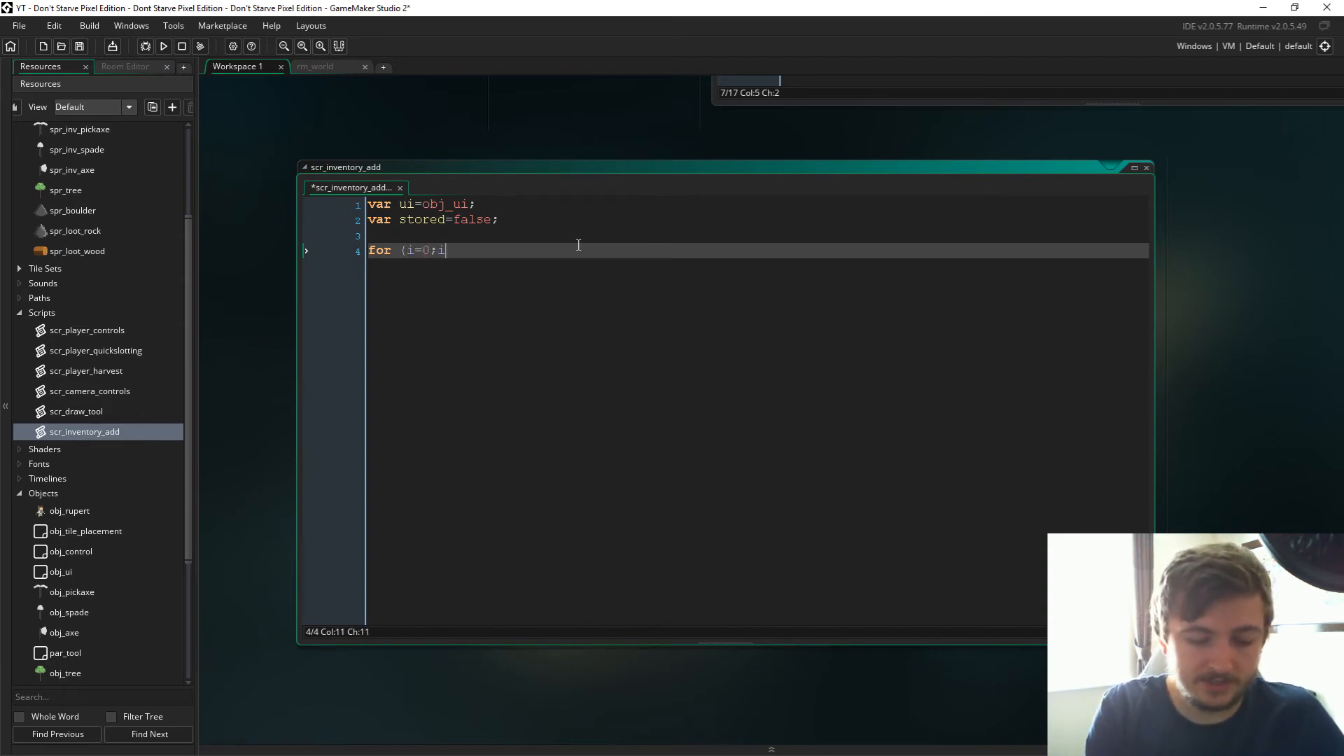
{"action": "type", "text": "<10li"}
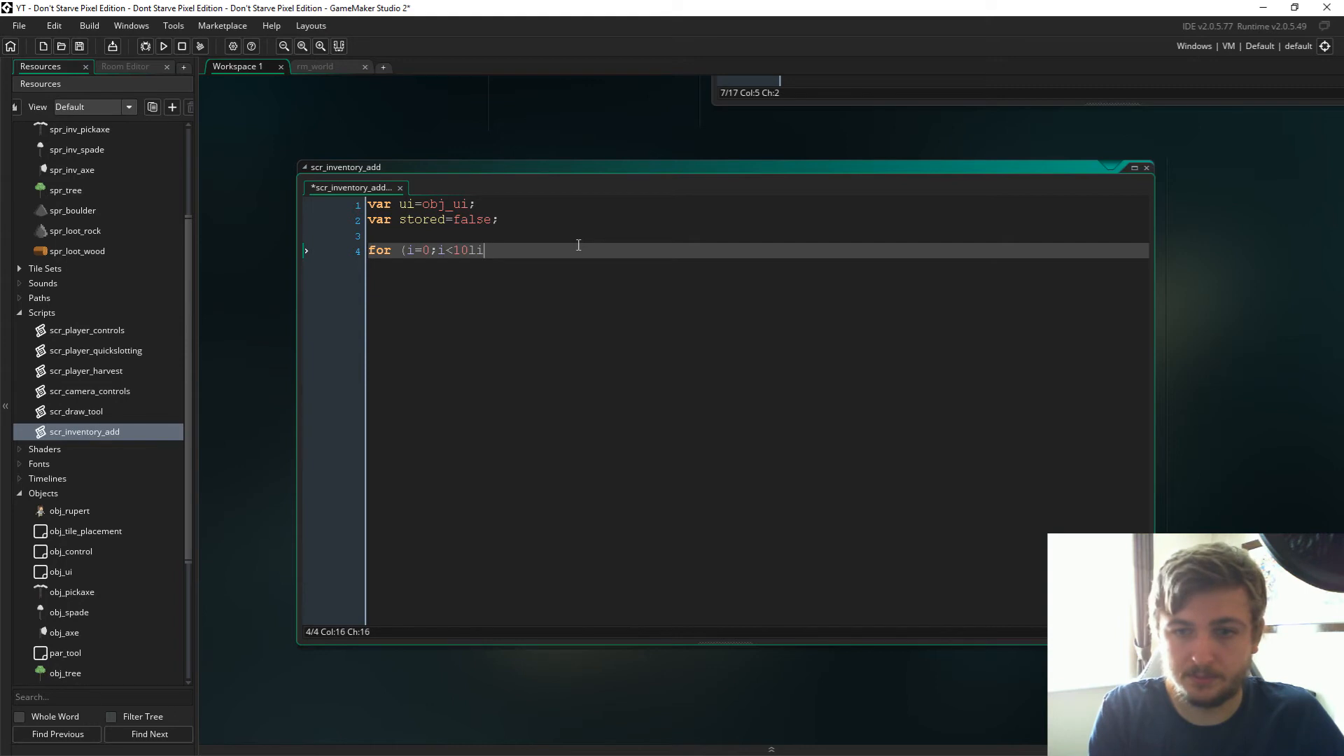
{"action": "type", "text": "i+=1"}
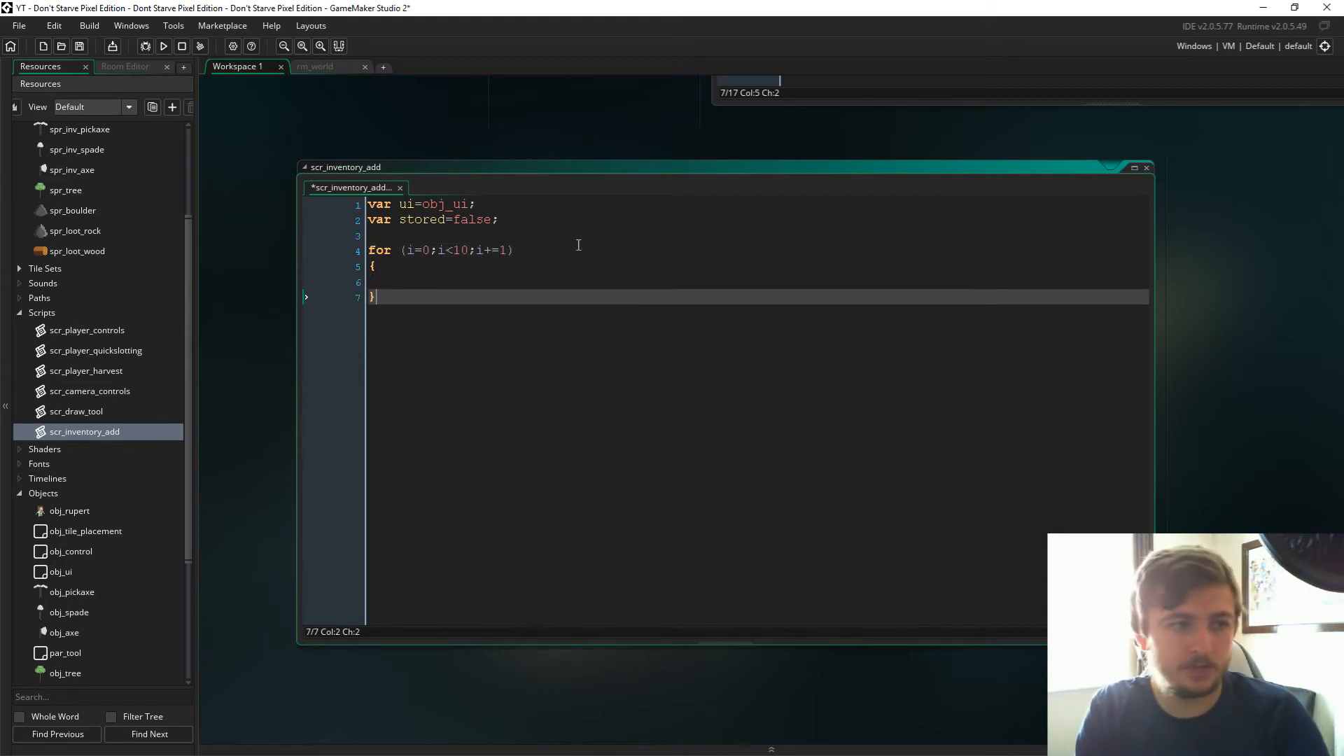
Step: Inside the loop check if (ui.inv[i]==object_index)
{"action": "type", "text": "if"}
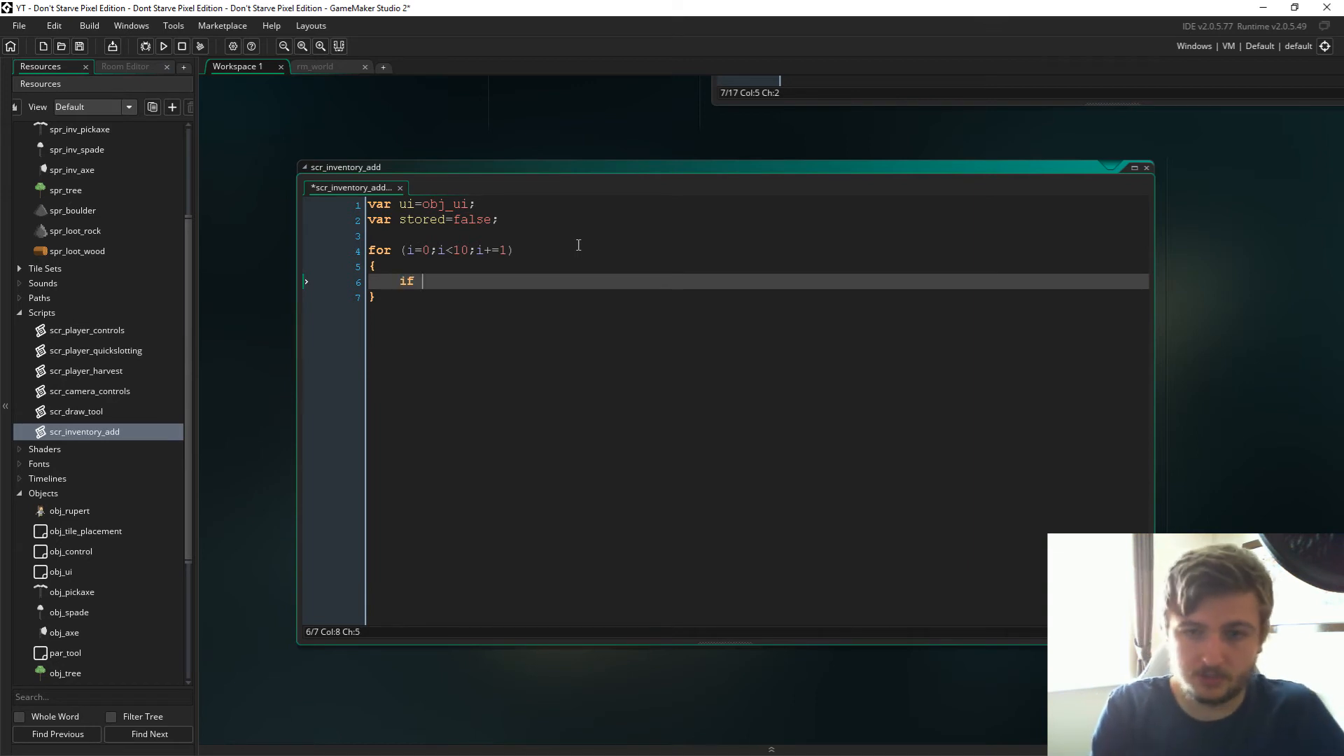
{"action": "type", "text": "(ui."}
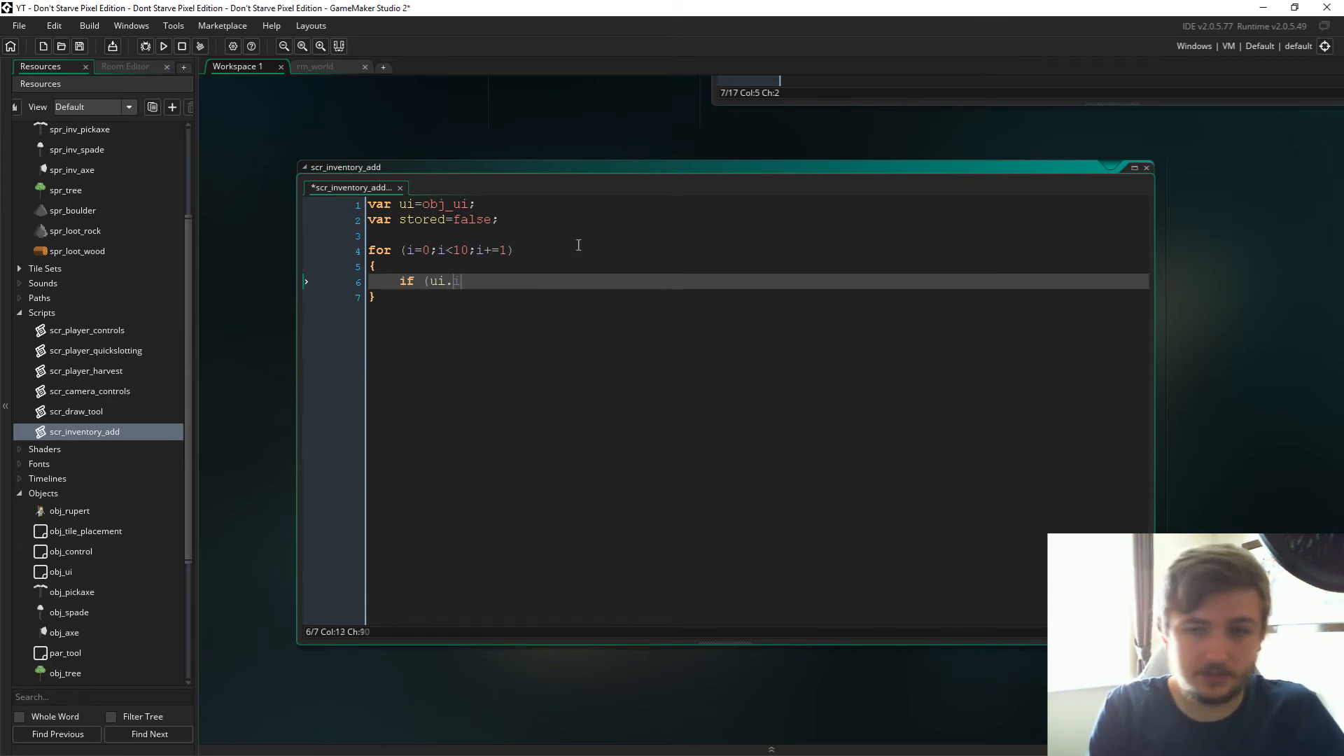
{"action": "type", "text": "inv["}
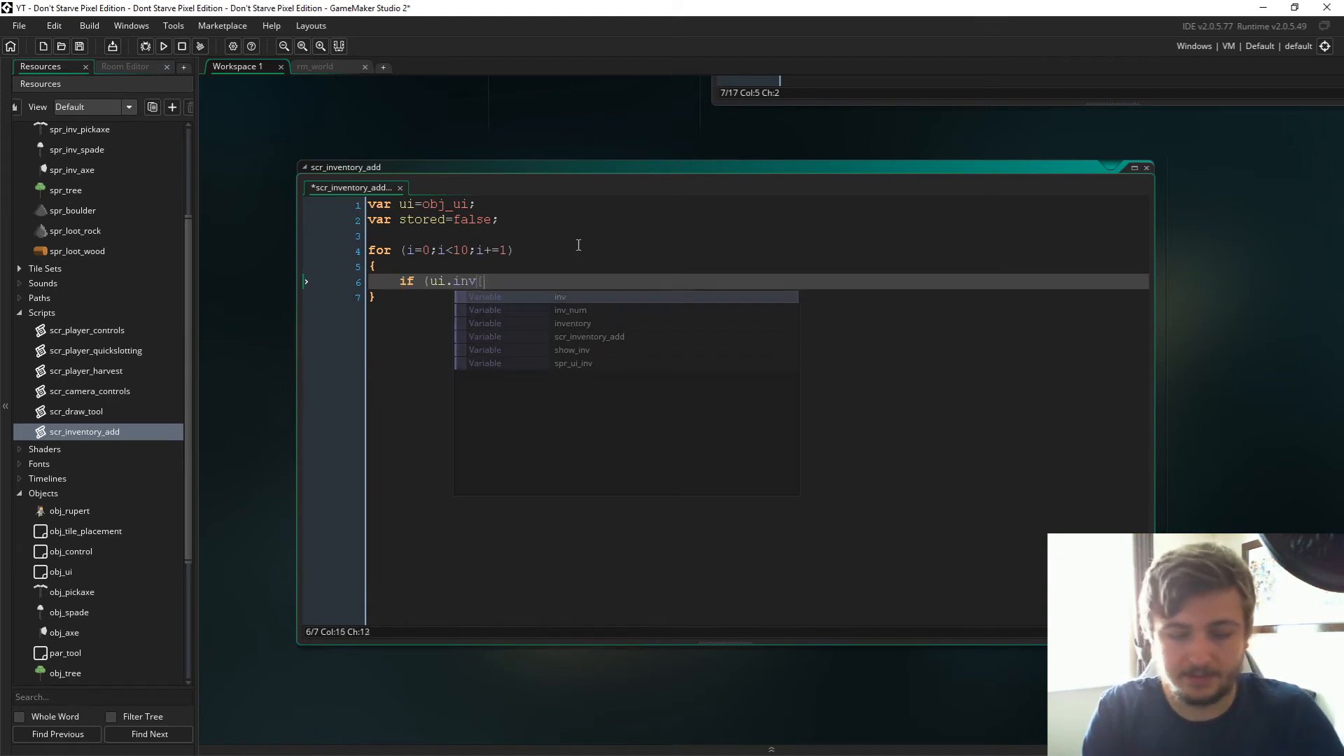
{"action": "type", "text": "[i]==object_index"}
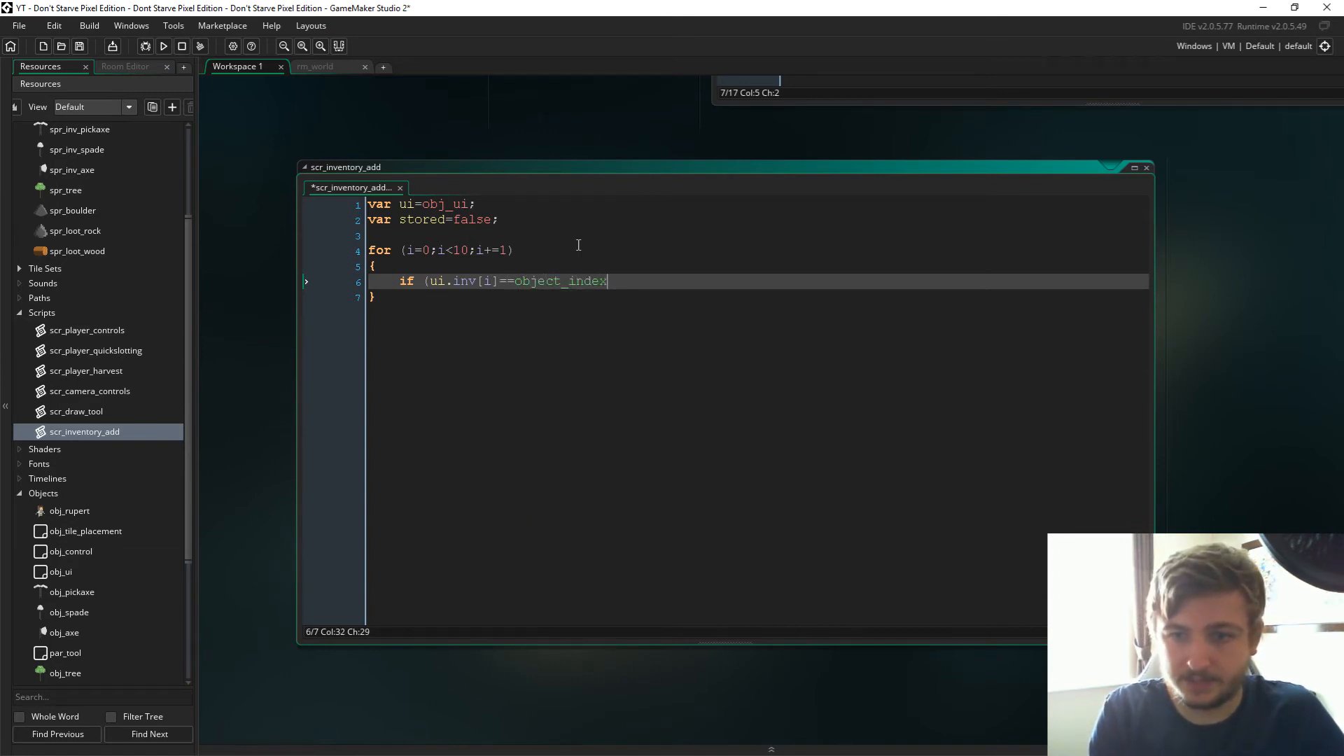
{"action": "type", "text": ")"}
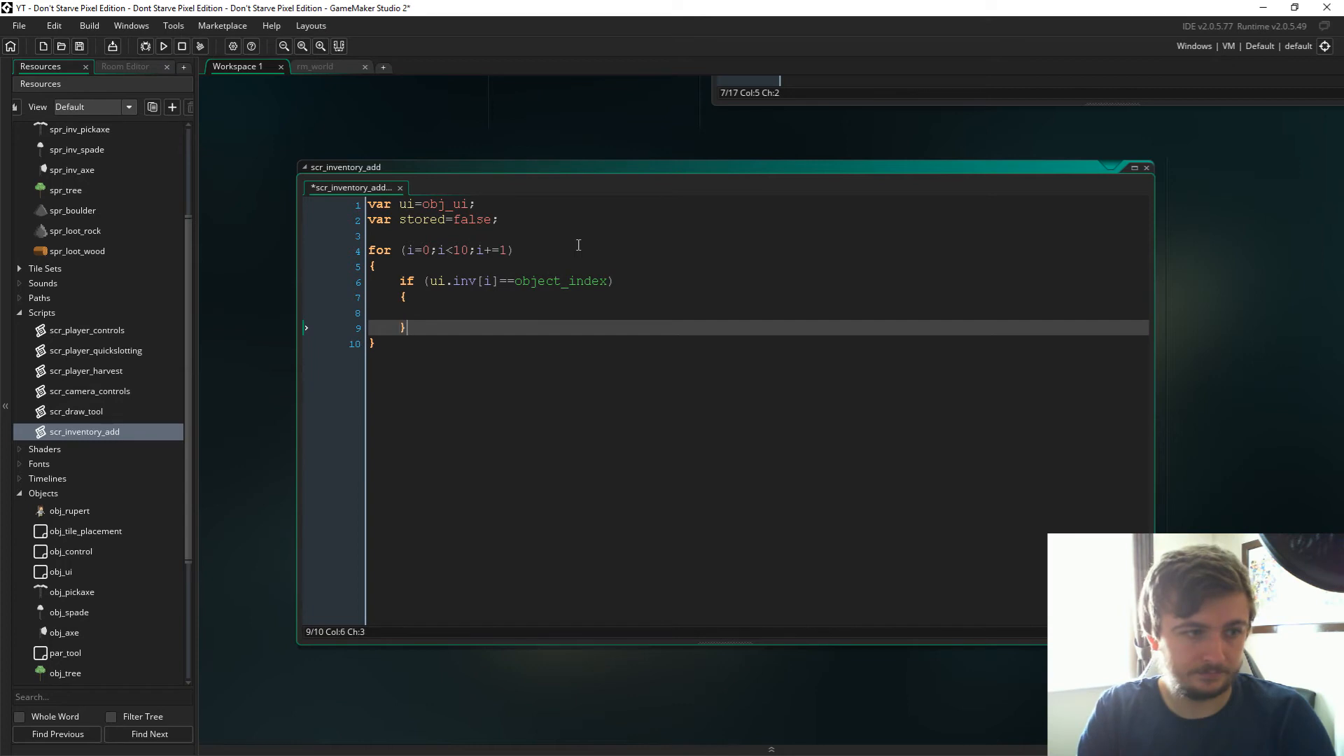
Step: Nest if (stored==false) and begin an if (ui.inv_num[i] count check
{"action": "type", "text": "if"}
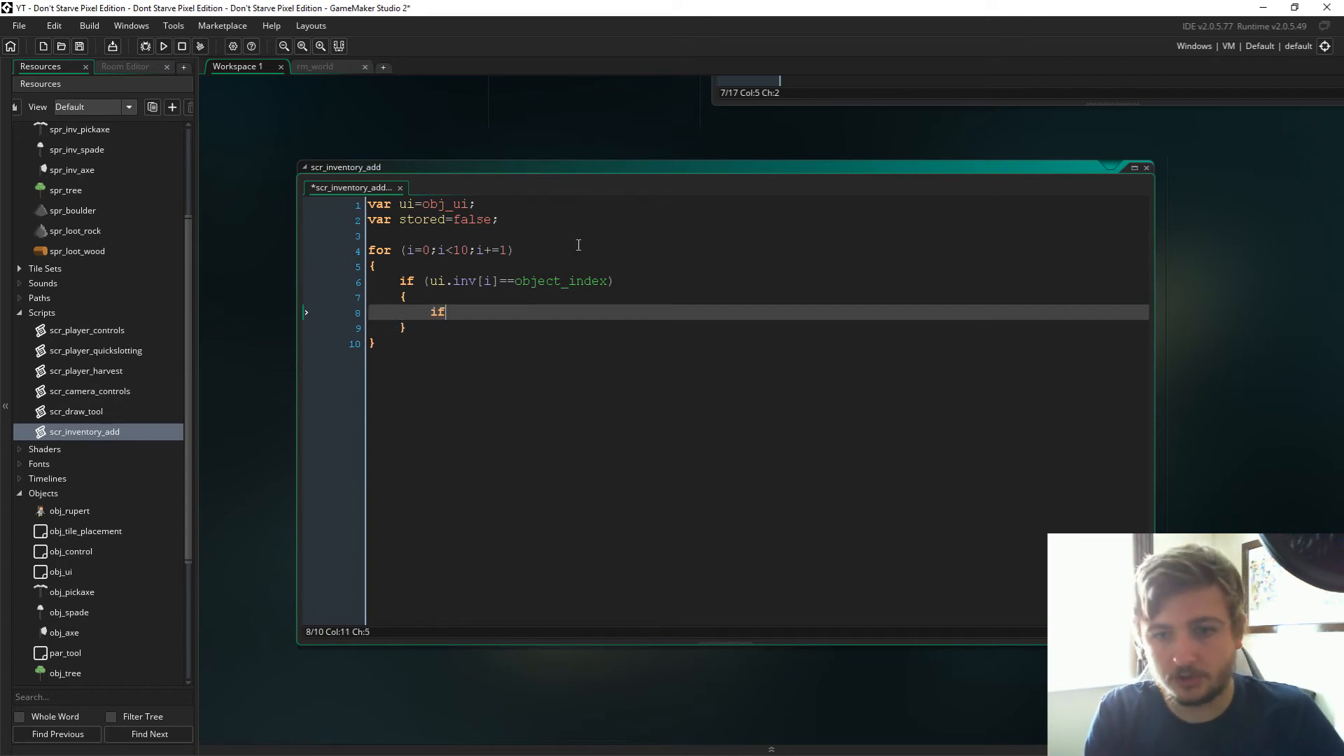
{"action": "type", "text": "(s"}
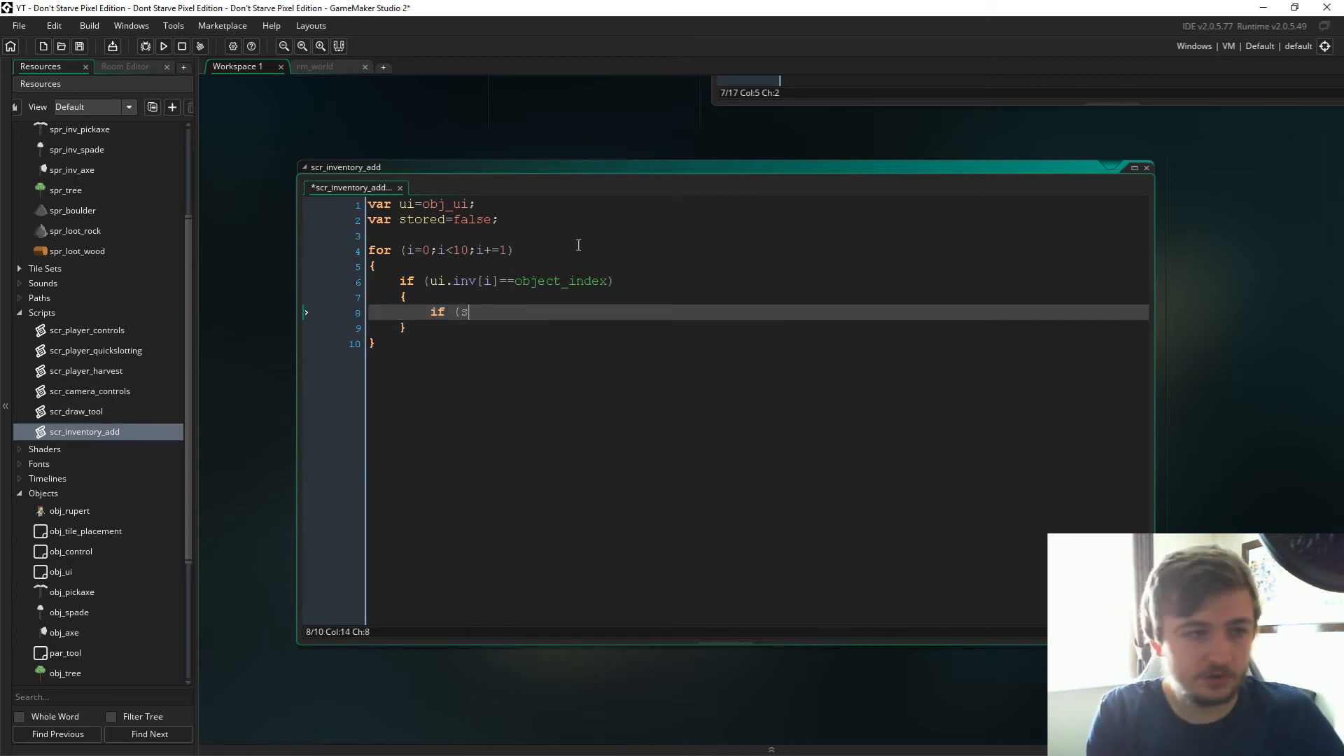
{"action": "type", "text": "tored==false"}
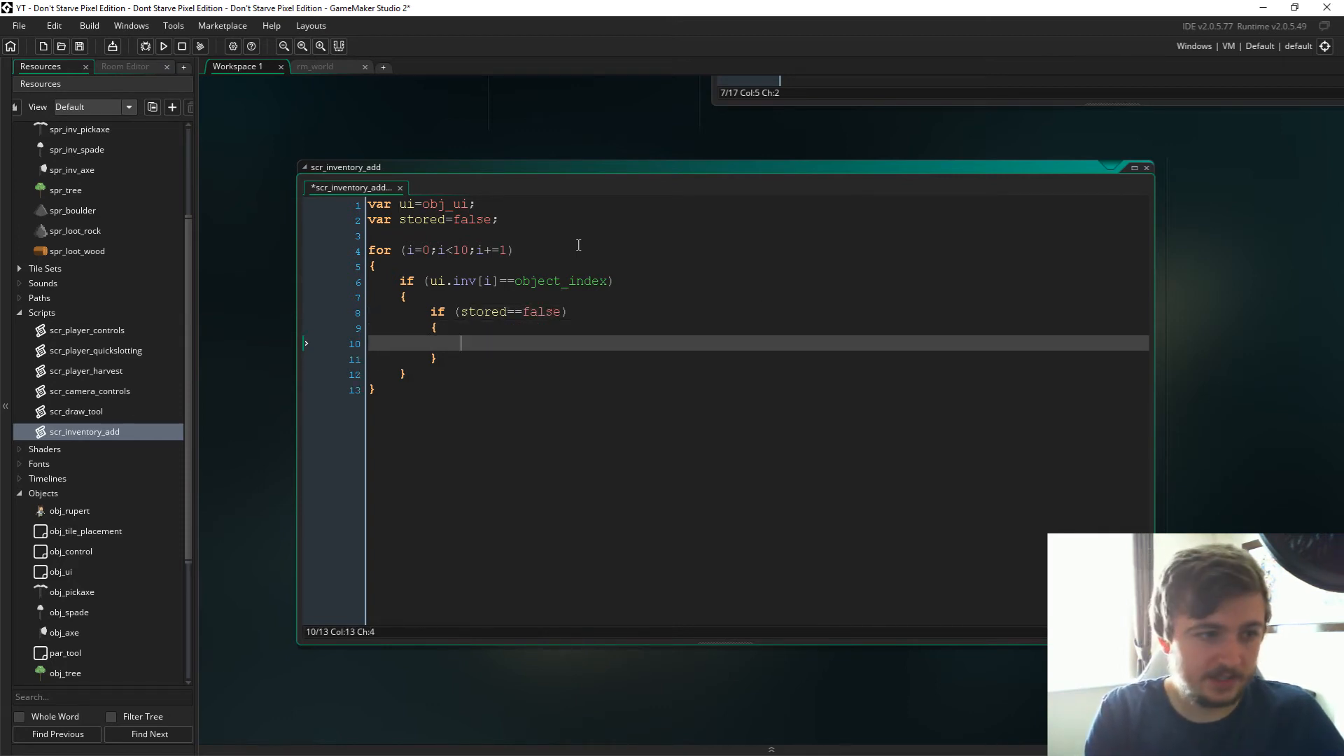
{"action": "type", "text": "if (ui.inv_num[i"}
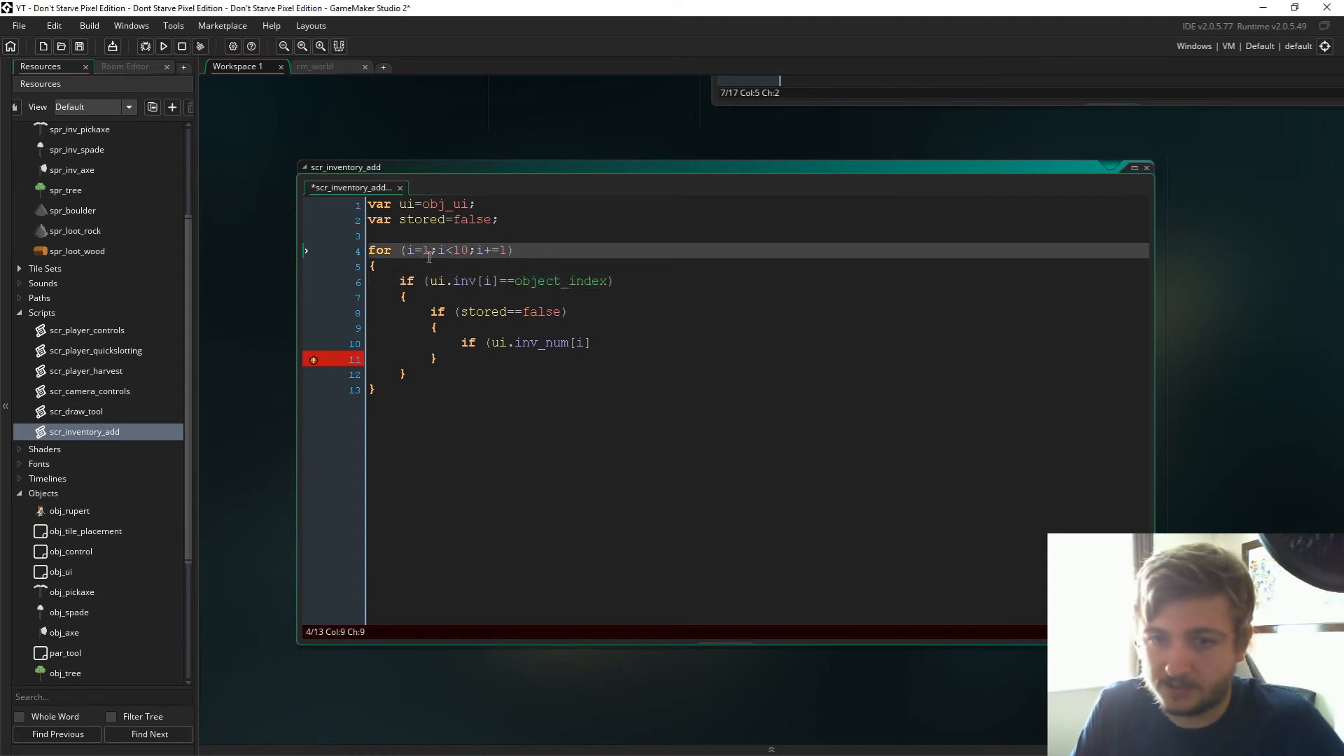
{"action": "left_click", "coordinate": [488, 280]}
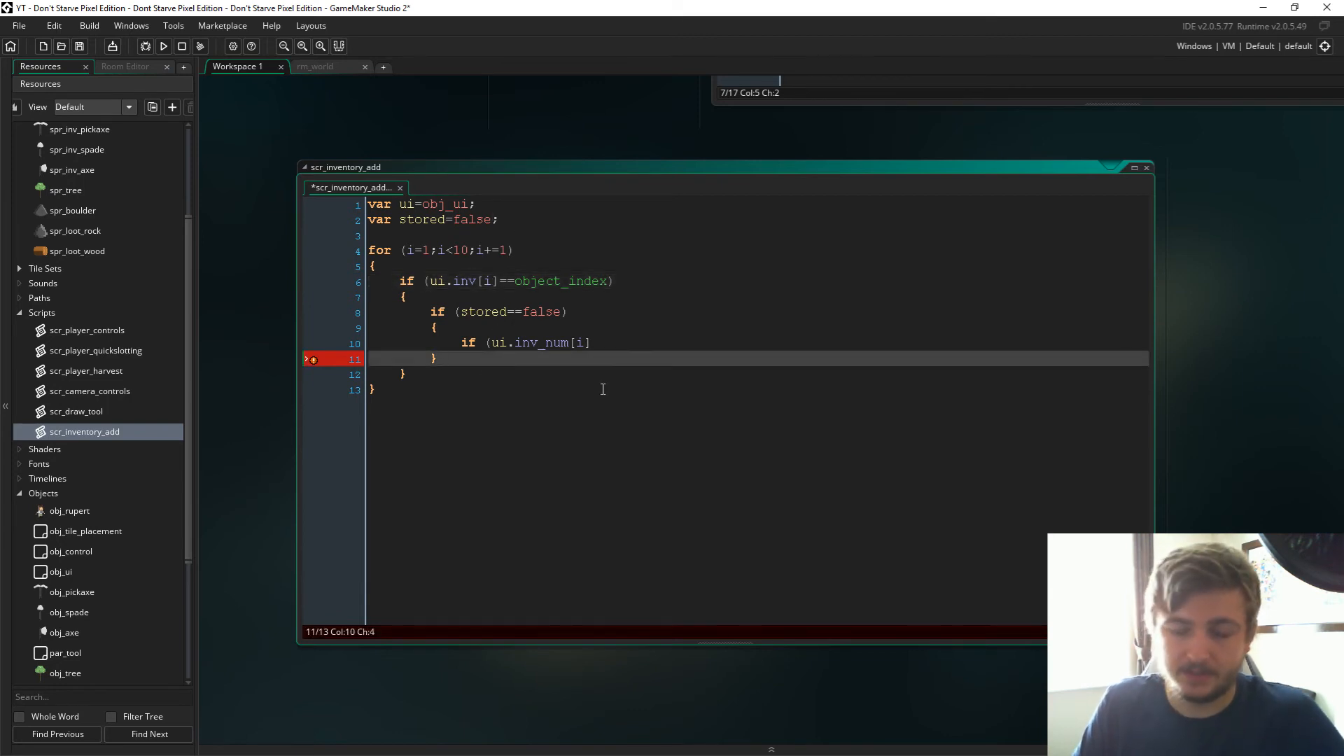
{"action": "mouse_move", "coordinate": [601, 355]}
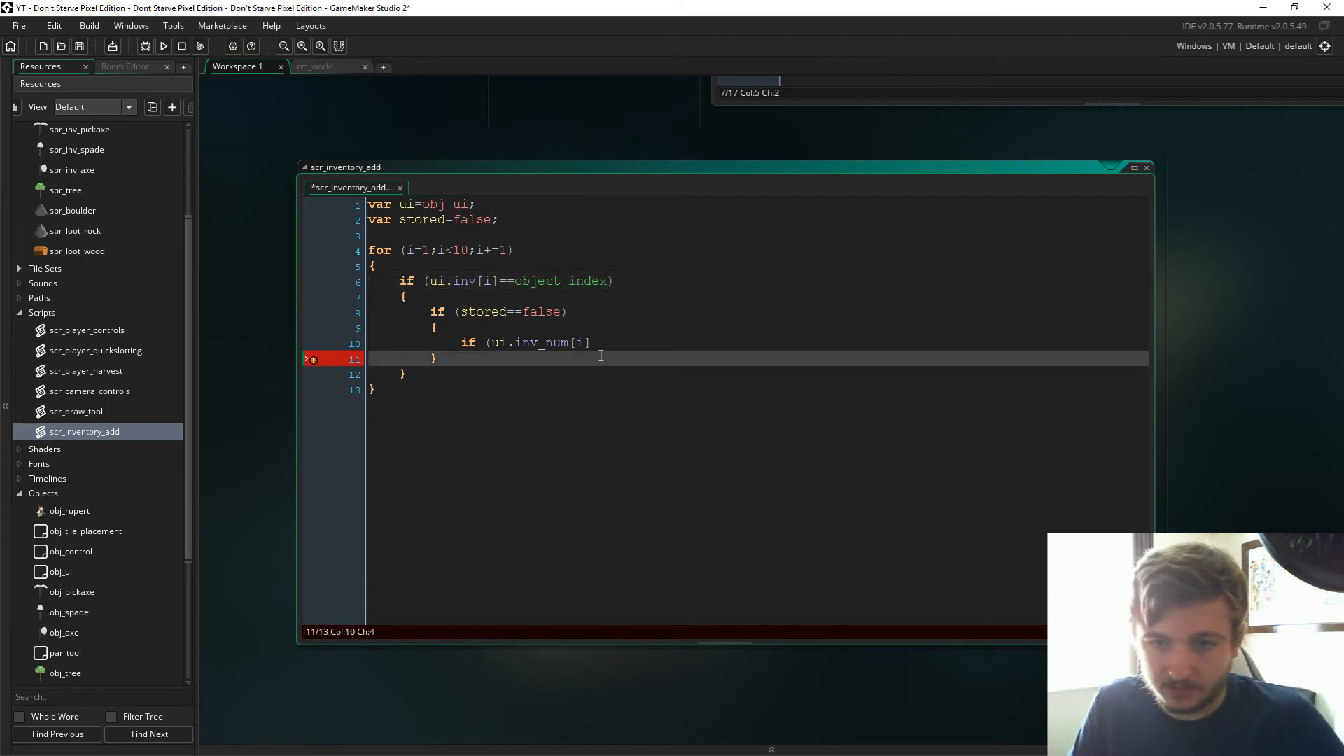
Step: Complete the count check as < max_stack and add ui.inv_num[i]+=1;
{"action": "left_click", "coordinate": [591, 343]}
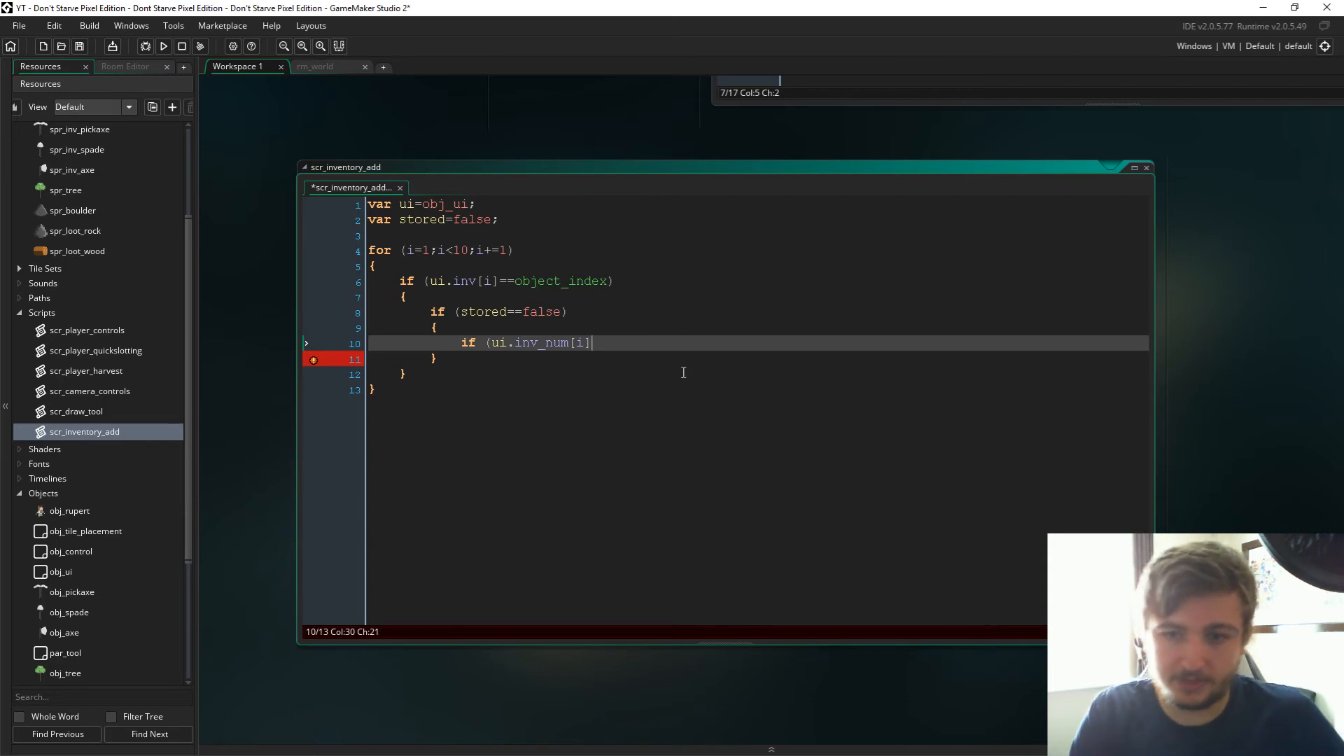
{"action": "type", "text": "<"}
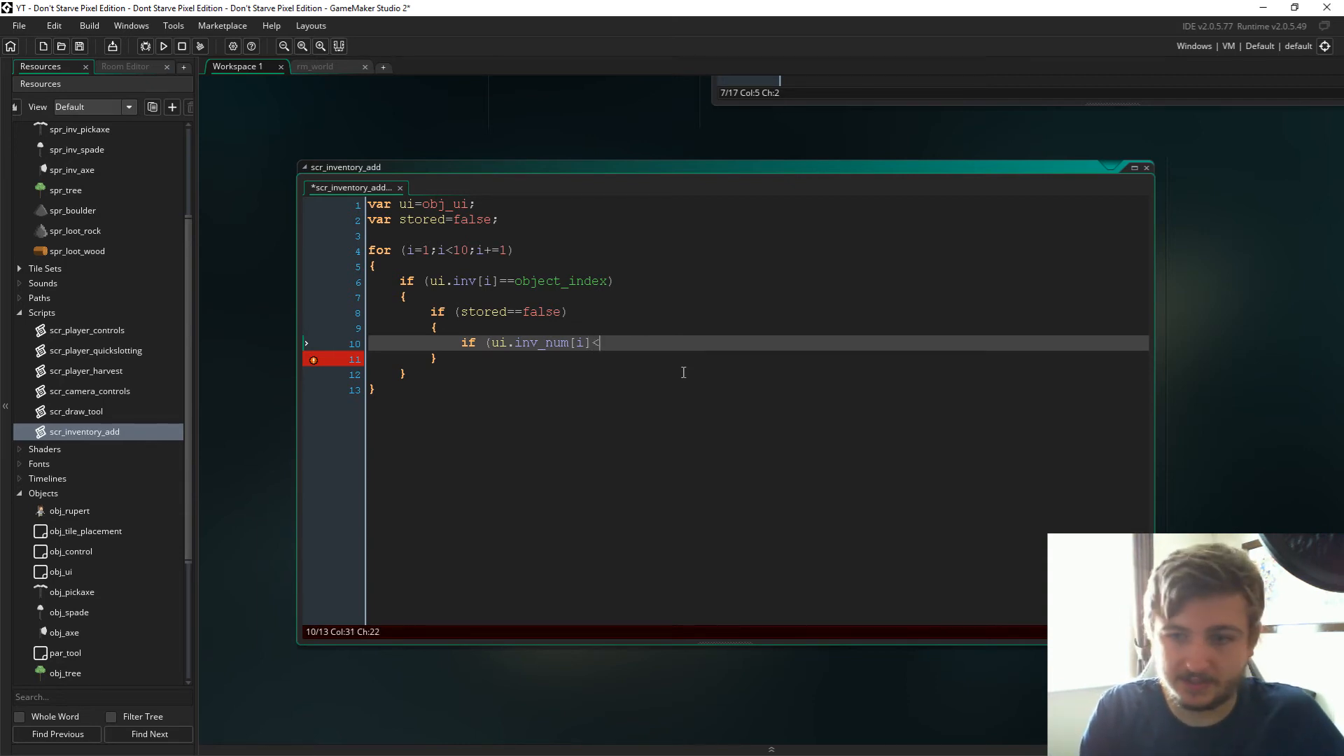
{"action": "type", "text": "max_stack)"}
{"action": "type", "text": "ui"}
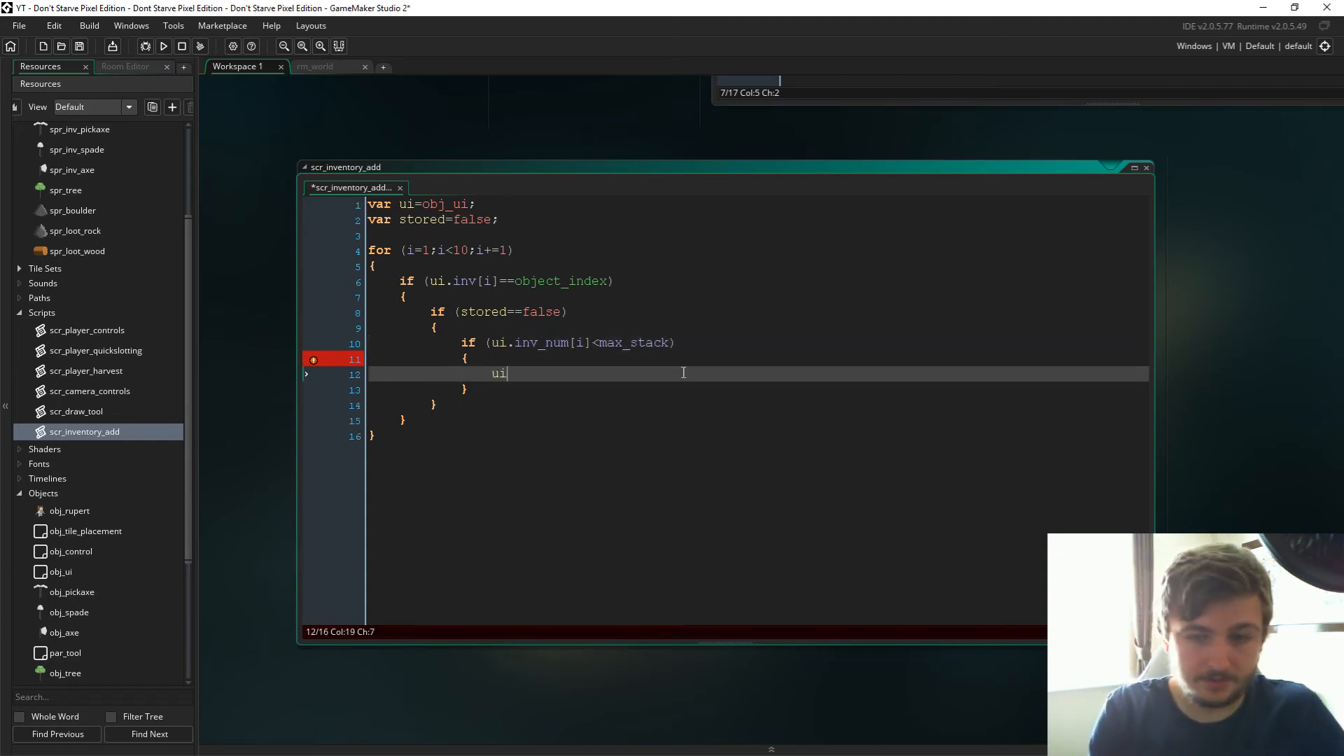
{"action": "type", "text": ".inv"}
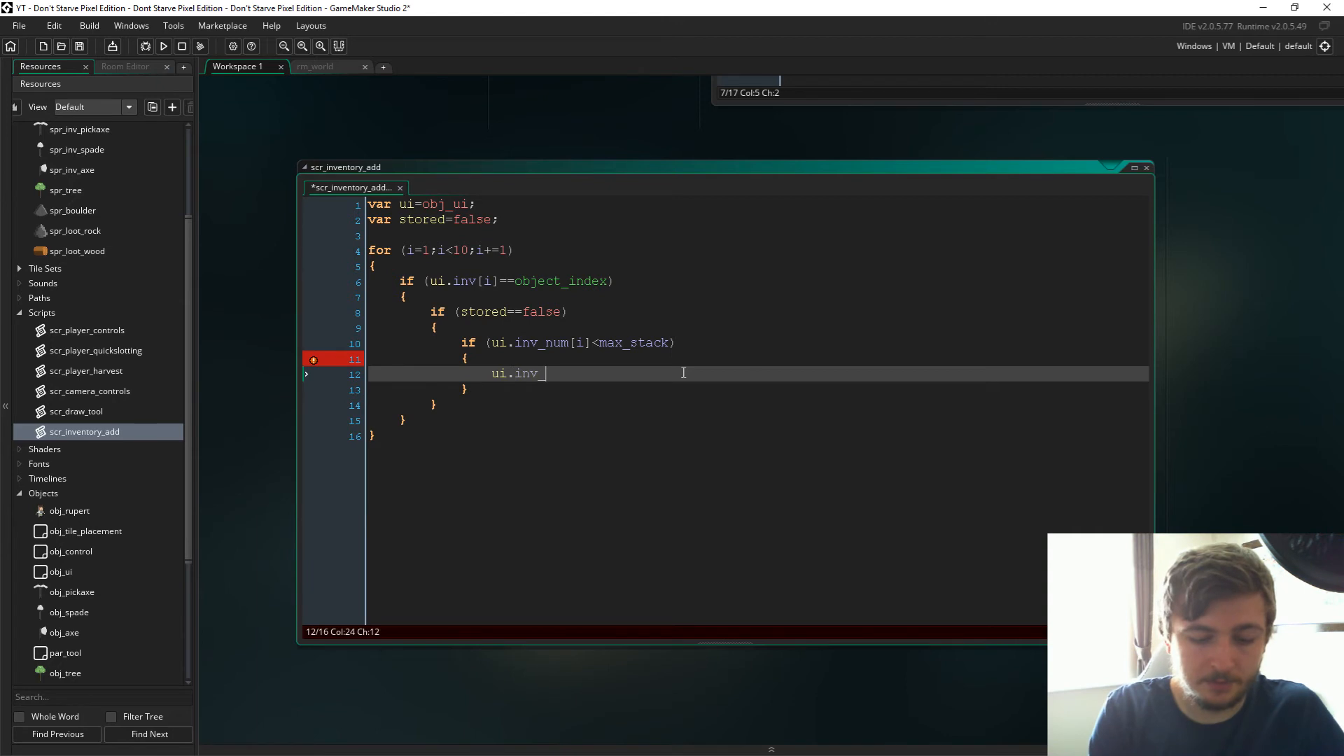
{"action": "type", "text": "_num[i]+"}
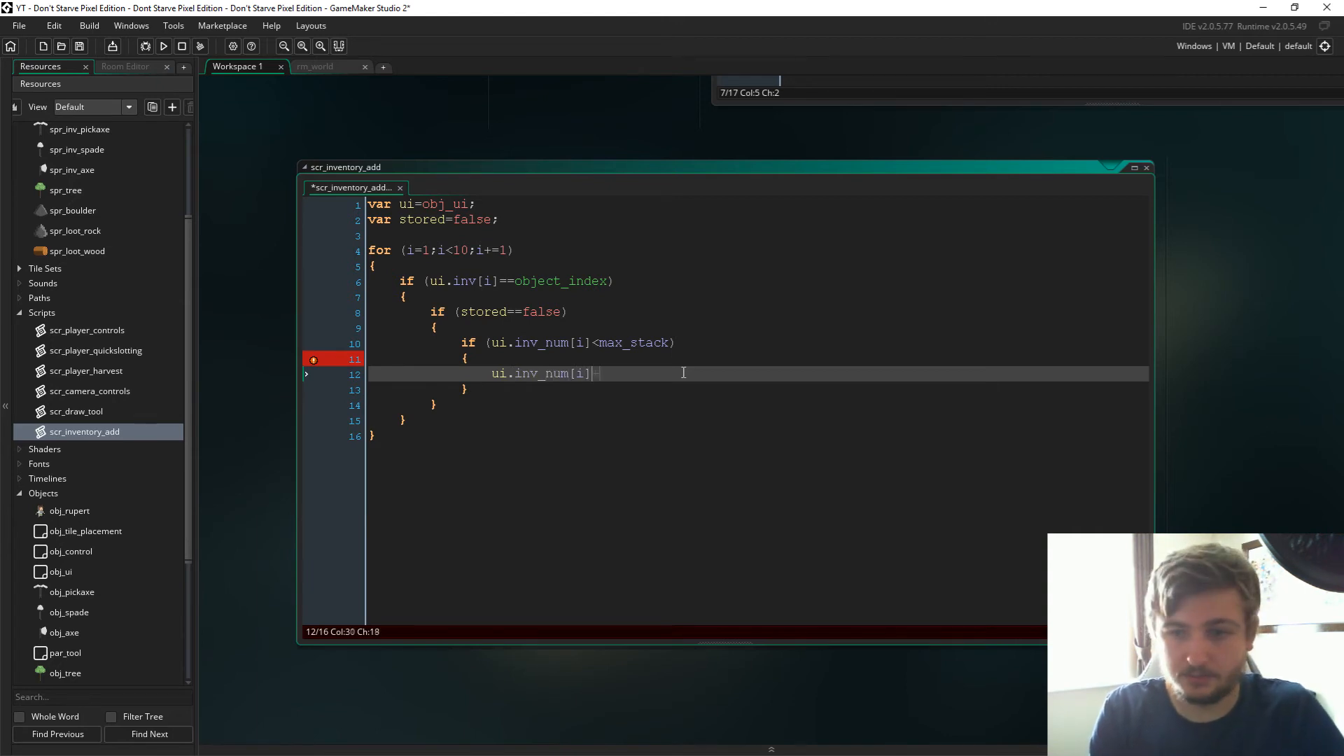
{"action": "type", "text": "+=1;"}
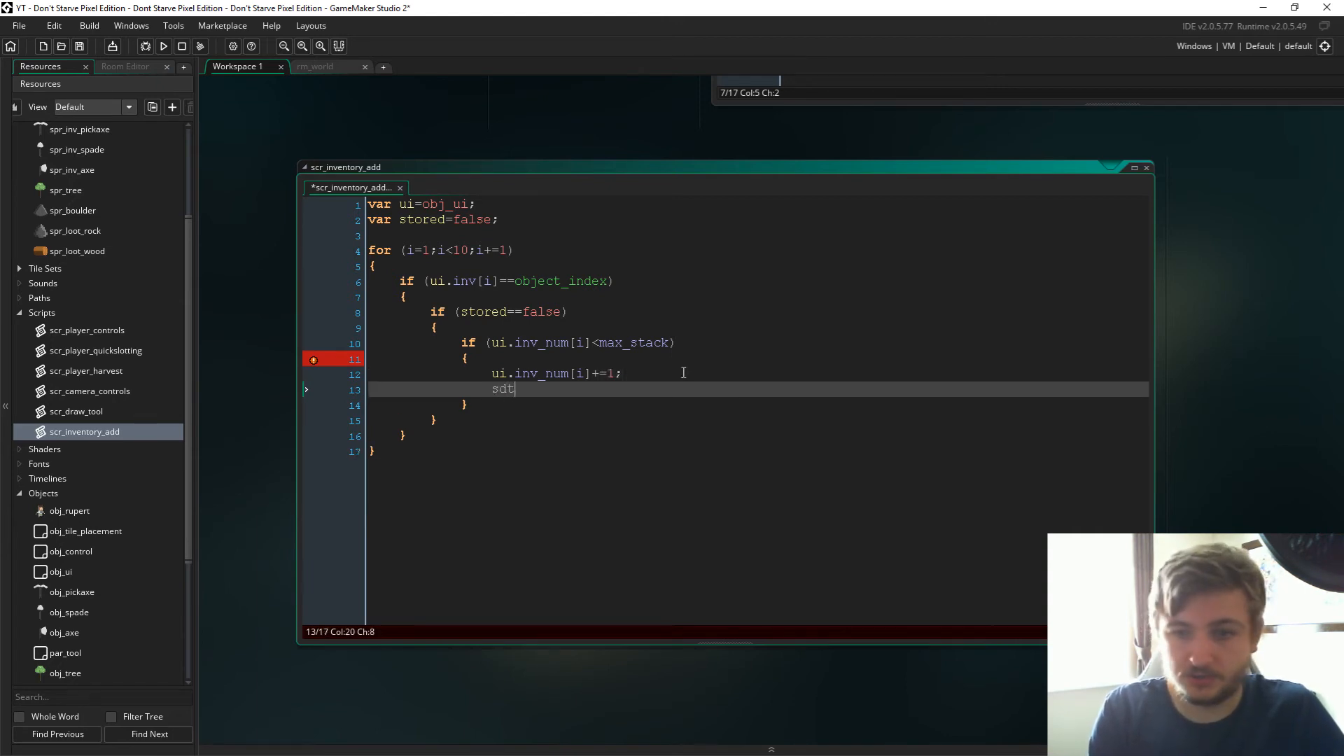
Step: Add stored=true; instance_destroy(); and break; inside the room check
{"action": "type", "text": "stored=true;"}
{"action": "type", "text": "instance_"}
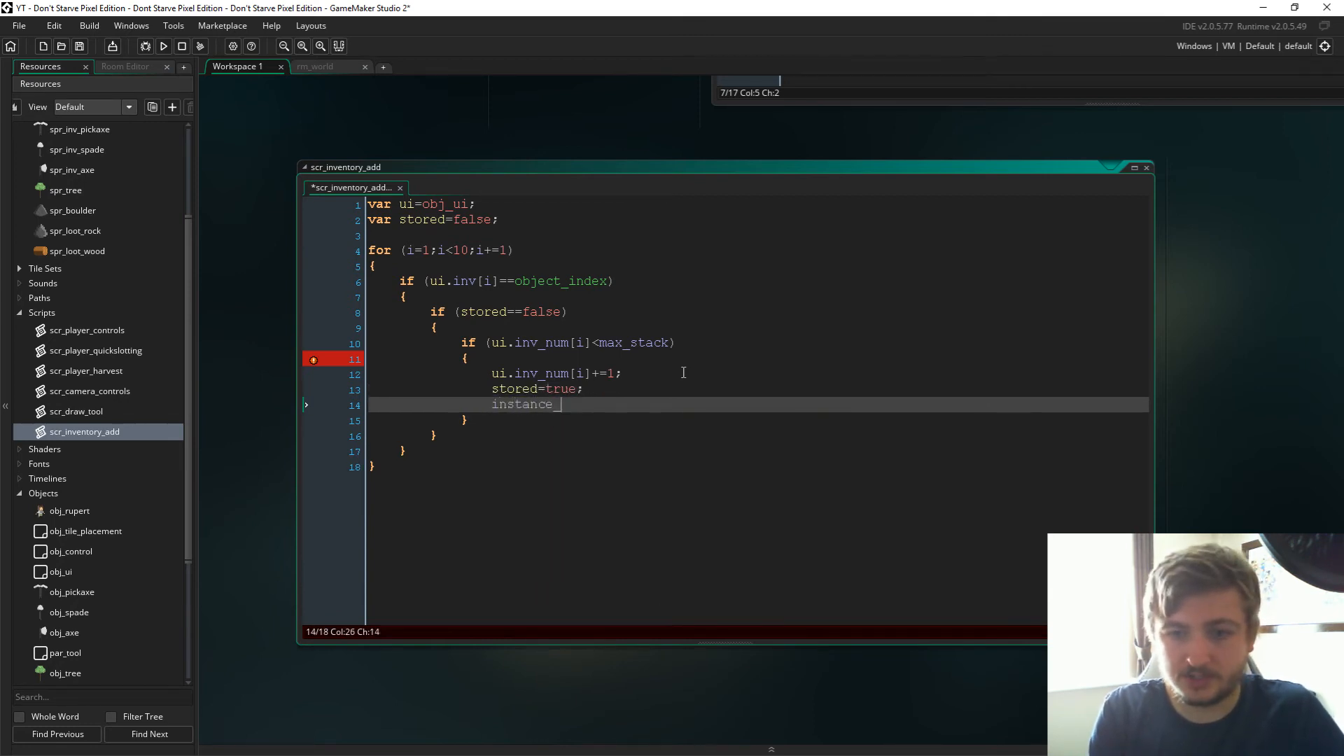
{"action": "type", "text": "destroy();"}
{"action": "type", "text": "bre"}
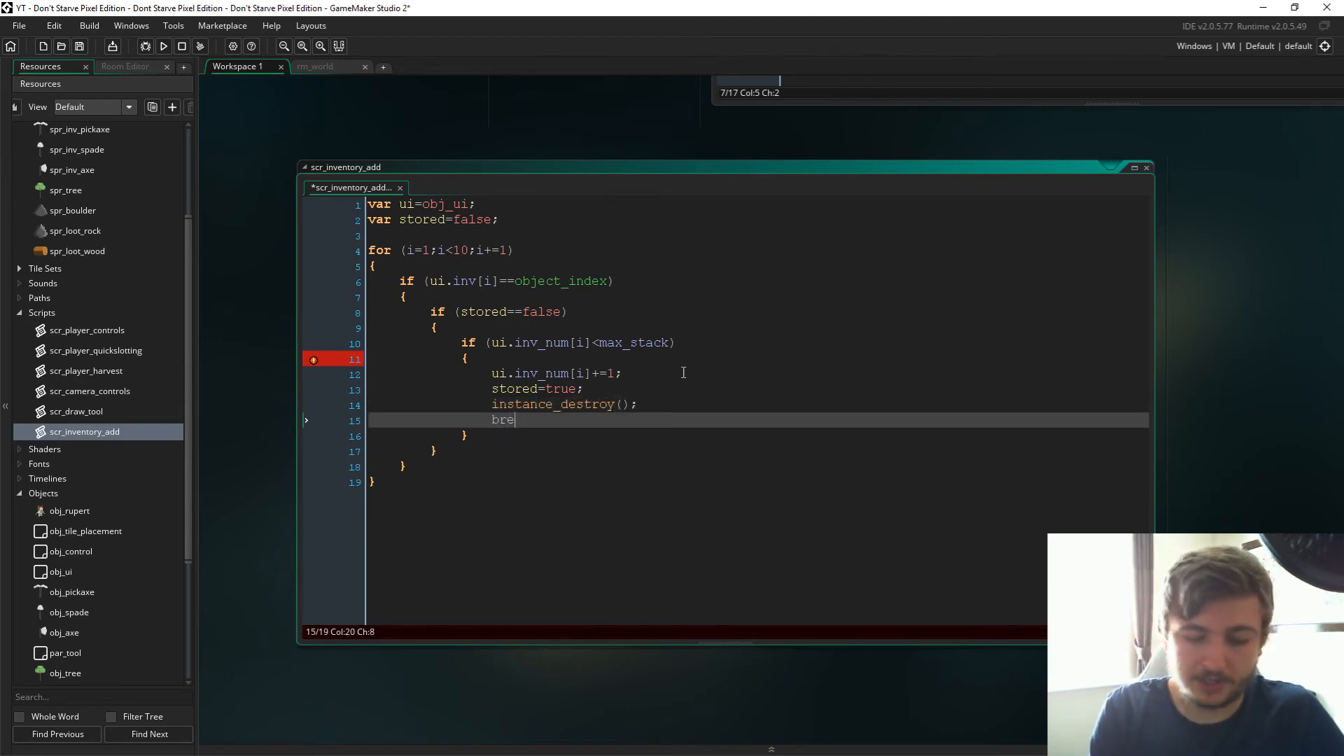
{"action": "type", "text": "ak;"}
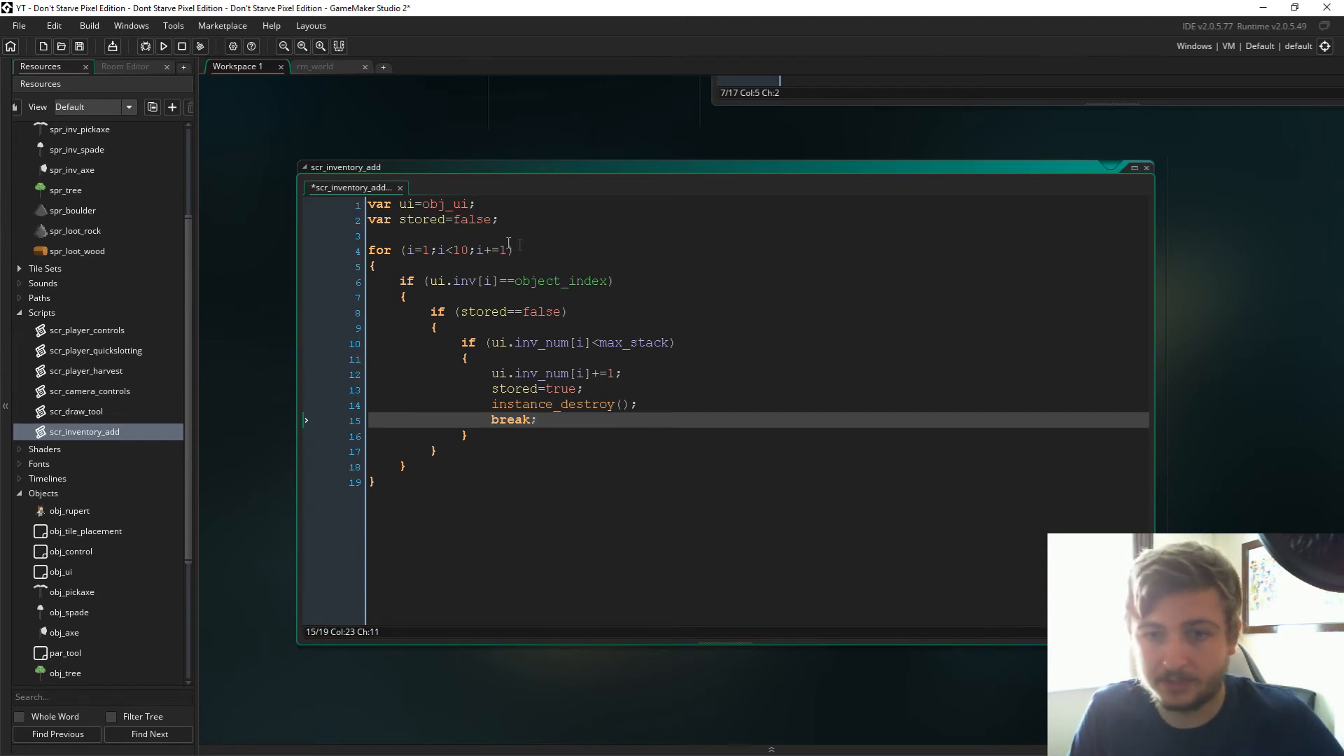
{"action": "left_click", "coordinate": [417, 249]}
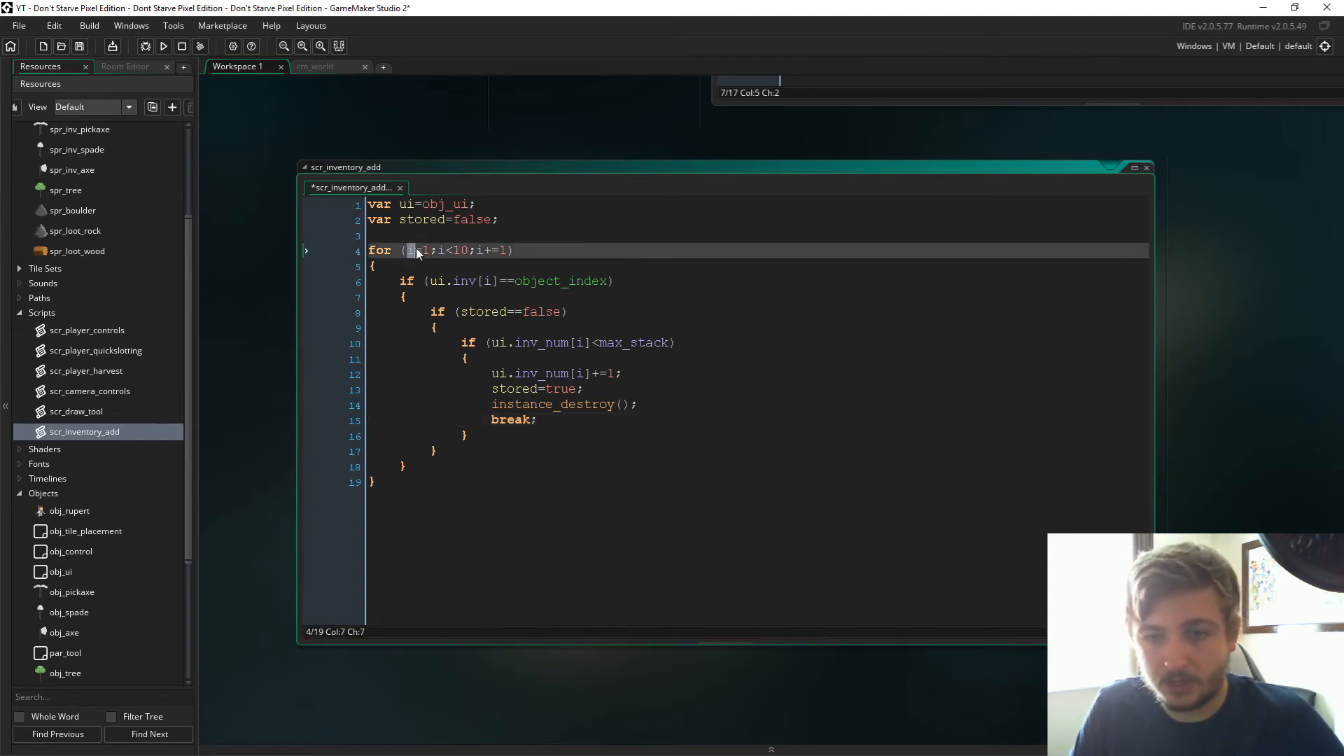
{"action": "left_click", "coordinate": [433, 280]}
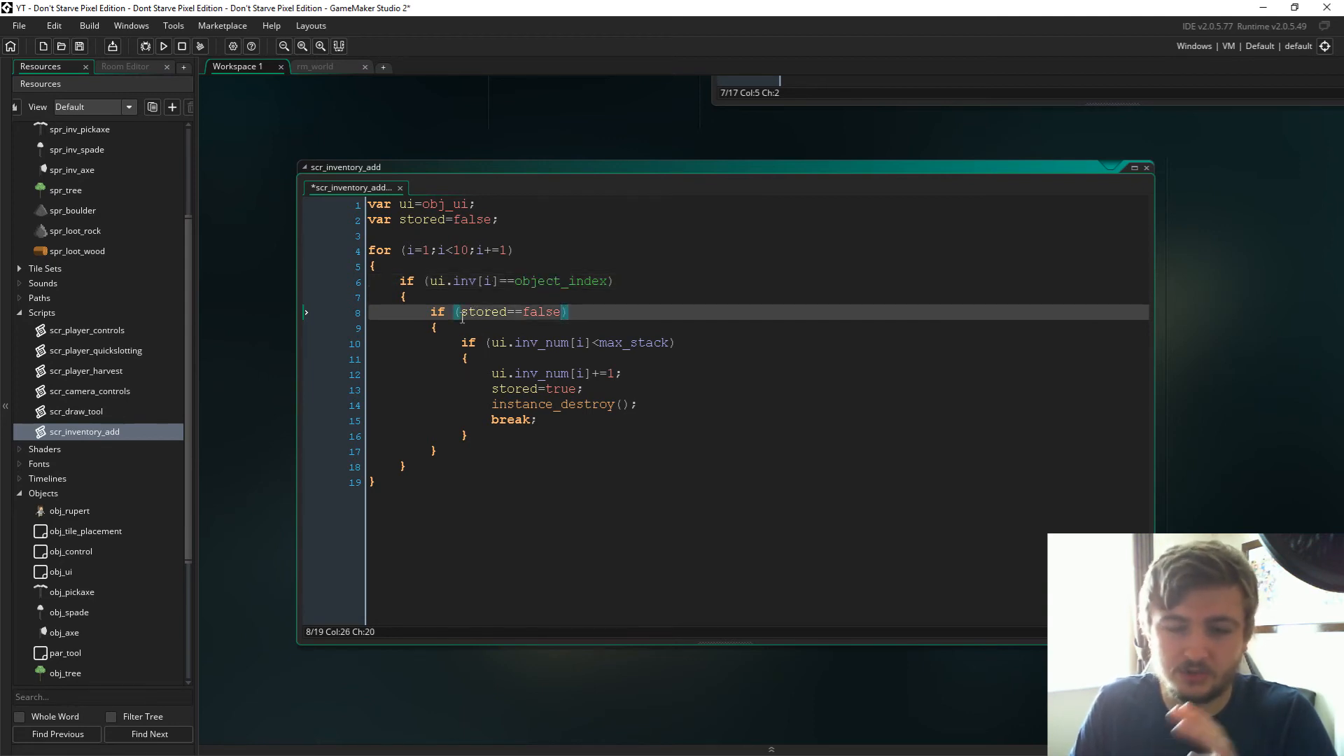
{"action": "left_click", "coordinate": [459, 313]}
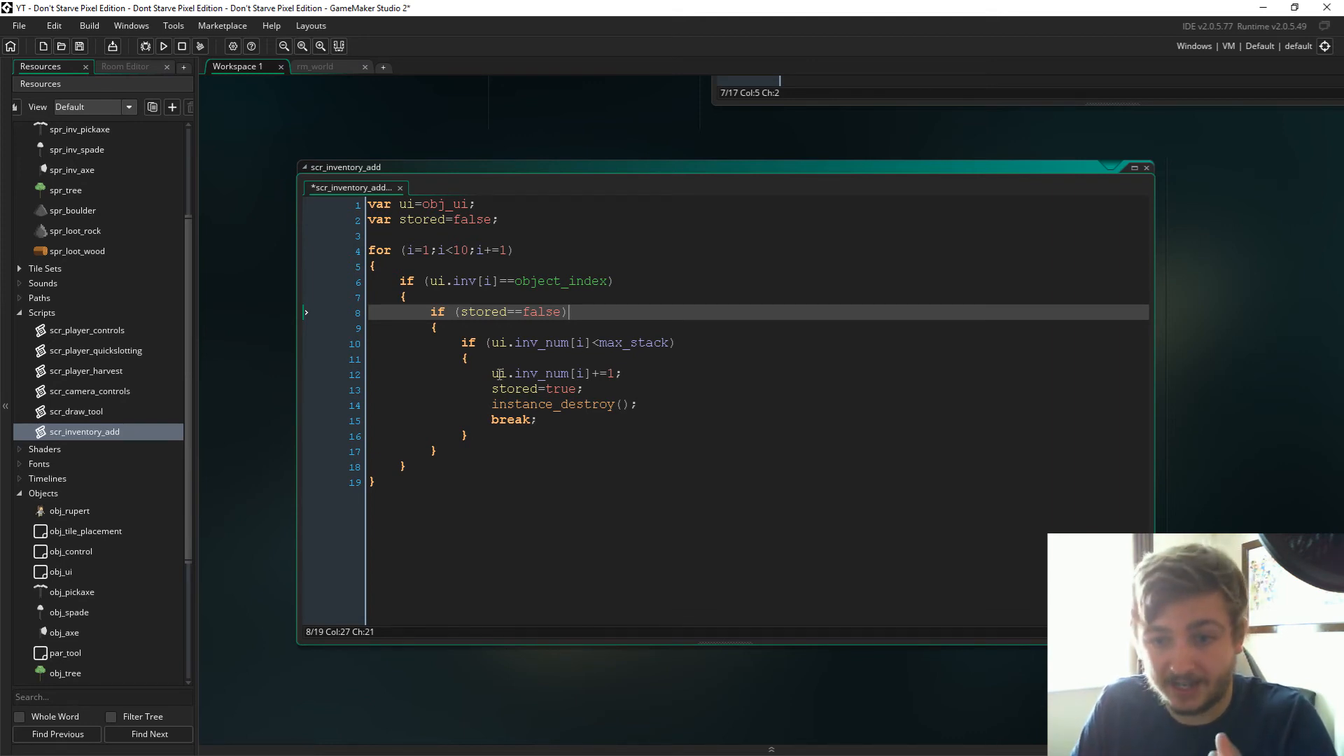
{"action": "left_click", "coordinate": [576, 372]}
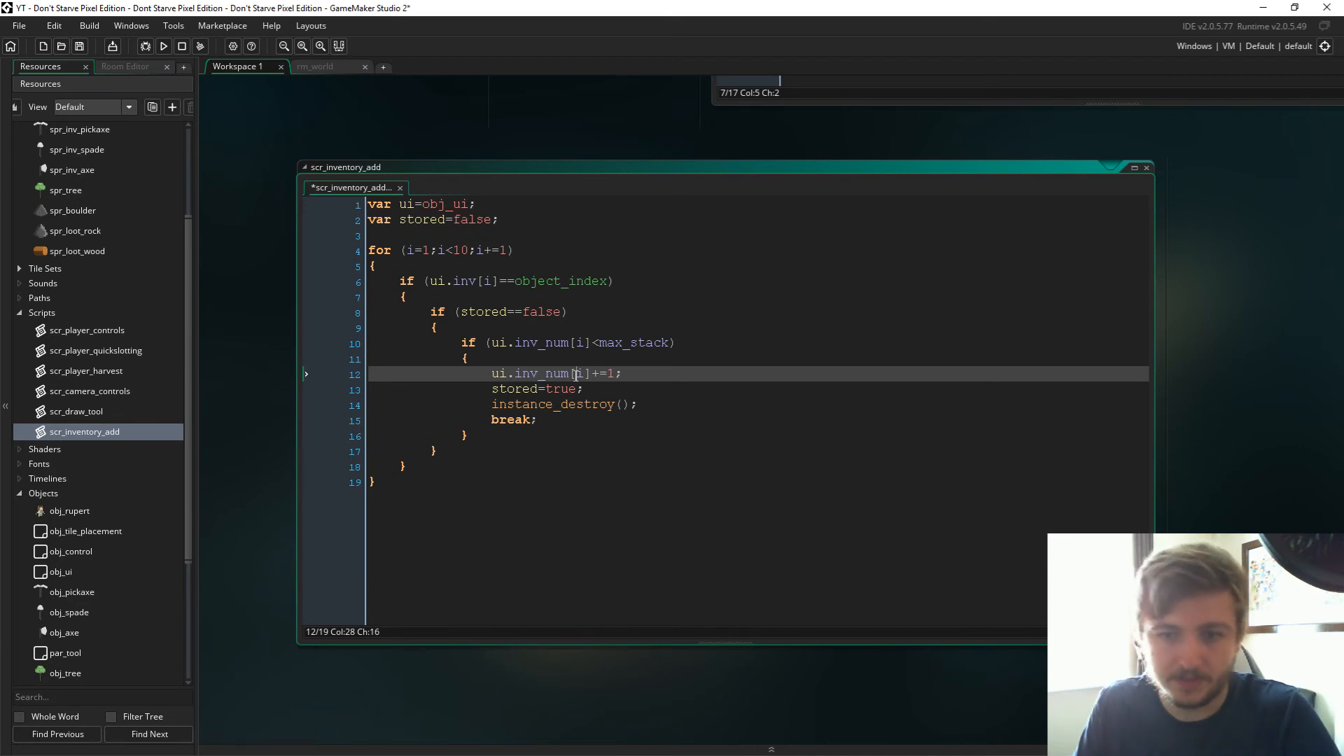
{"action": "left_click", "coordinate": [372, 481]}
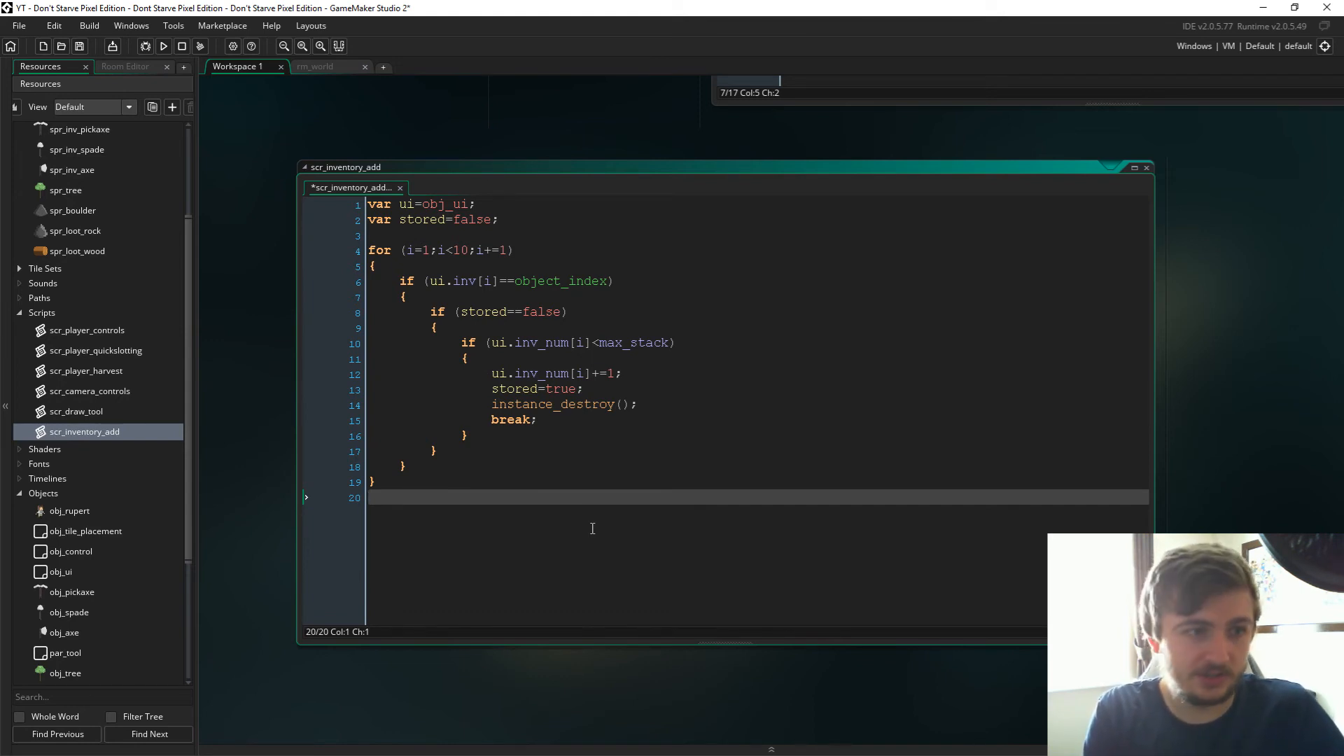
Step: Start an if (stored==false) block below the first loop for loot that wasn't stacked
{"action": "type", "text": "if (stored==f"}
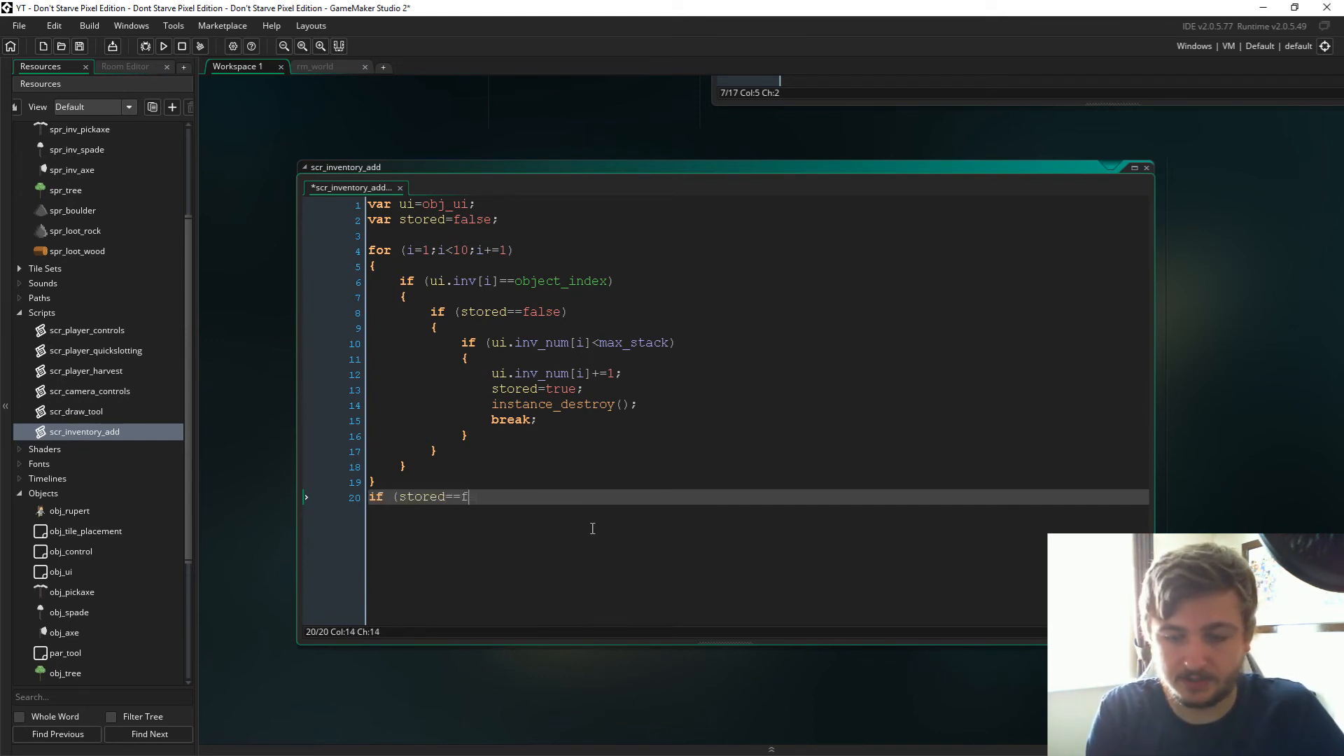
{"action": "type", "text": "alse)"}
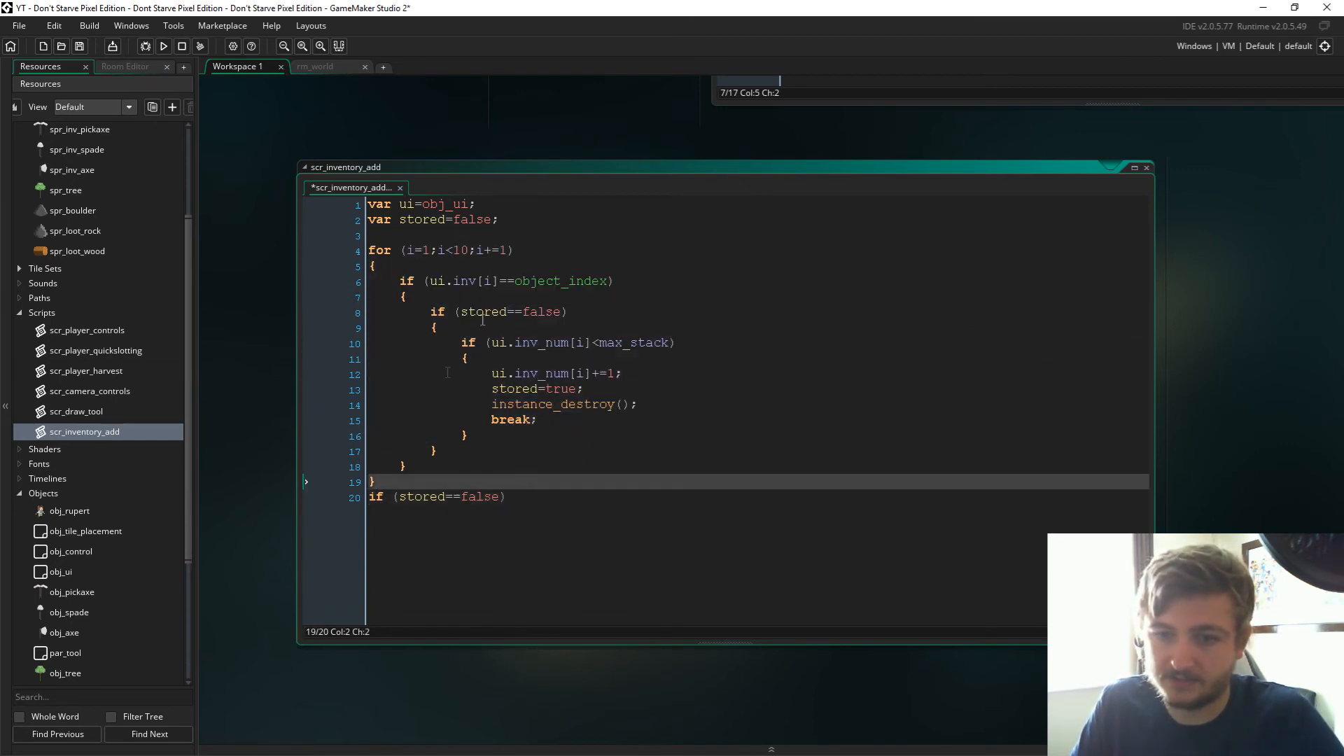
{"action": "left_click", "coordinate": [507, 496]}
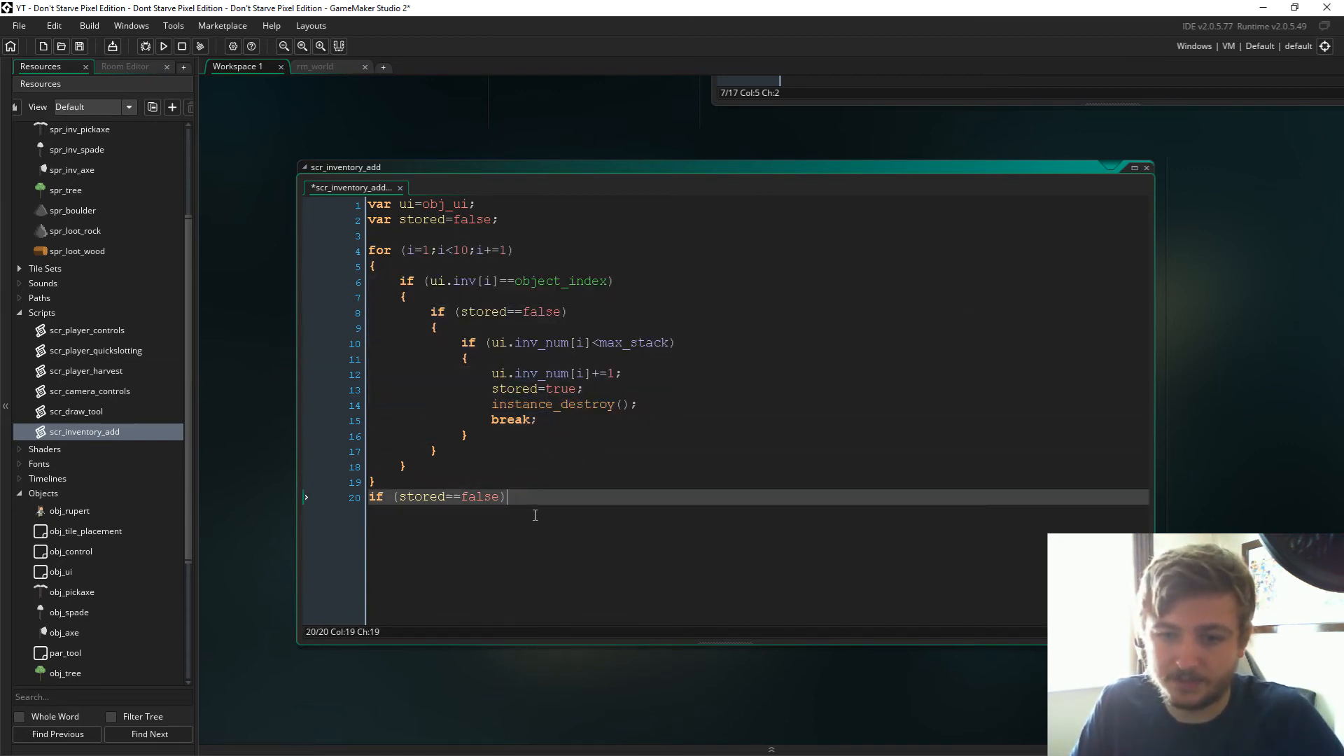
{"action": "key", "text": "Return"}
{"action": "type", "text": "{"}
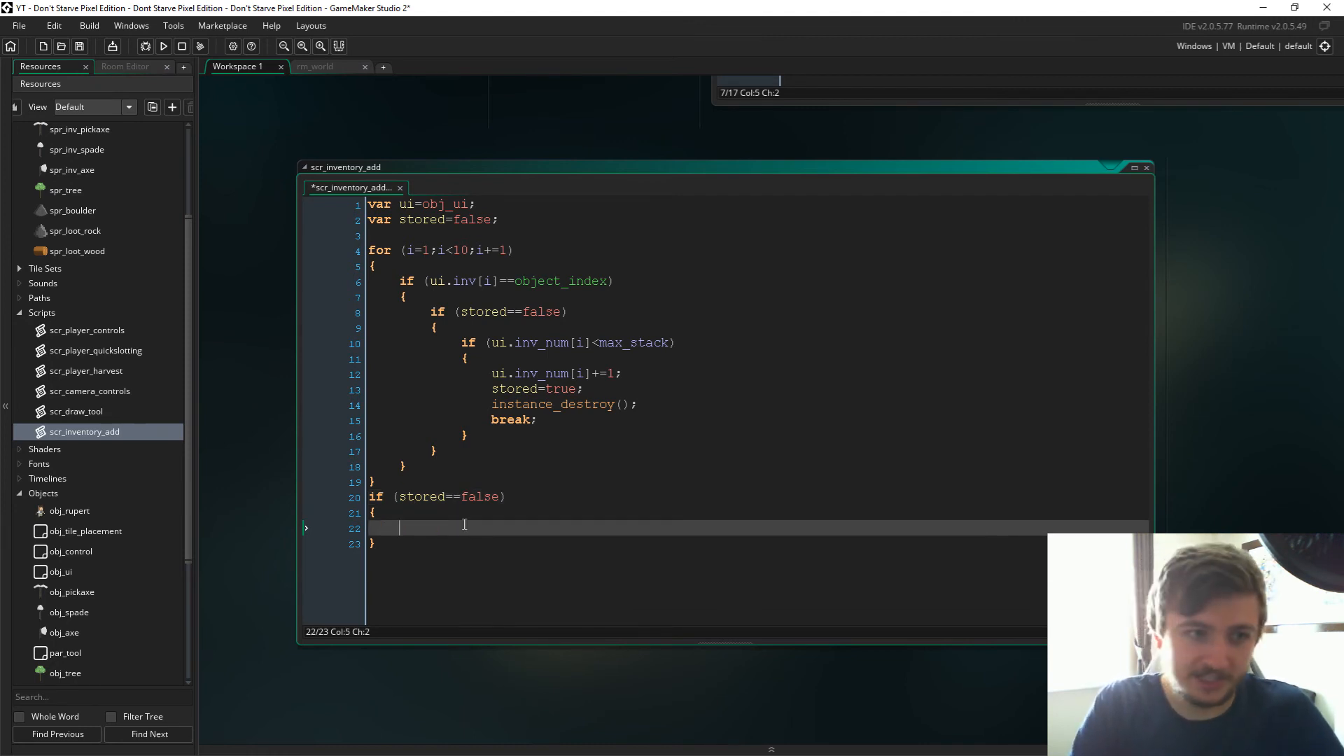
Step: Loop i from 1 while i<10 and set ui.inv[i]=object_index where ui.inv[i]==noone
{"action": "type", "text": "for ("}
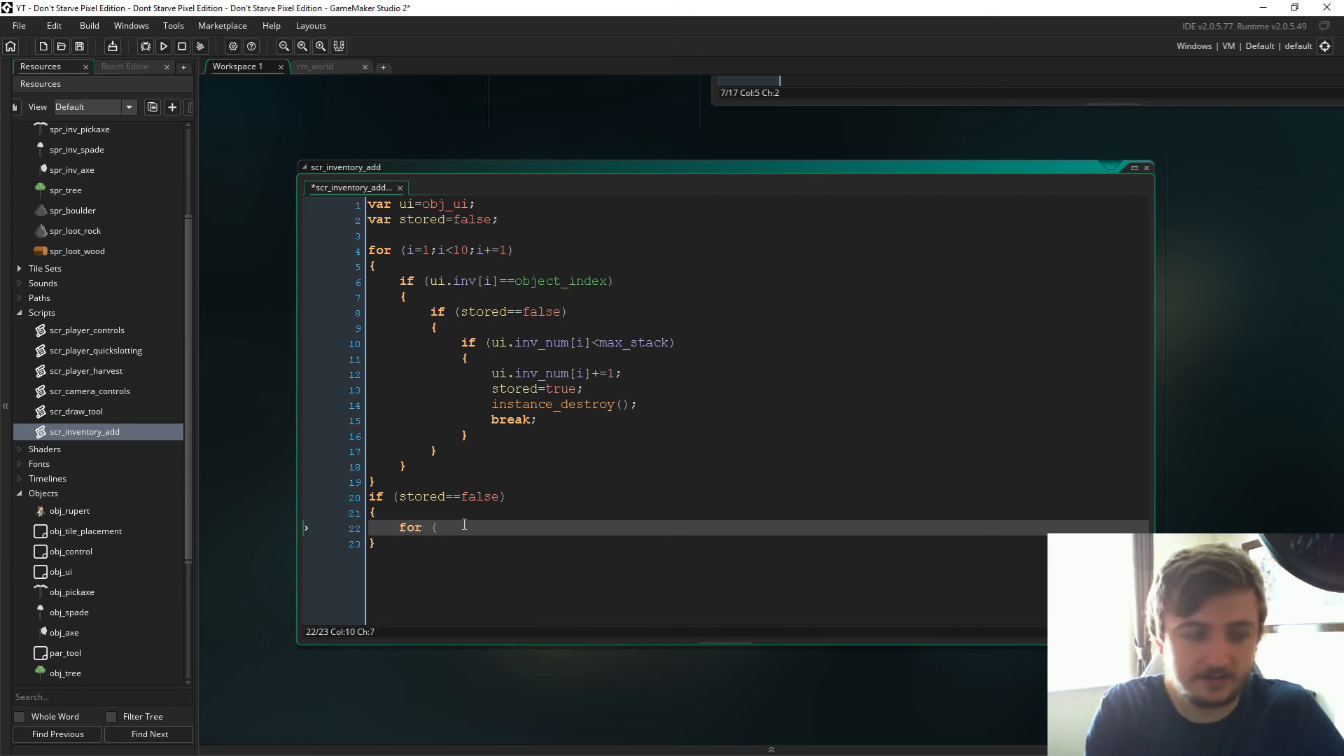
{"action": "type", "text": "i=1;"}
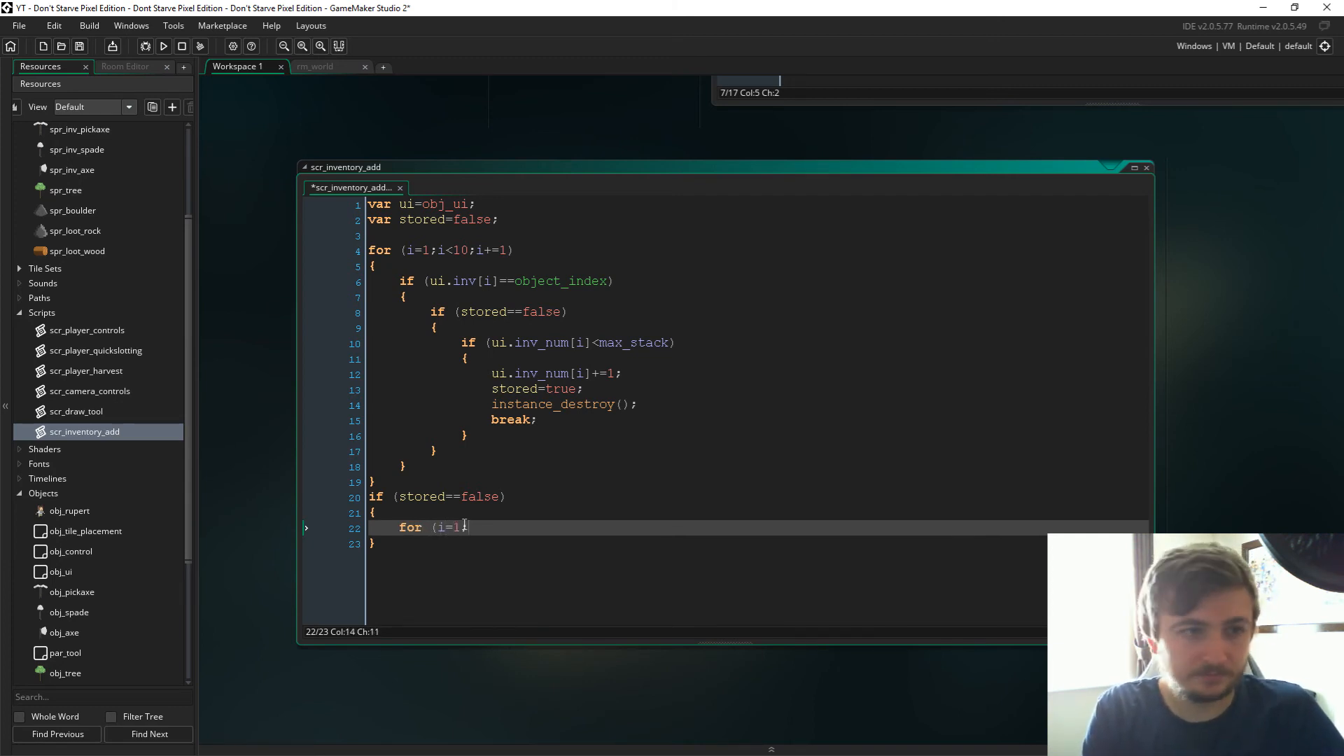
{"action": "type", "text": ";i<10"}
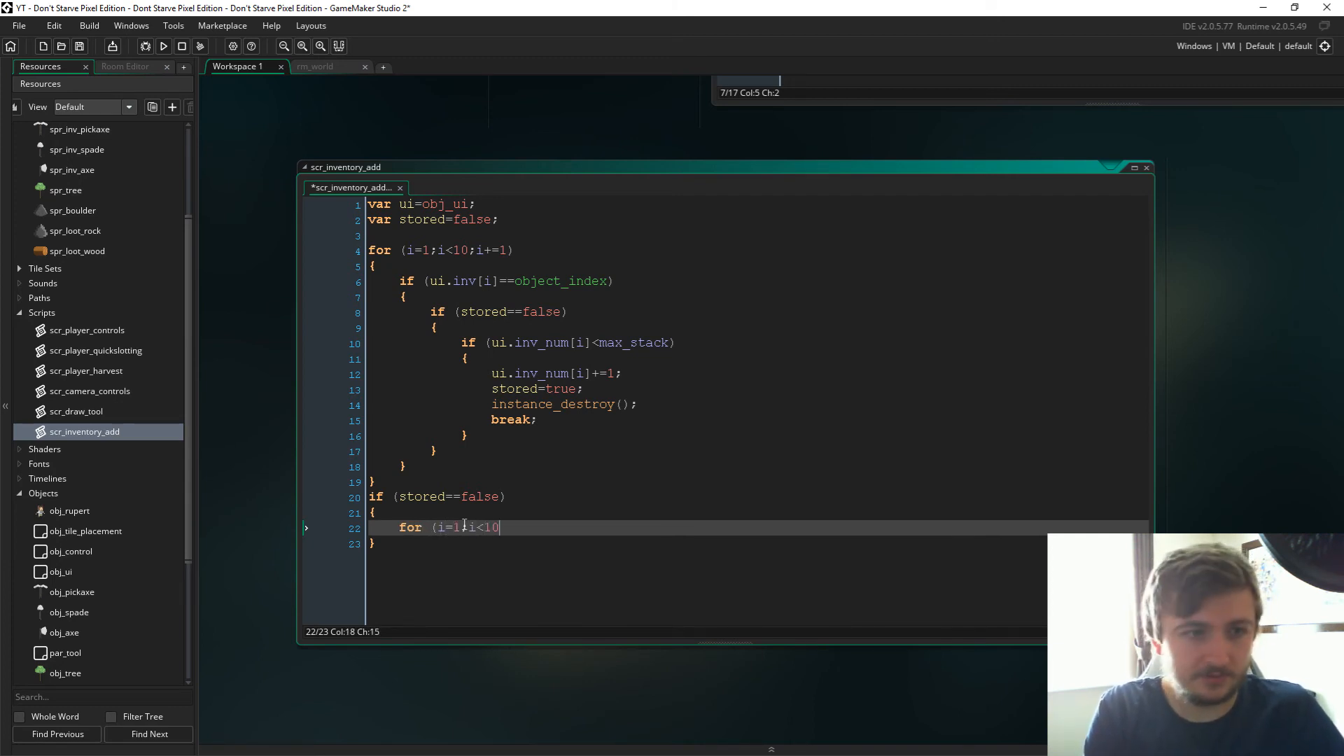
{"action": "type", "text": ";i+=1"}
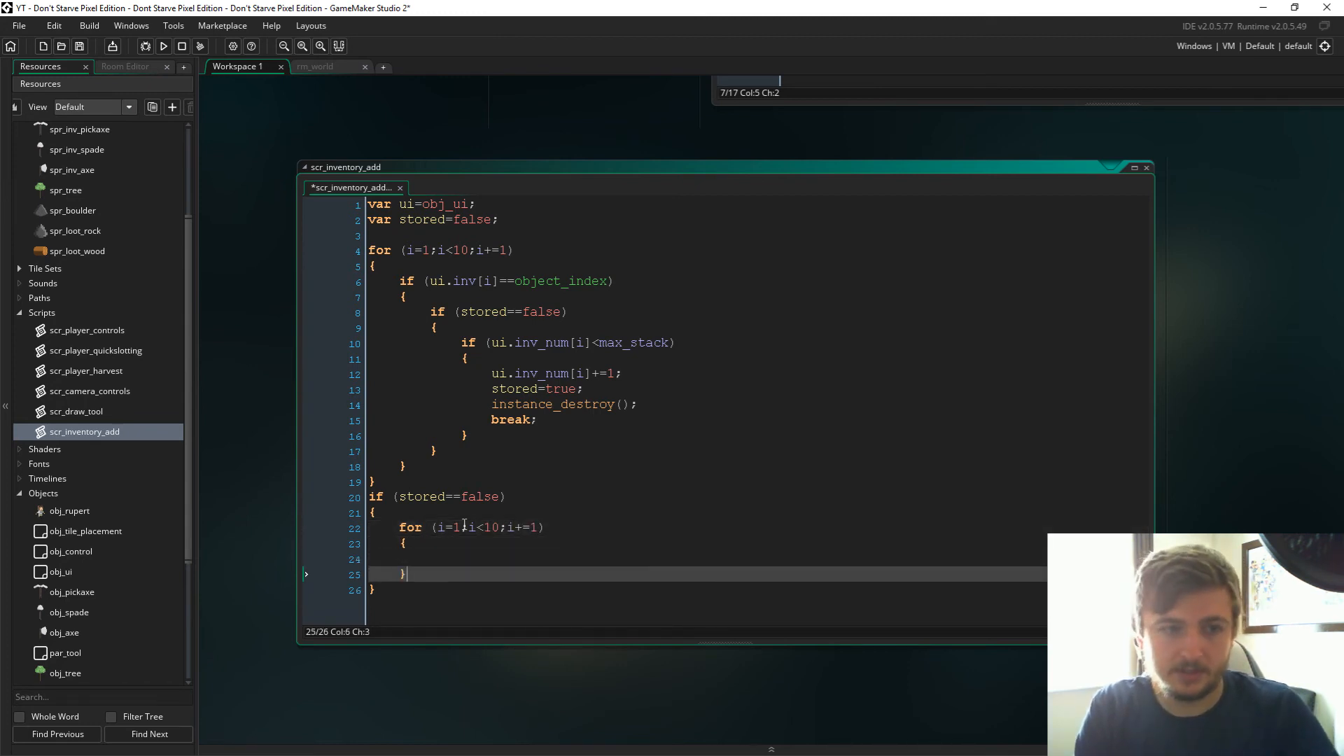
{"action": "type", "text": "if (u"}
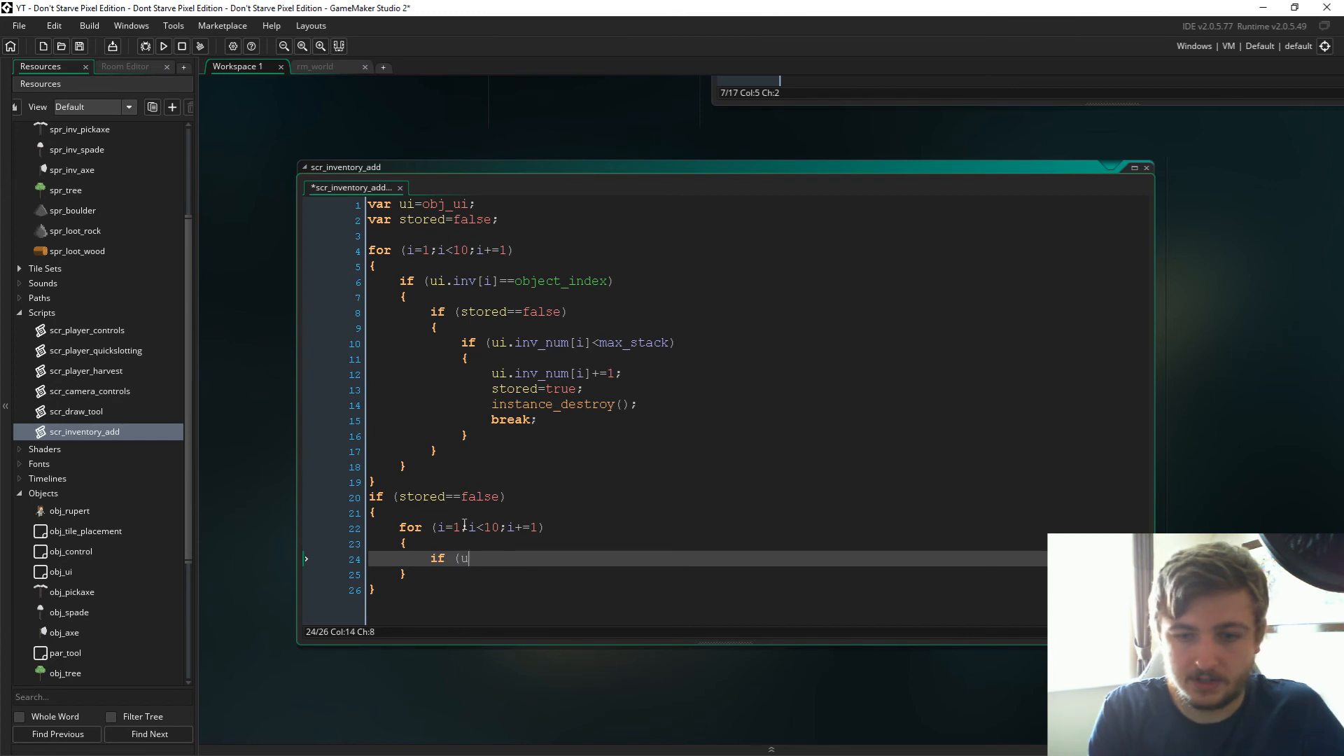
{"action": "type", "text": "i.inv"}
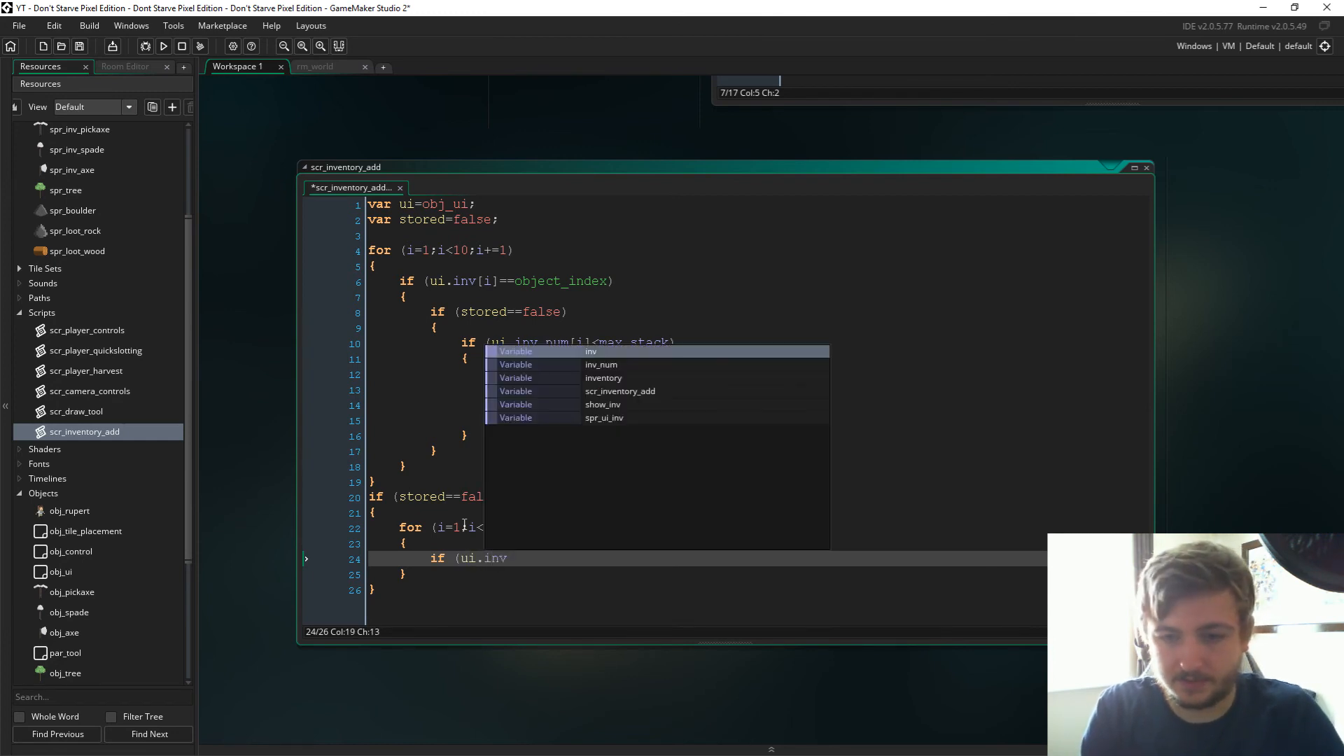
{"action": "type", "text": "noone"}
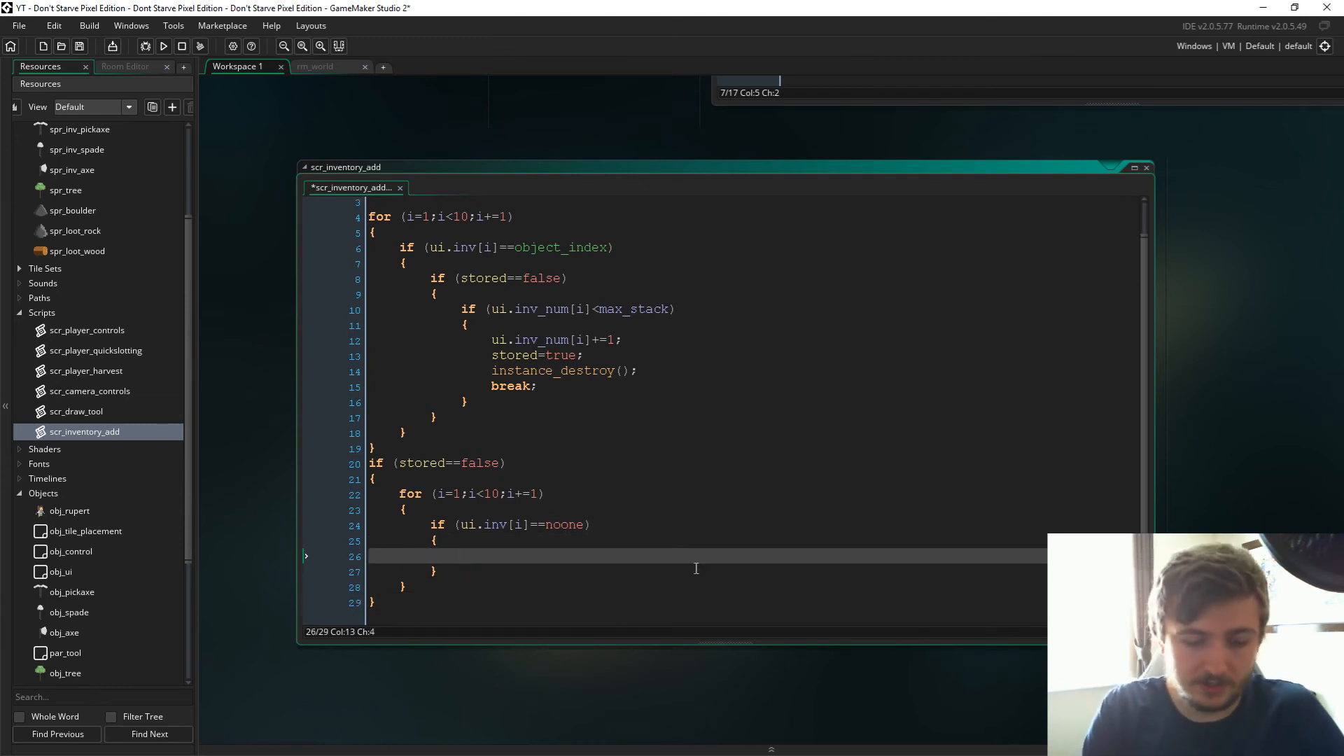
{"action": "type", "text": "ui.inv[i]=obj_ind"}
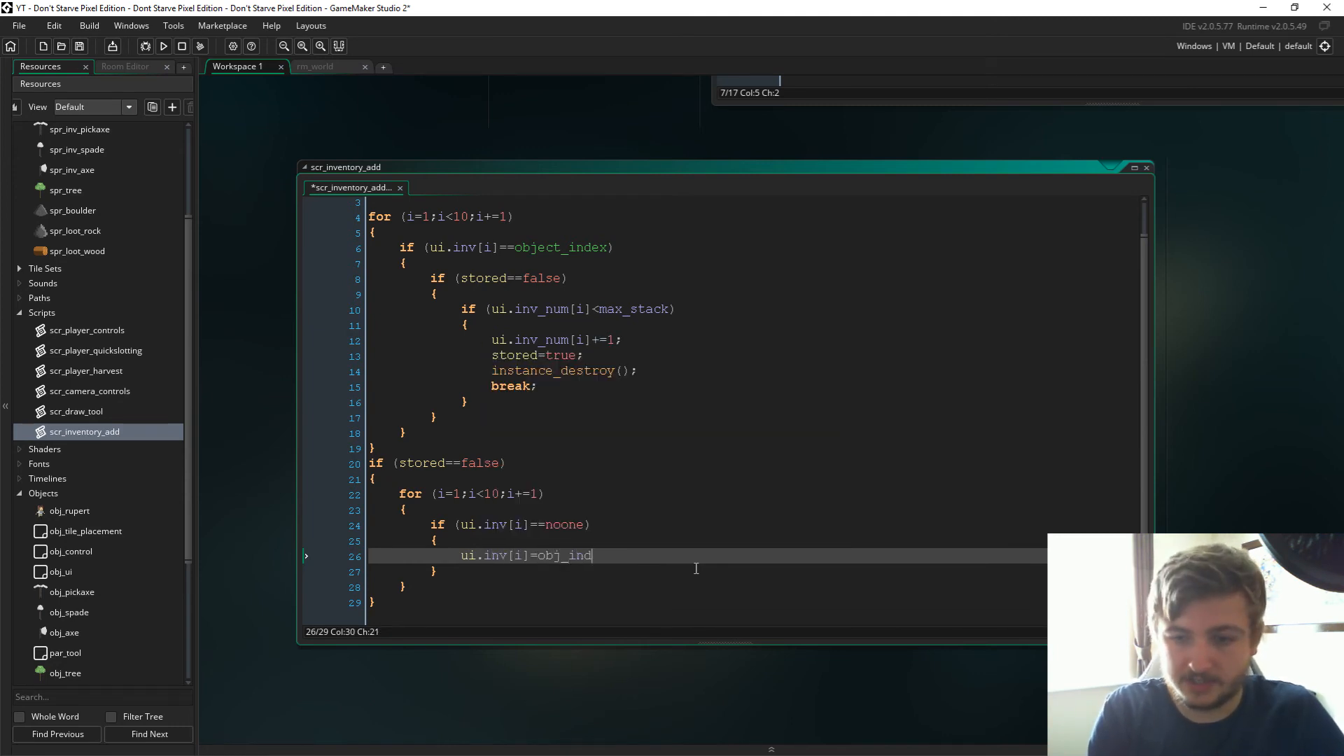
{"action": "type", "text": "exl"}
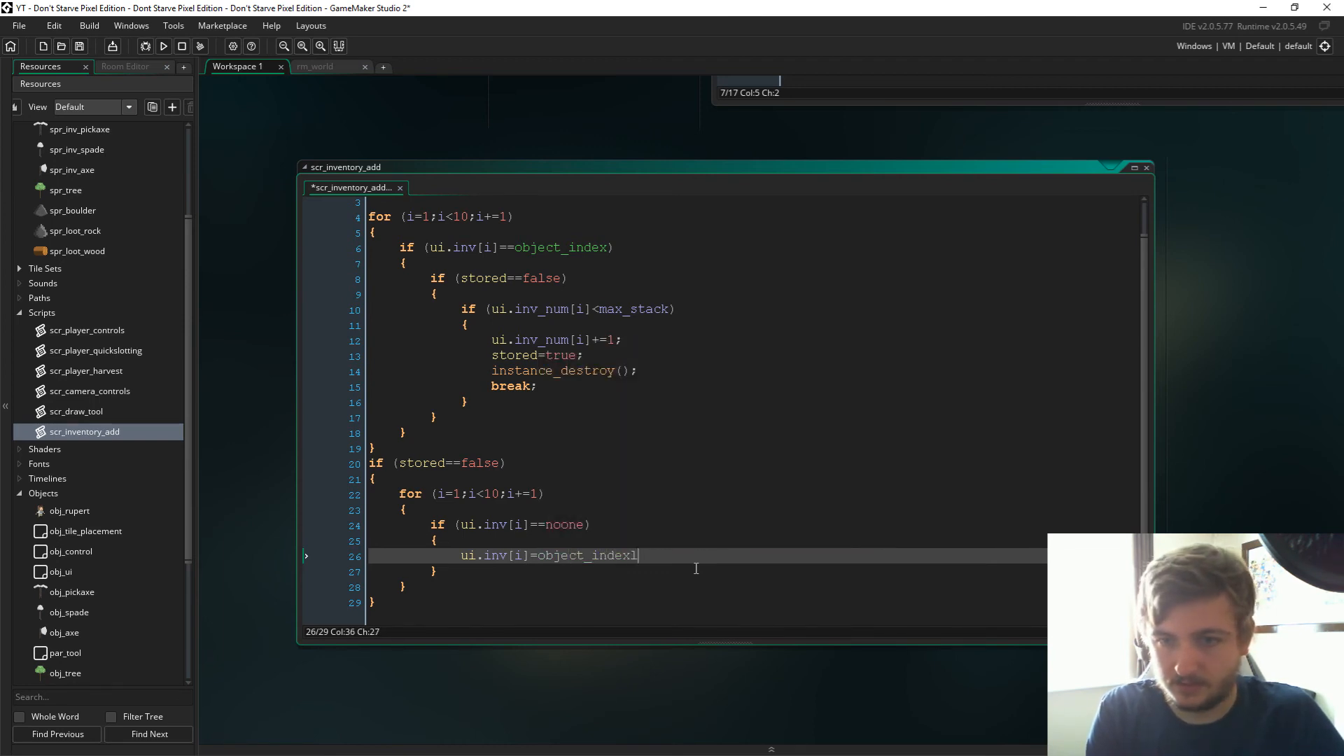
{"action": "type", "text": ";"}
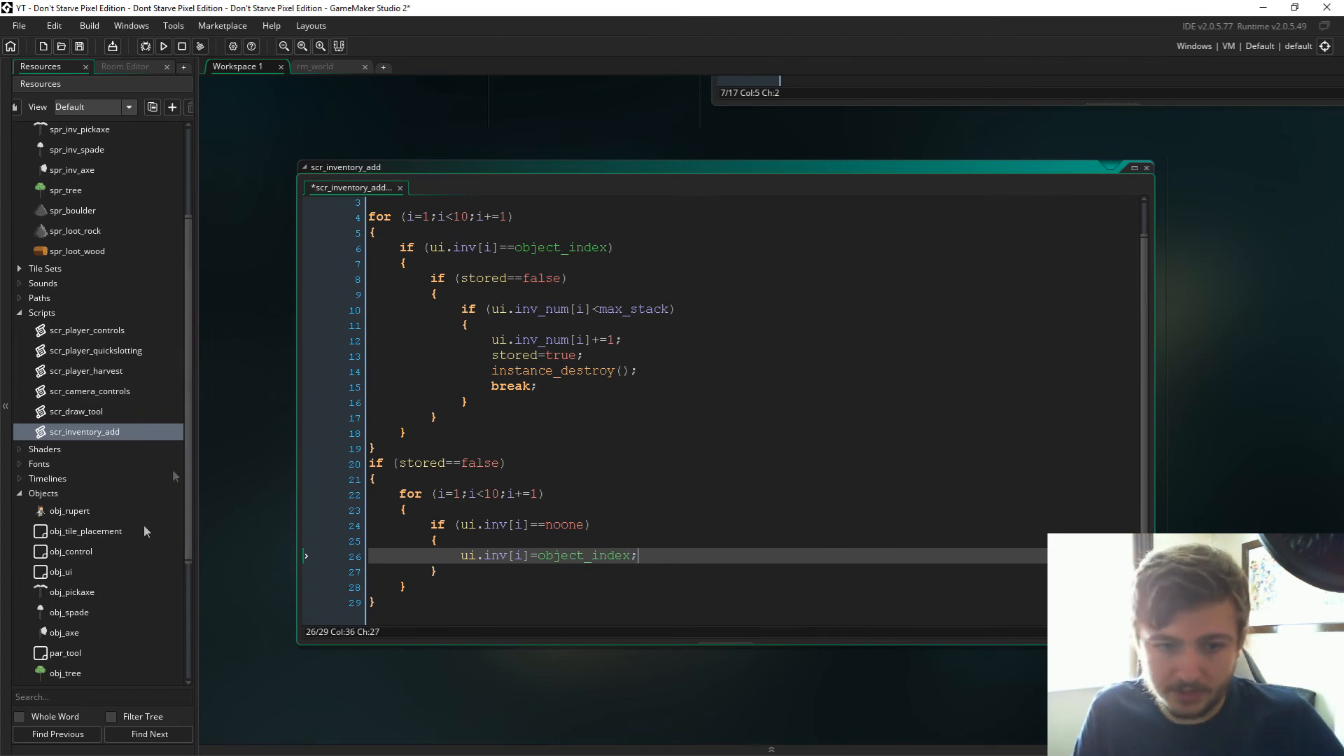
Step: Check obj_ui's Create event declaring inv and inv_num slots as noone, then return to scr_inventory_add
{"action": "double_click", "coordinate": [60, 571]}
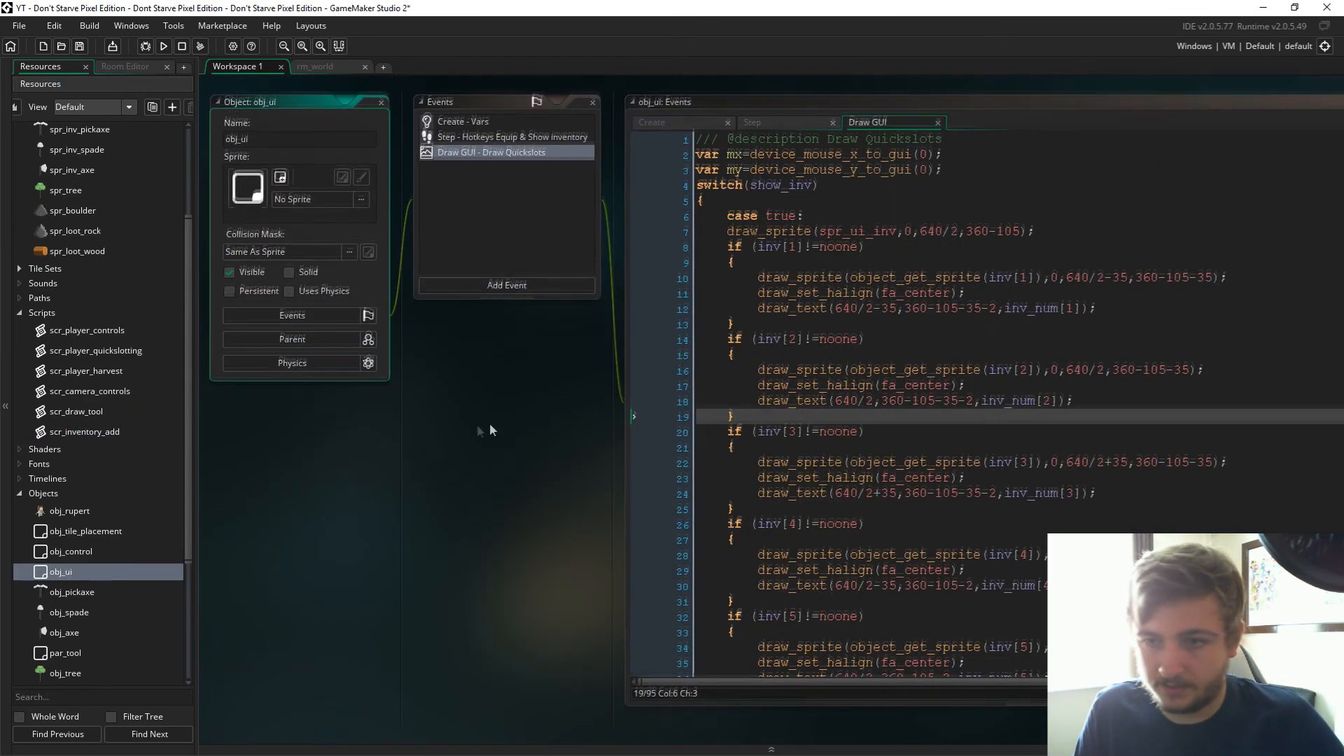
{"action": "left_click", "coordinate": [464, 121]}
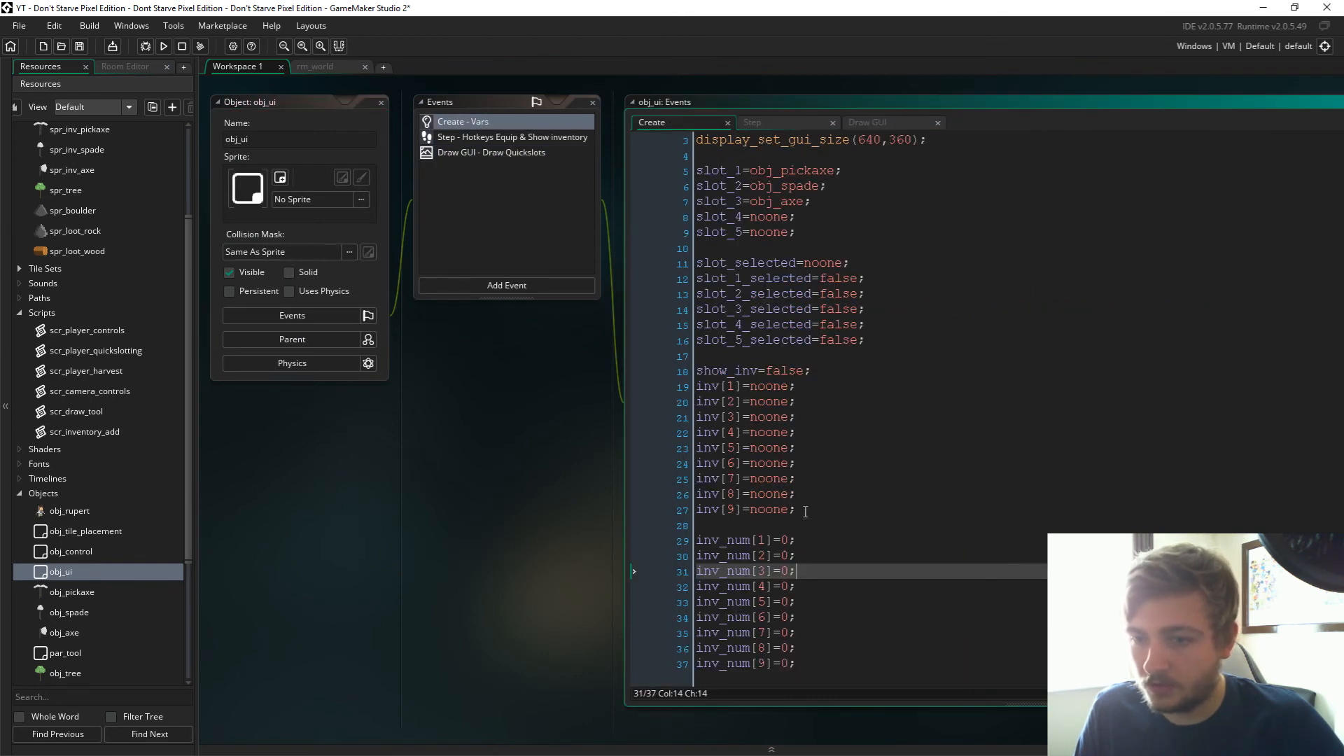
{"action": "left_click", "coordinate": [727, 386]}
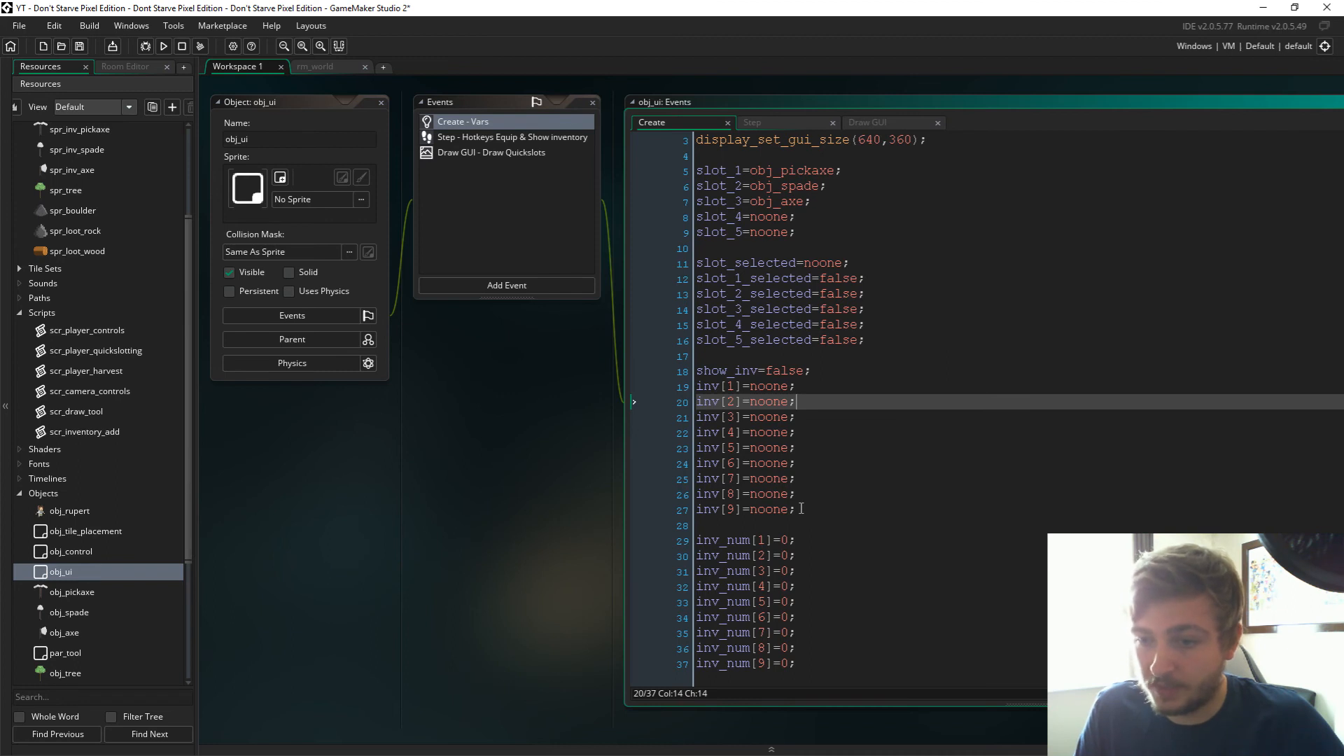
{"action": "mouse_move", "coordinate": [158, 576]}
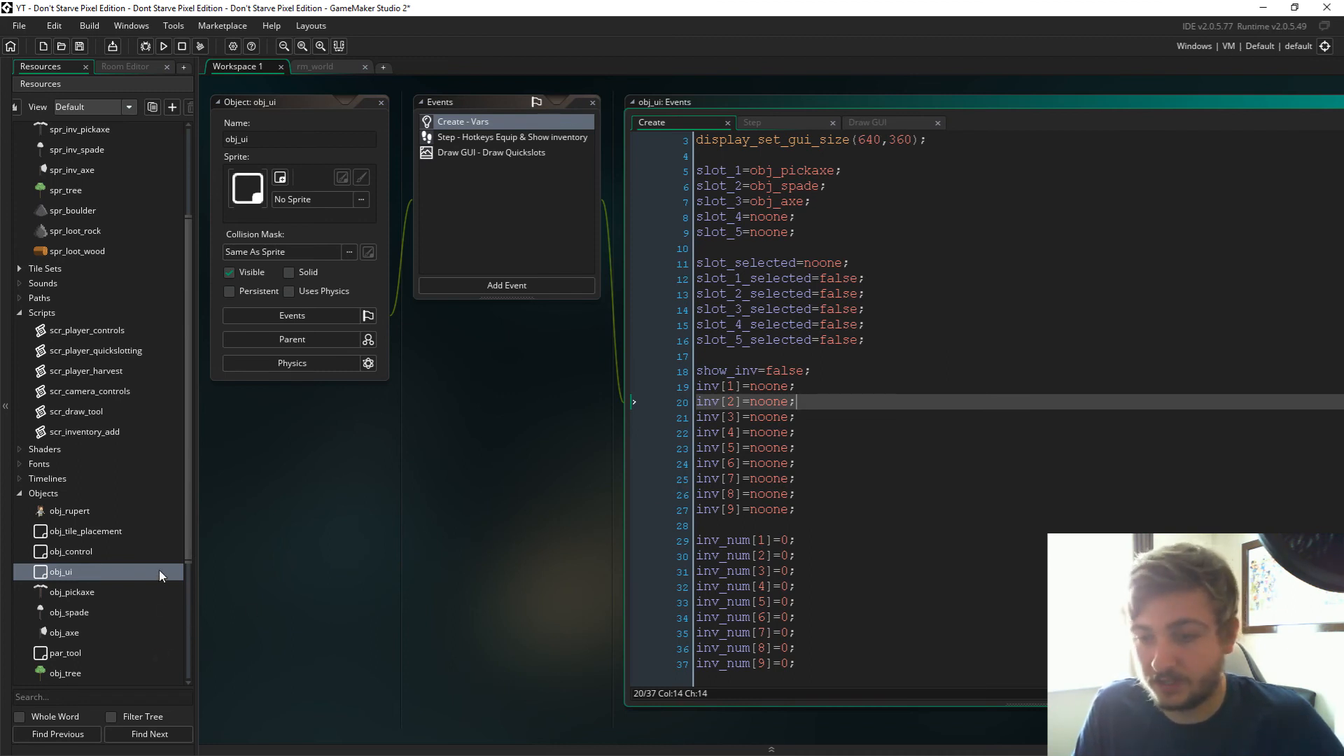
{"action": "scroll", "scroll_direction": "down", "scroll_amount": 3}
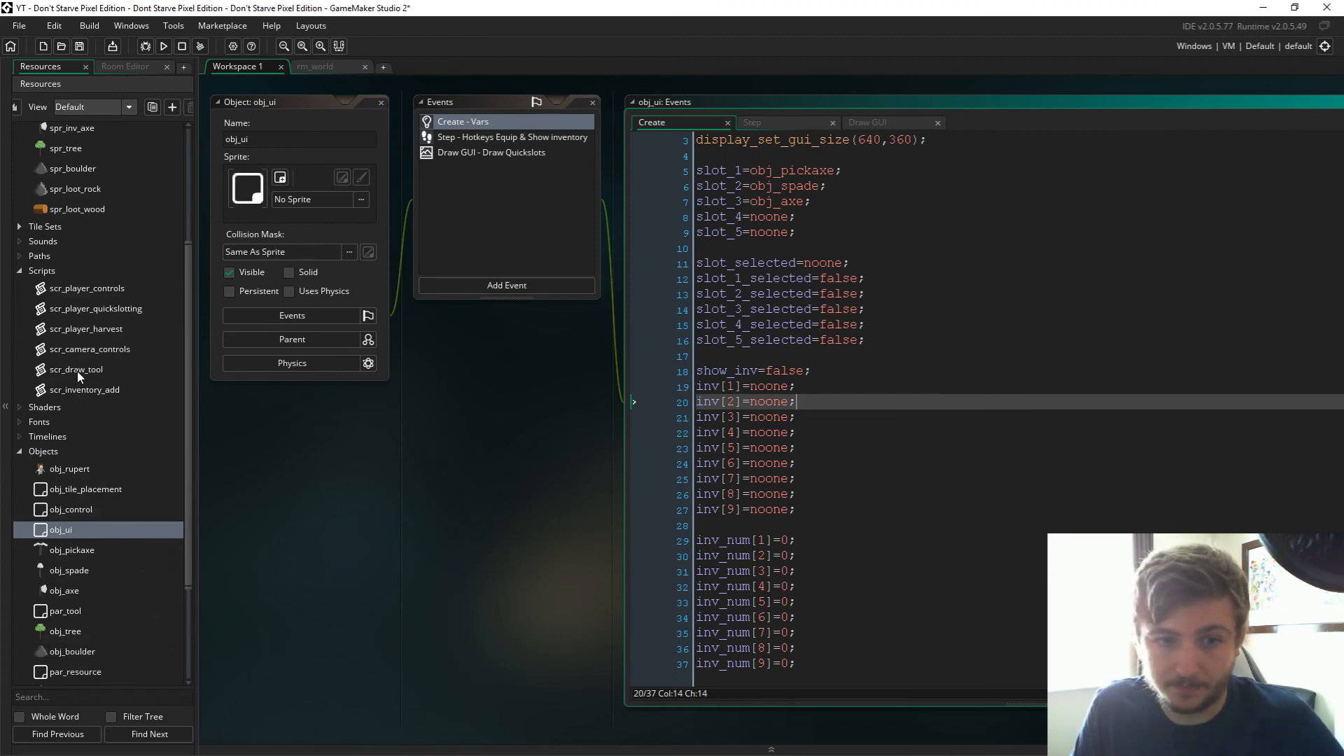
{"action": "double_click", "coordinate": [84, 389]}
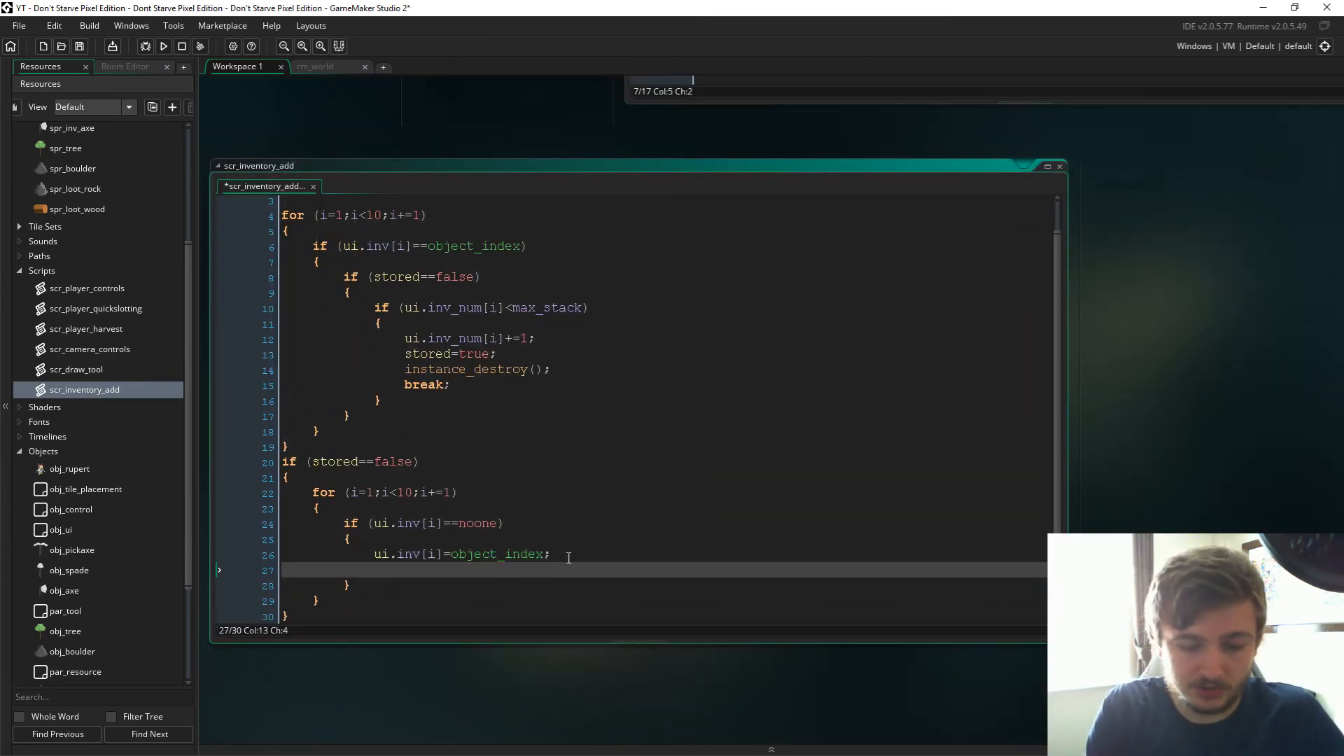
Step: In the empty-slot branch add ui.inv_num[i]+=1; stored=true; instance_destroy(); break;
{"action": "type", "text": "ui."}
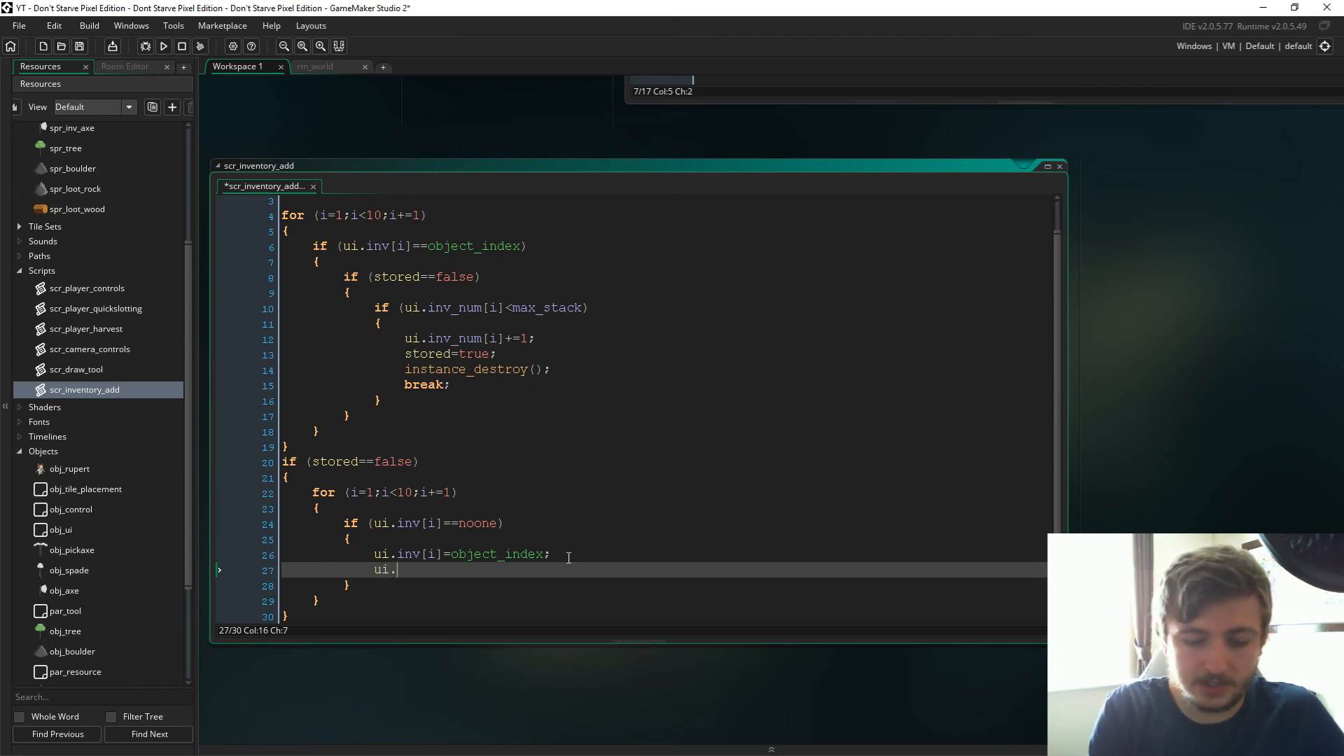
{"action": "type", "text": "inv_num"}
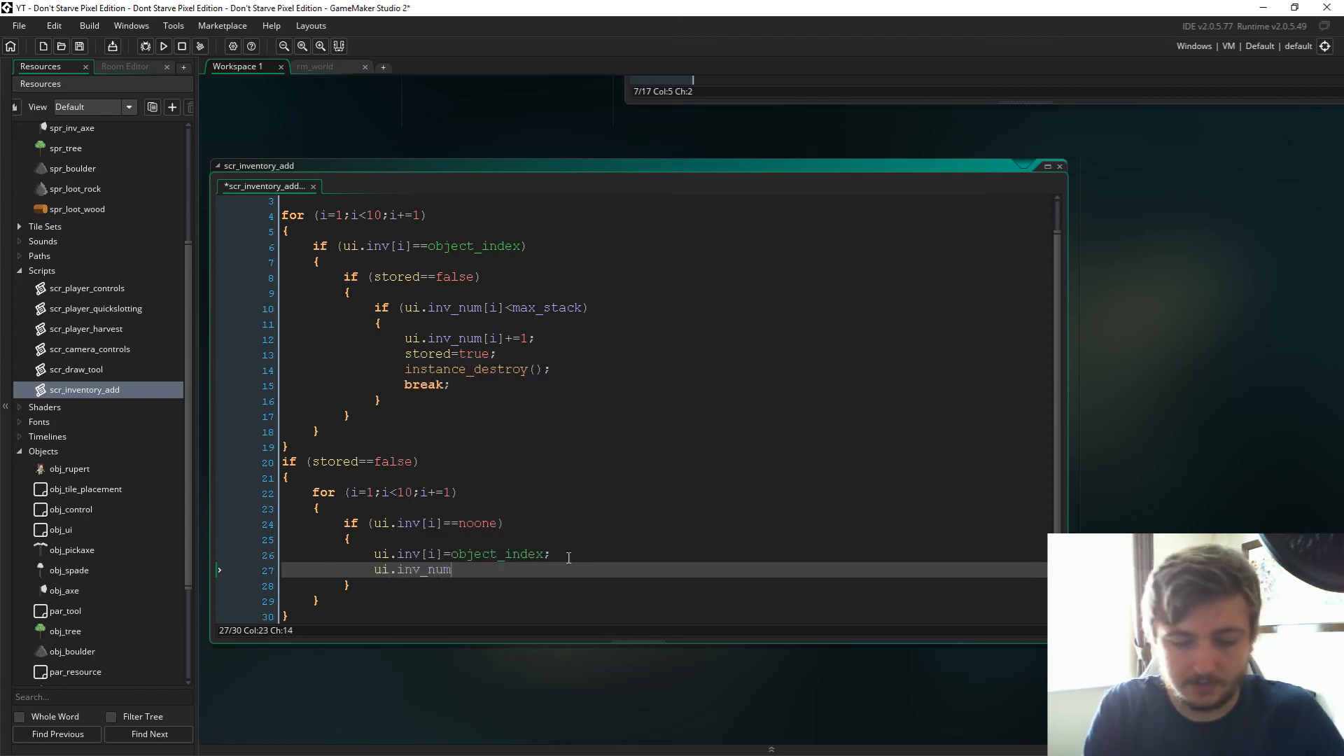
{"action": "type", "text": "[i]+=1;"}
{"action": "type", "text": "br"}
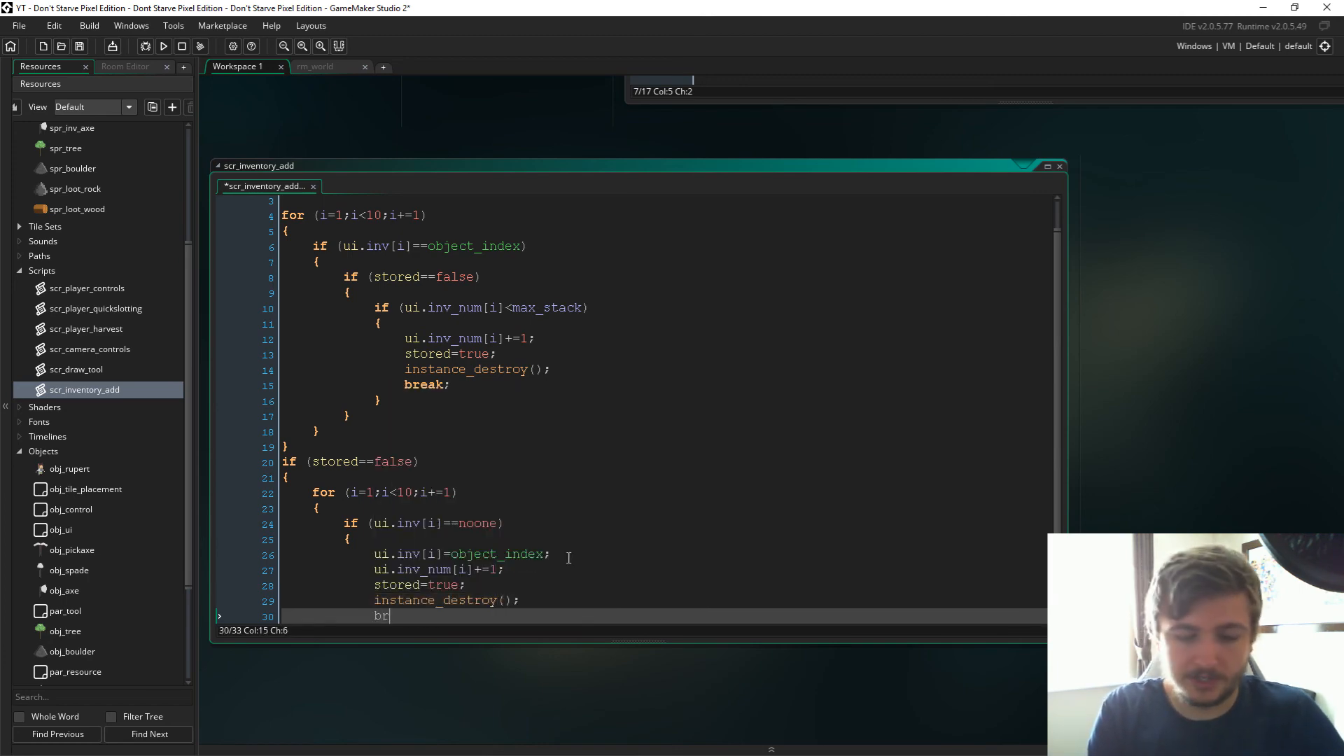
{"action": "type", "text": "eak;"}
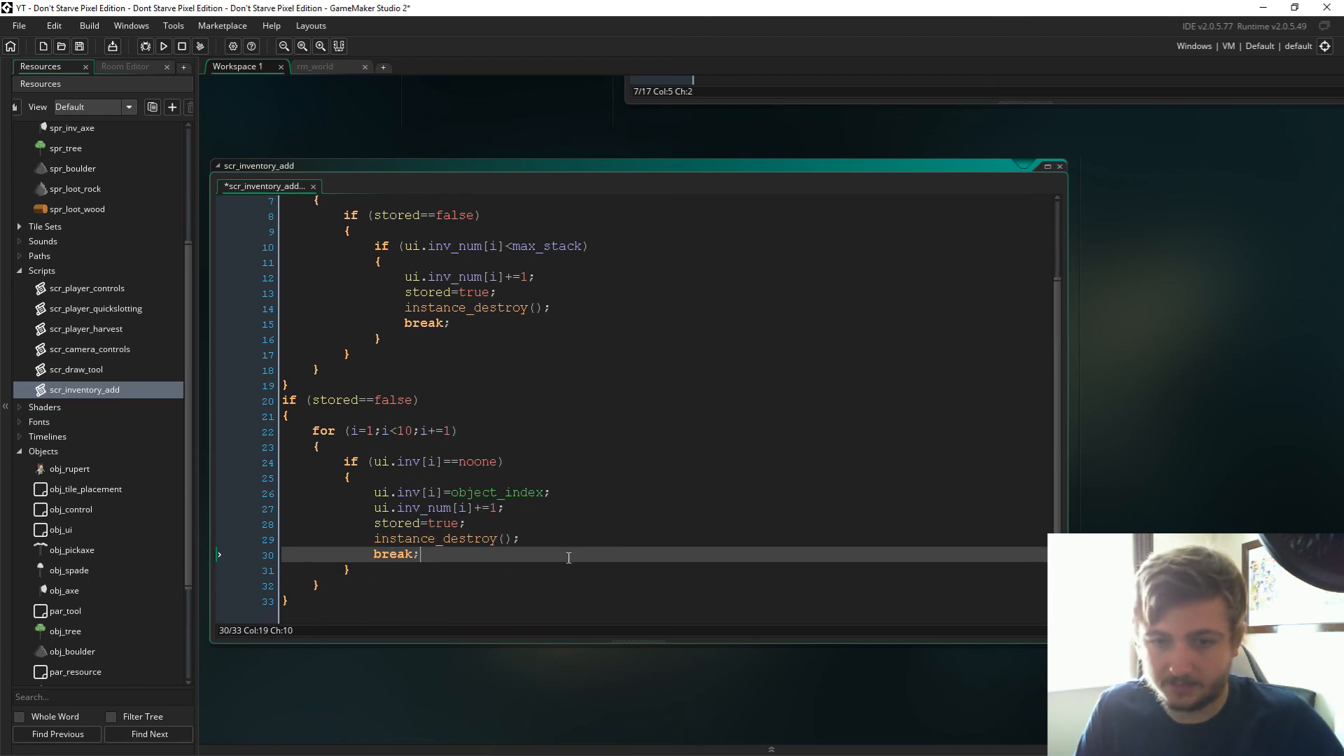
Step: Wrap obj_ui's Step quickslot check (my>=360-32) in an if (show_inv==false) block
{"action": "left_click", "coordinate": [61, 529]}
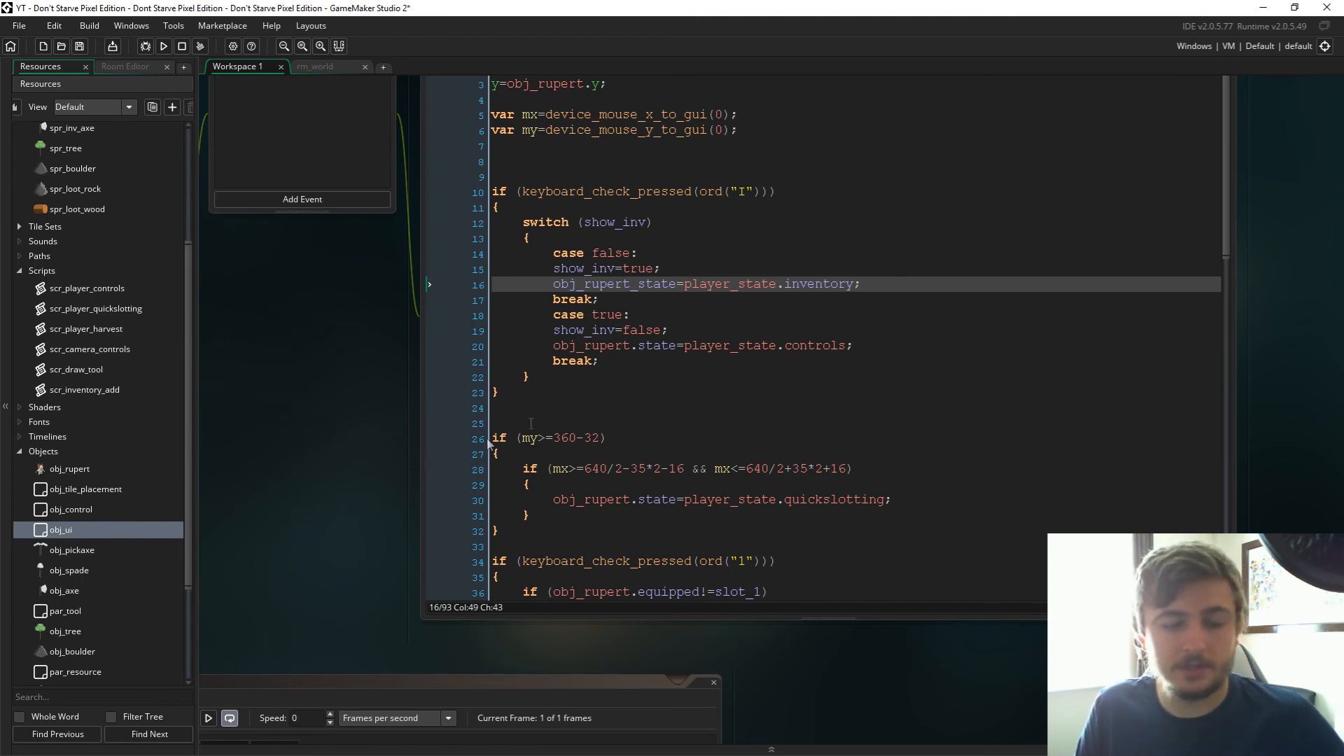
{"action": "left_click", "coordinate": [532, 423]}
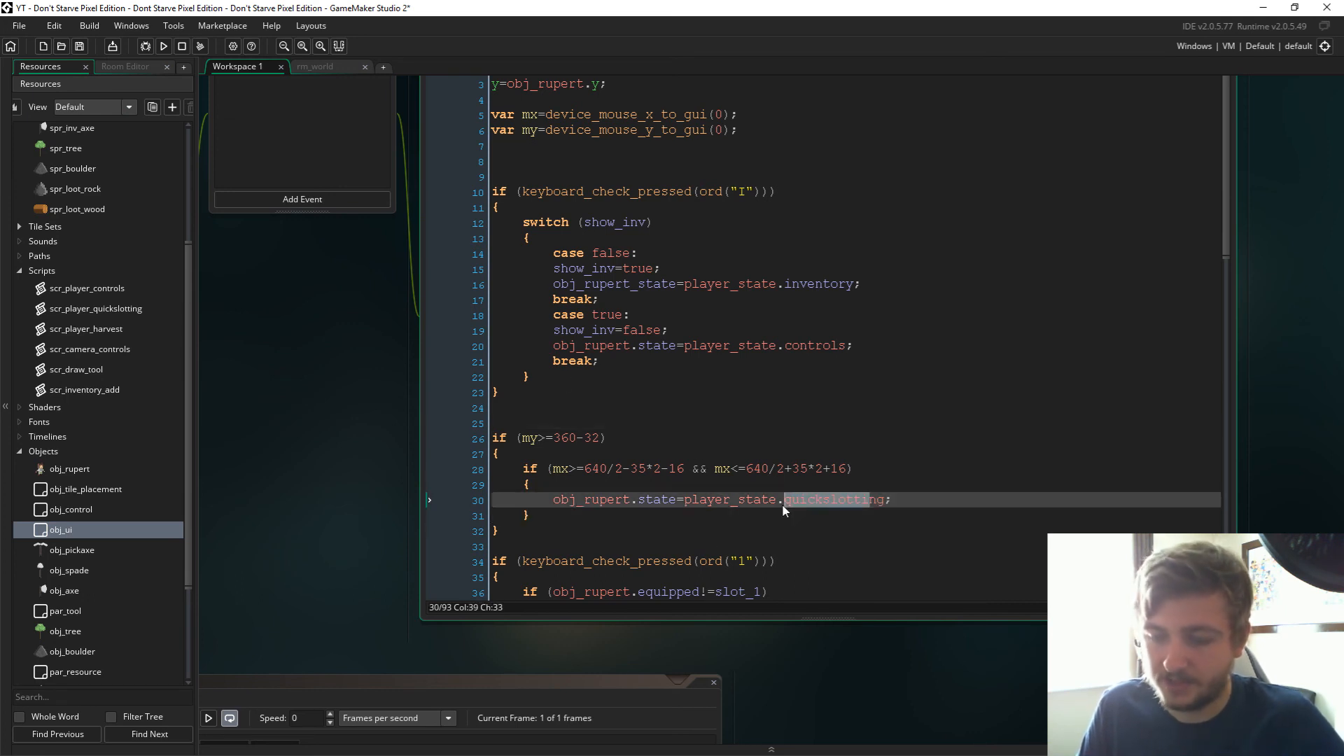
{"action": "left_click", "coordinate": [762, 423]}
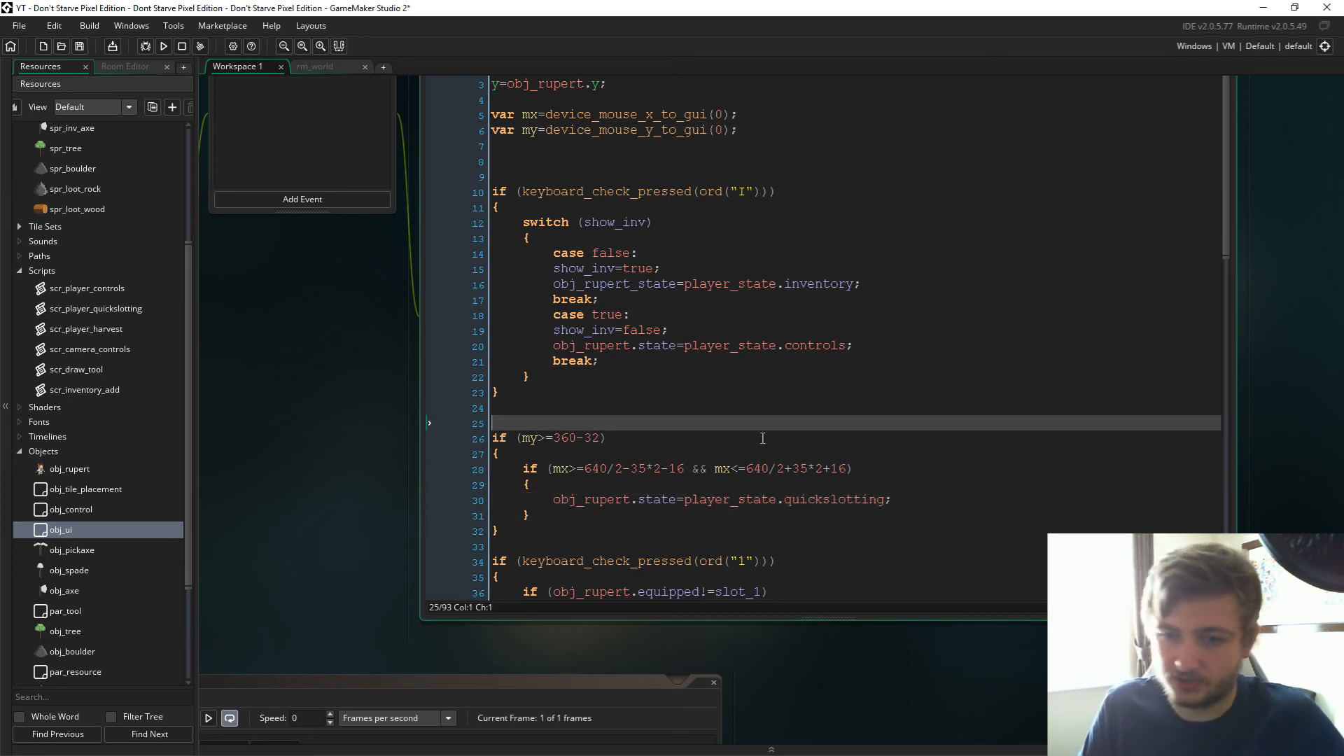
{"action": "type", "text": "if (show_inv==false"}
{"action": "type", "text": "{"}
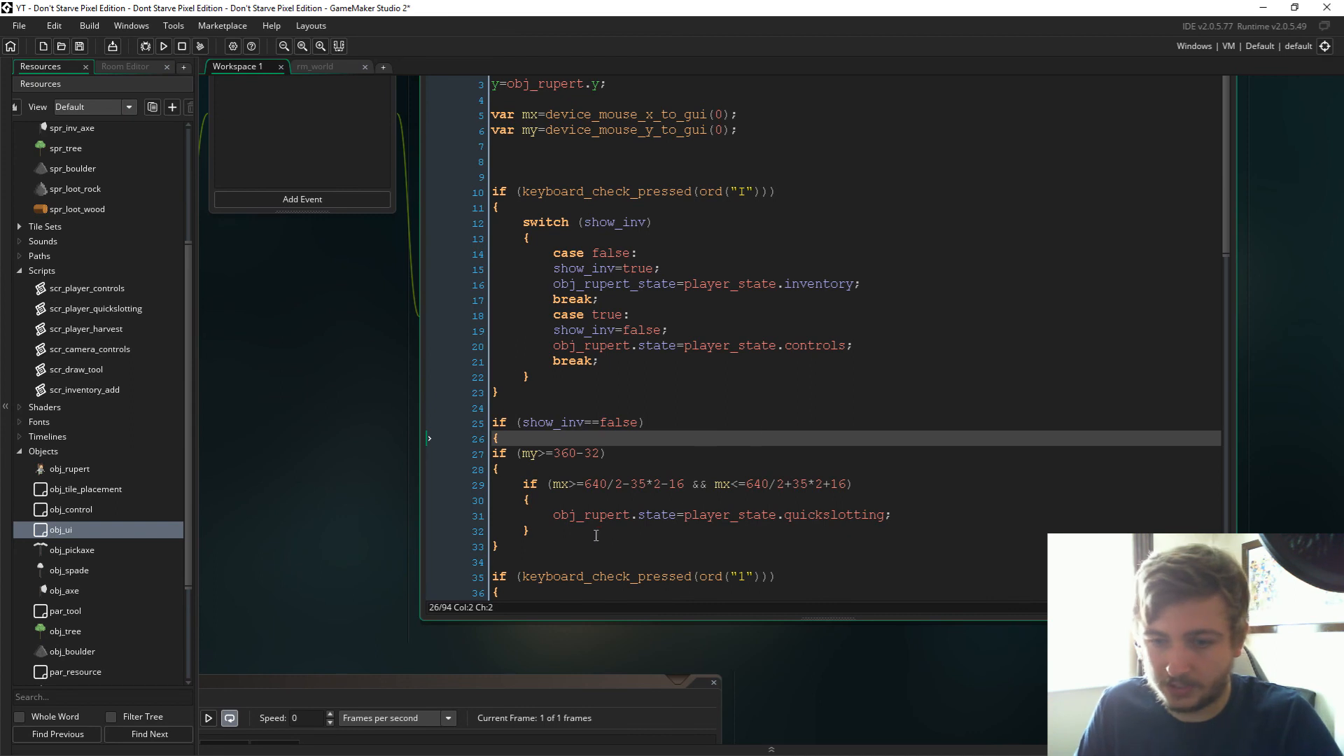
{"action": "left_click", "coordinate": [583, 556]}
{"action": "type", "text": "}"}
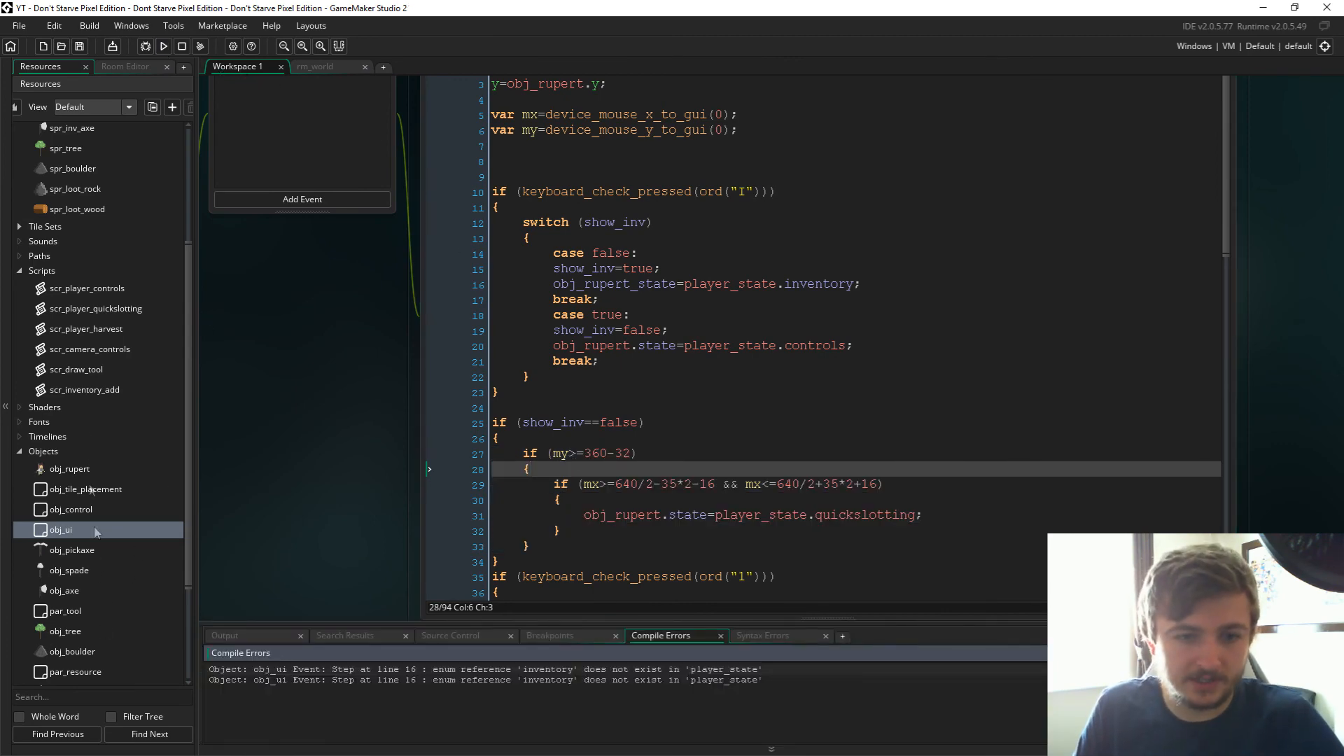
Step: Append inventory after harvest in rm_world's enum player_state creation code
{"action": "scroll", "scroll_direction": "down", "scroll_amount": 3}
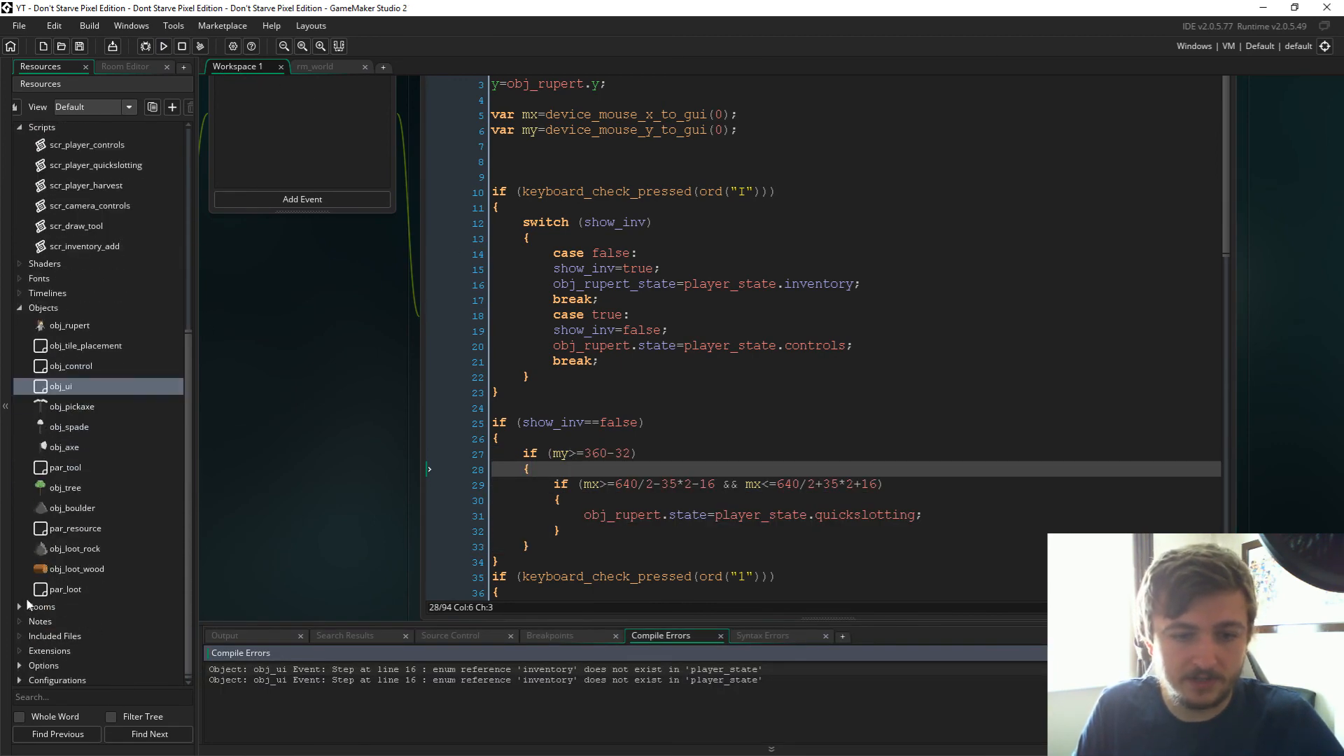
{"action": "left_click", "coordinate": [315, 65]}
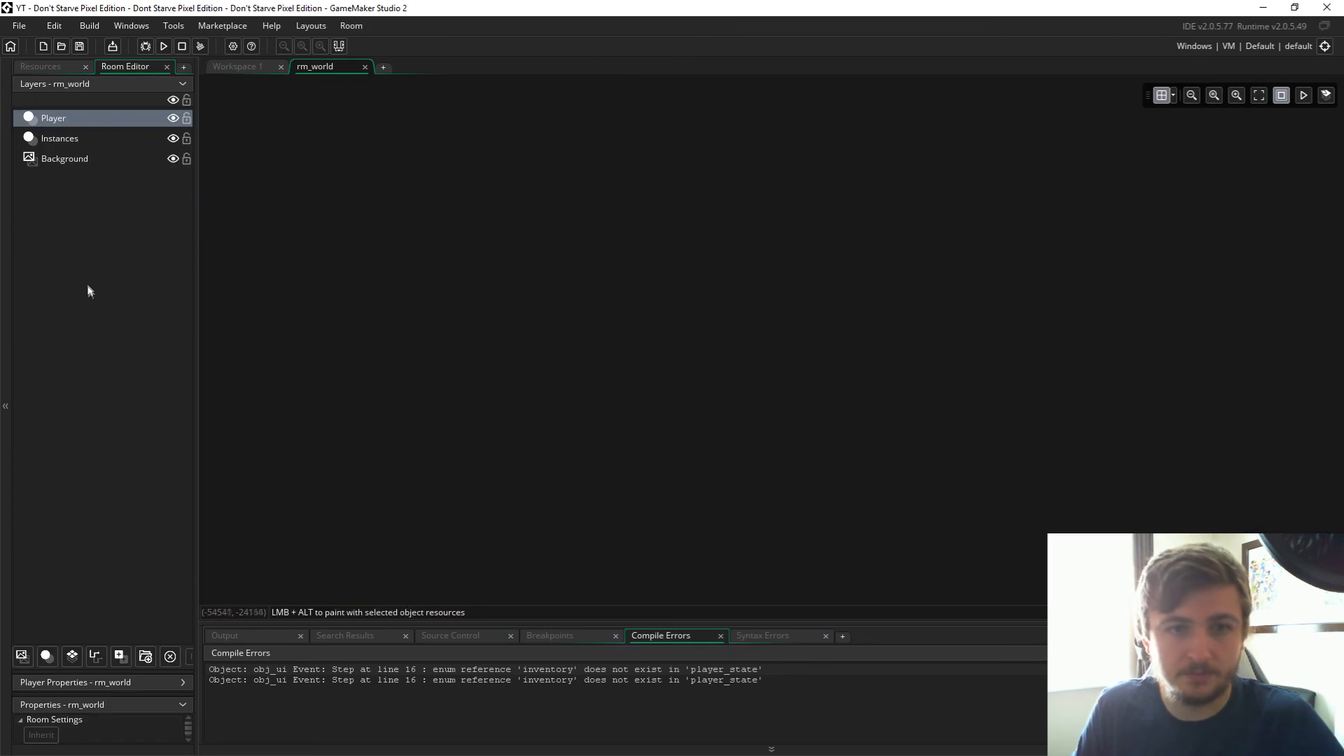
{"action": "mouse_move", "coordinate": [936, 98]}
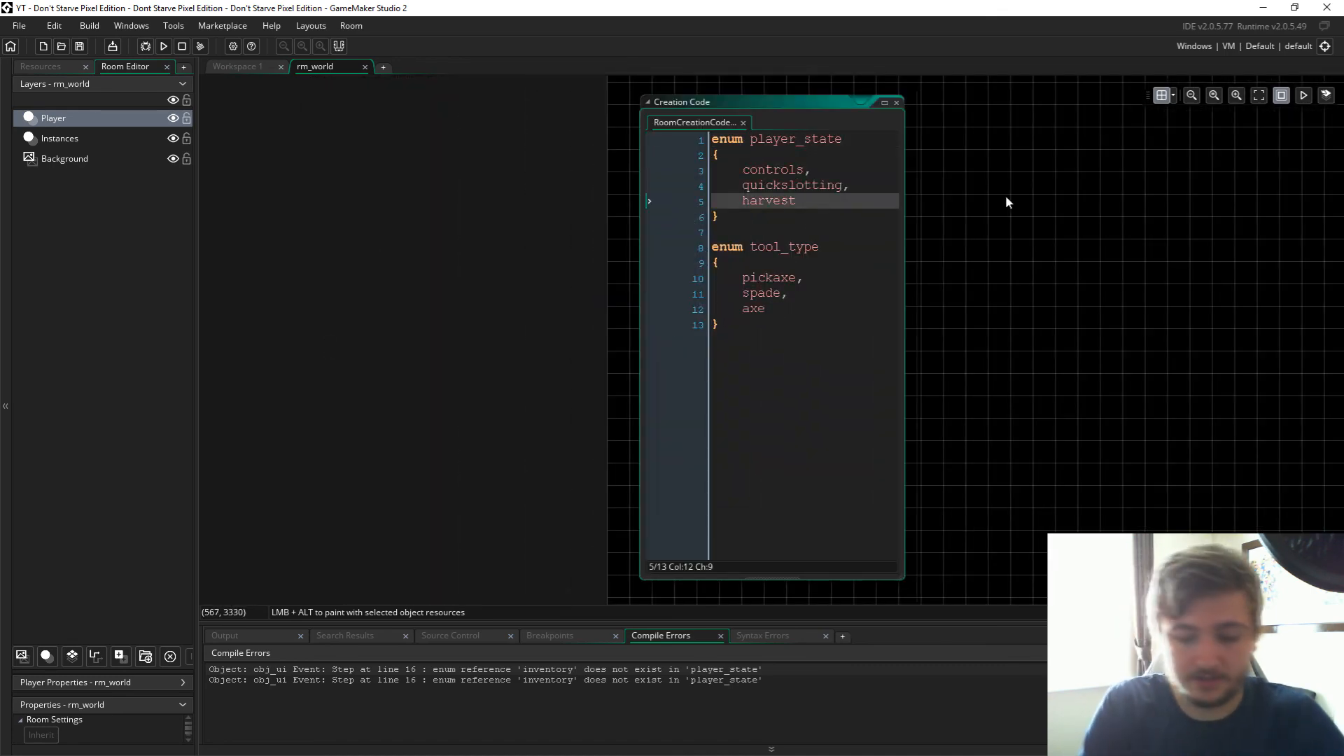
{"action": "type", "text": ","}
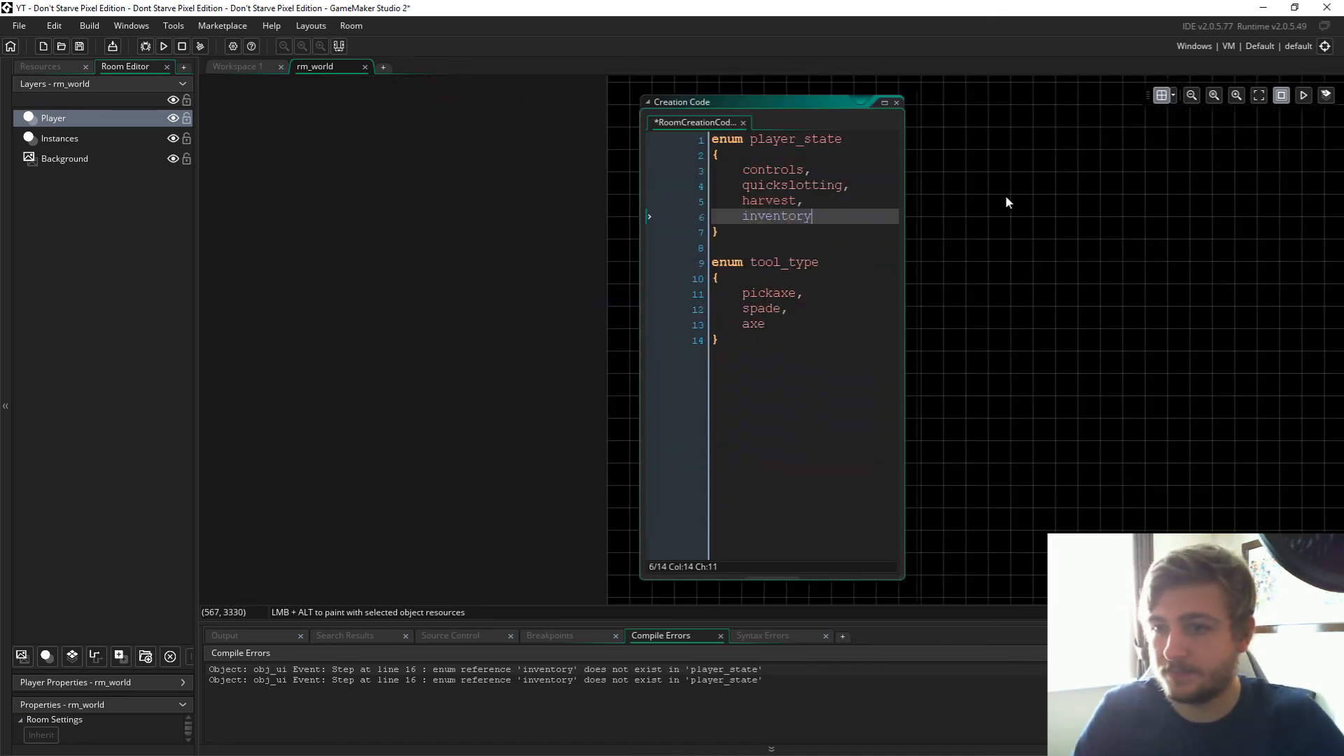
{"action": "left_click", "coordinate": [41, 66]}
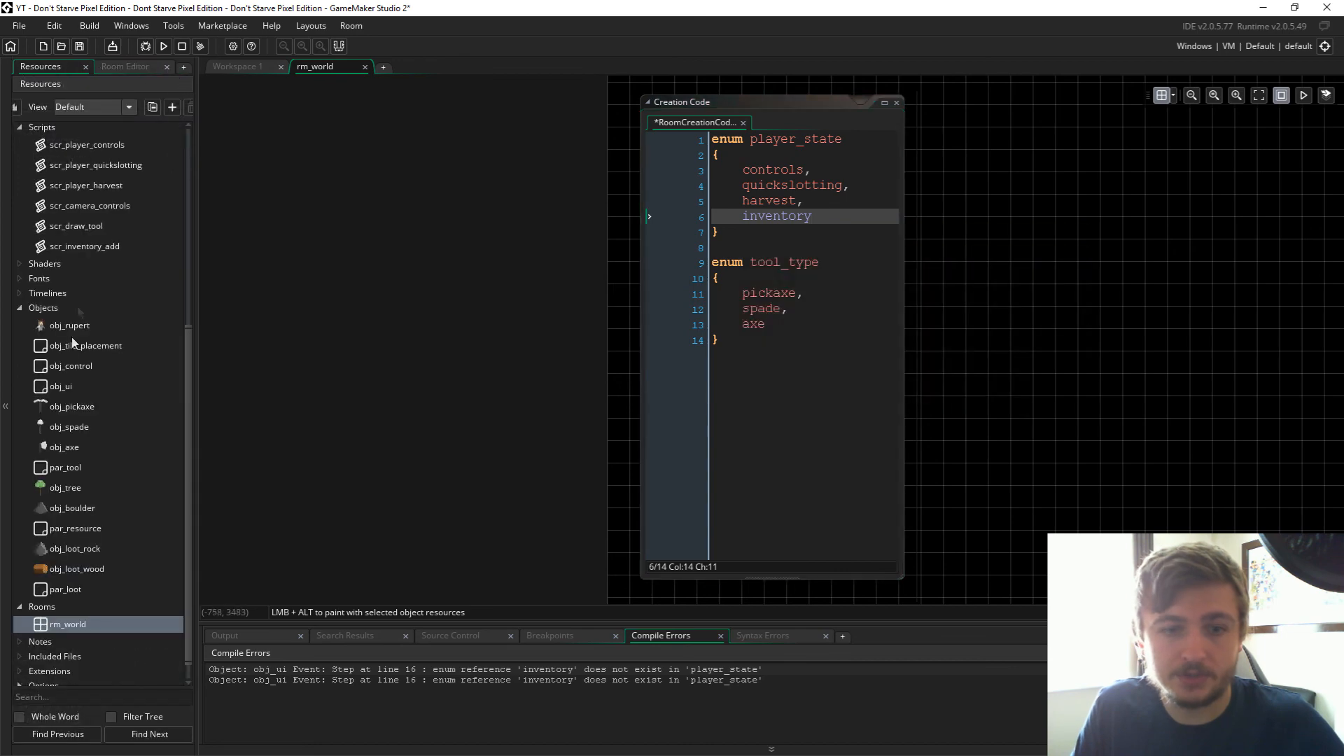
Step: Add case player_state.inventory calling scr_player_inventory(); break; to obj_rupert's Step state switch
{"action": "double_click", "coordinate": [69, 324]}
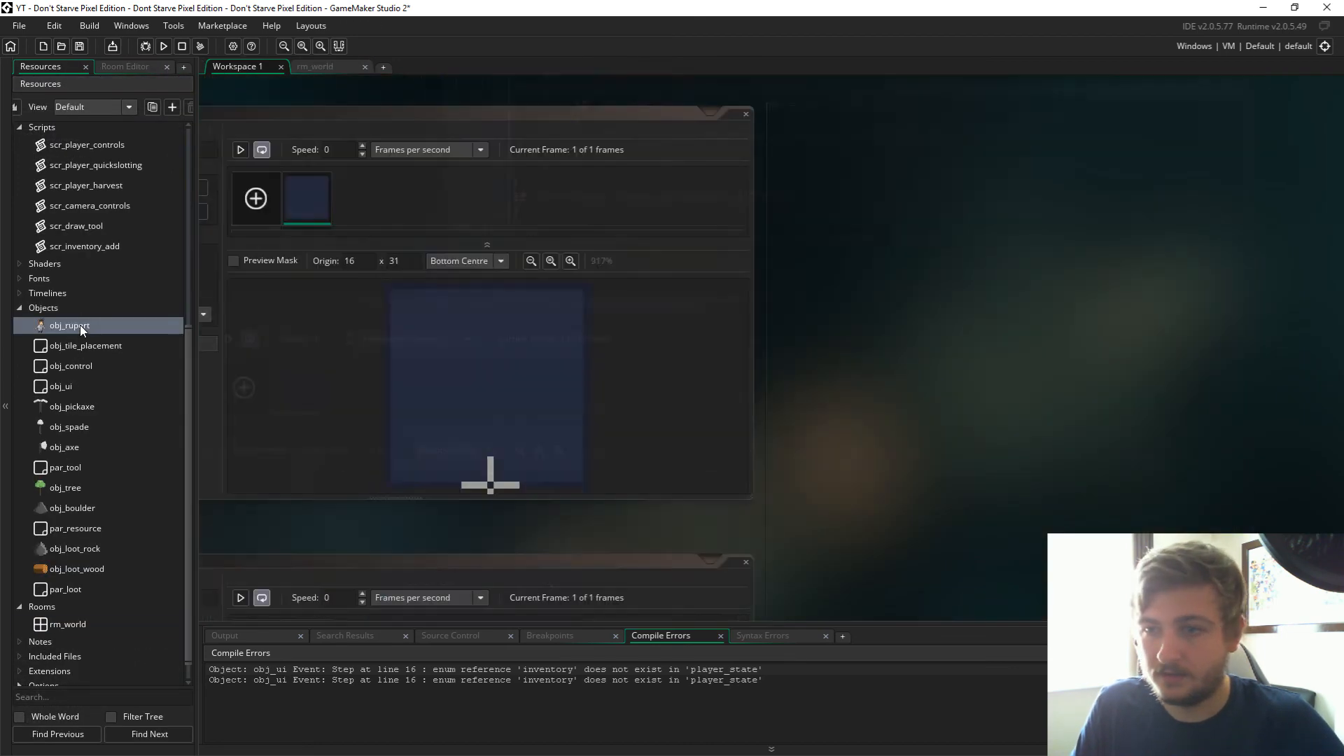
{"action": "double_click", "coordinate": [69, 325]}
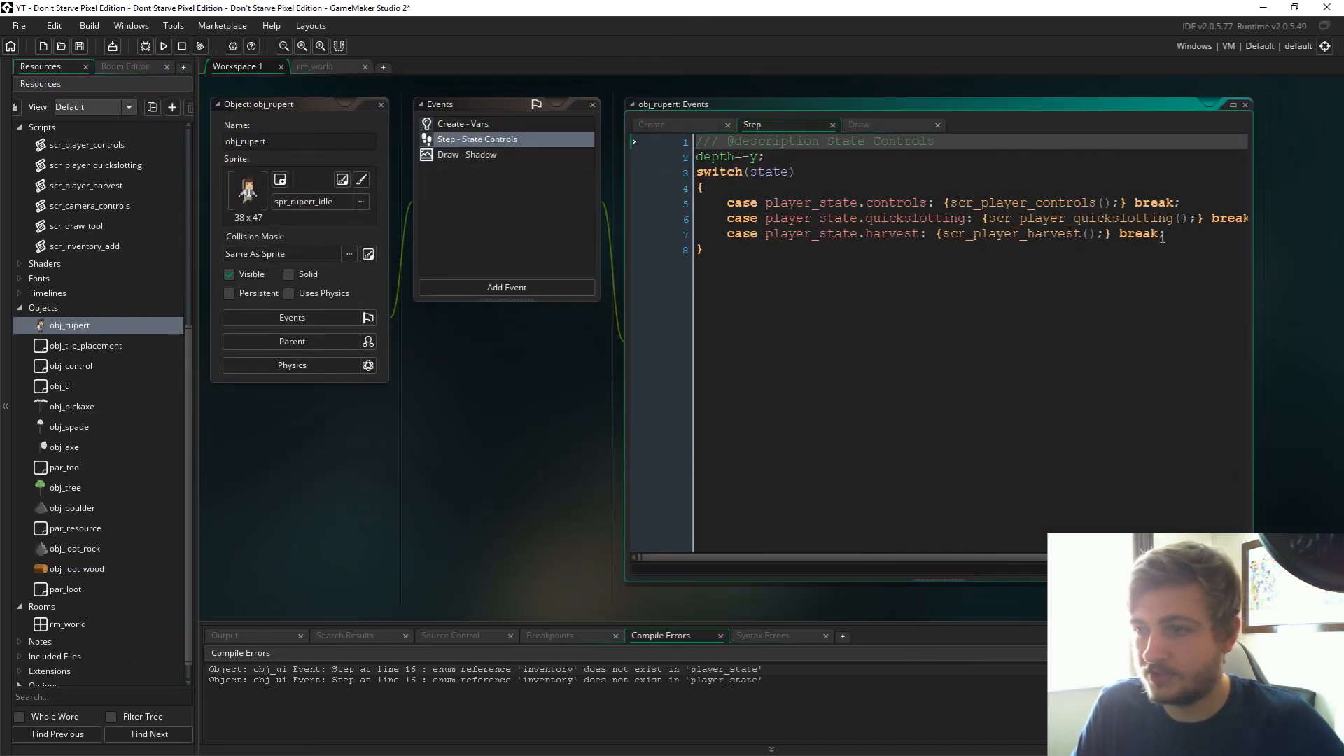
{"action": "type", "text": "case"}
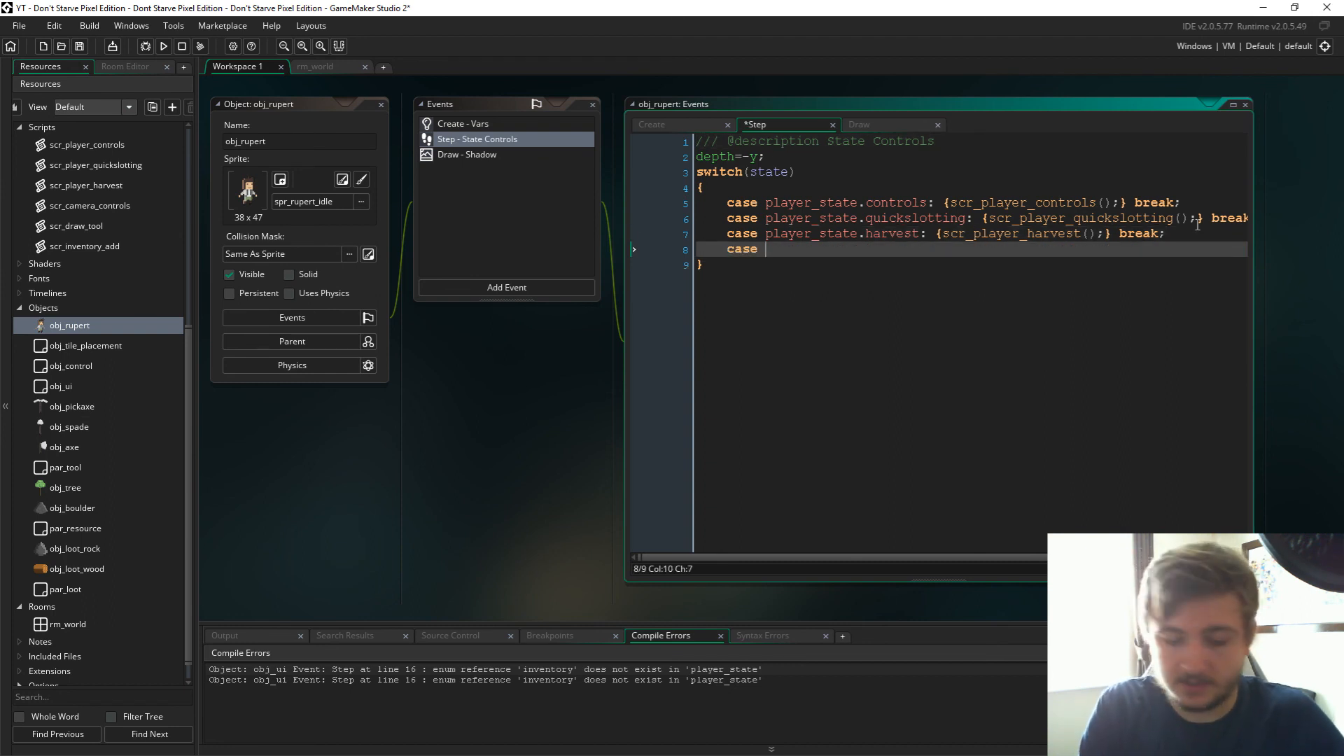
{"action": "type", "text": "player"}
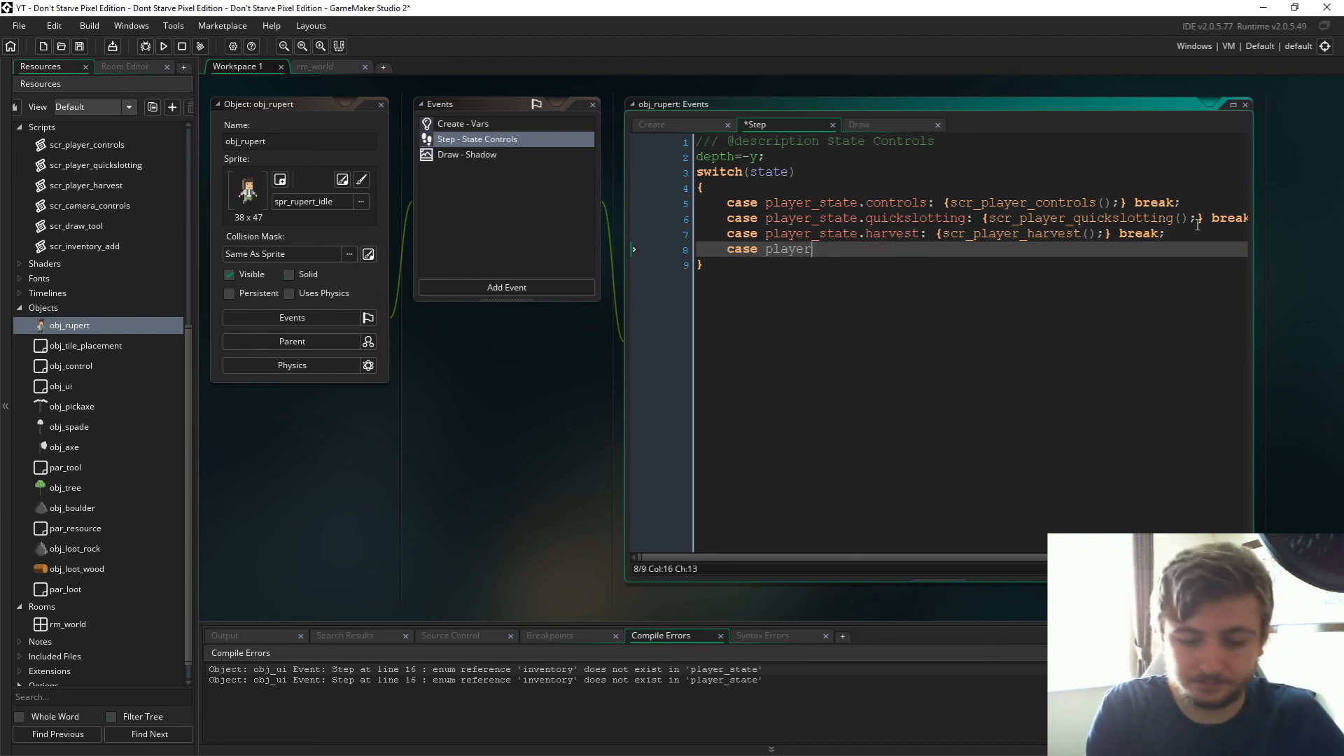
{"action": "type", "text": "_state.invent"}
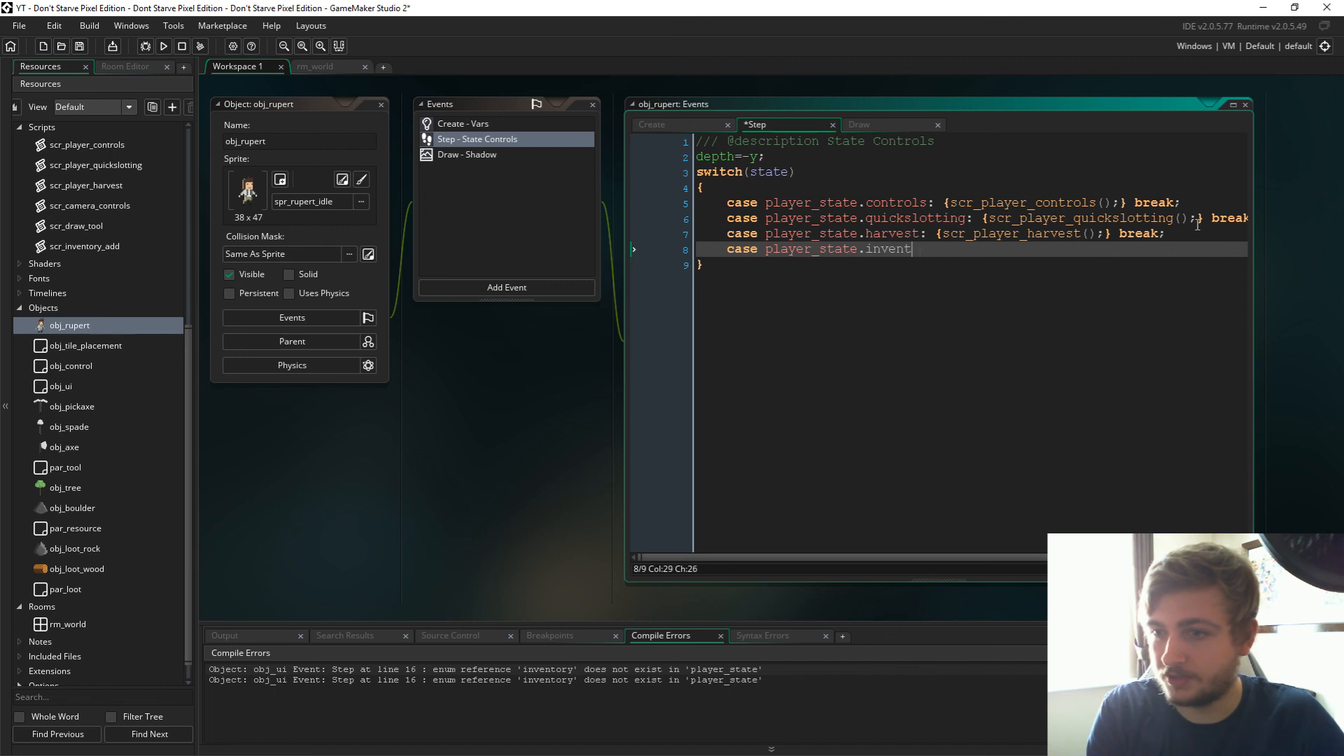
{"action": "type", "text": "ory: {"}
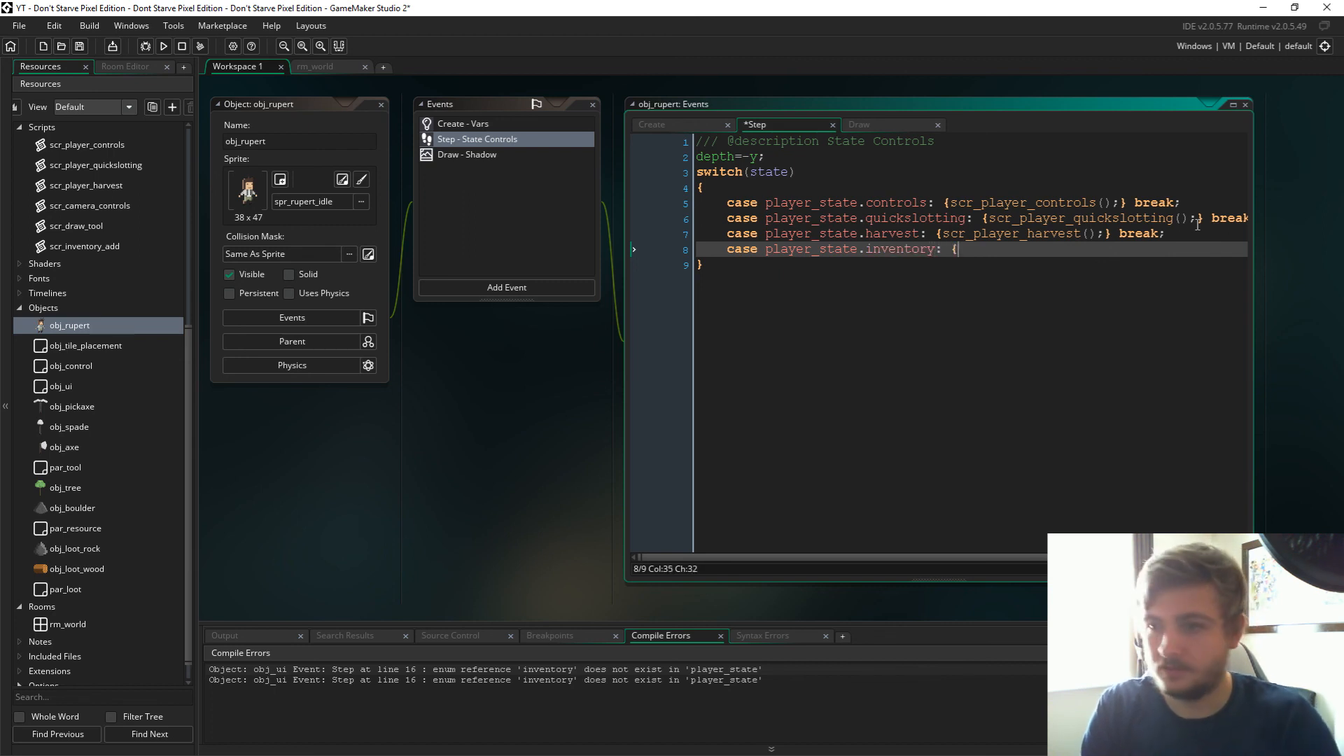
{"action": "type", "text": "scr_playe"}
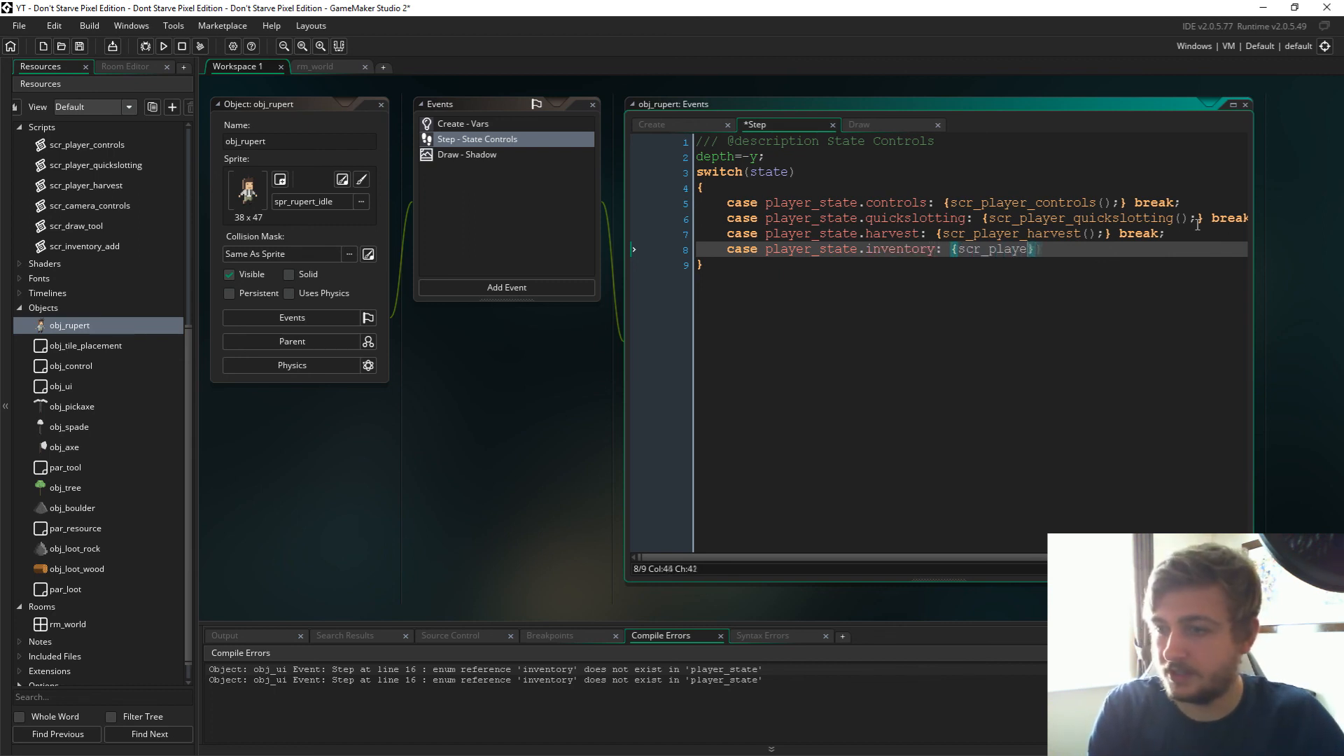
{"action": "type", "text": "r_state_in"}
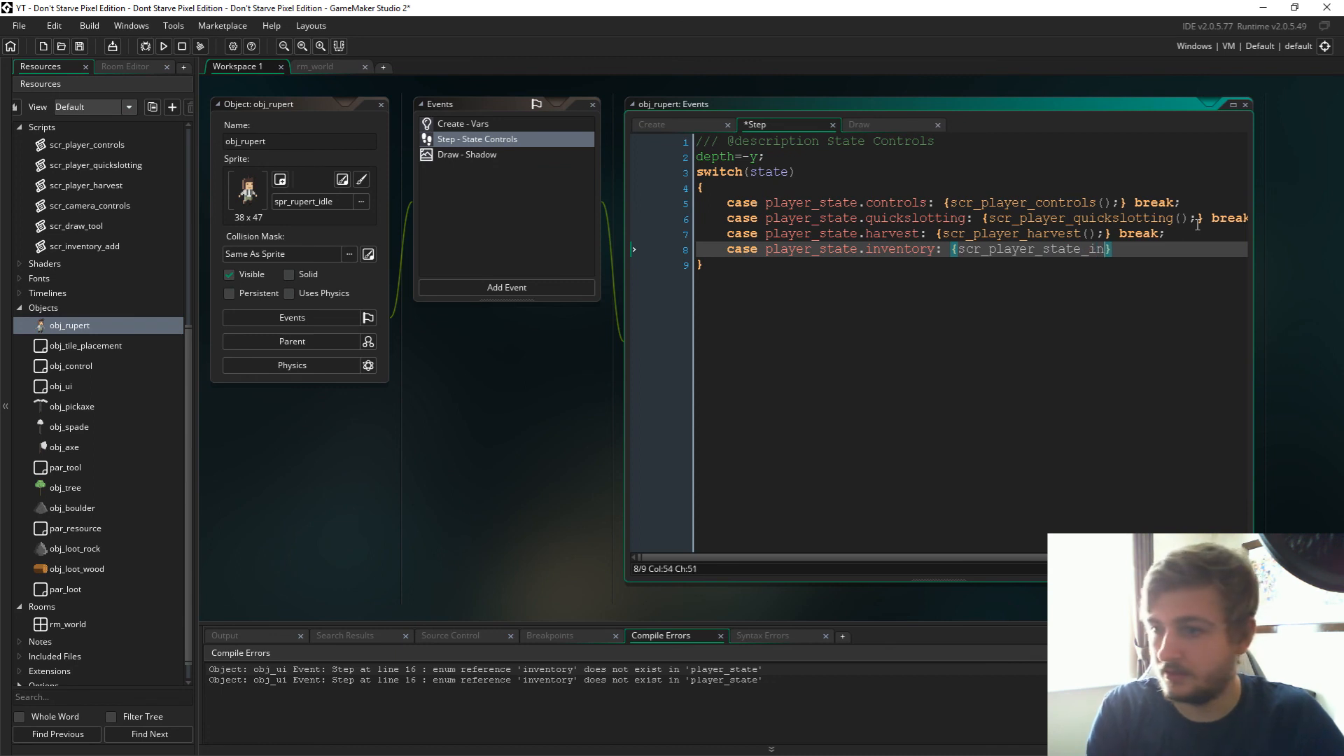
{"action": "key", "text": "Backspace"}
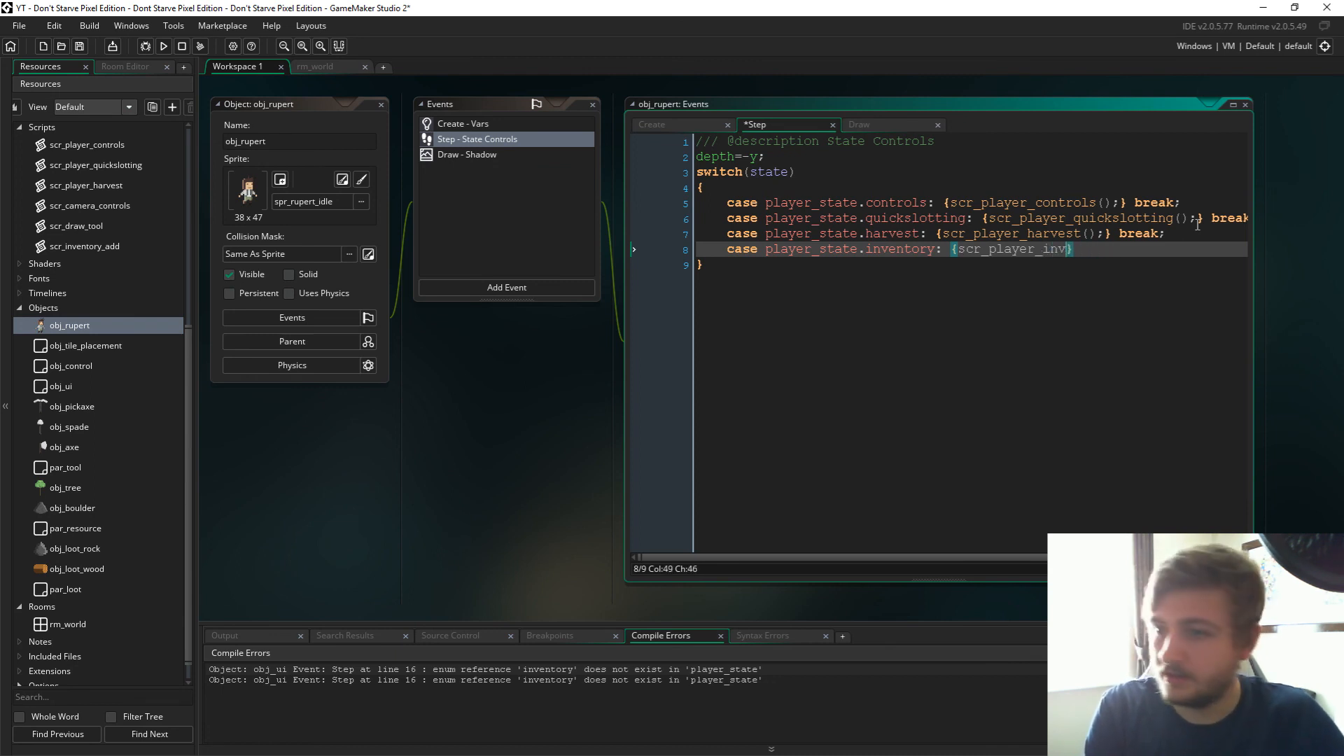
{"action": "type", "text": "entory();"}
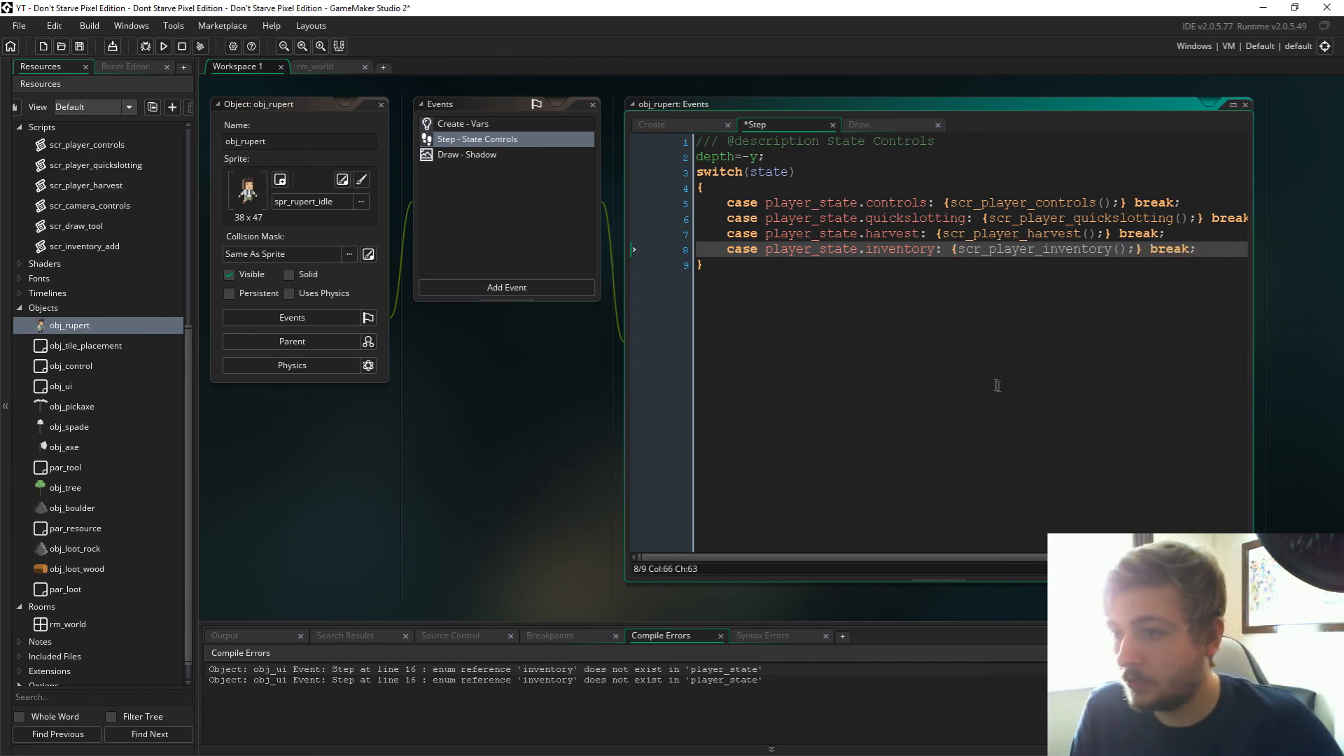
{"action": "scroll", "scroll_direction": "up", "scroll_amount": 3}
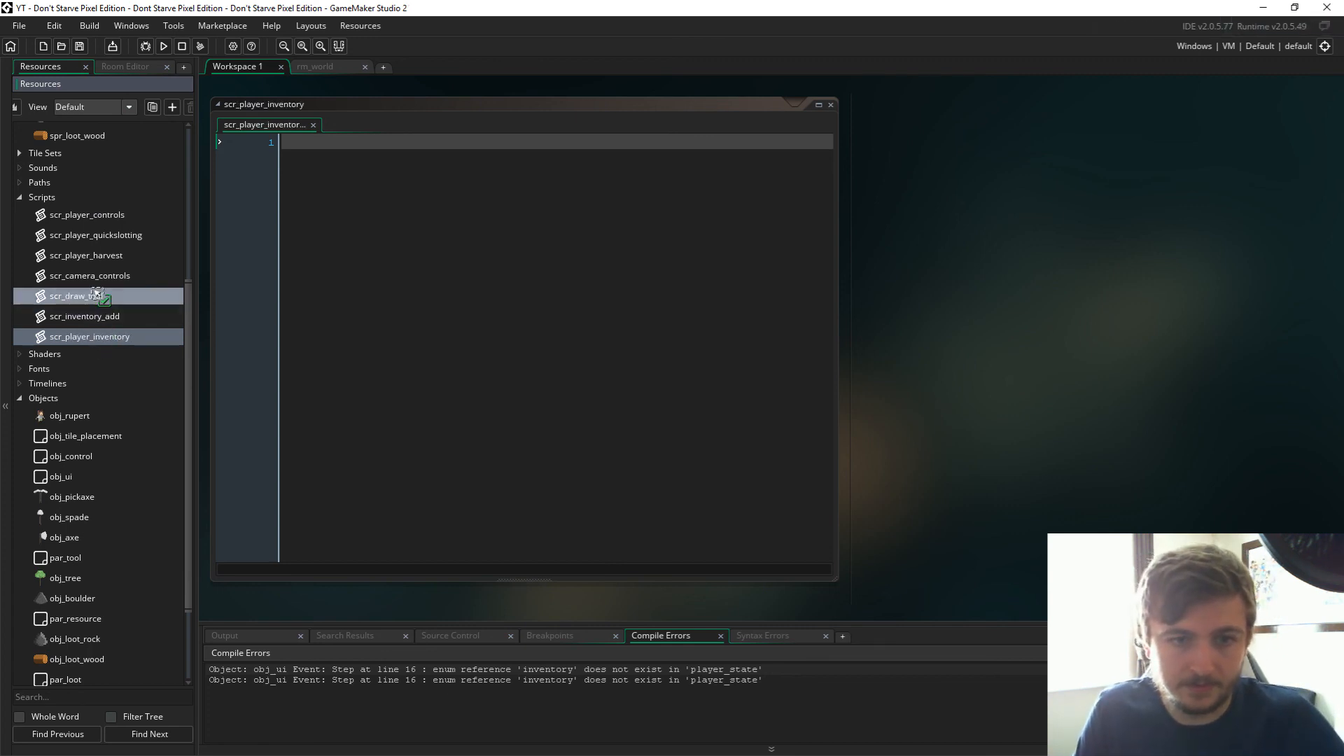
Step: Run the game with the empty scr_player_inventory script, showing the 3×3 inventory grid
{"action": "left_click", "coordinate": [163, 46]}
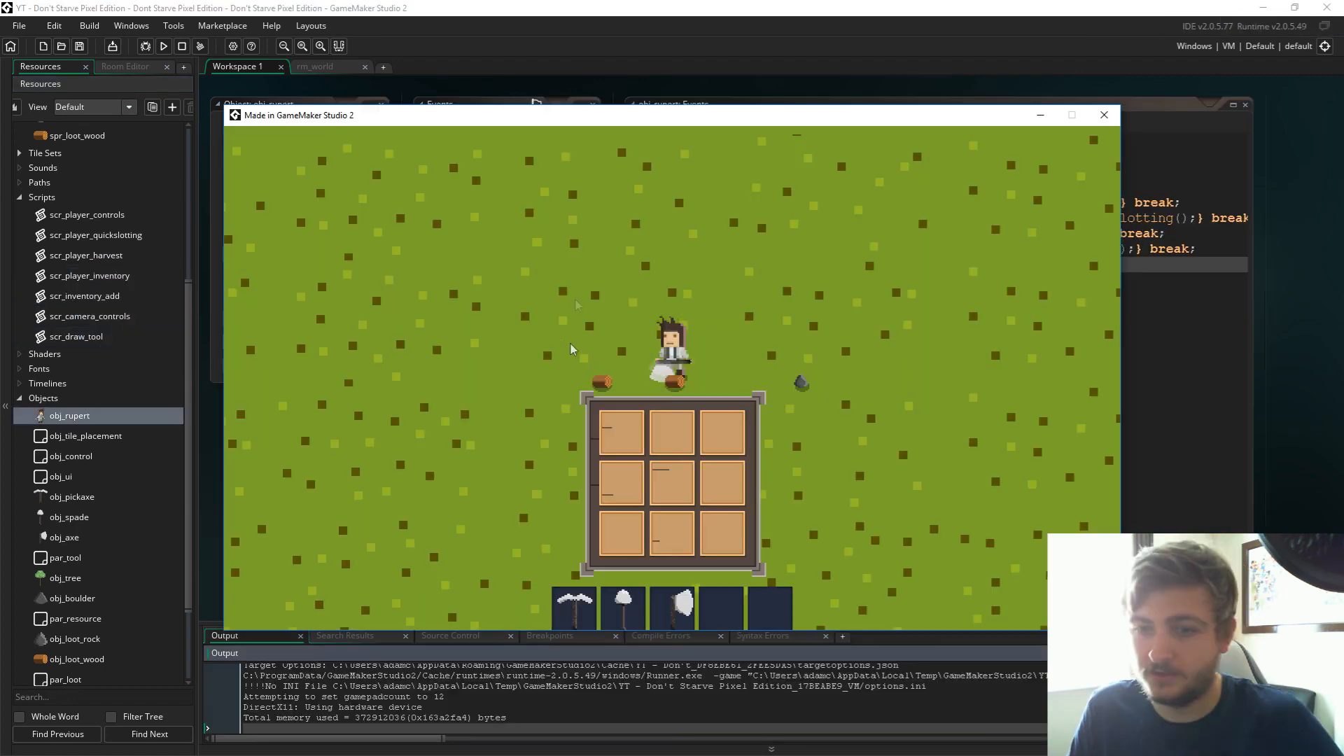